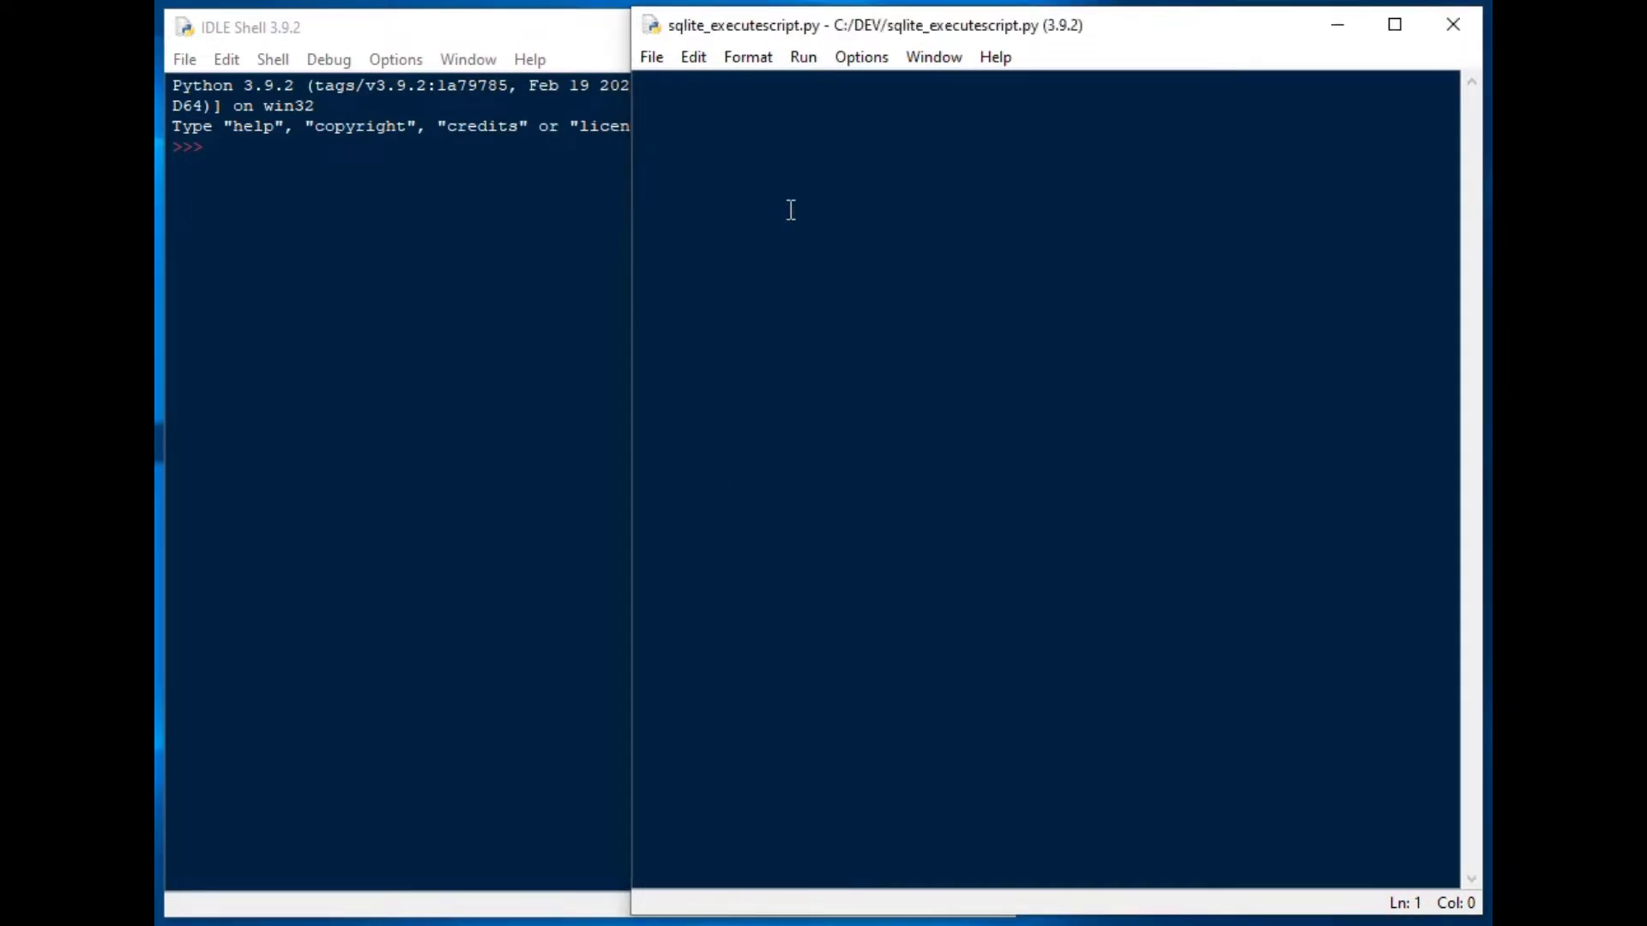
Write the first two lines: 'import sqlite3' and 'from sqlite3 import Error'
text(import)
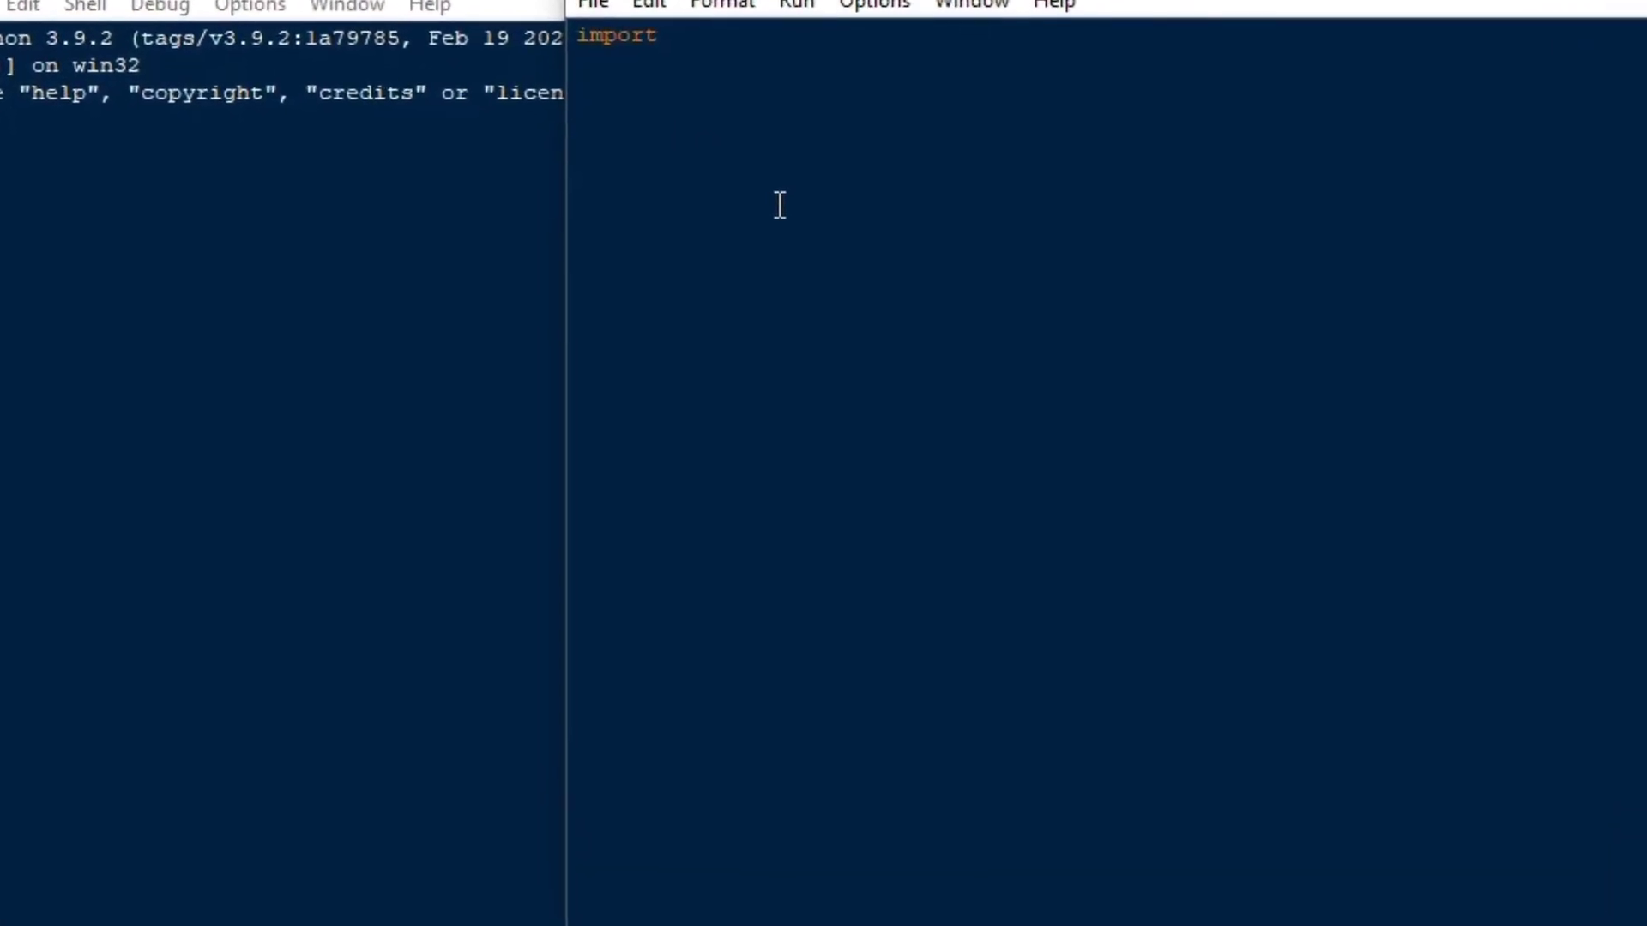
text(sqlite3)
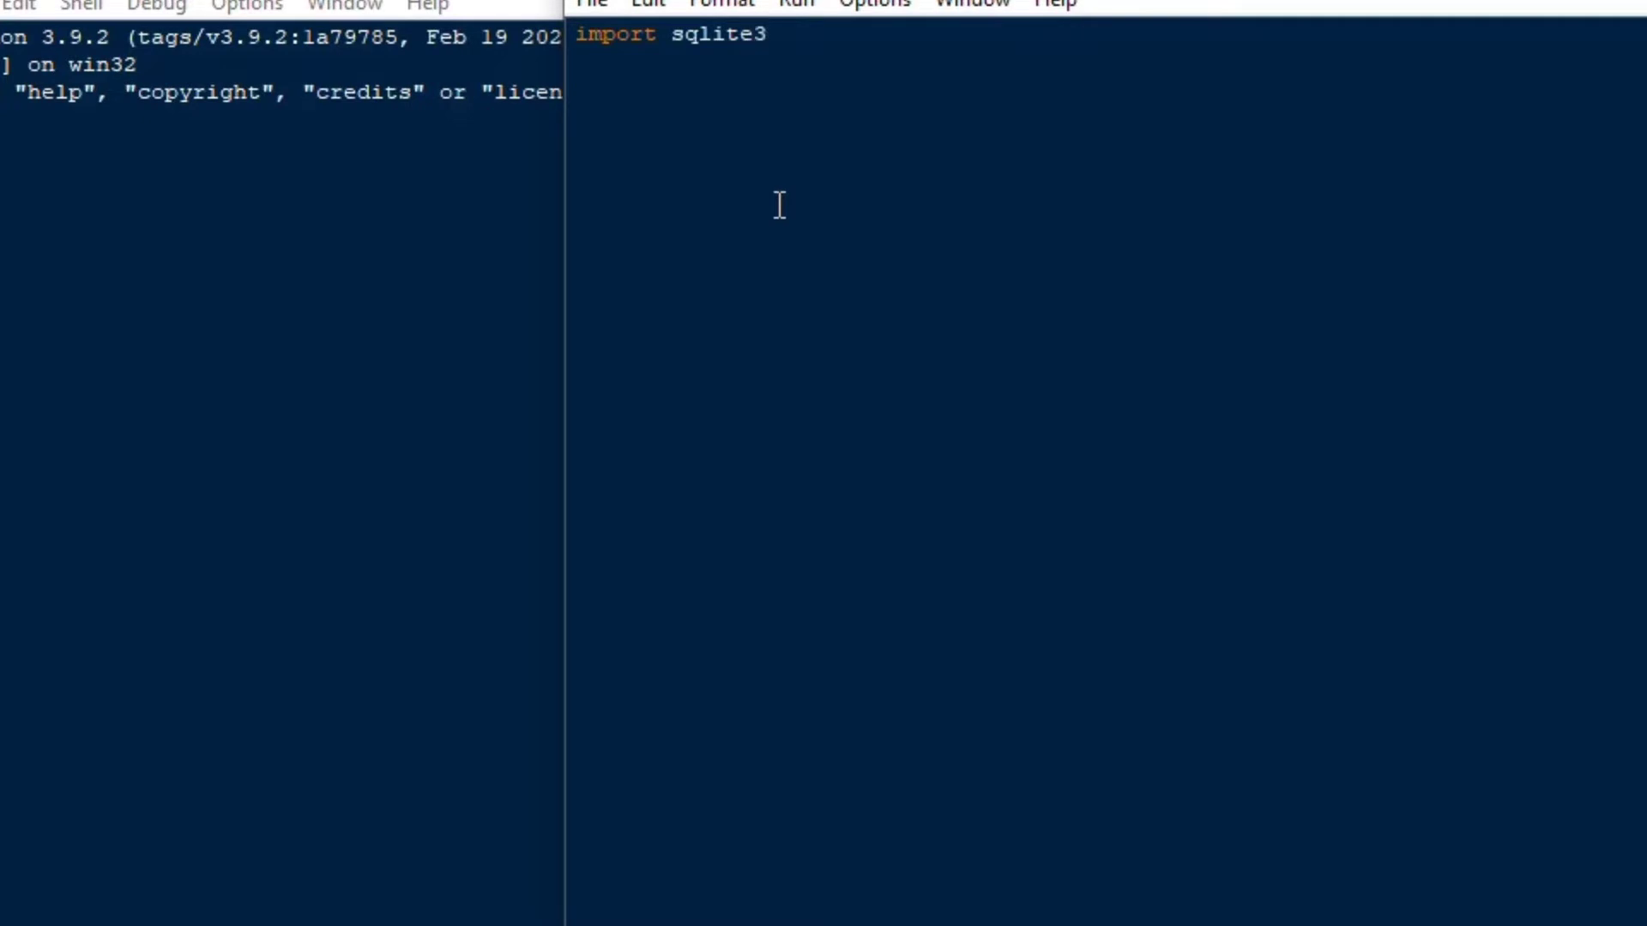
text(from)
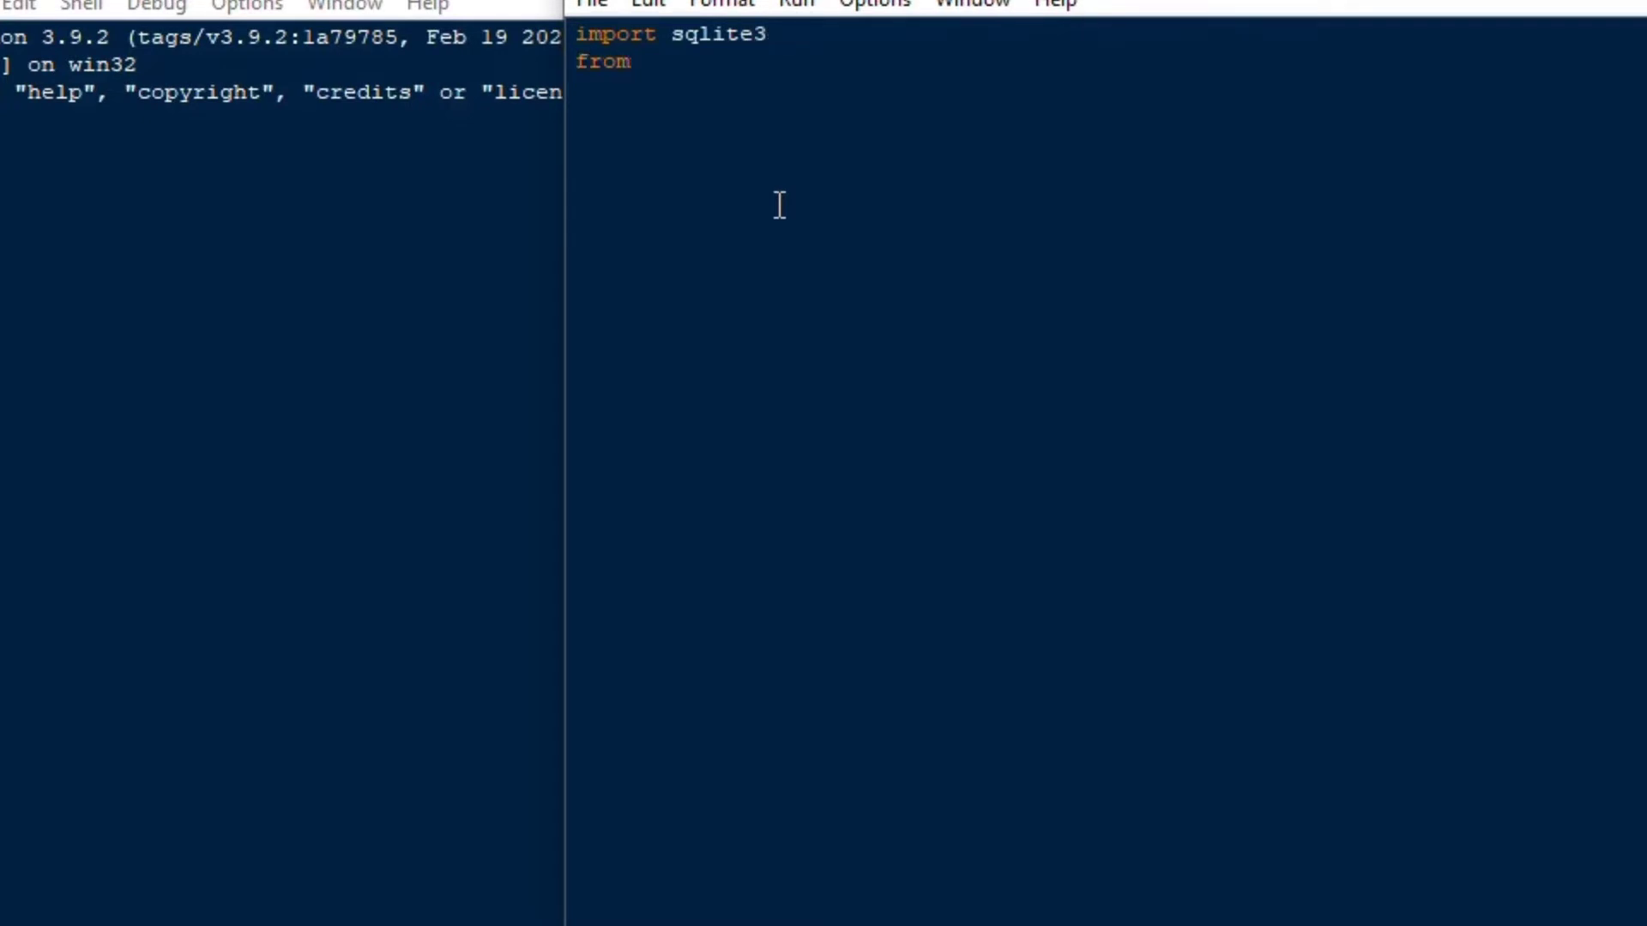
text(sql)
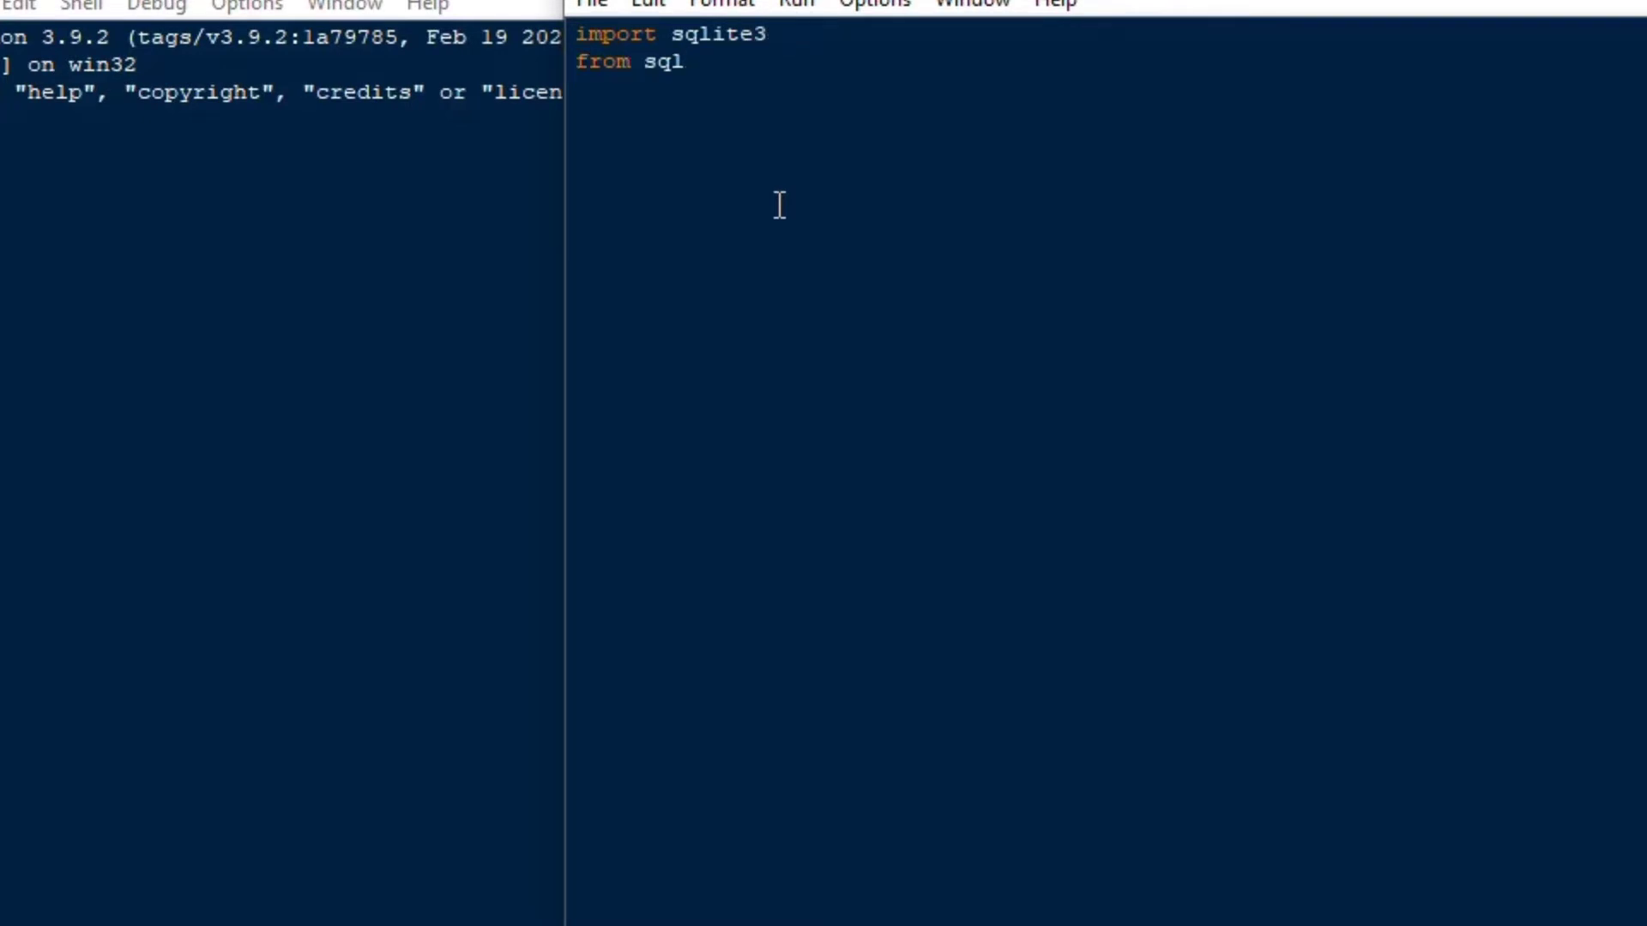
text(ite3 import Error)
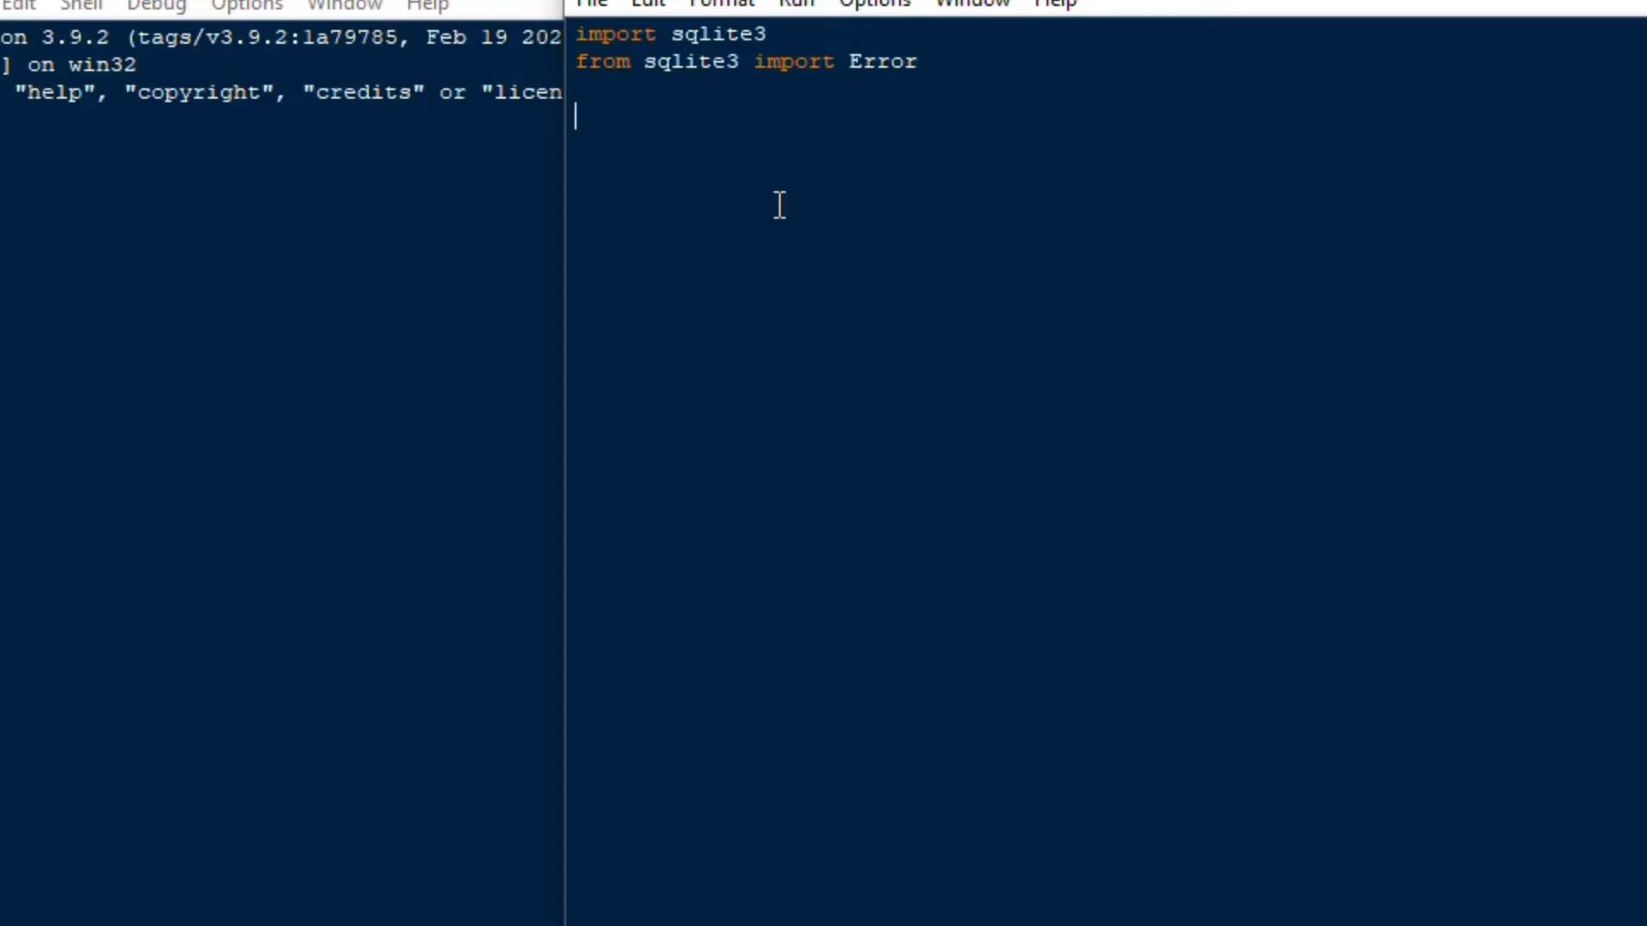
Add print('starting..') and initialise cnn = None
text(print)
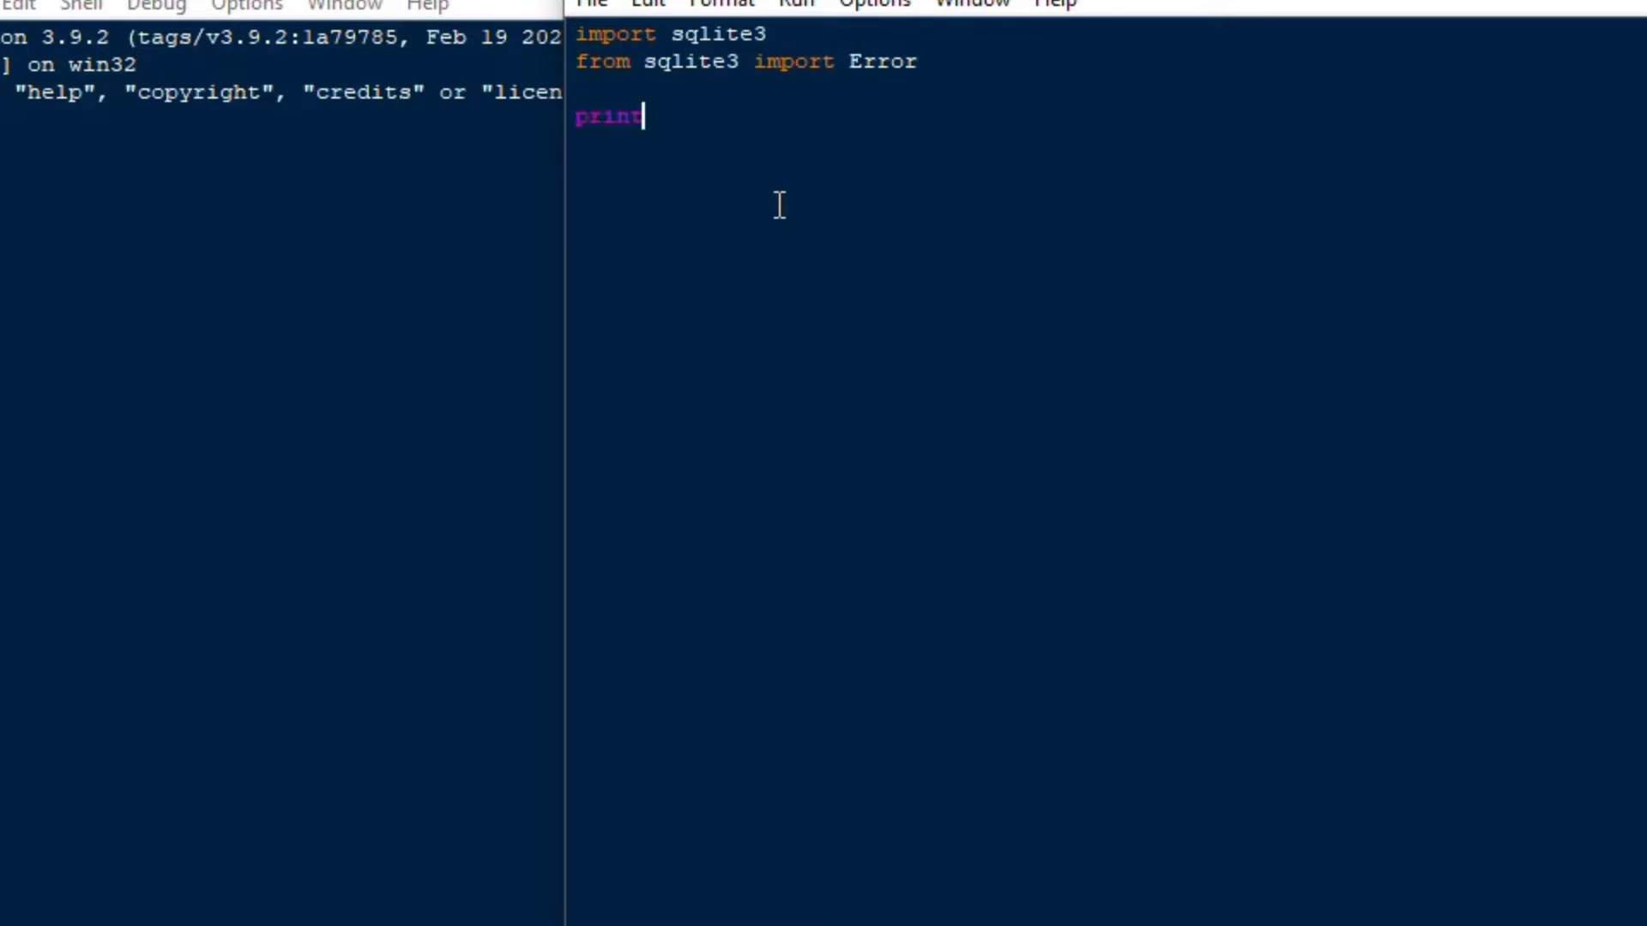
text(('star)
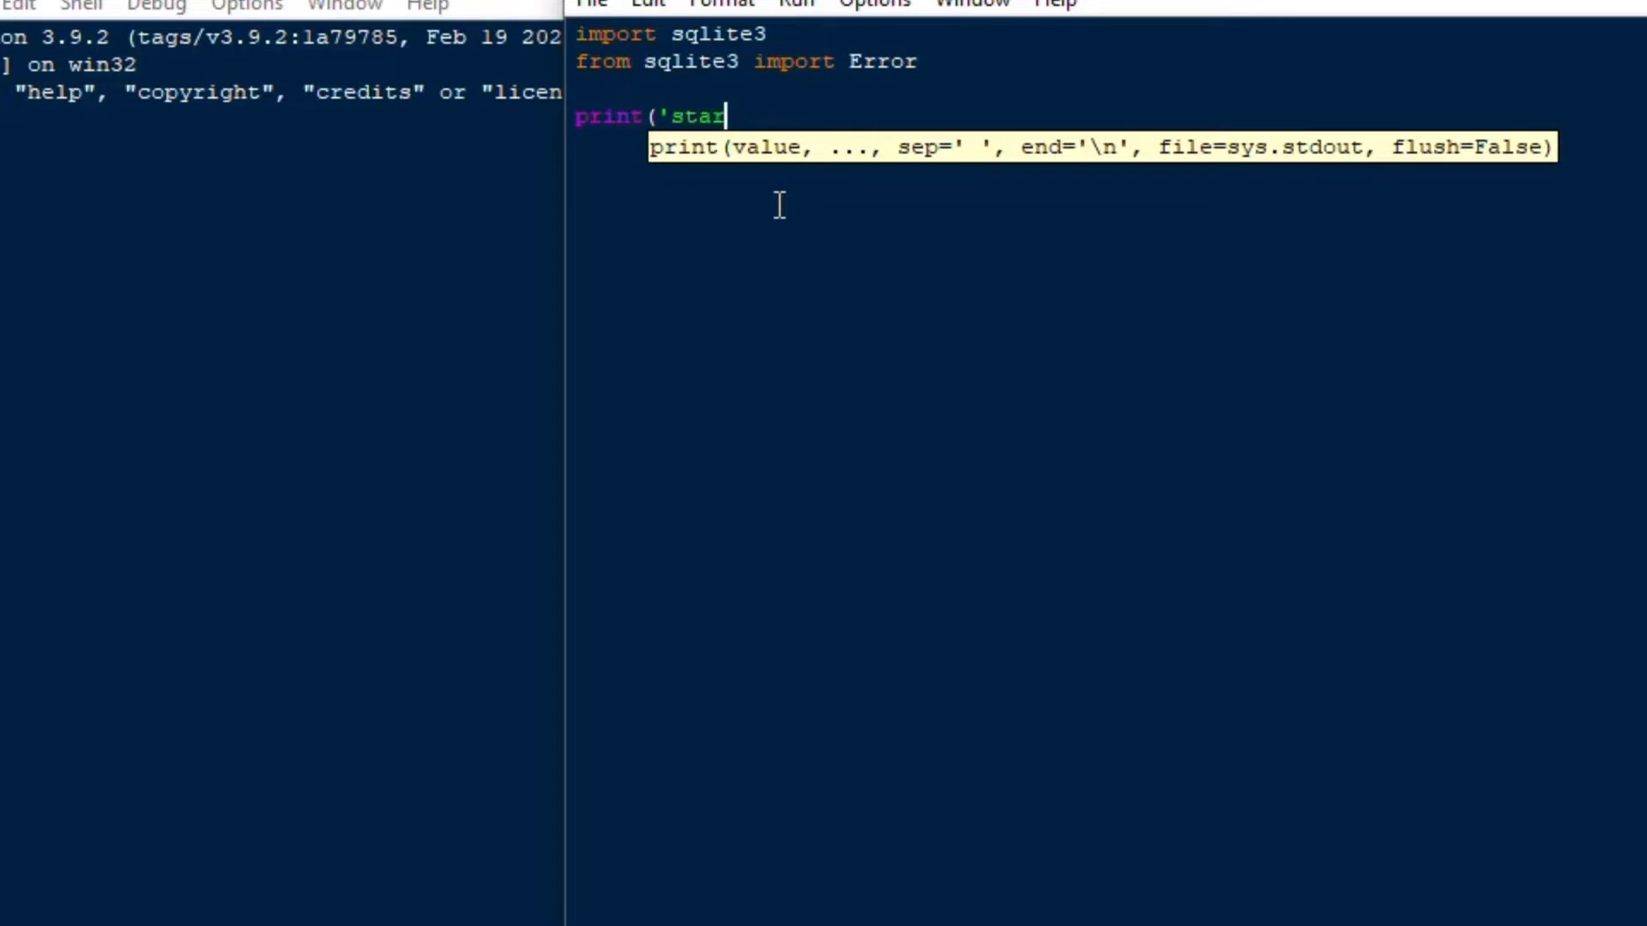
text(ting..'))
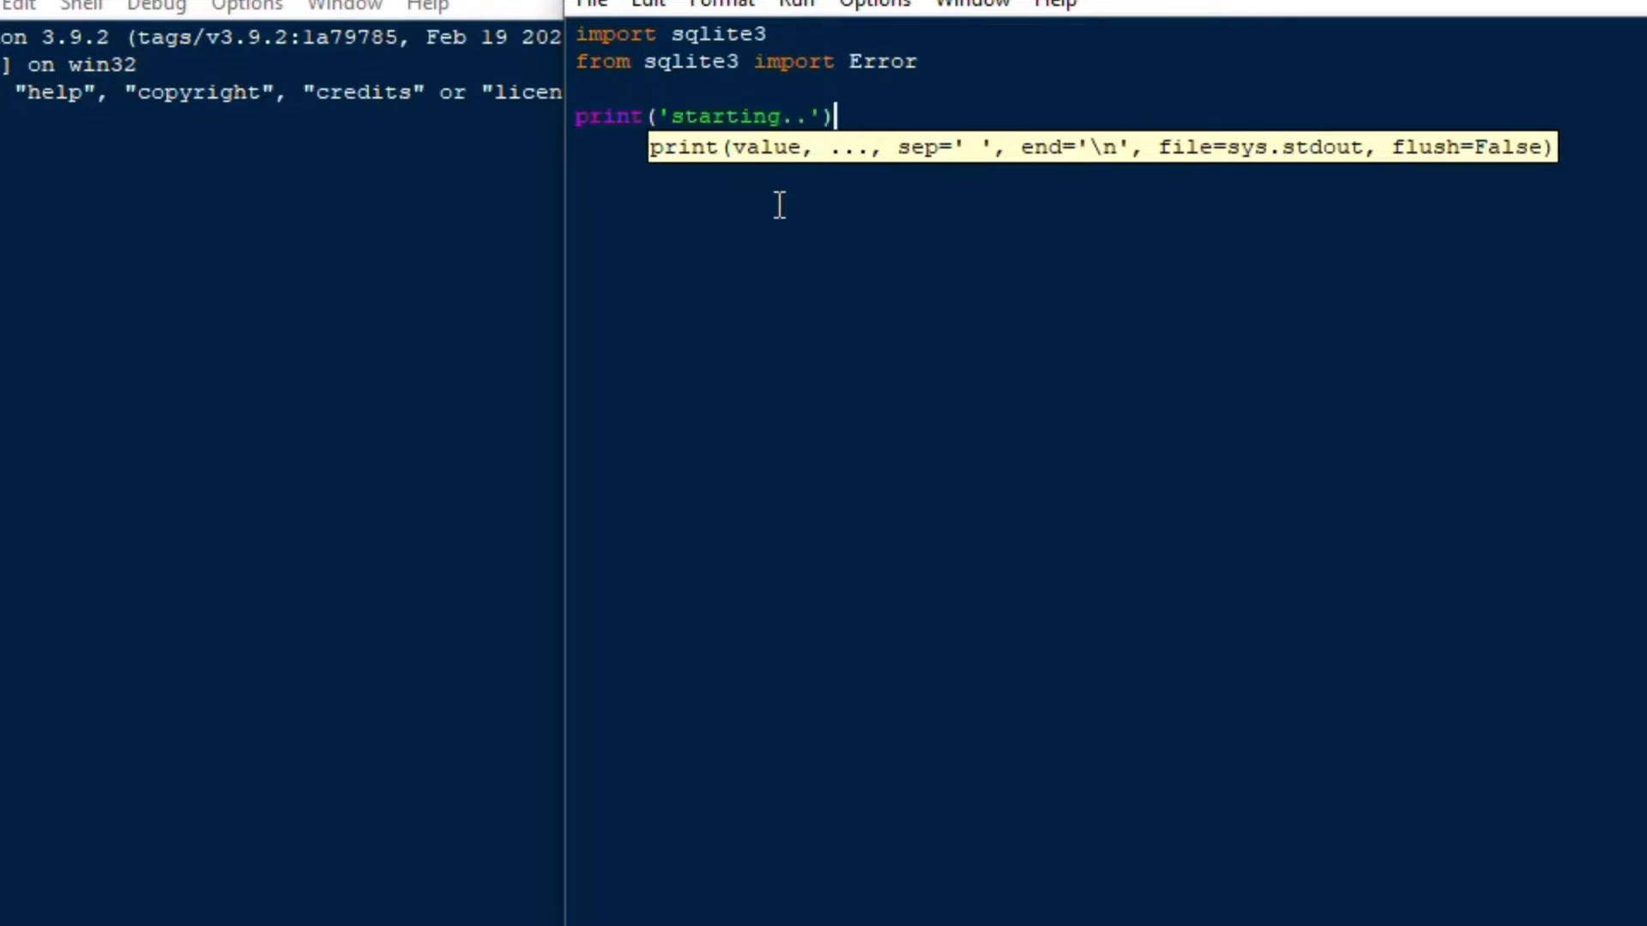
text(c)
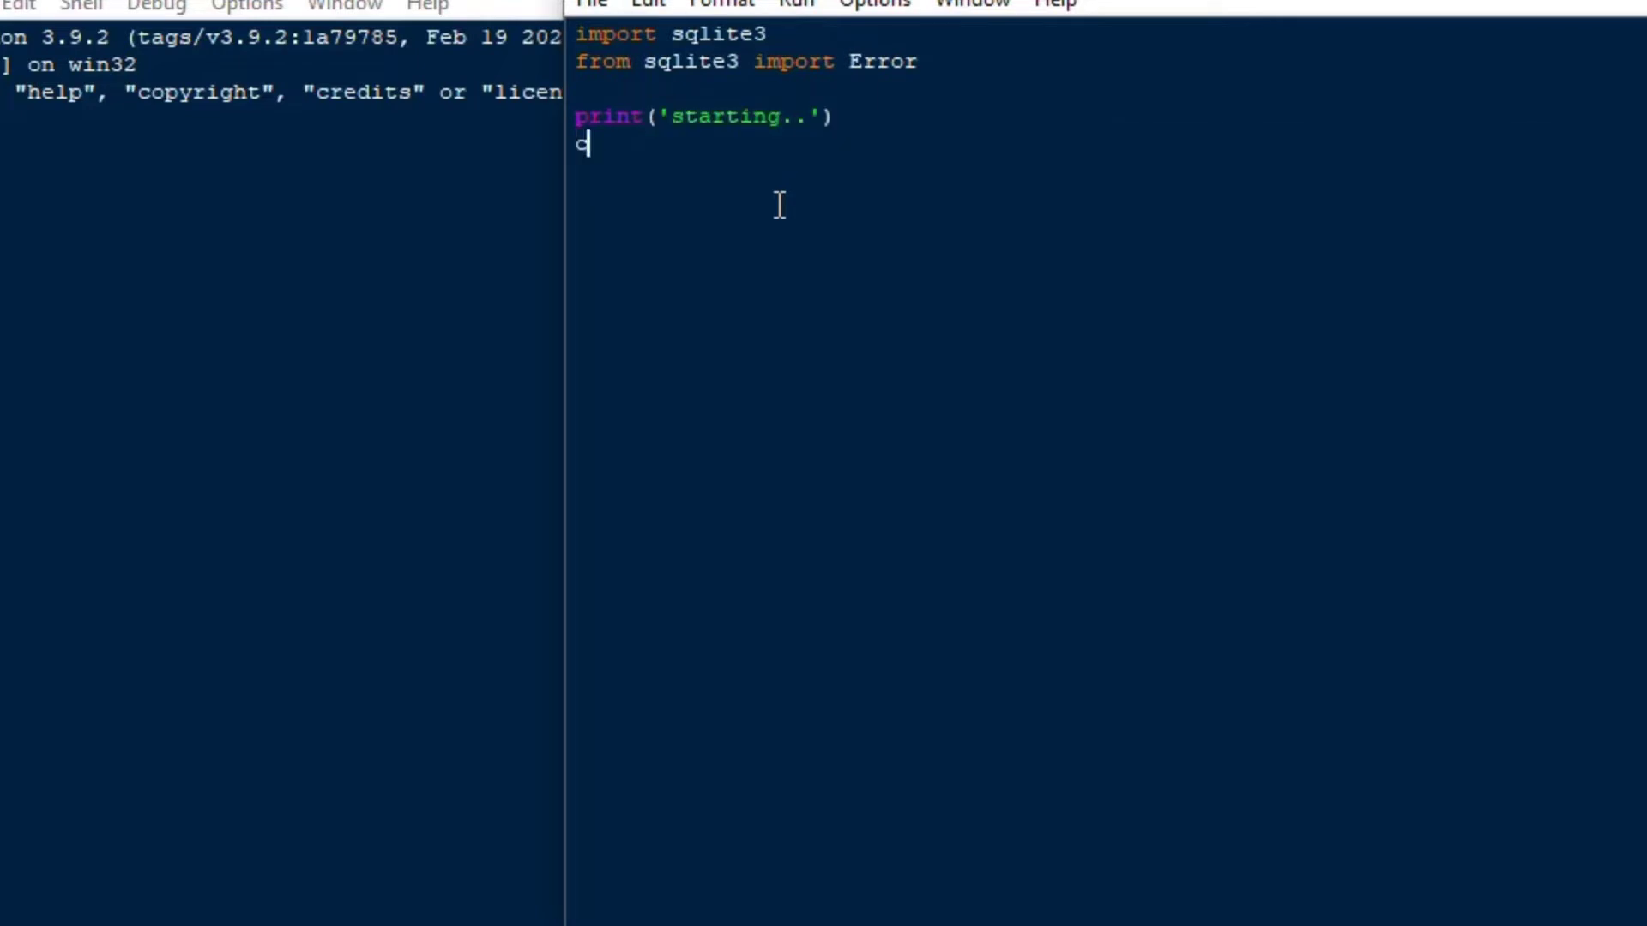
text(nn = None)
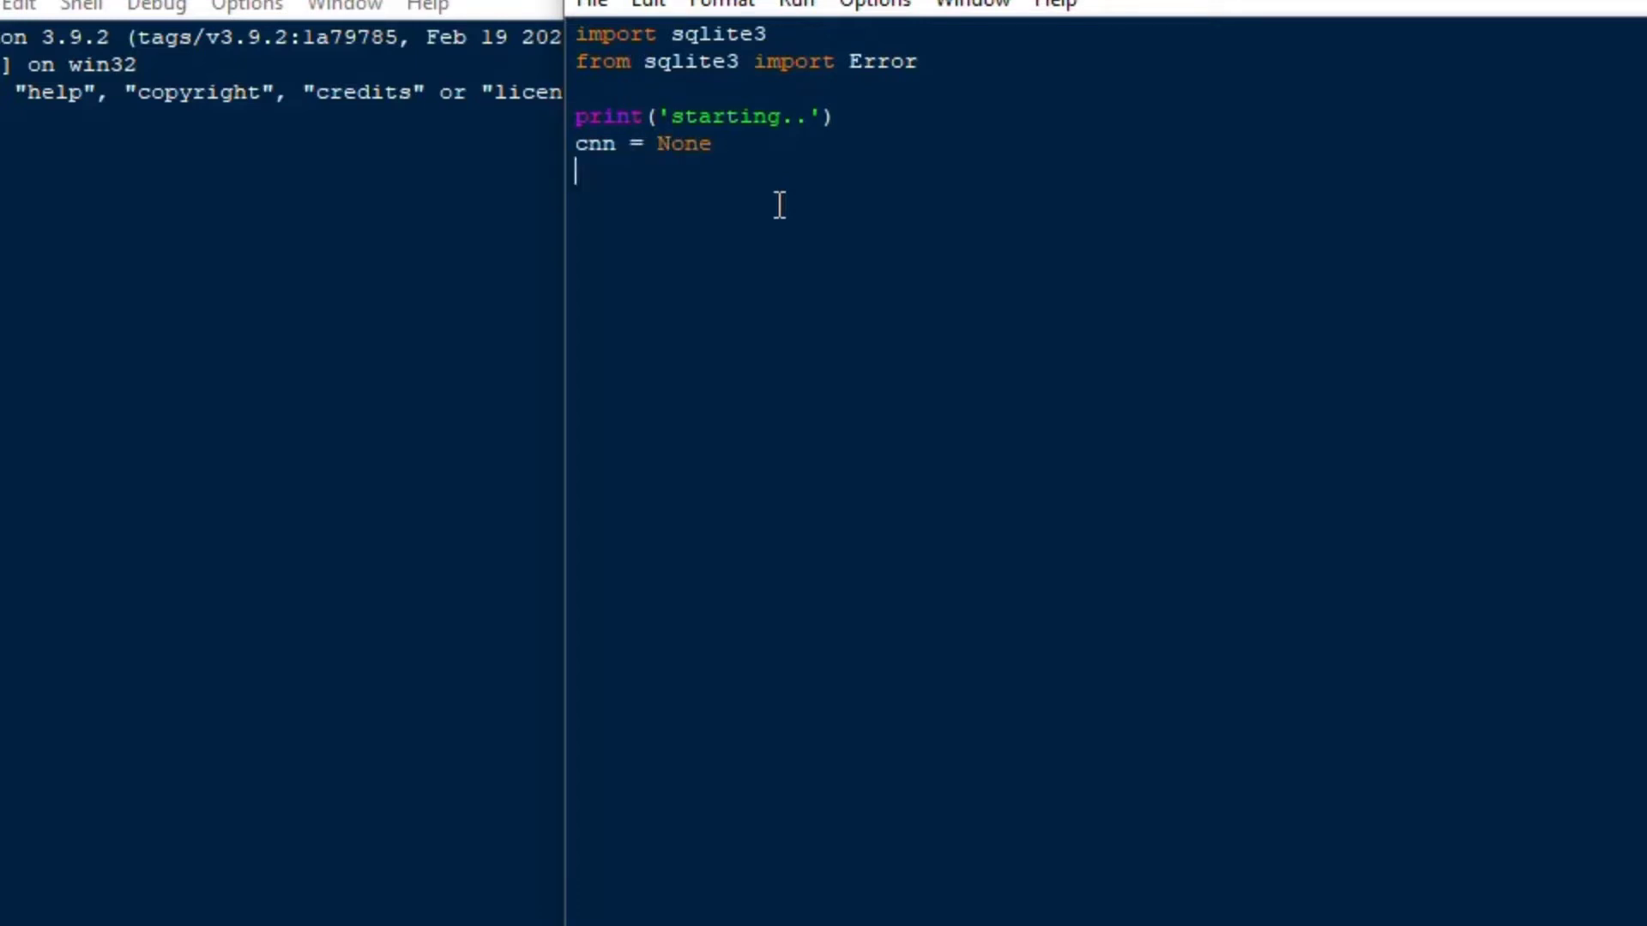
Assign filename = r"C:\dev\mysqlite.db" as the database path
text(filename =)
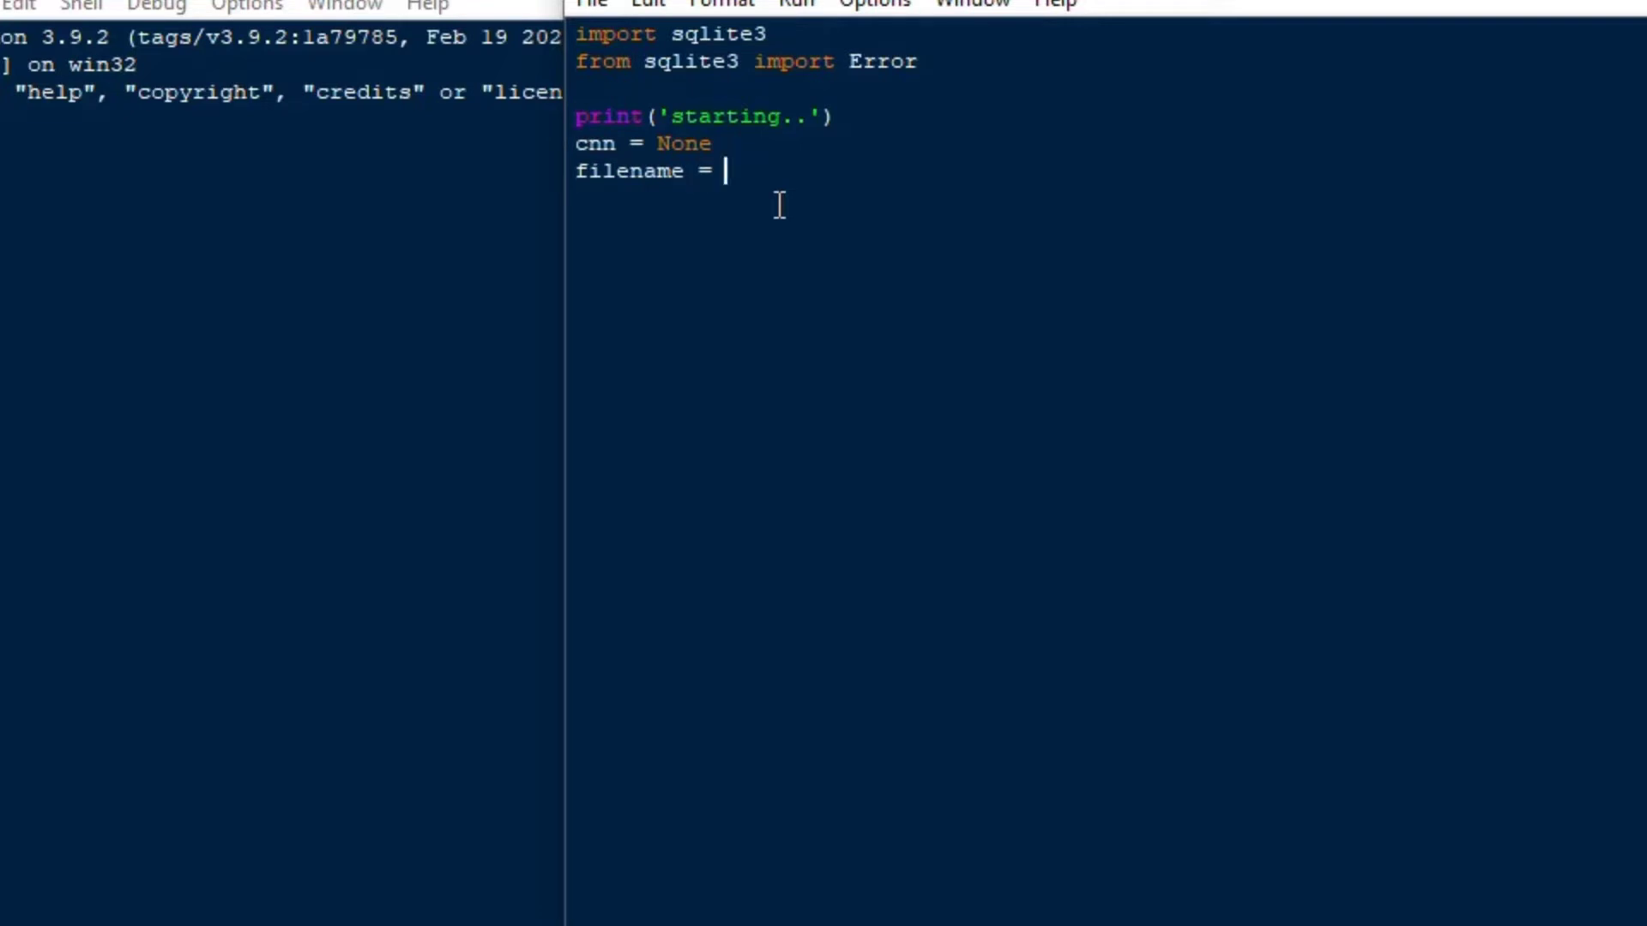
text(r)
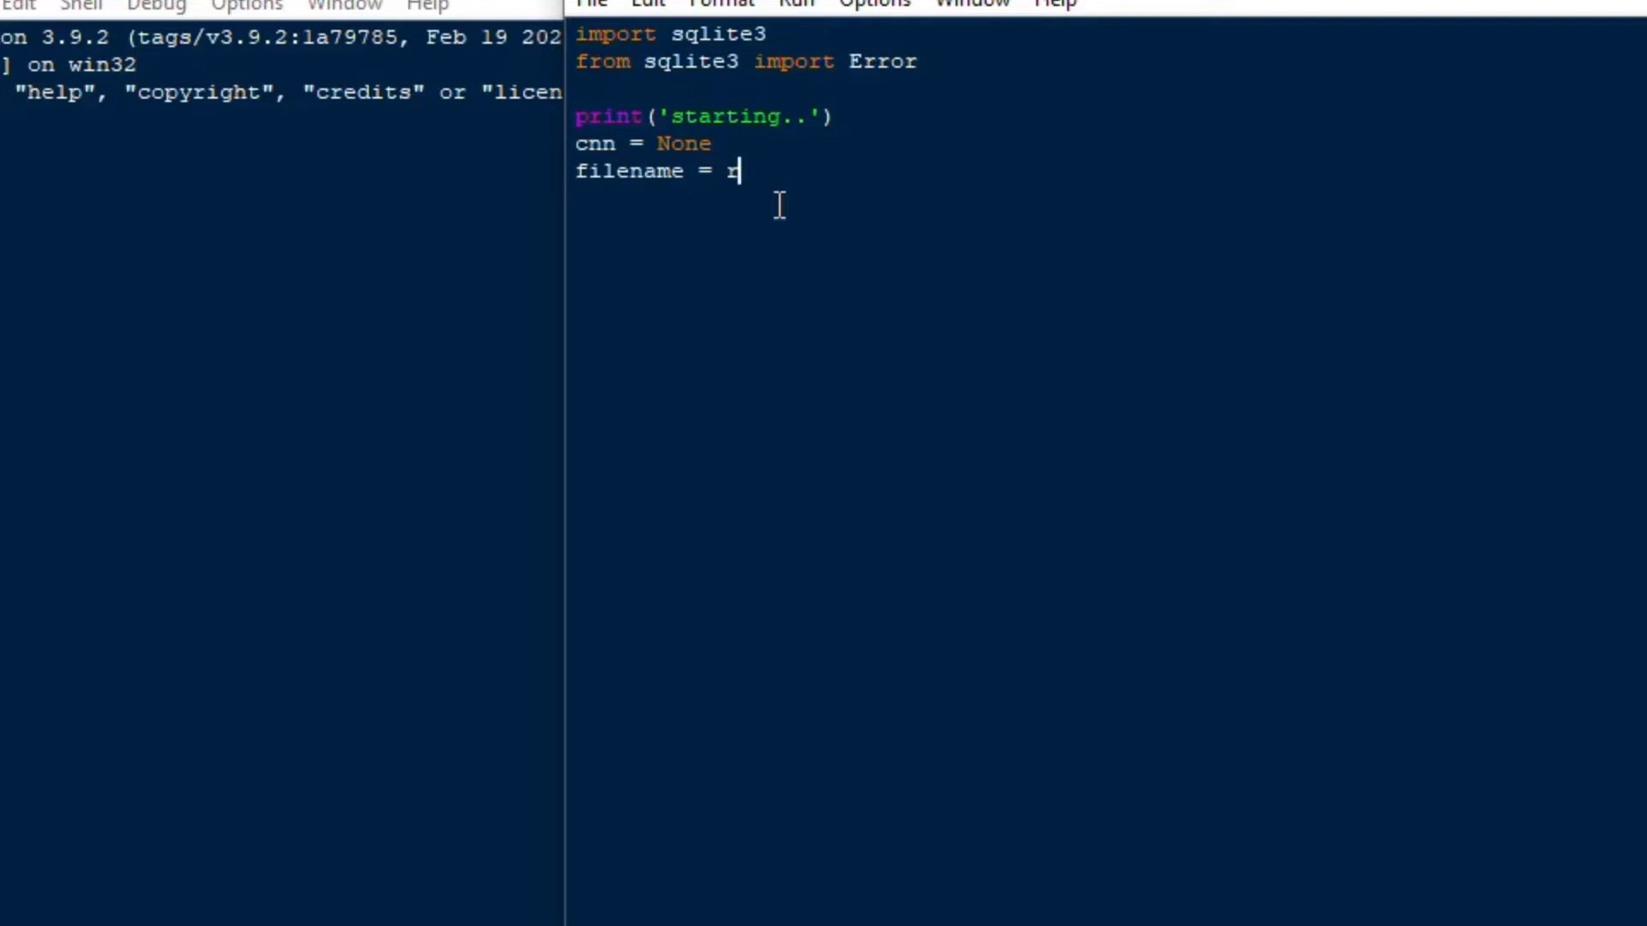
text("C)
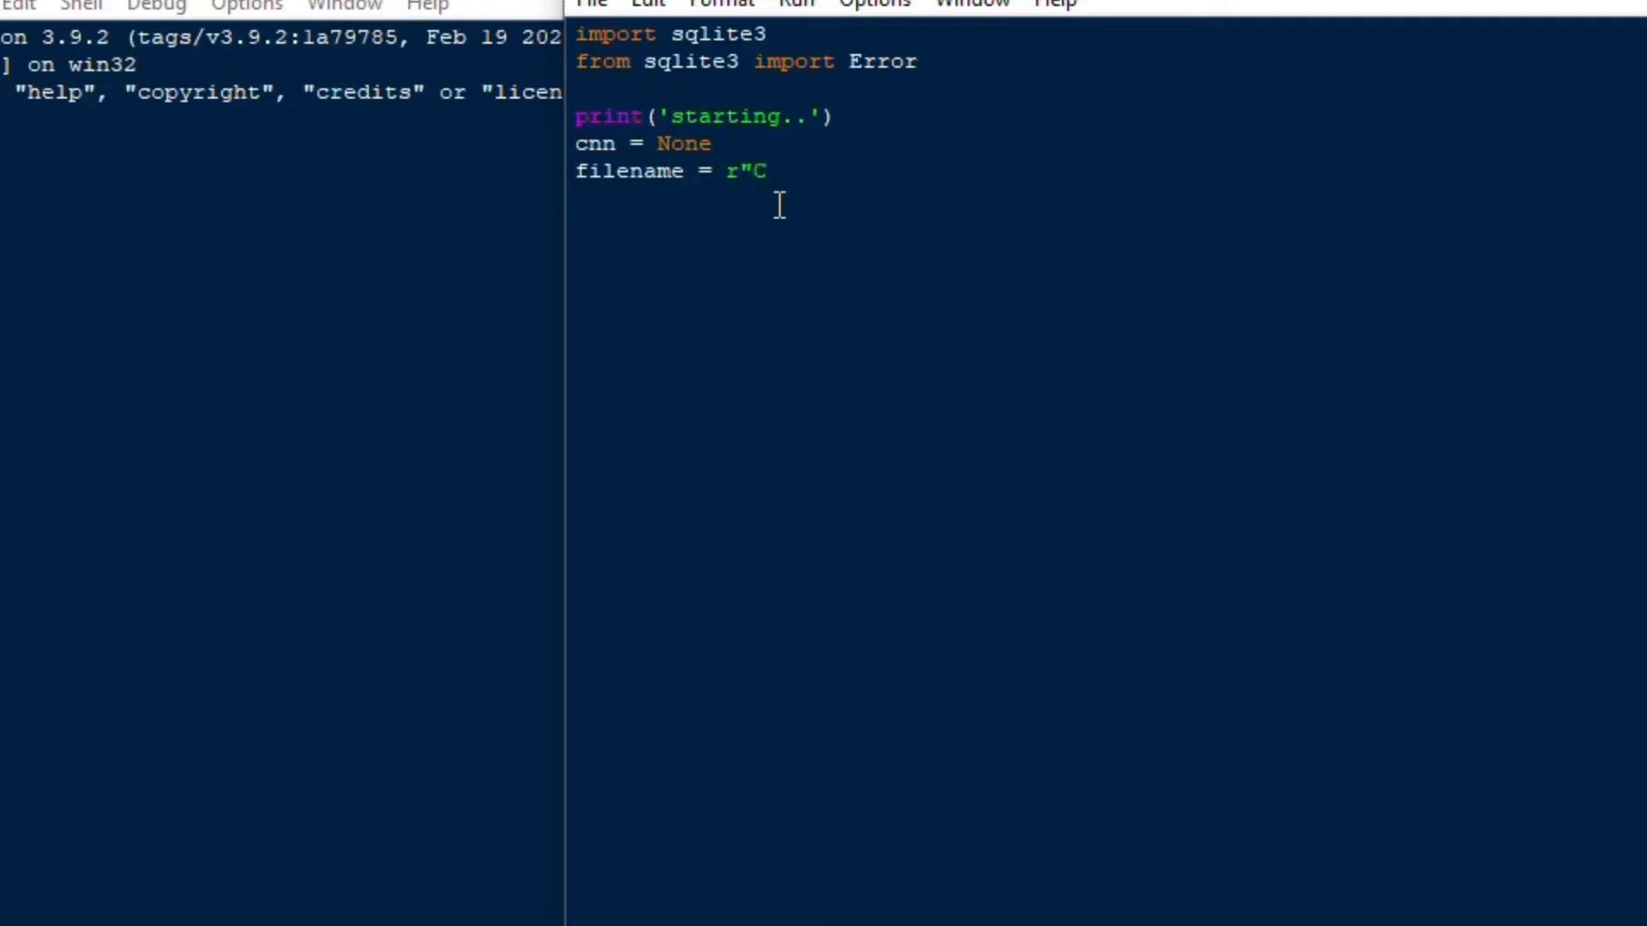
text(:\d)
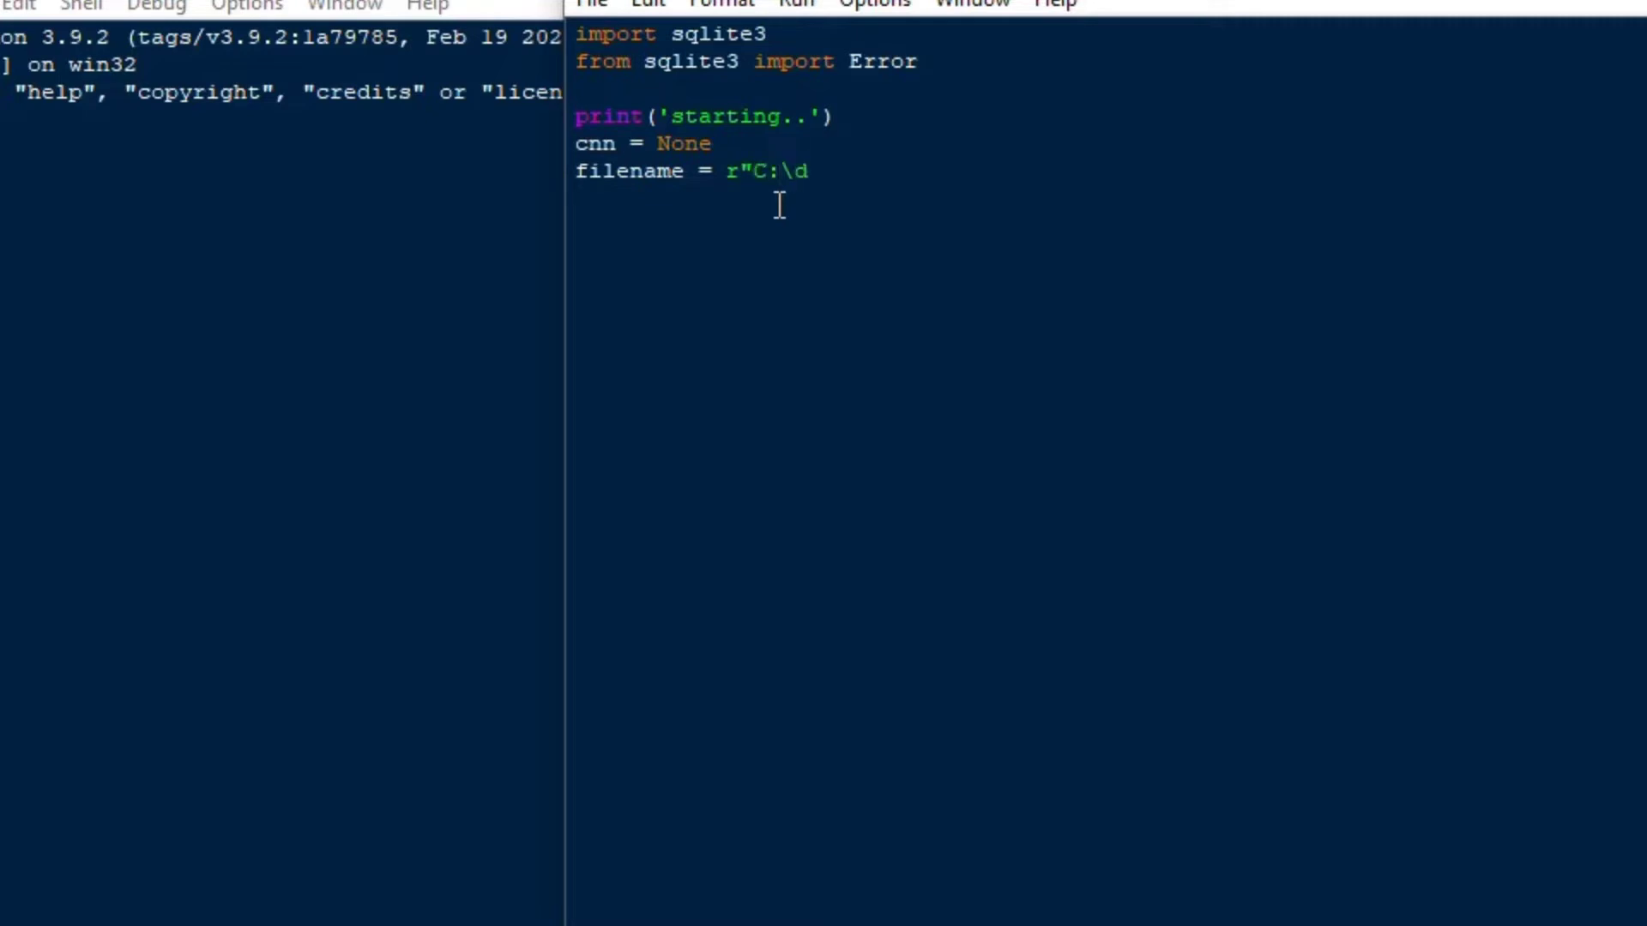
text(ev\sql)
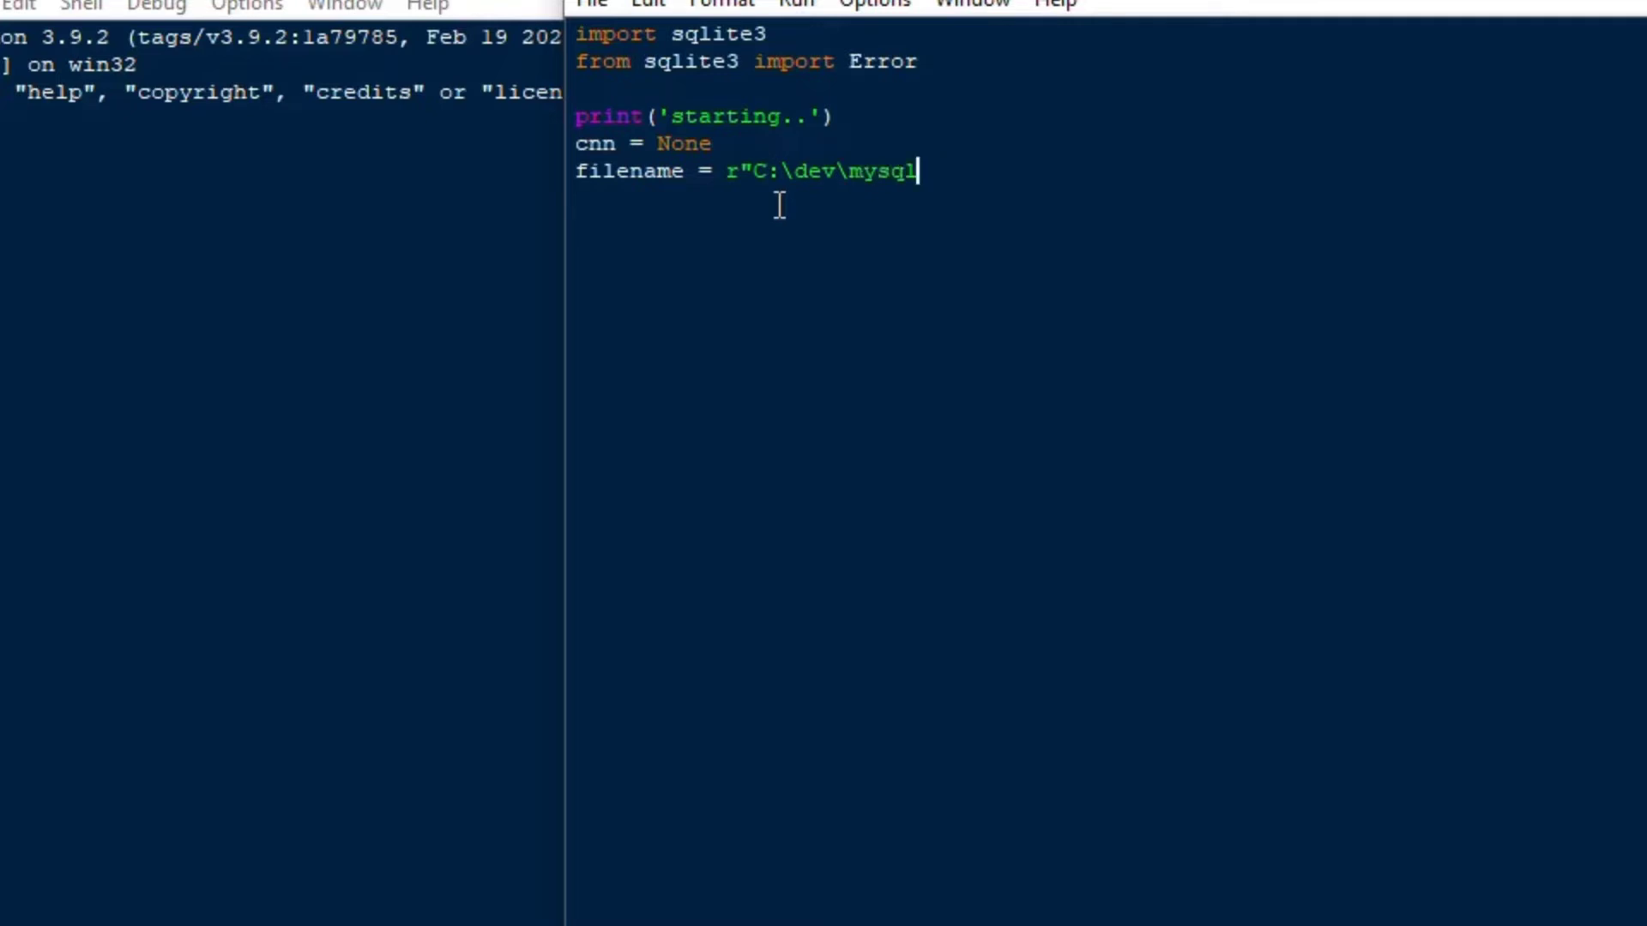
text(ite)
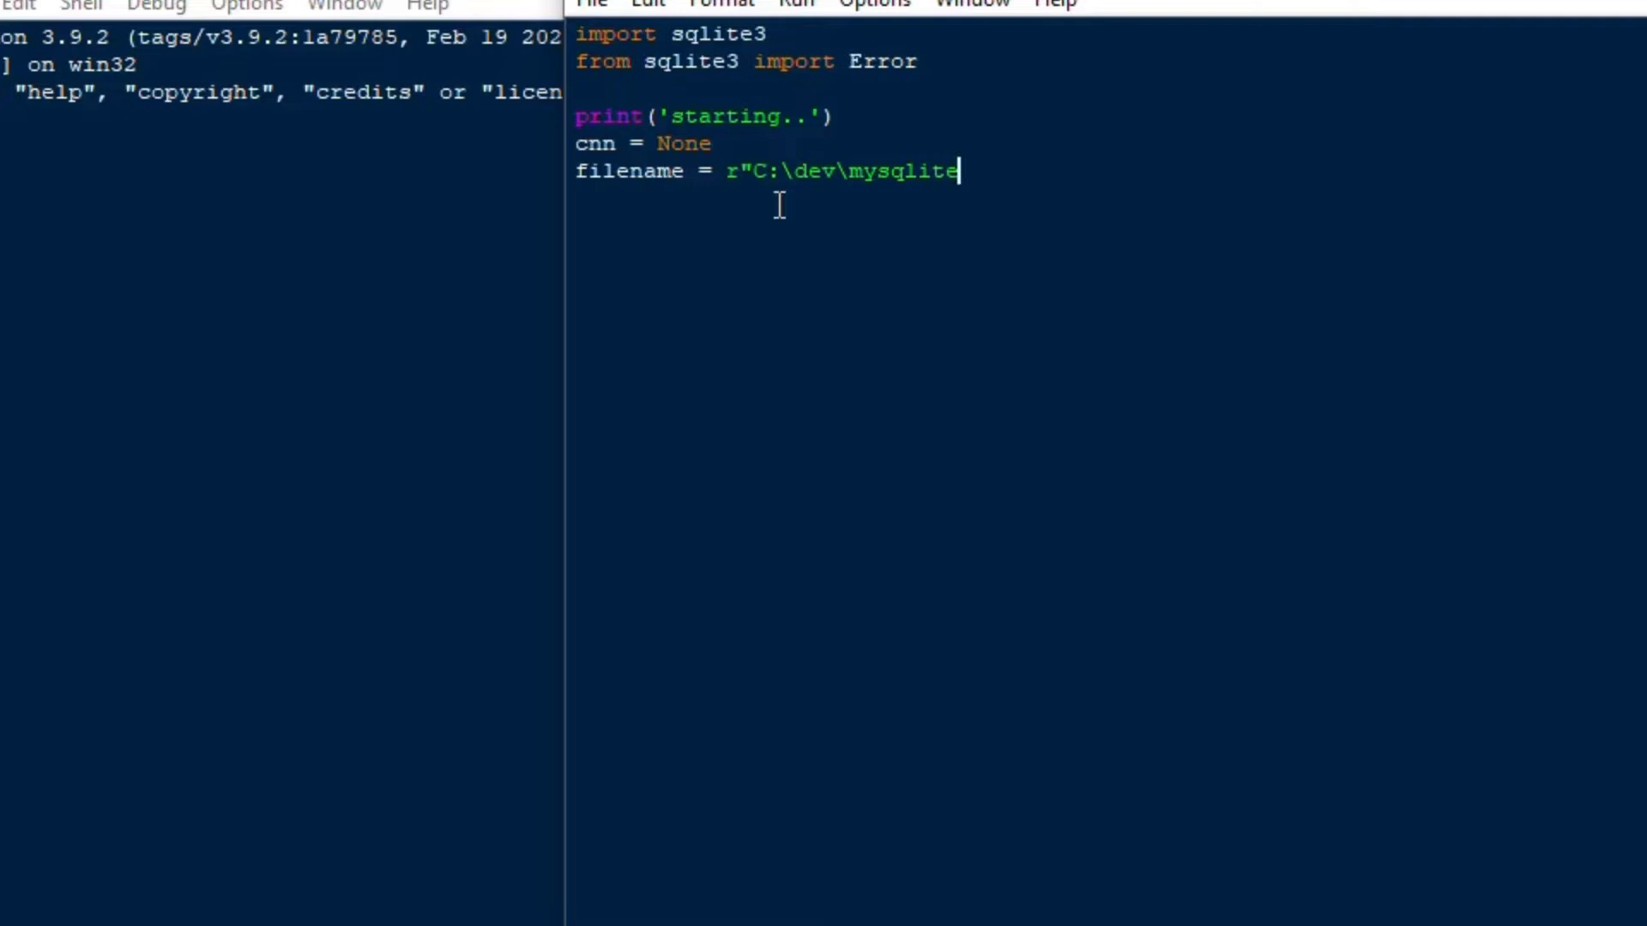
text(.db")
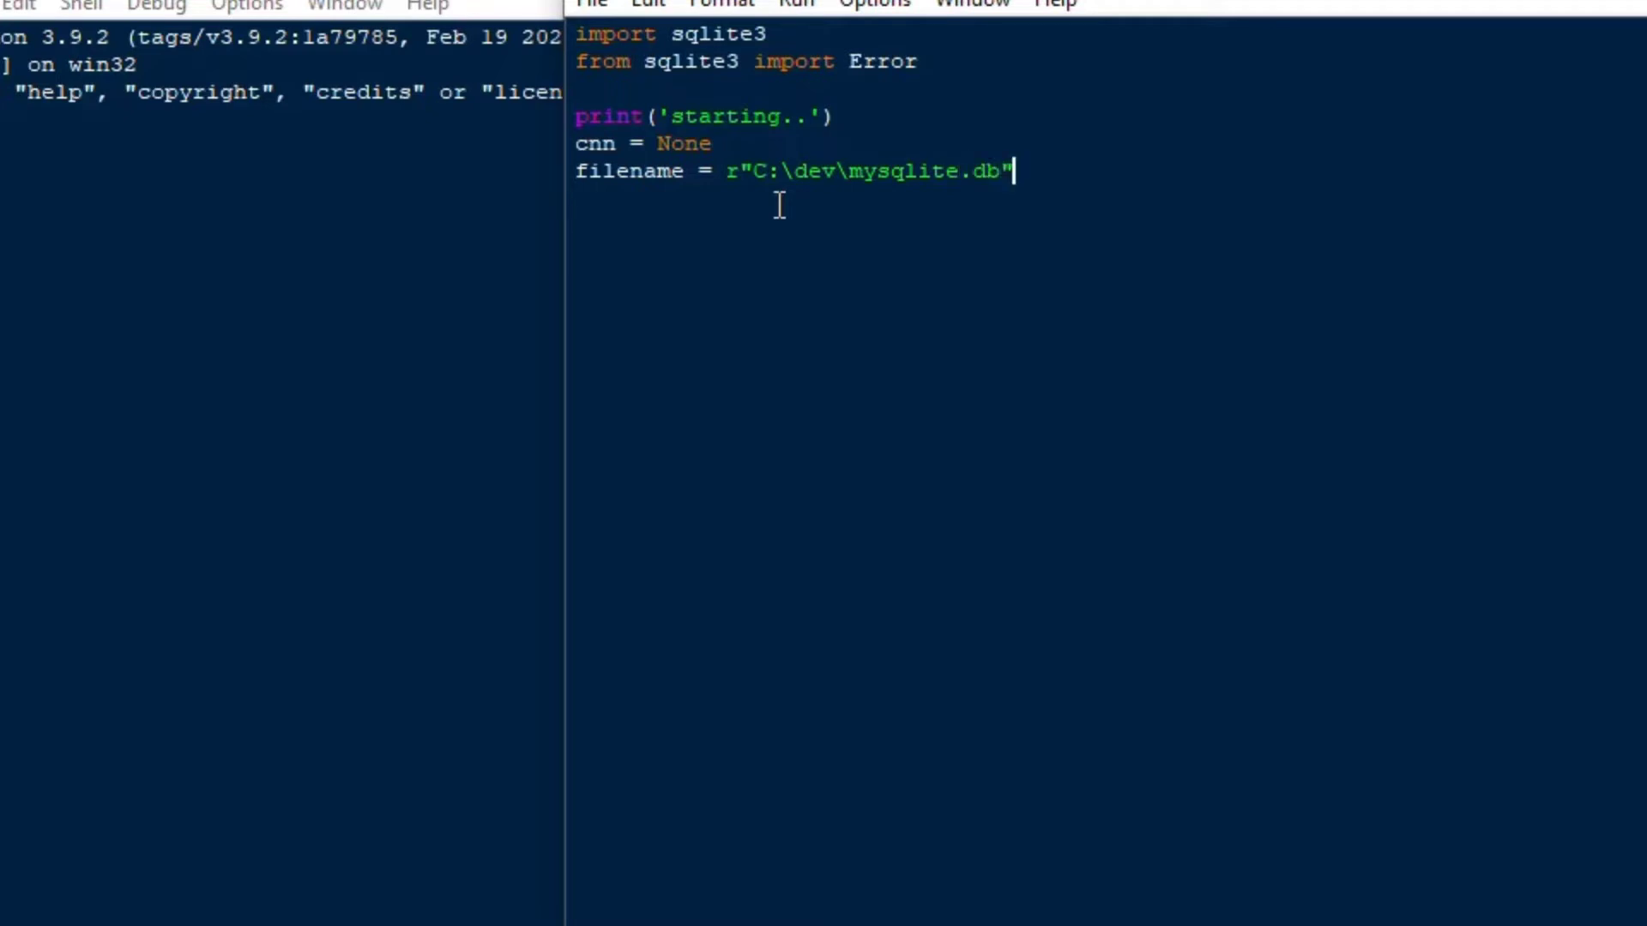
key(enter)
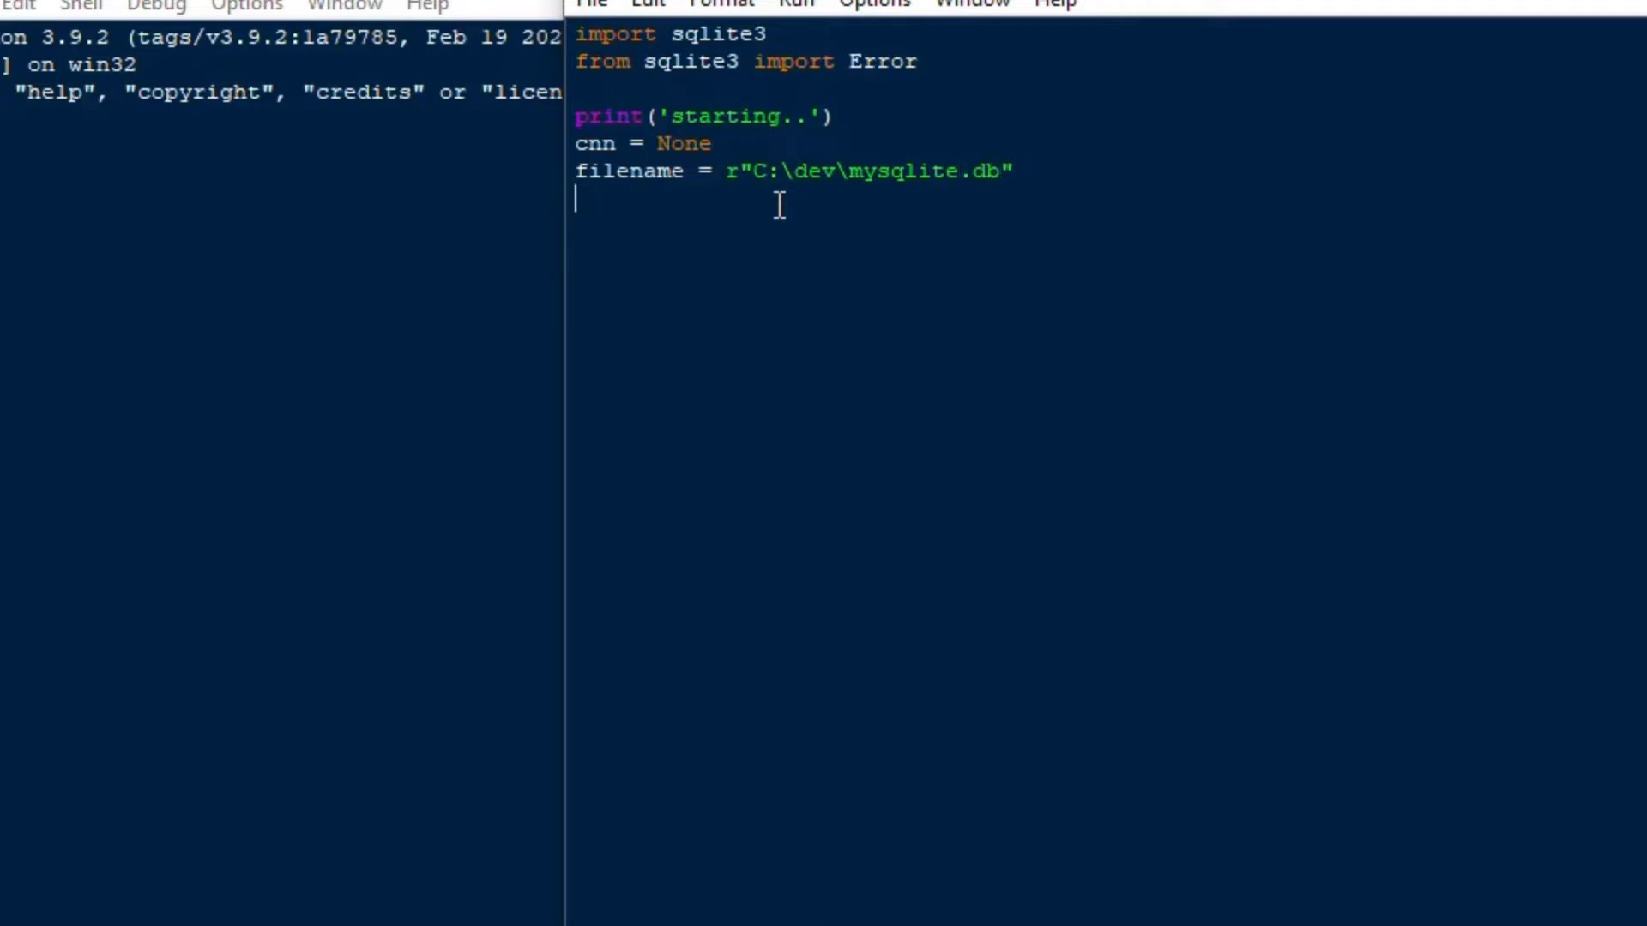
Begin a try block with open('part_map_sqlite.sql', 'r') as sql_file:
text(try:)
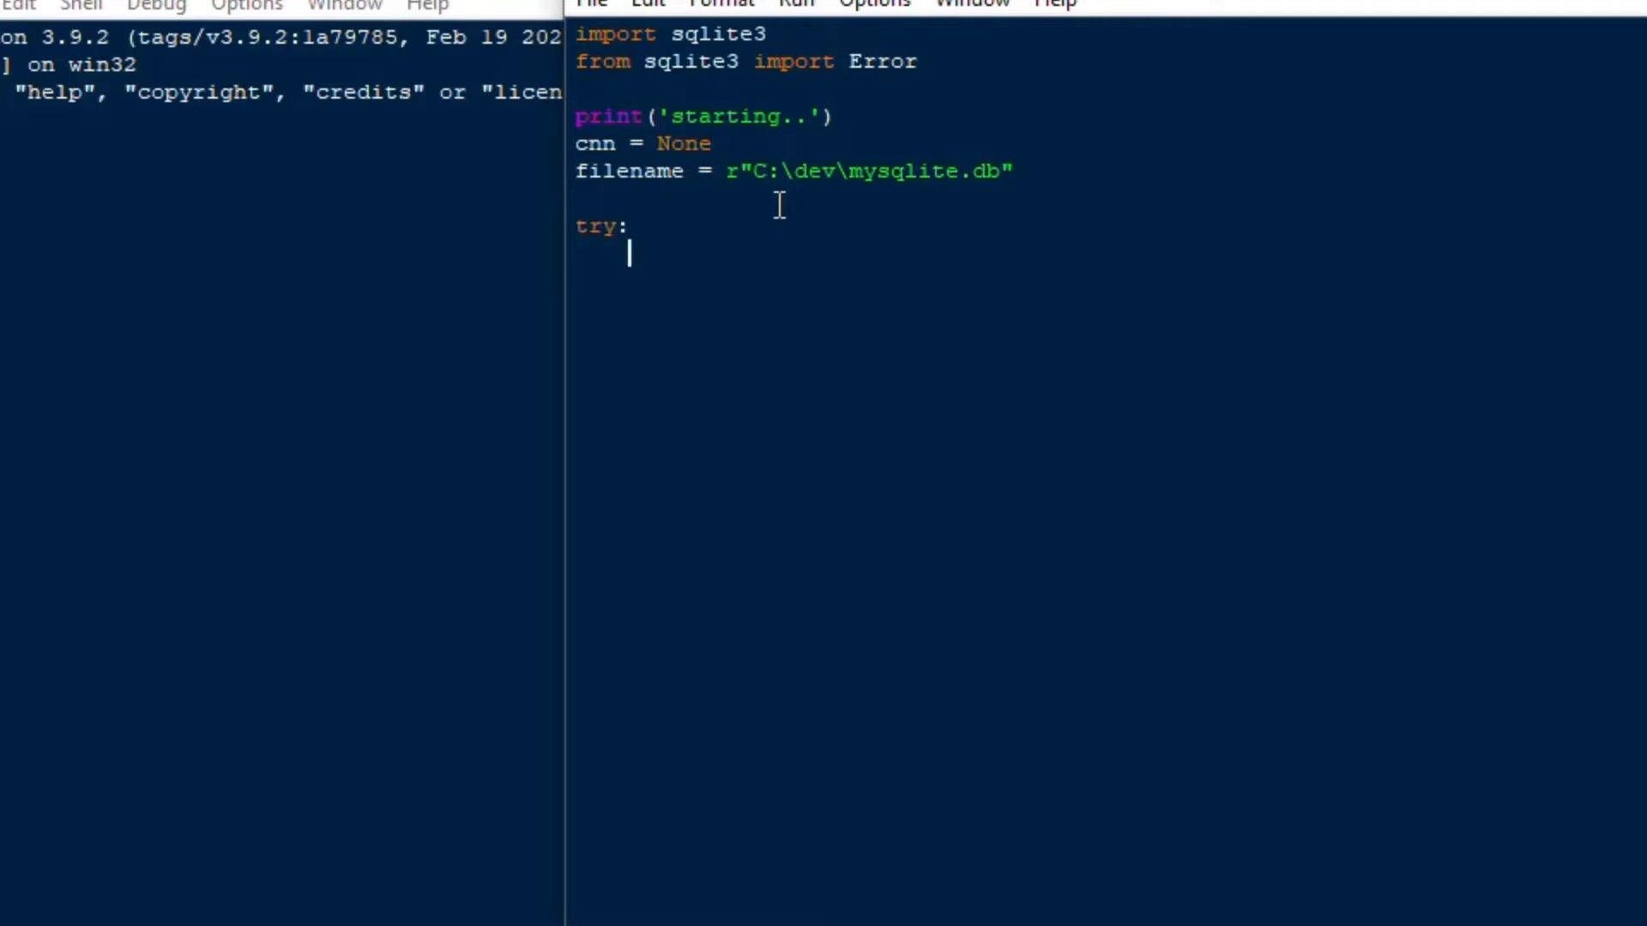
text(with)
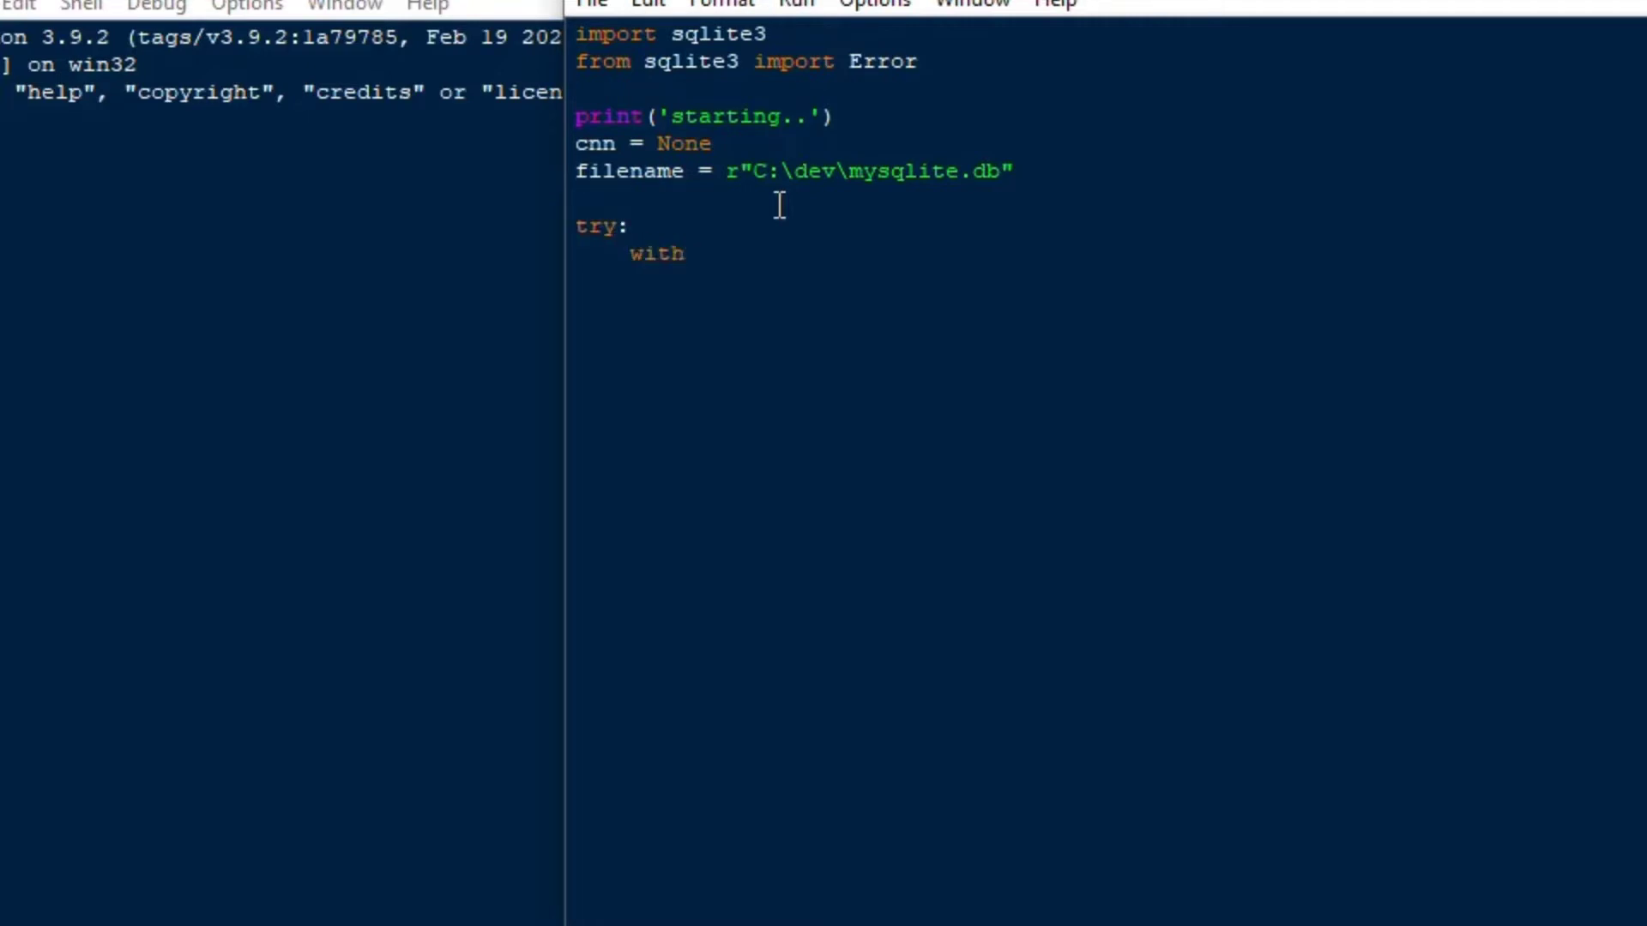
text(open()
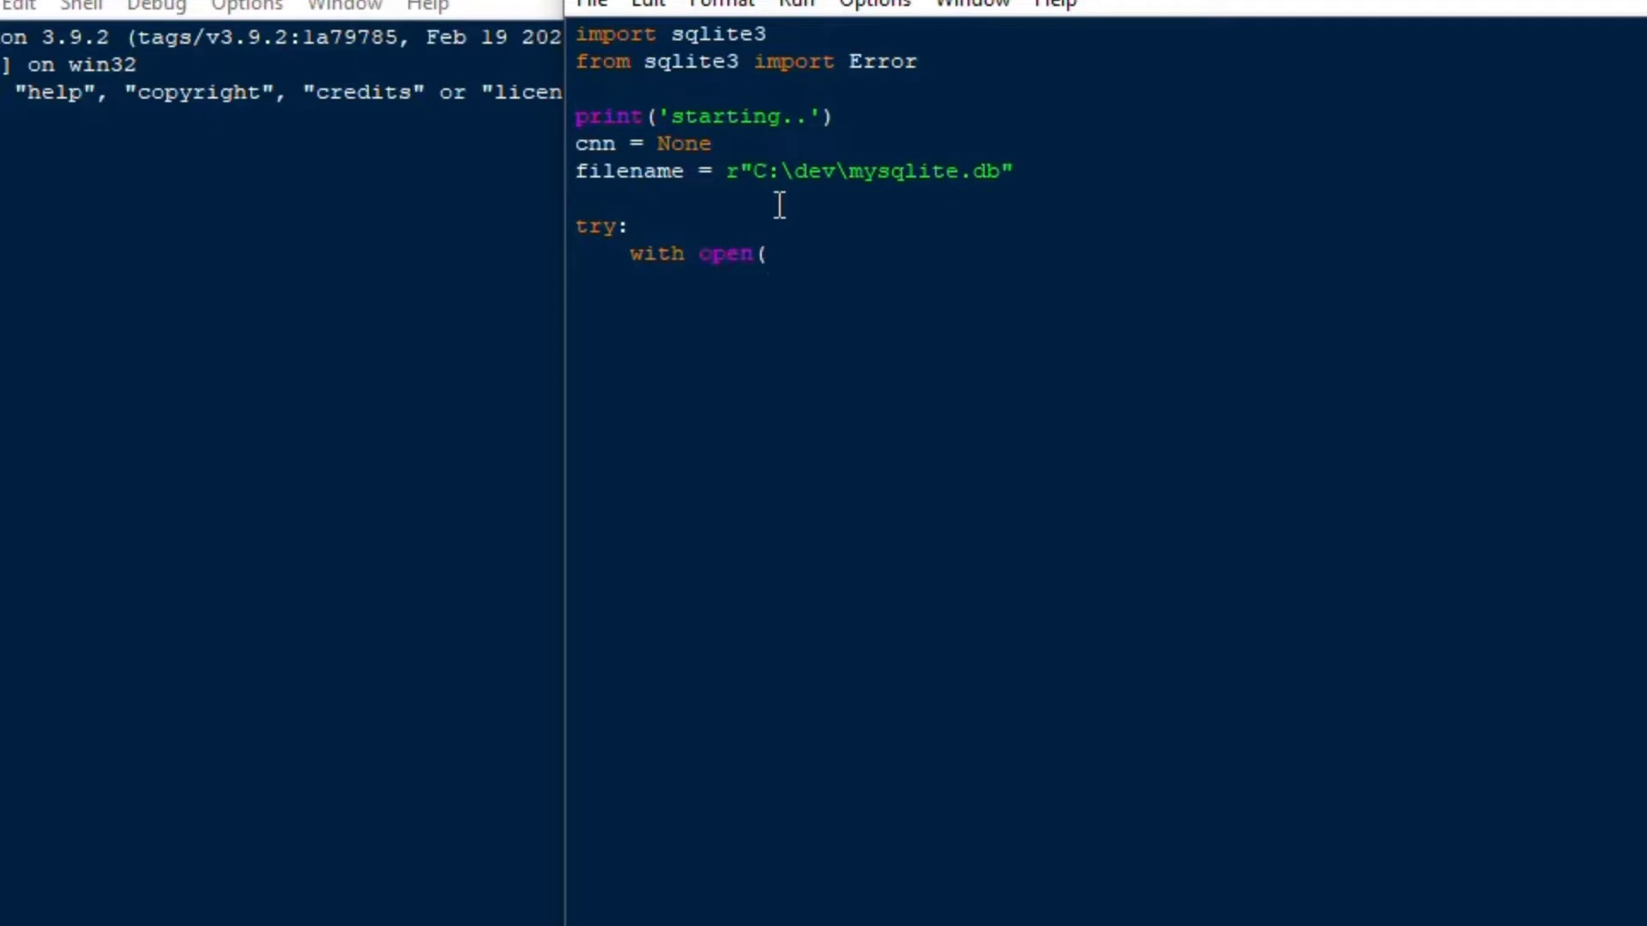
text('part)
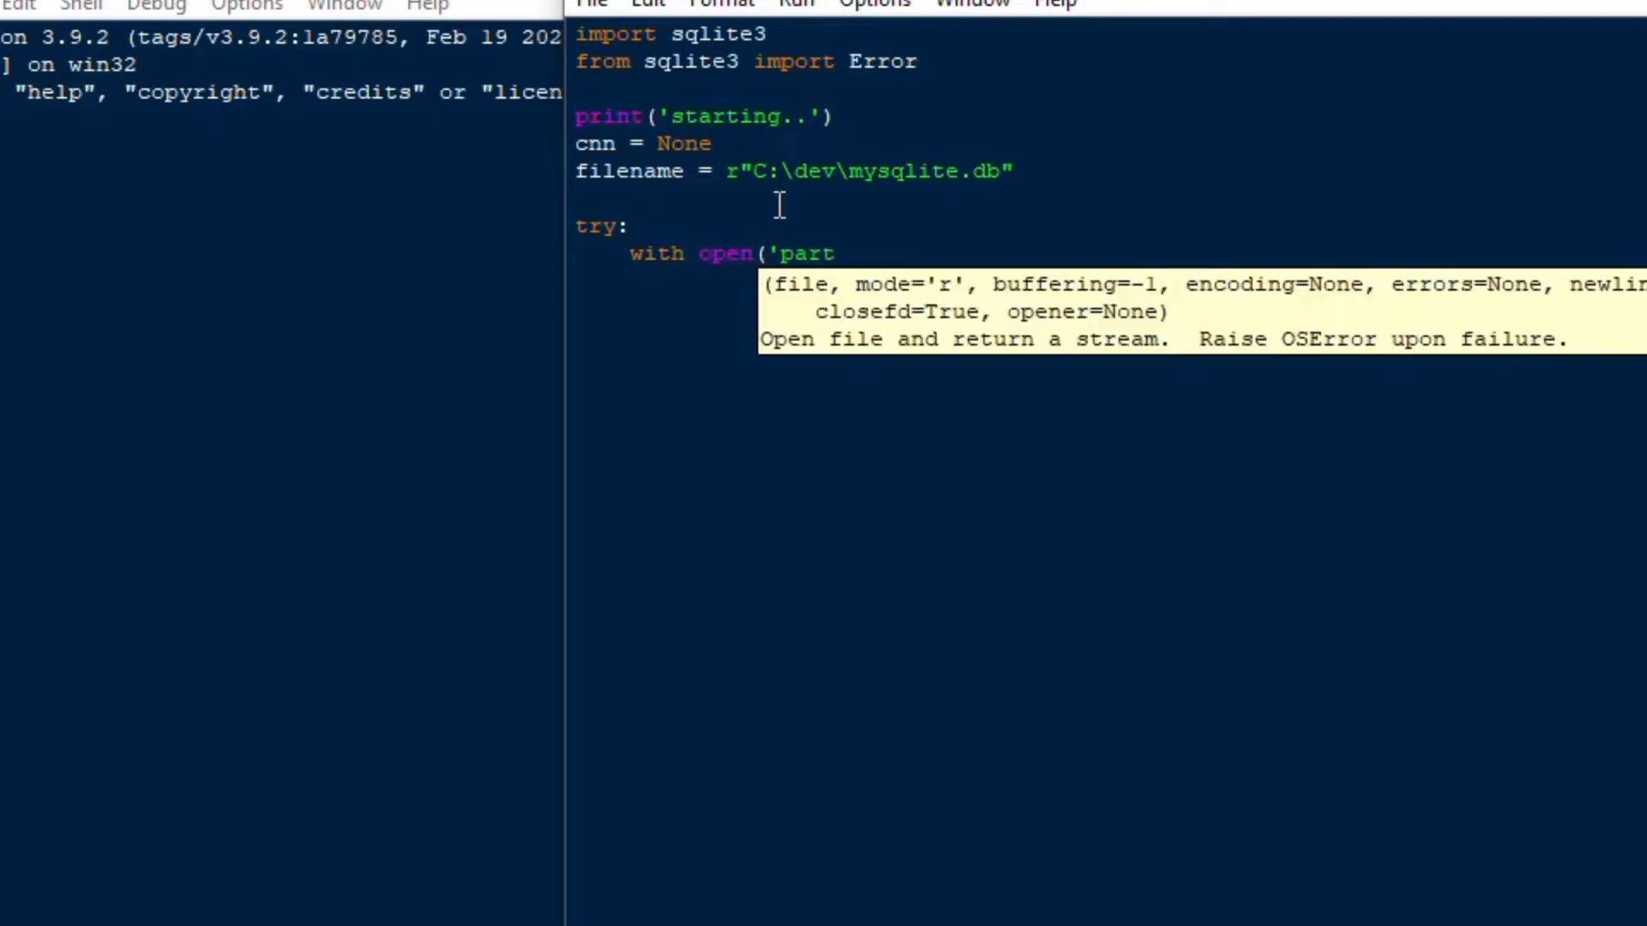
text(_map)
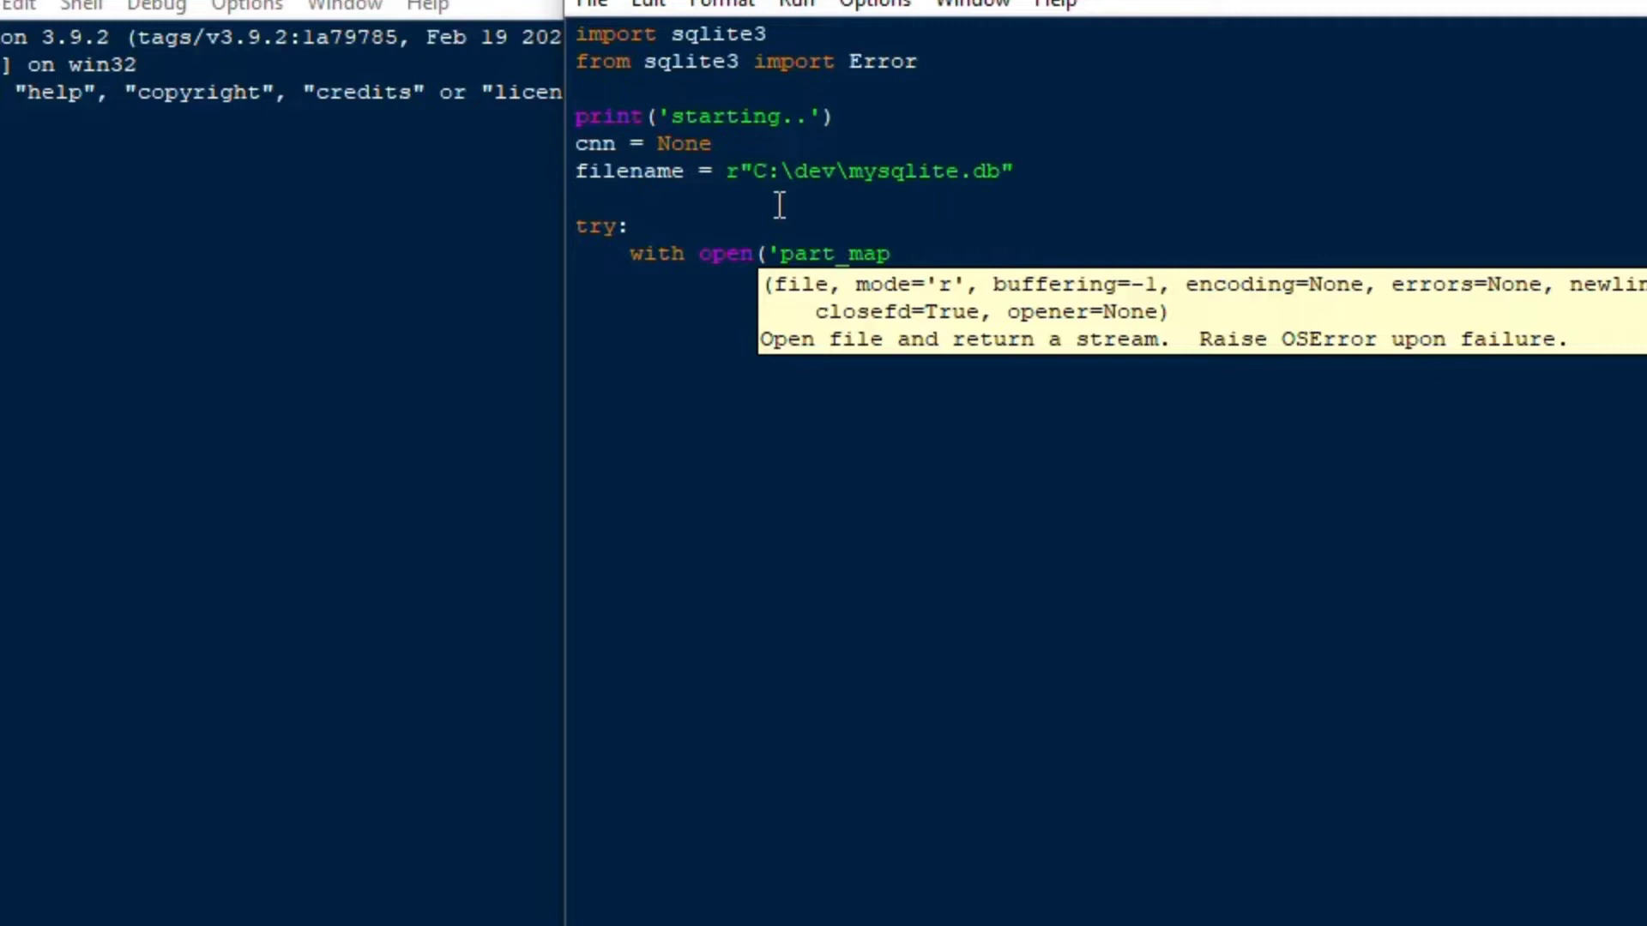
text(_sqlite.sq)
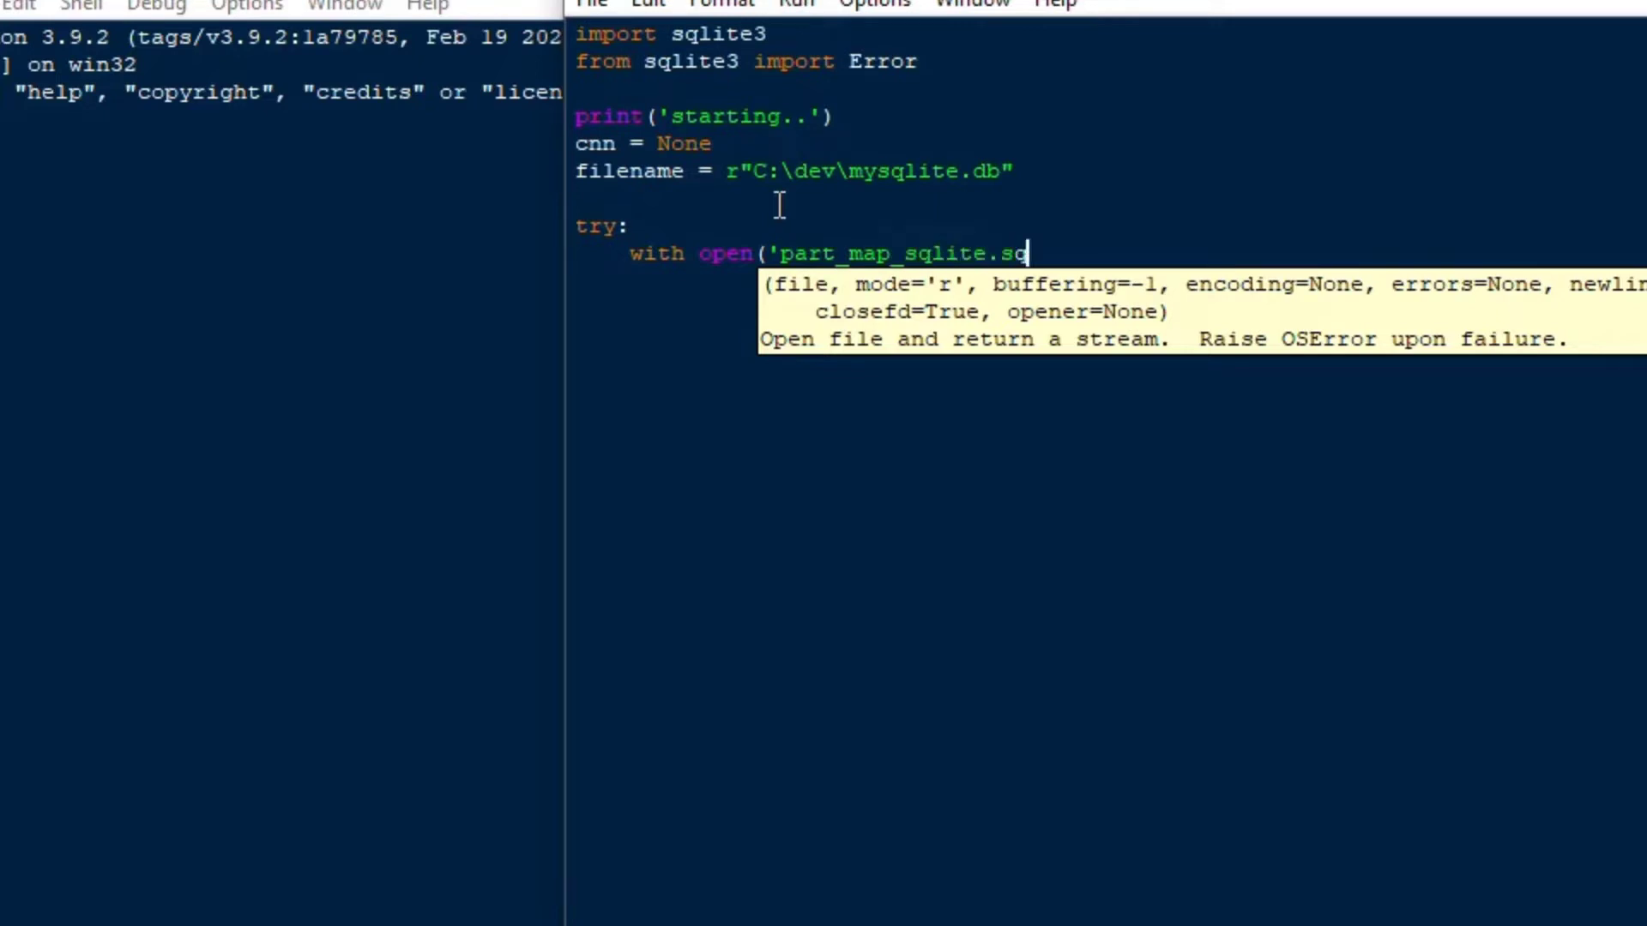
text(l)
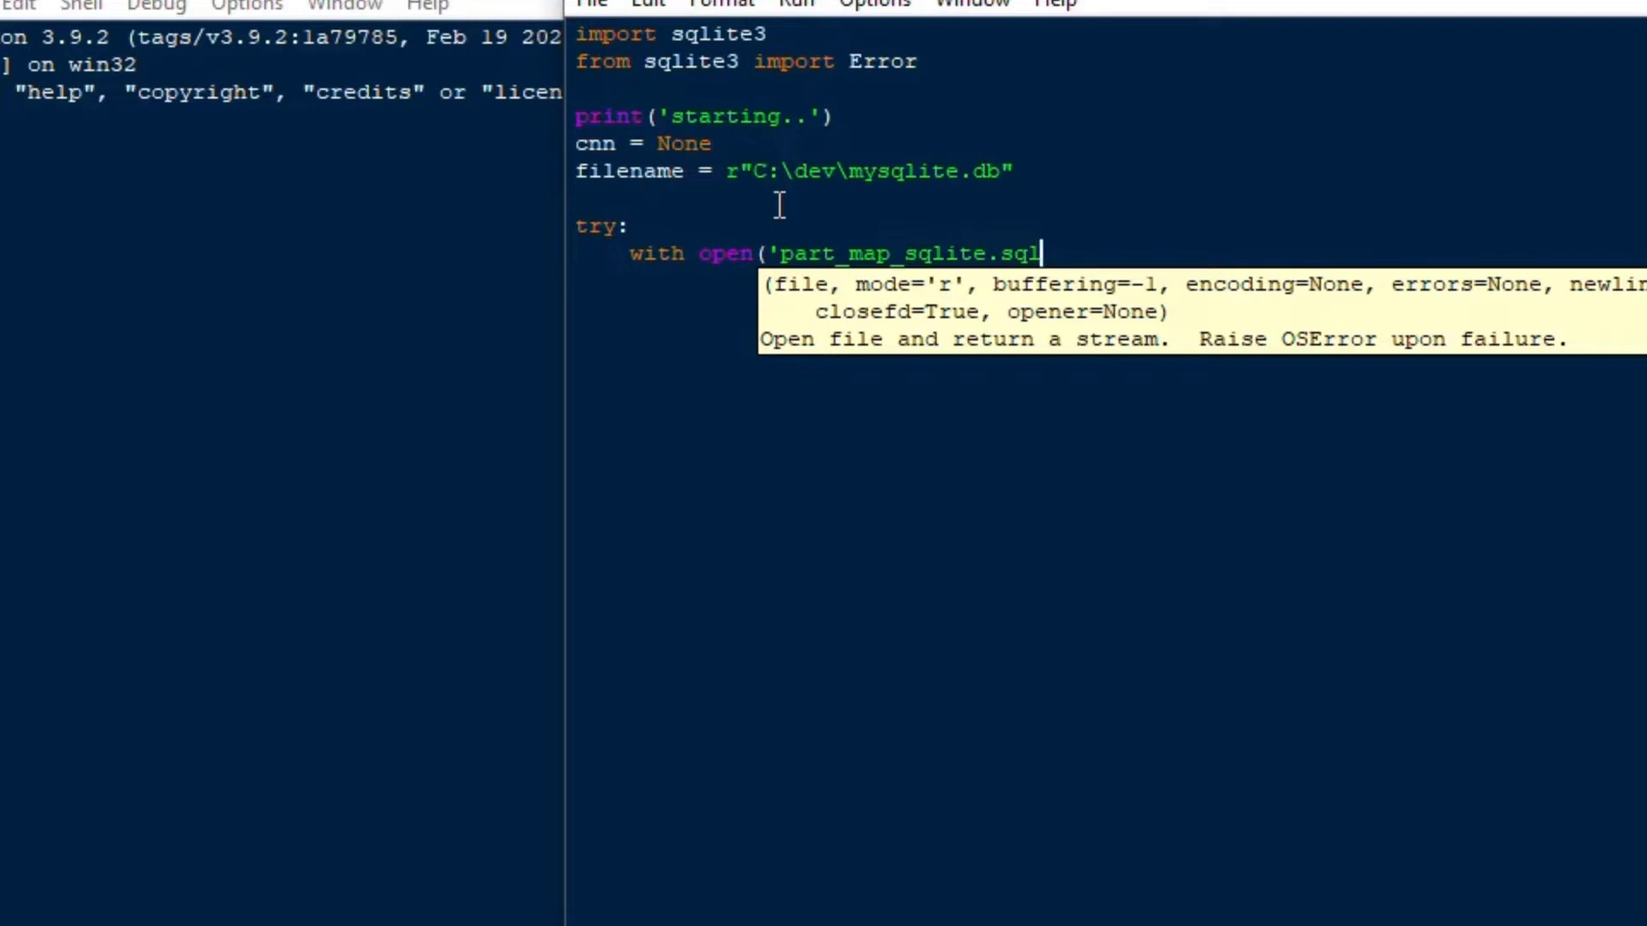
text(', 'r)
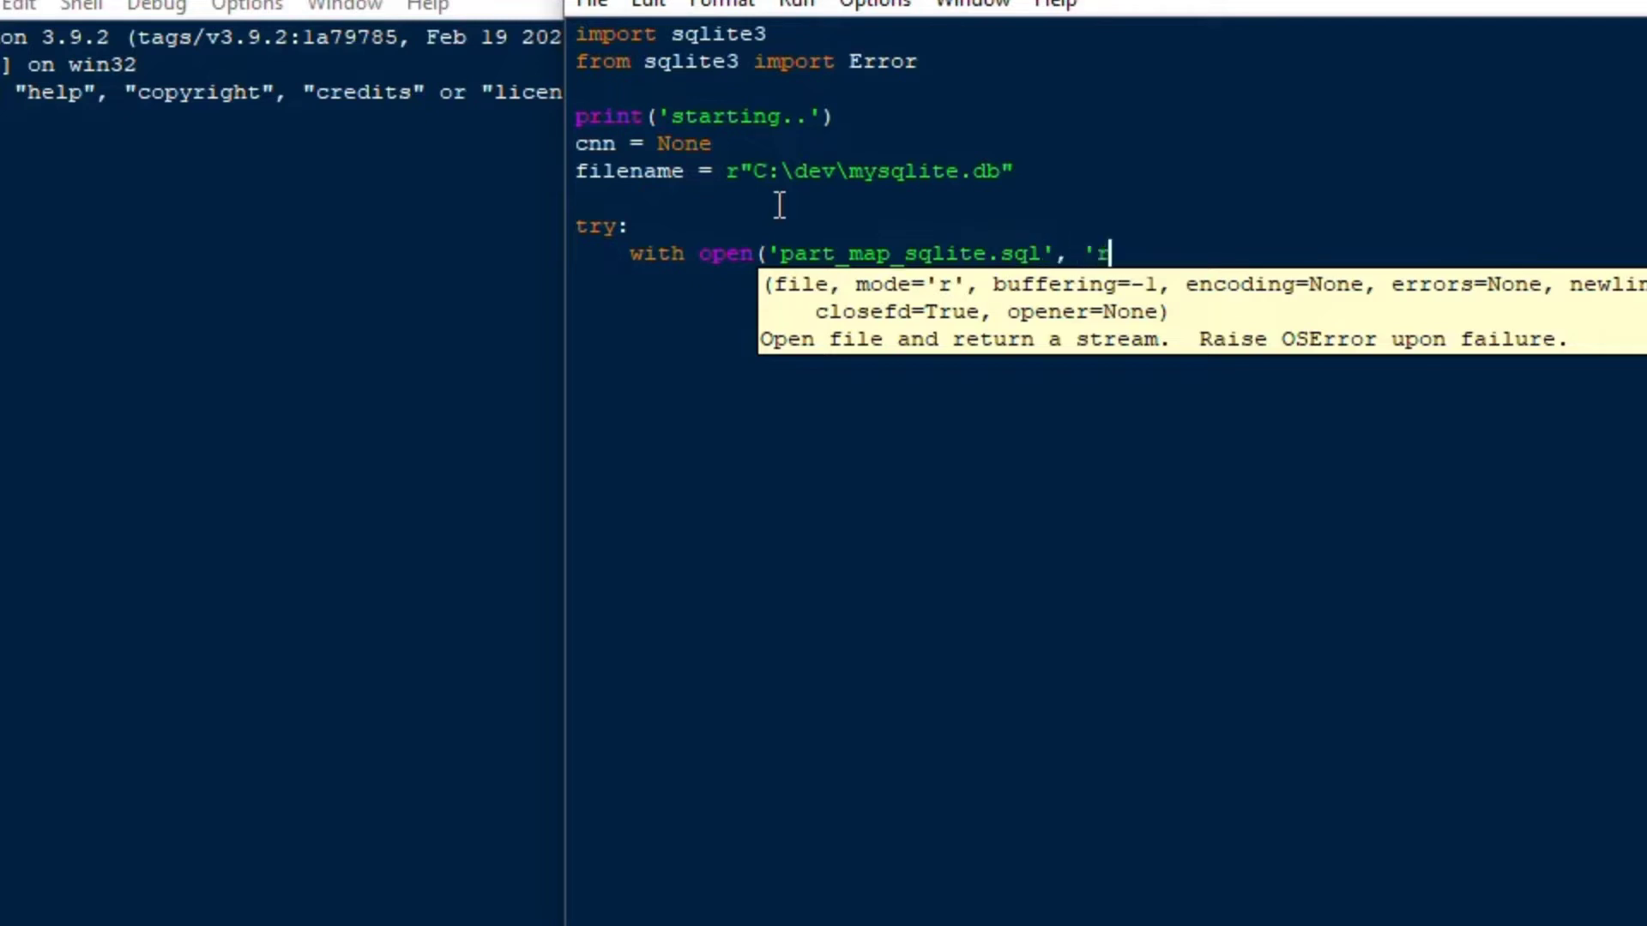
text('))
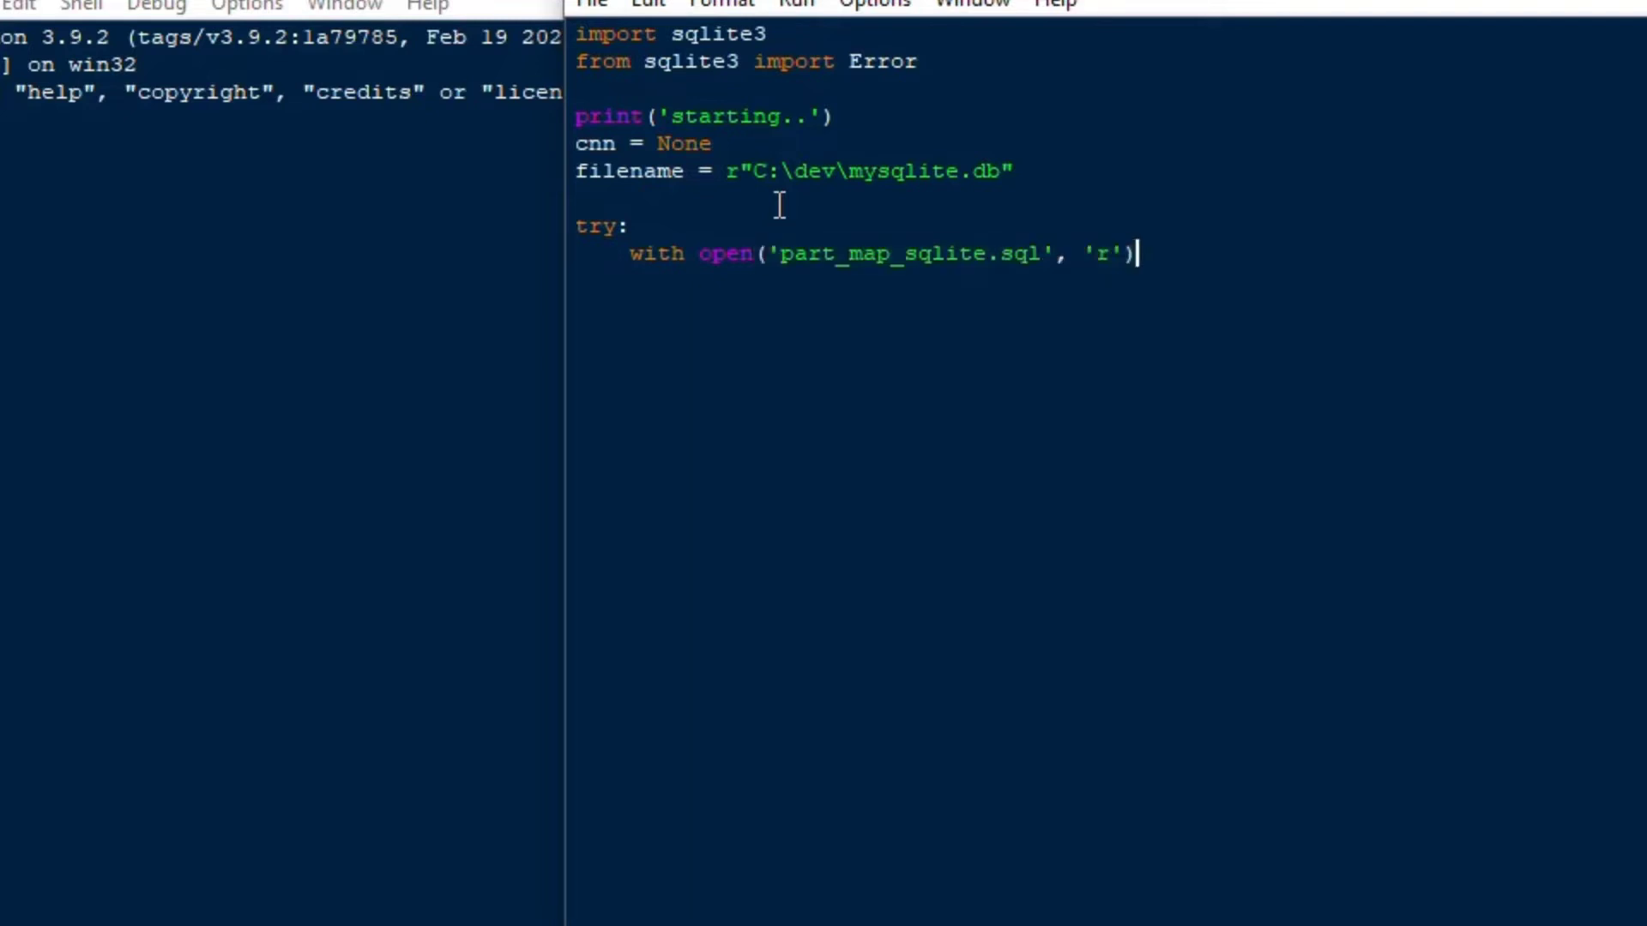
text(as sql)
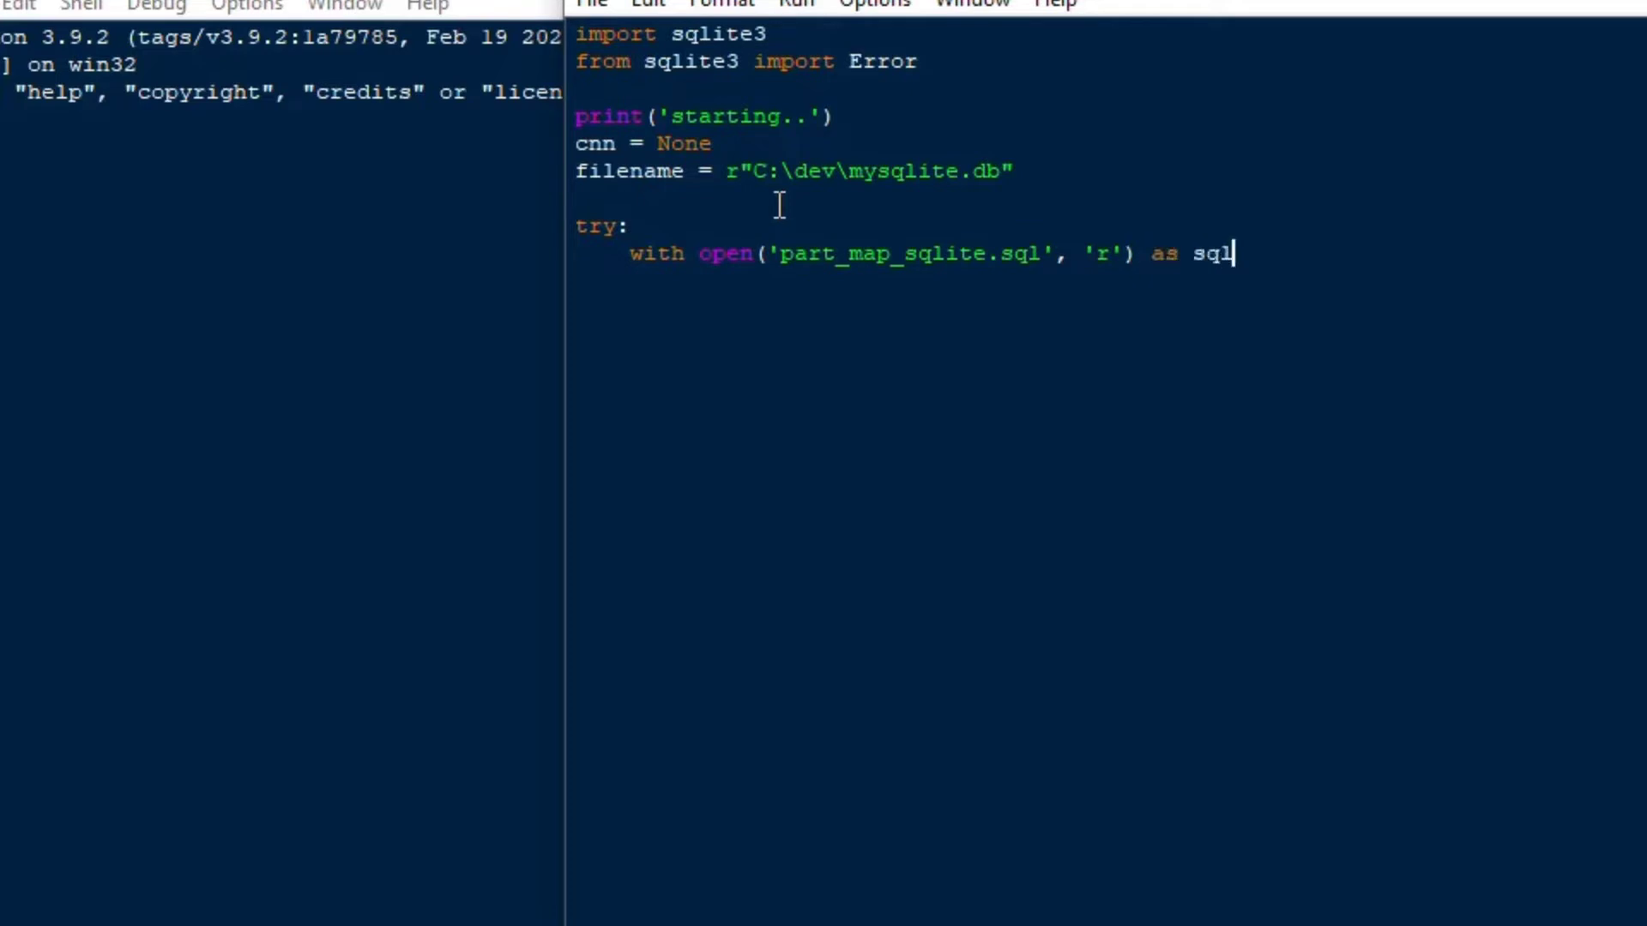
text(_fil)
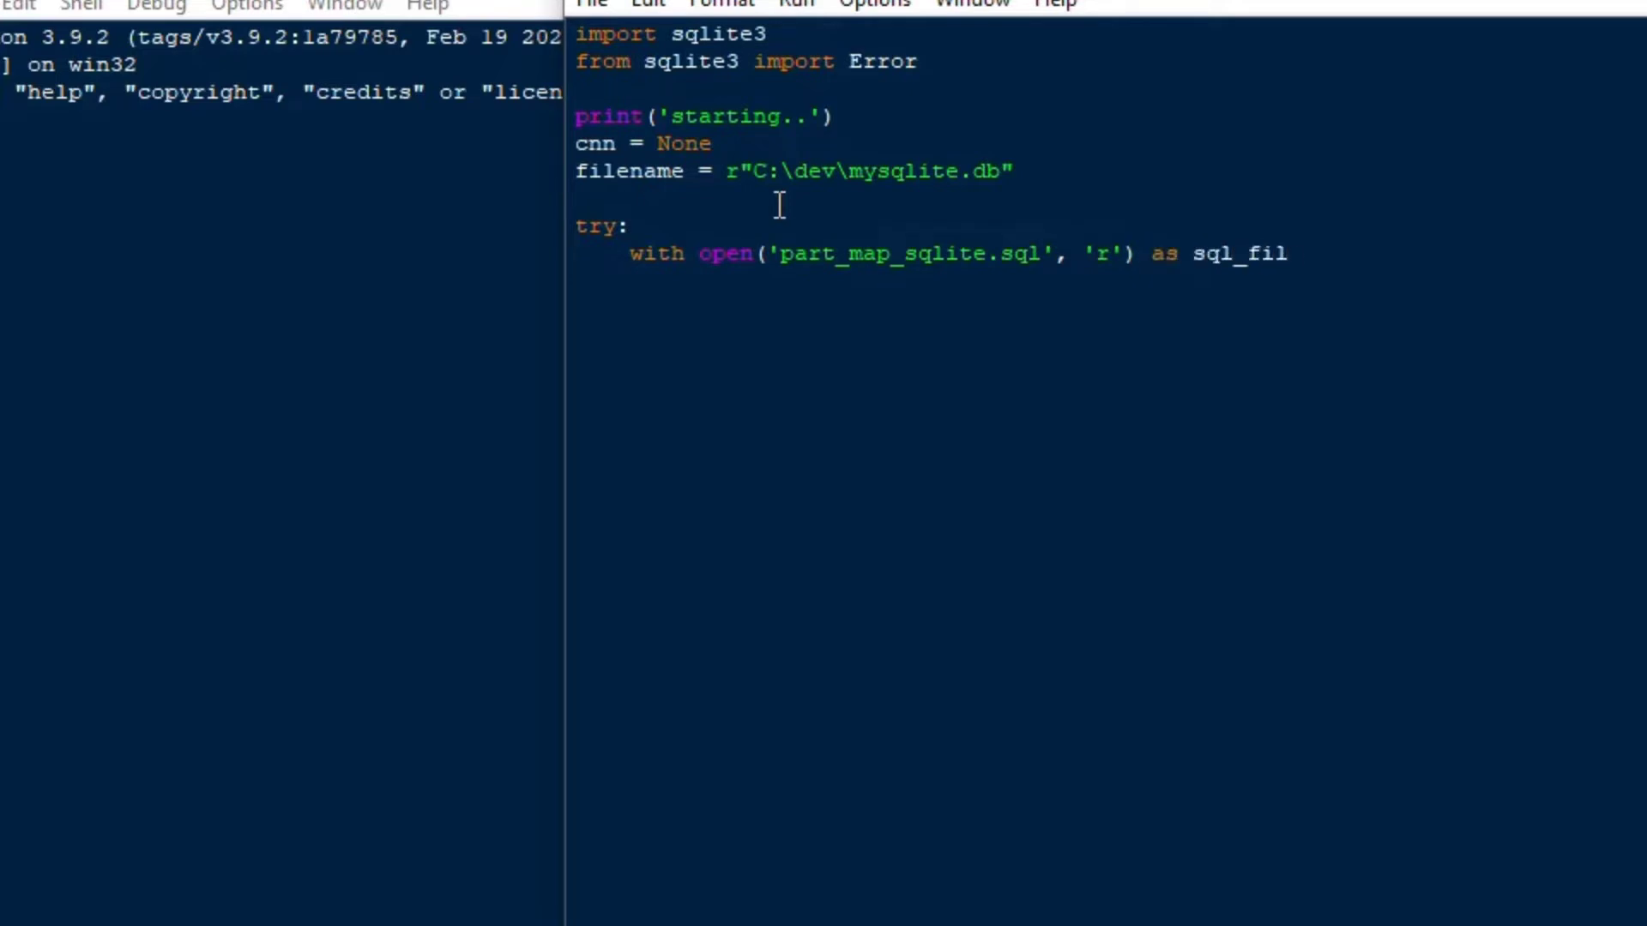
text(e:)
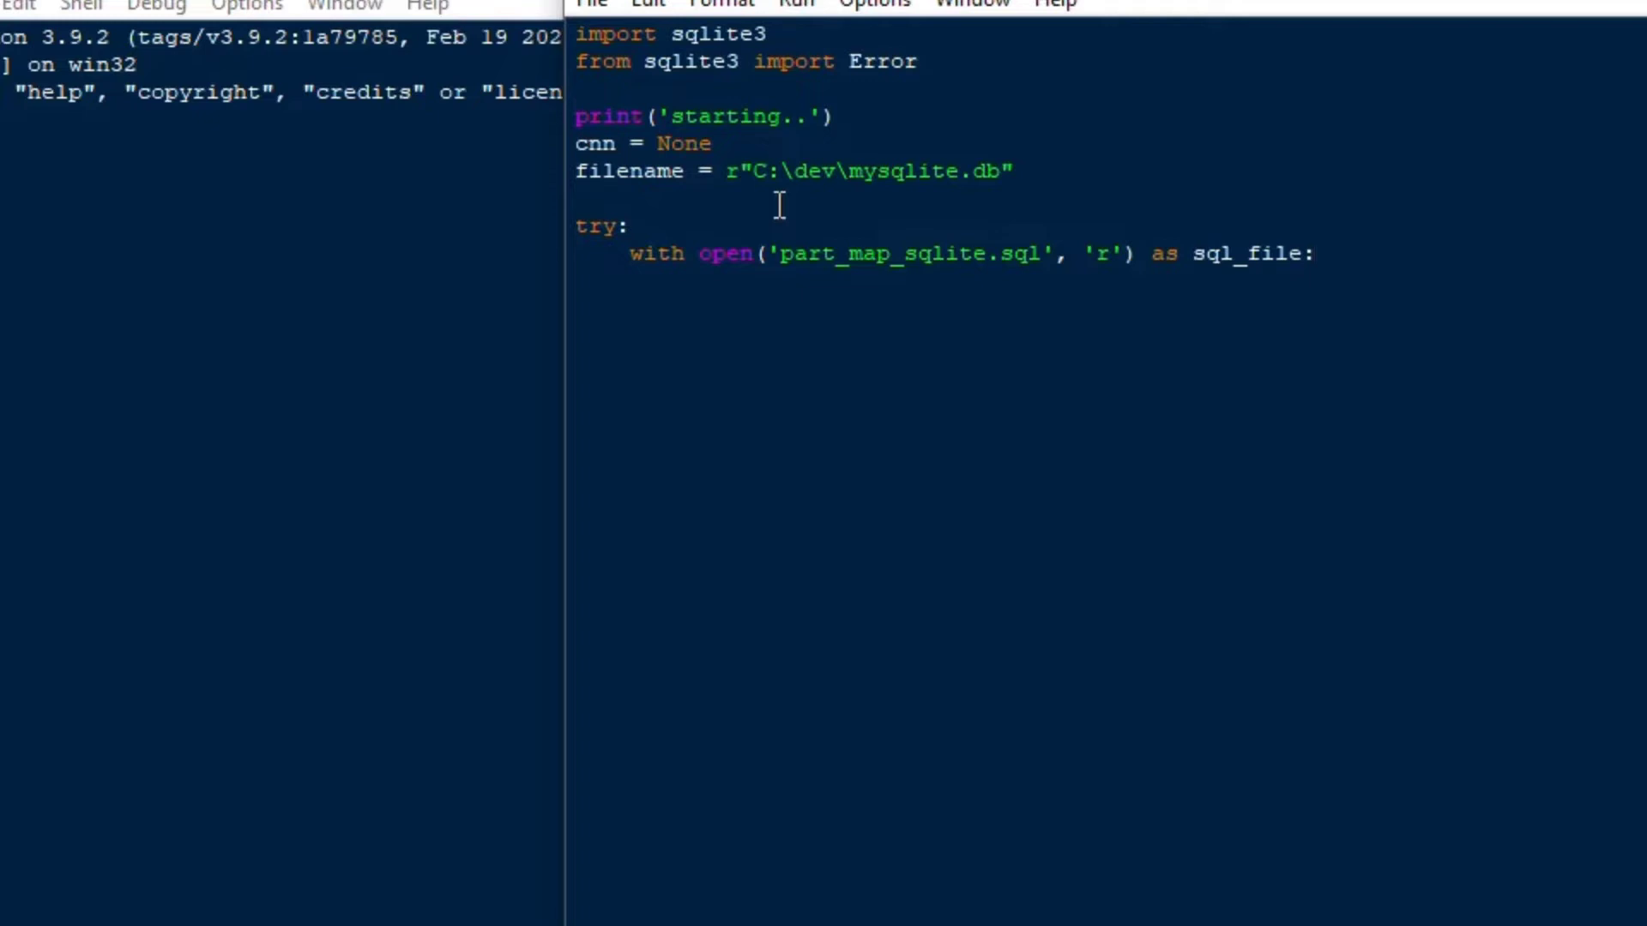
Read the file contents into sql with sql = sql_file.read()
text(sql = sql)
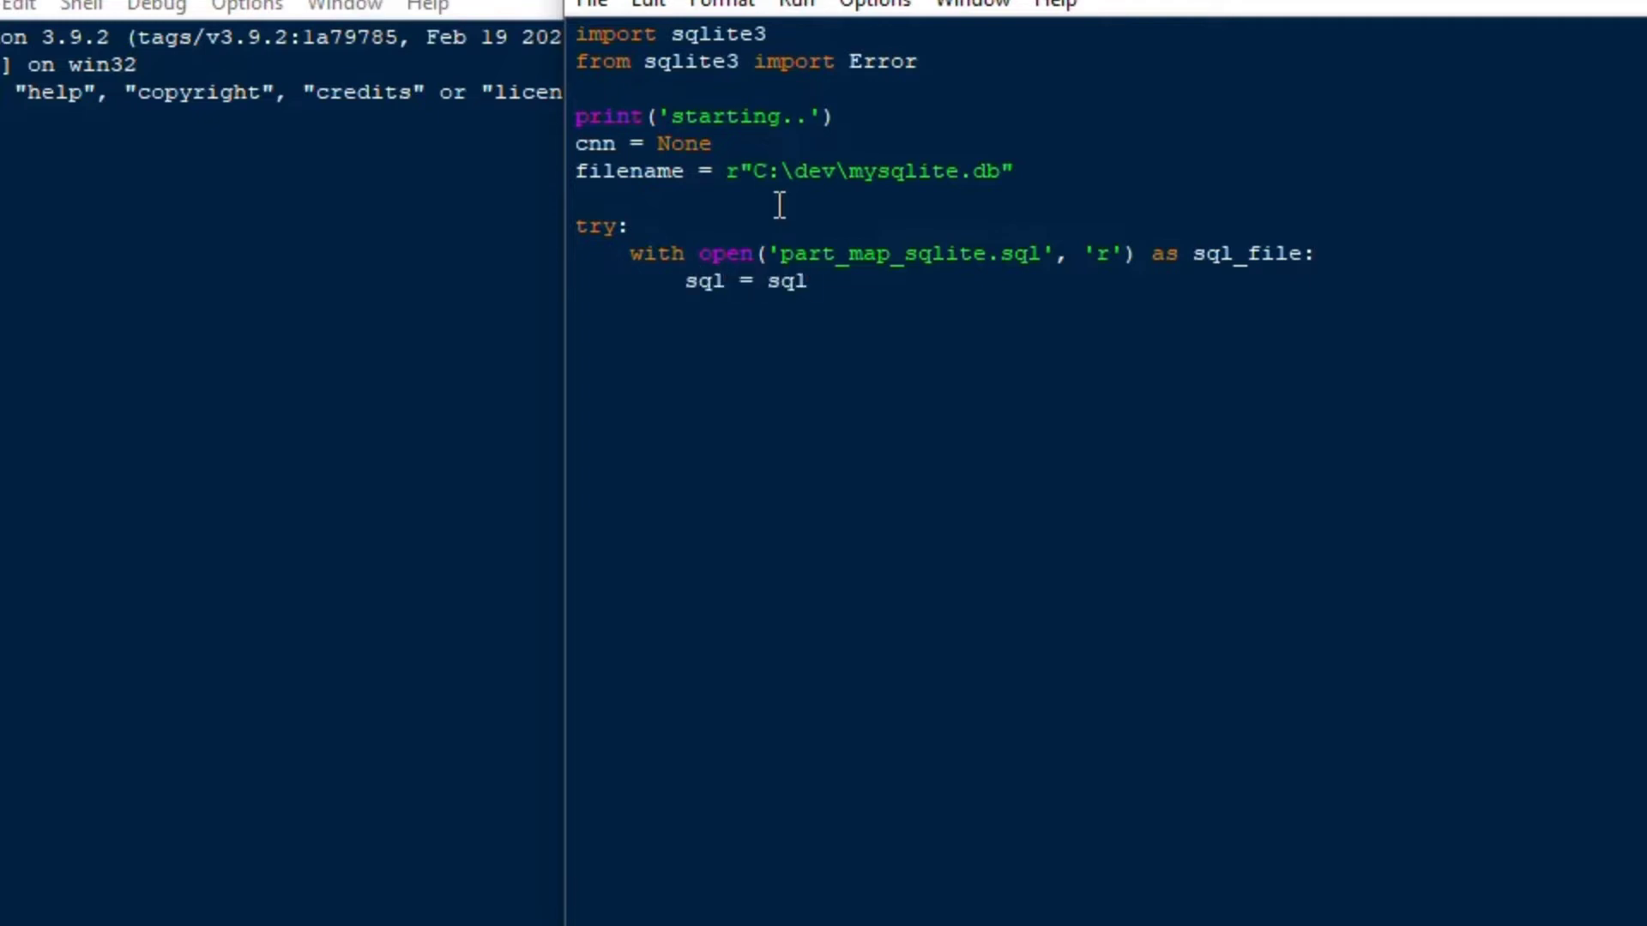
text(_fil)
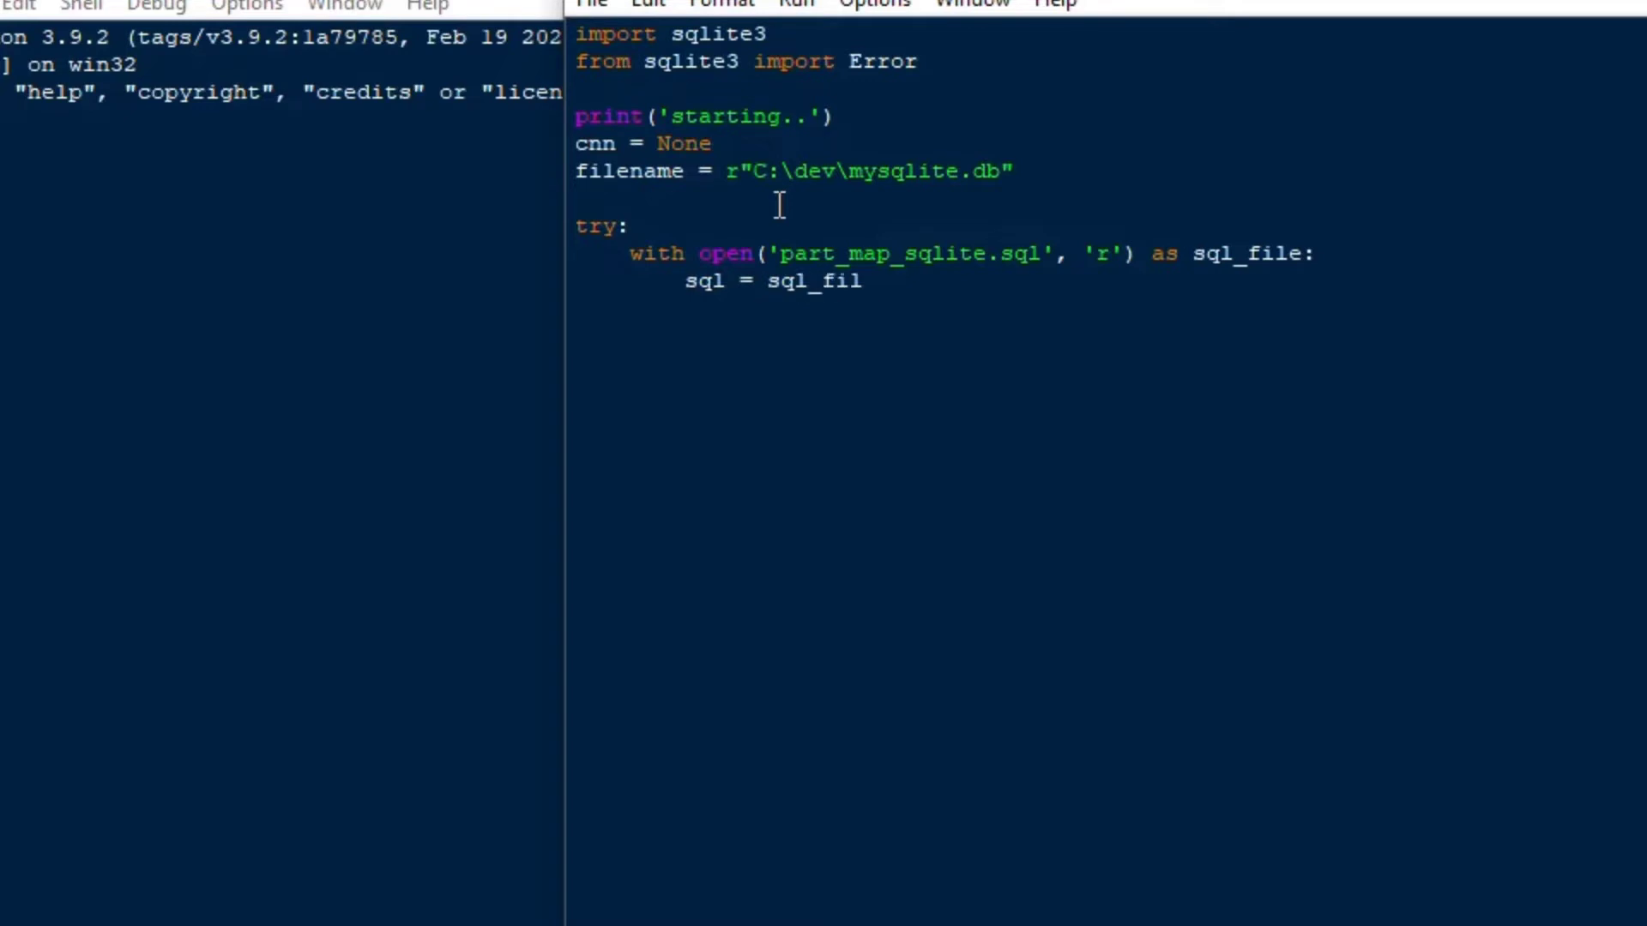
text(e.read())
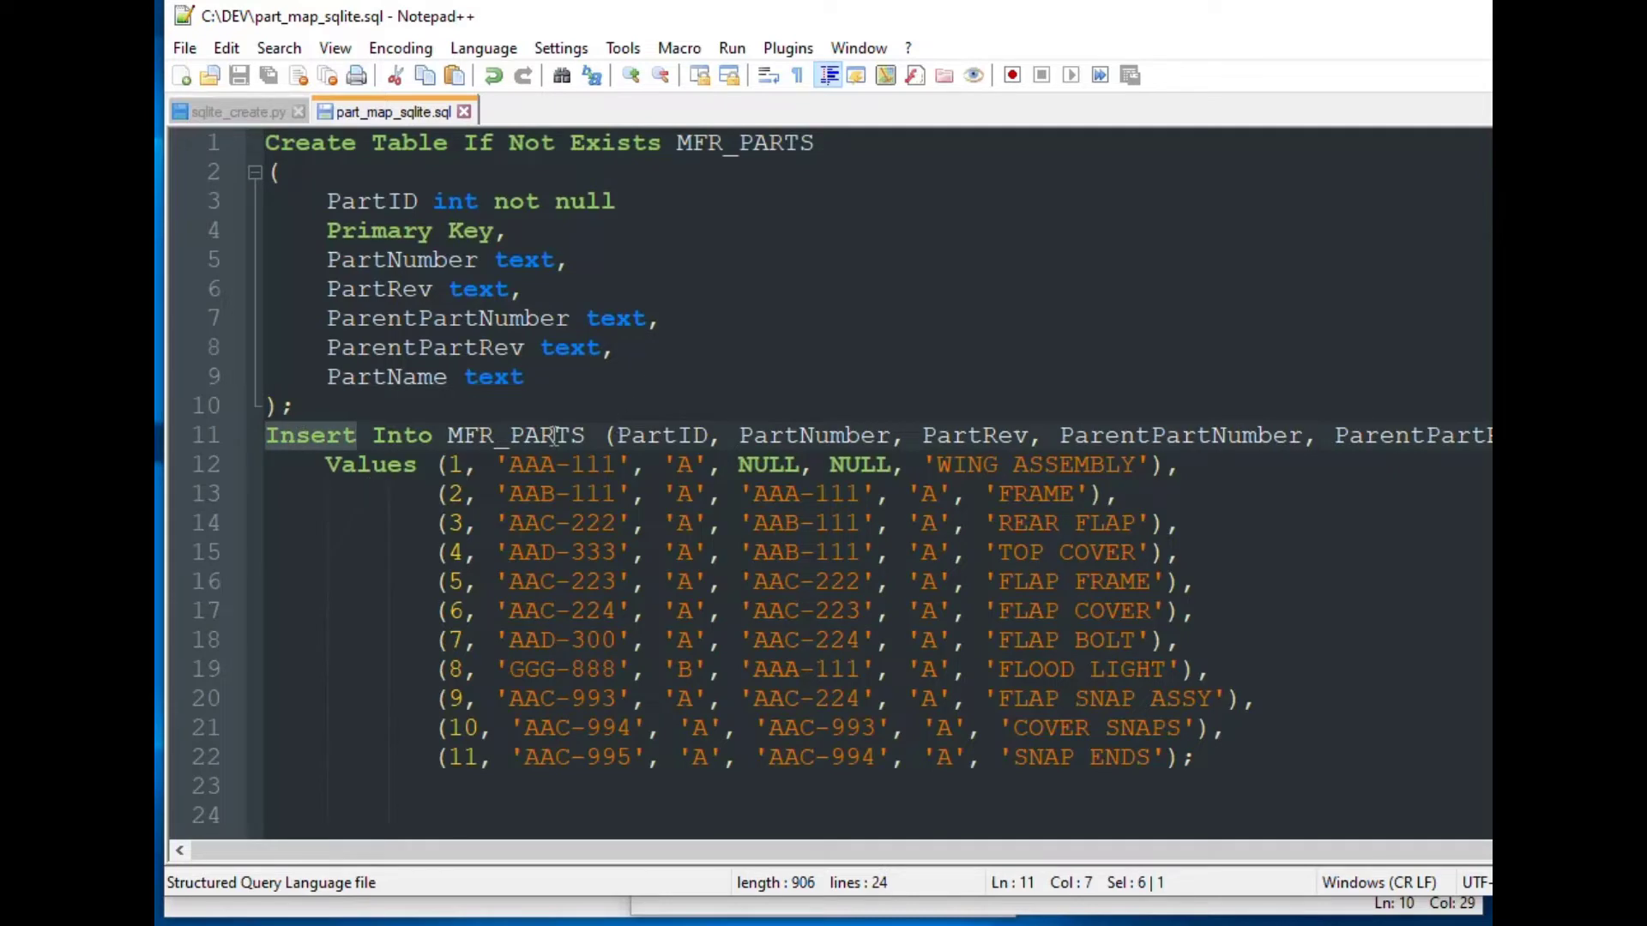
mouse_move(1112, 55)
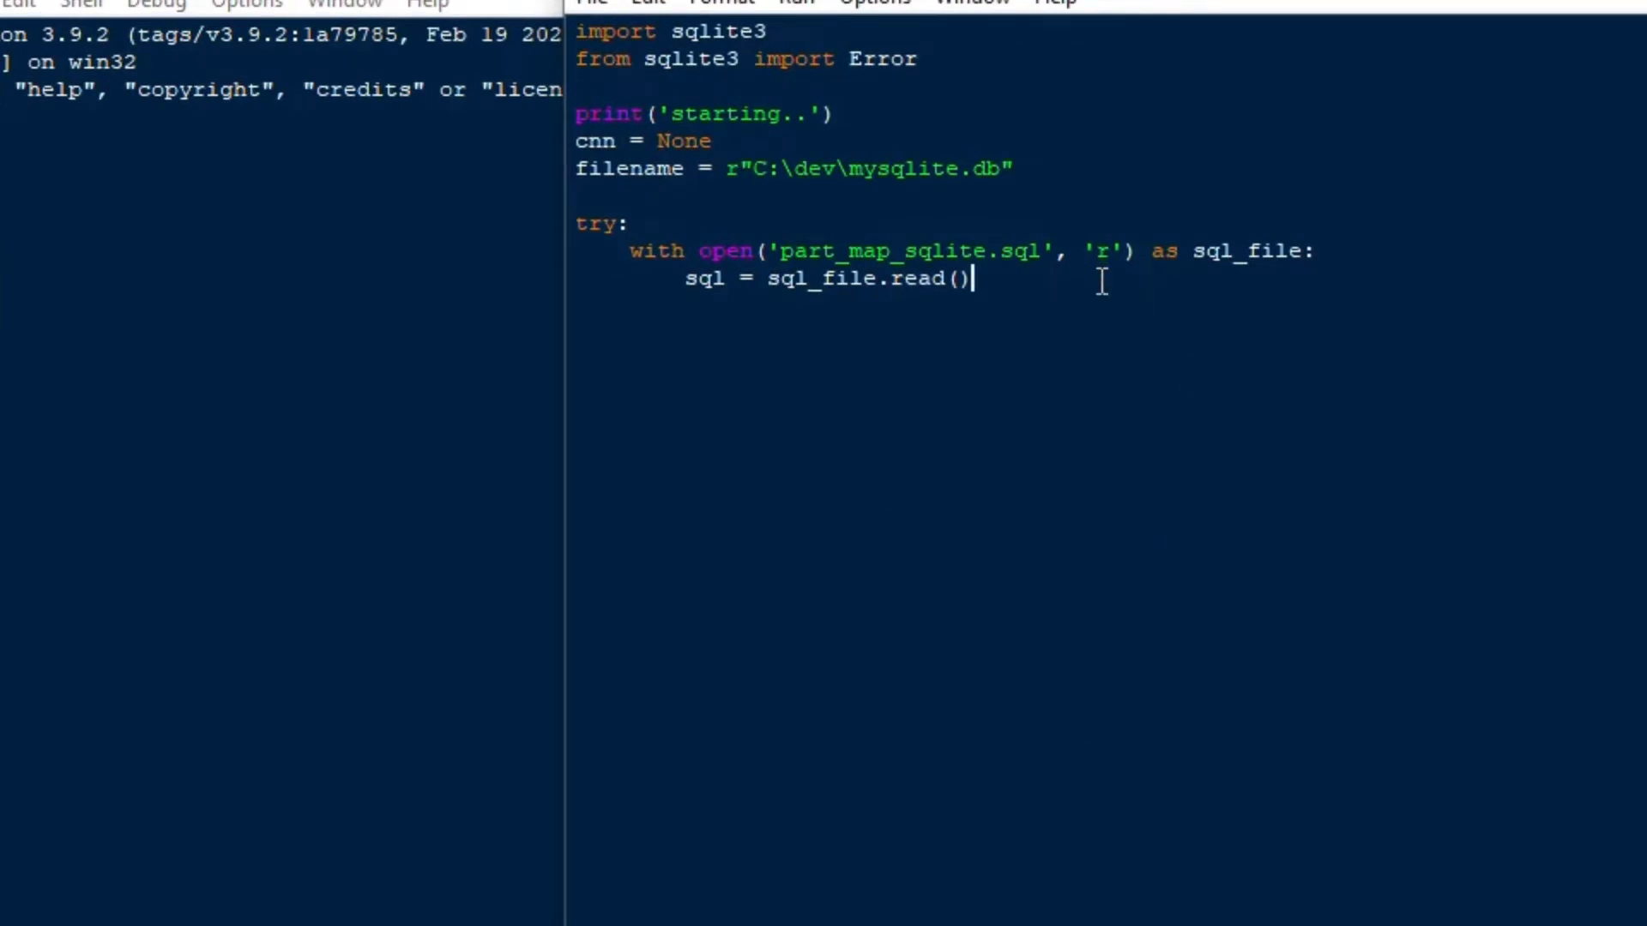
mouse_move(1122, 401)
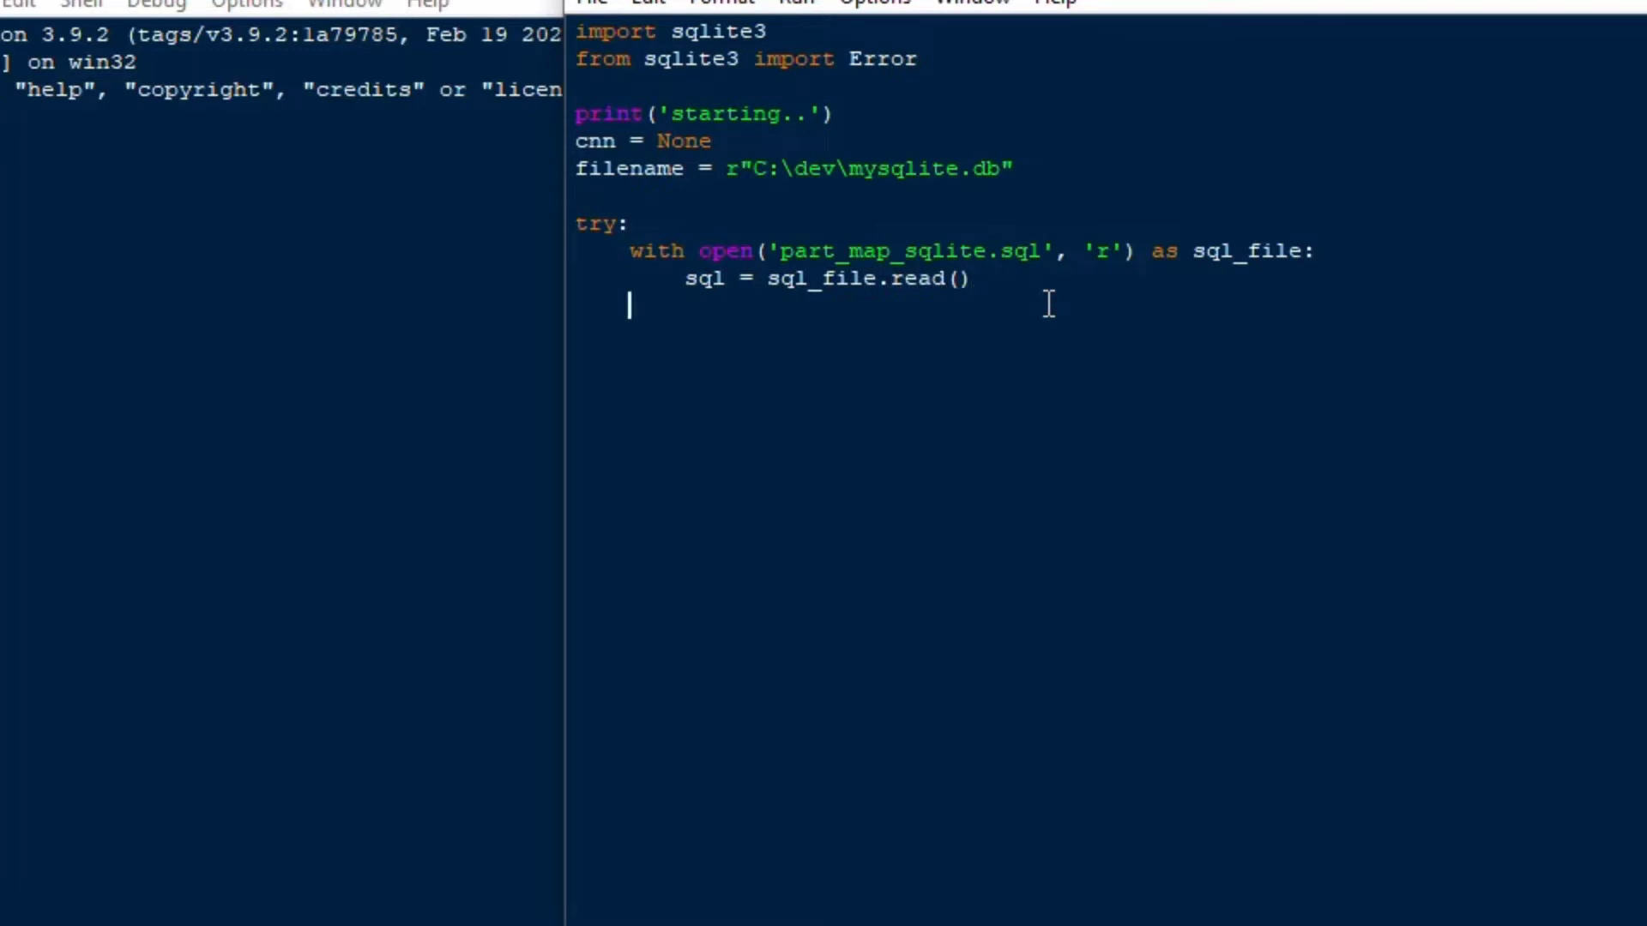
Connect with cnn = sqlite3.connect(filename) and print 'database connected..'
text(cnn =)
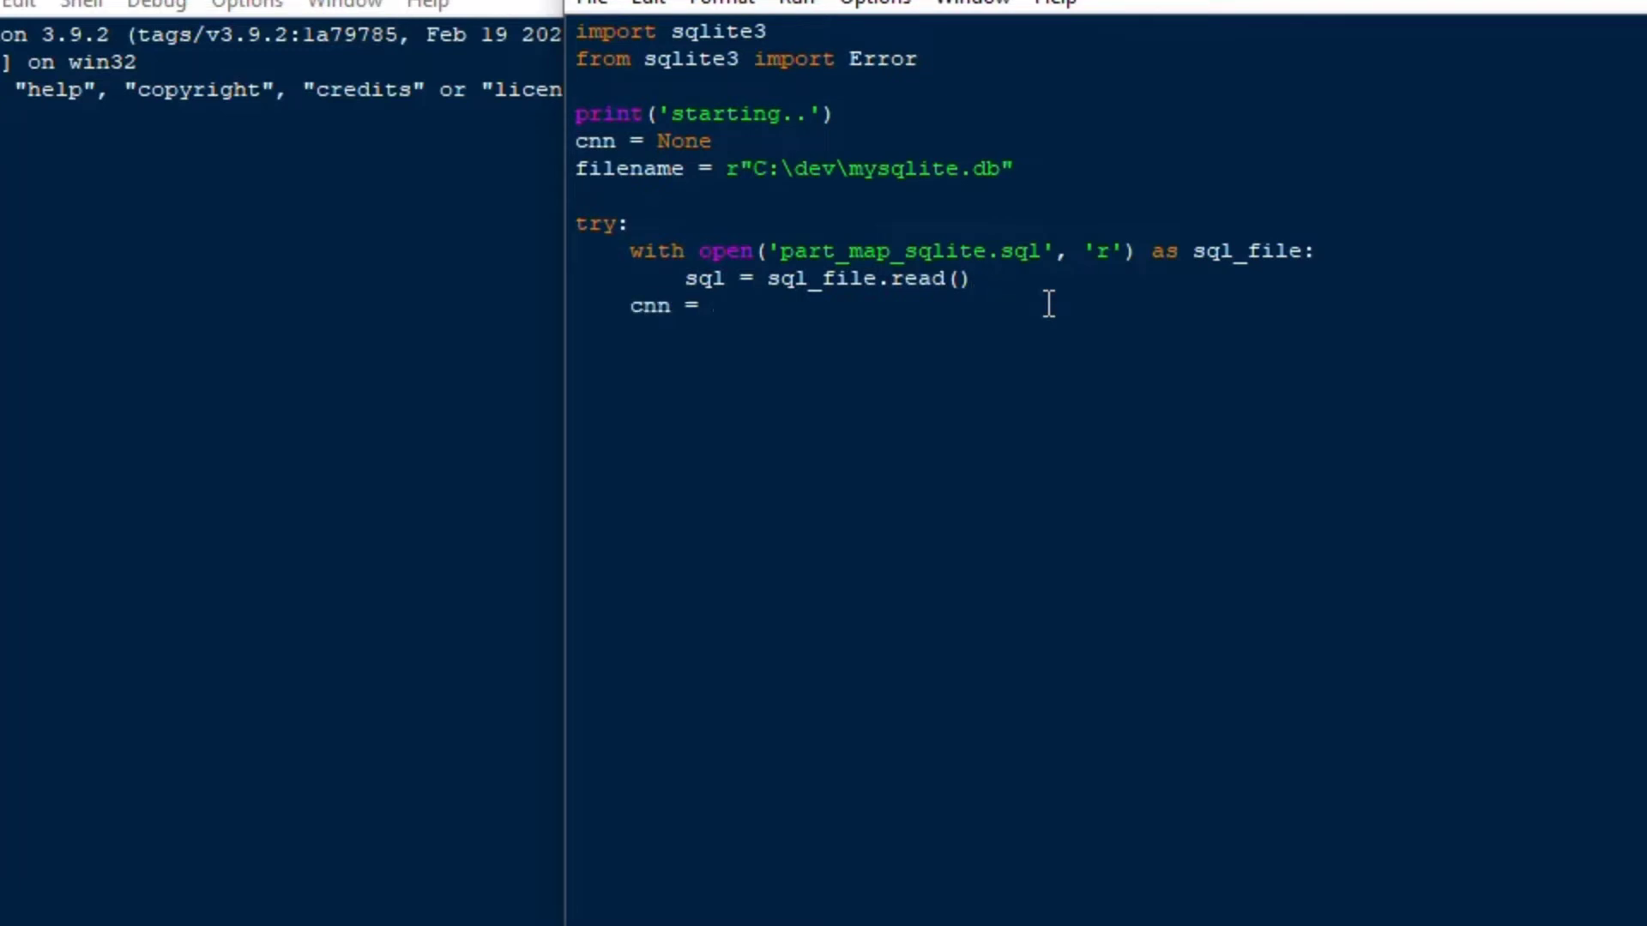
text(sqlite)
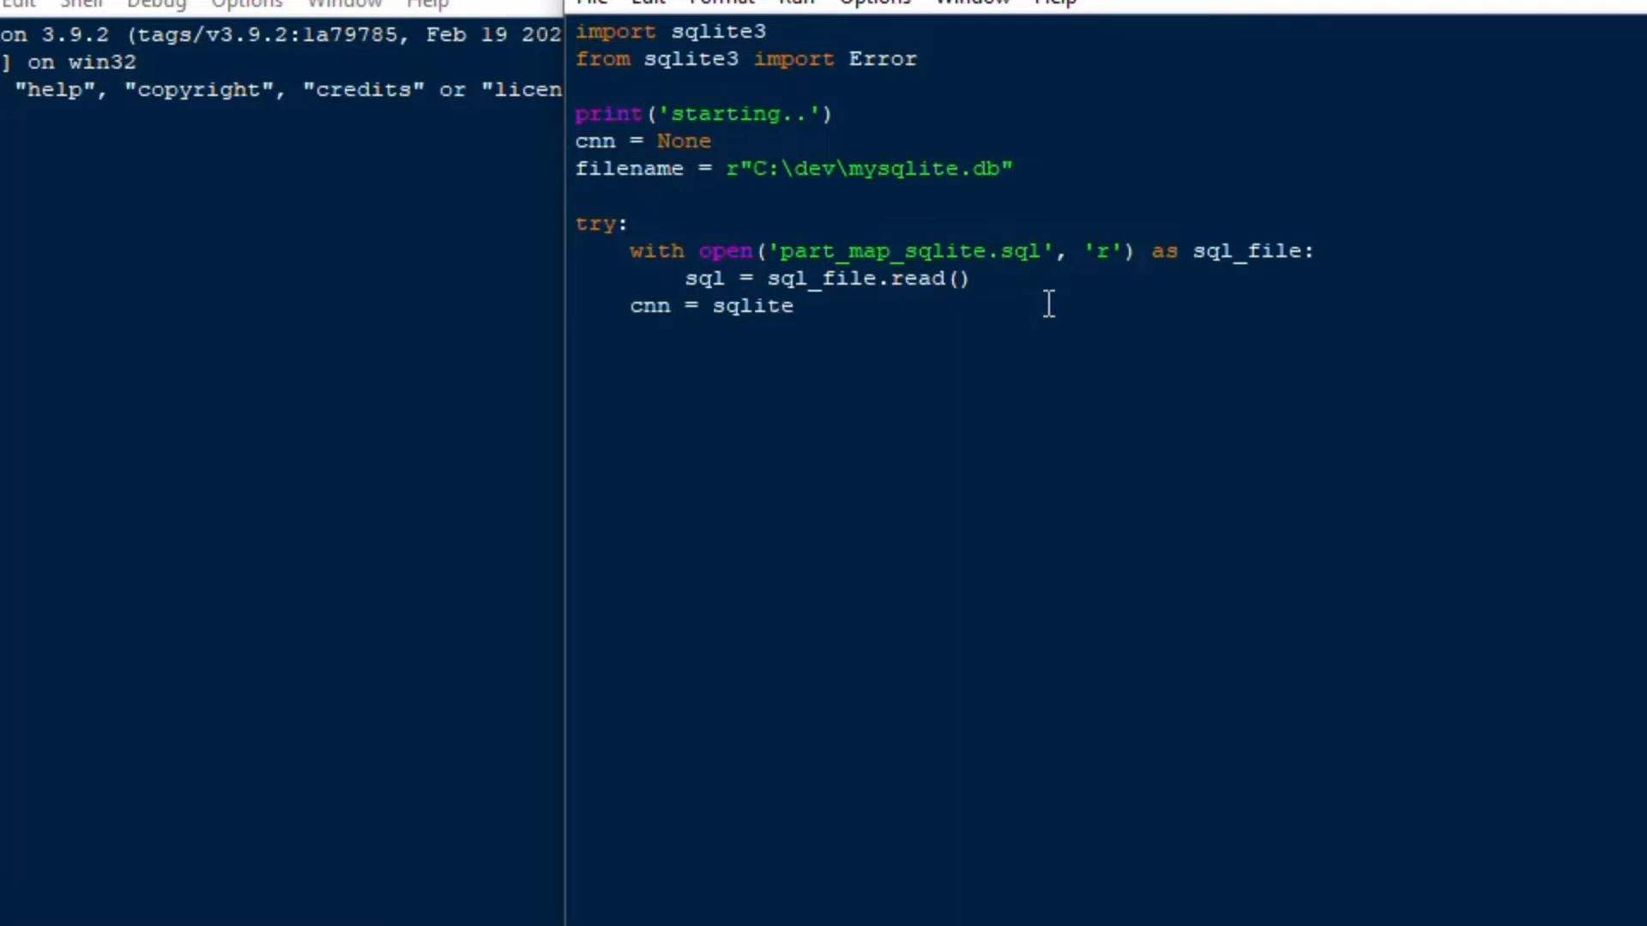
text(3)
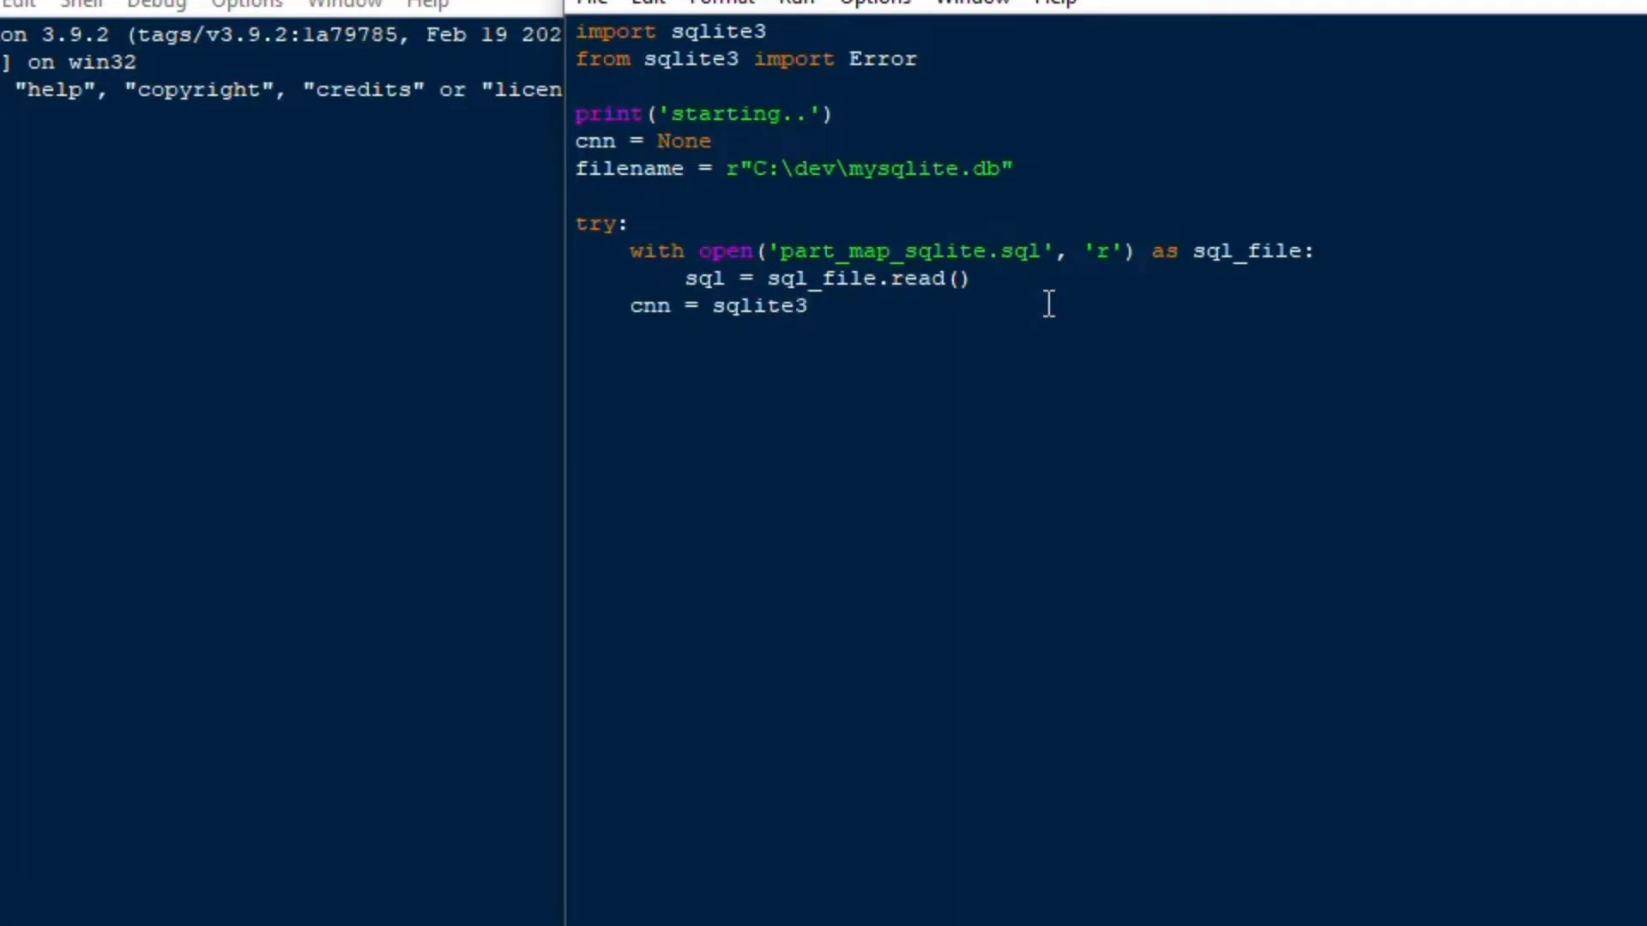
text(.connect)
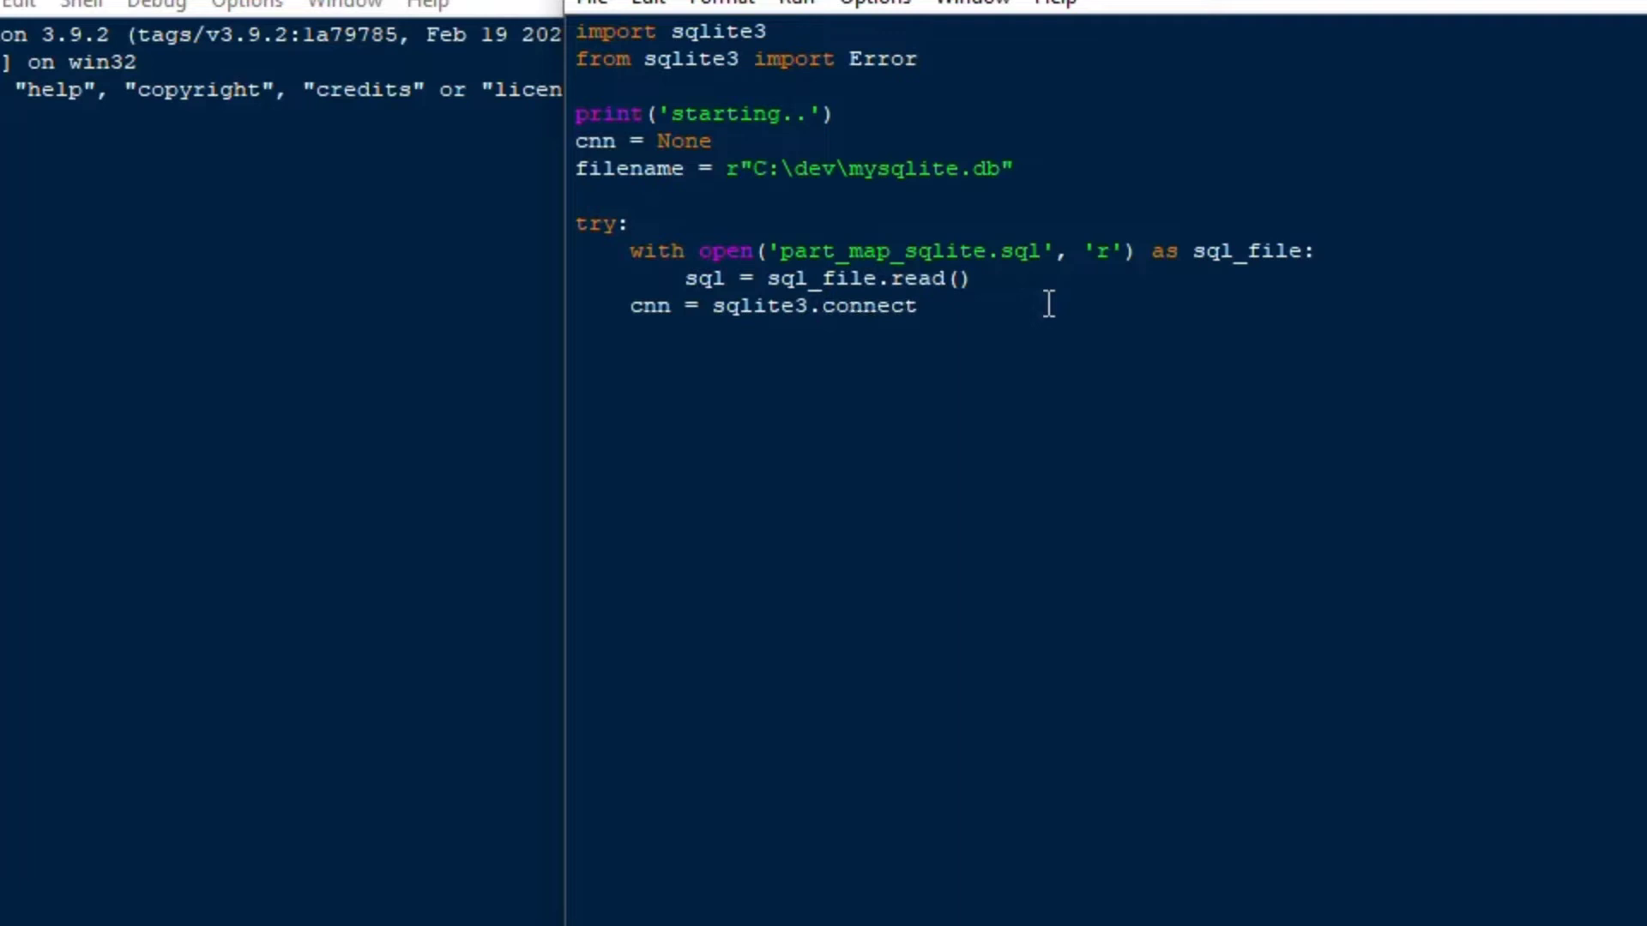
text((filename)
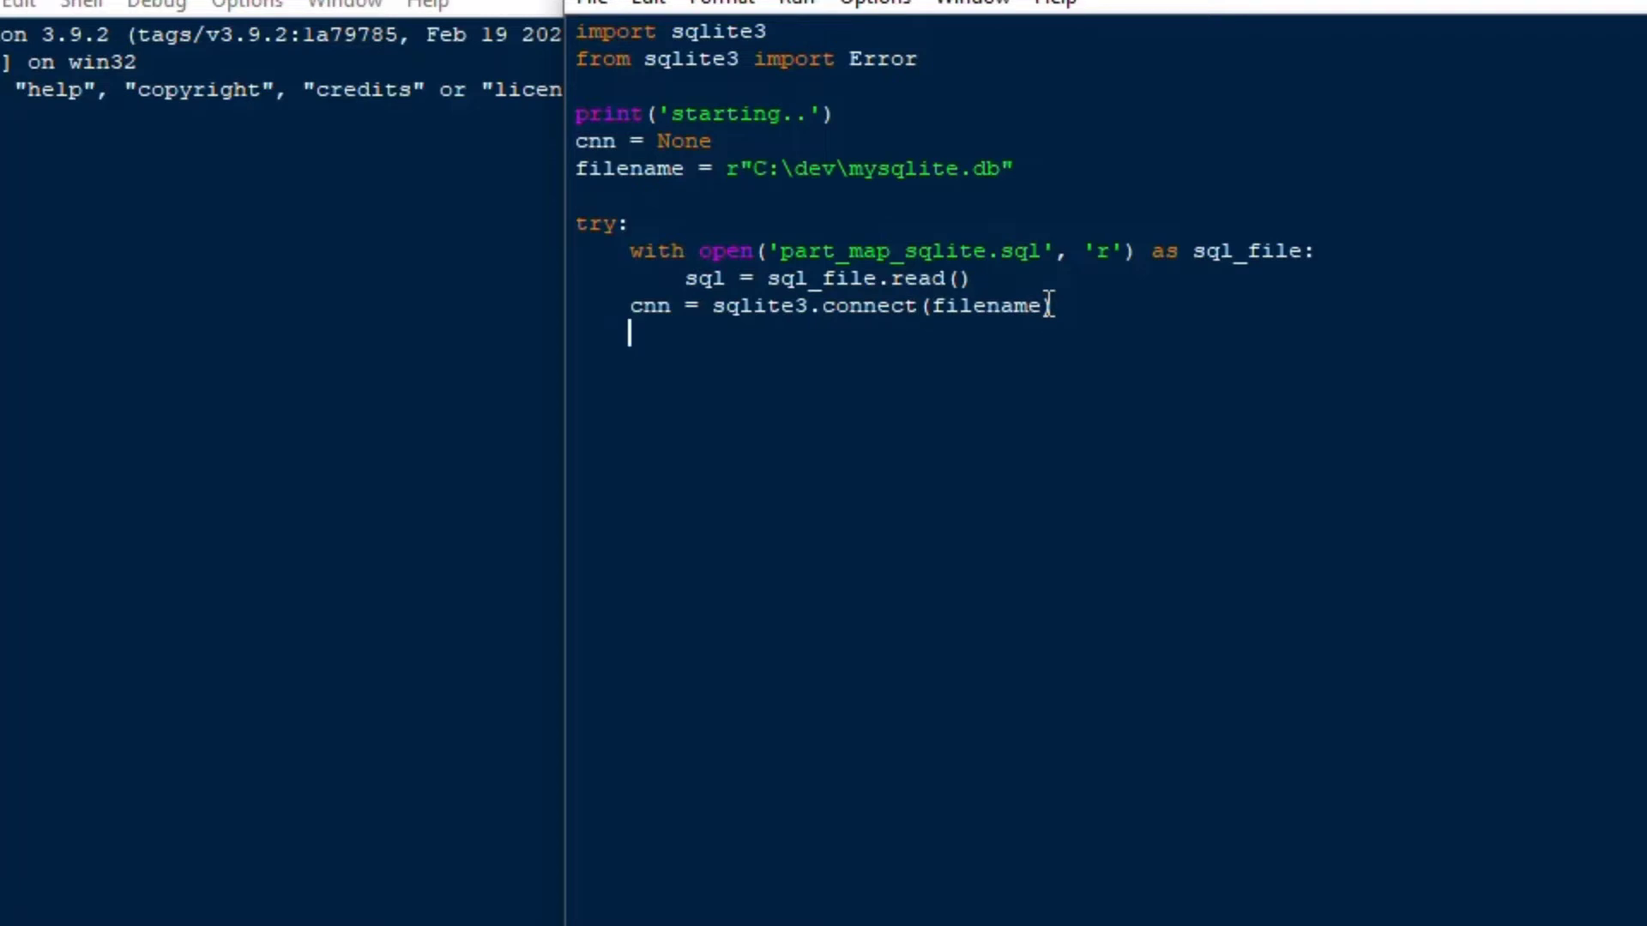
text(print)
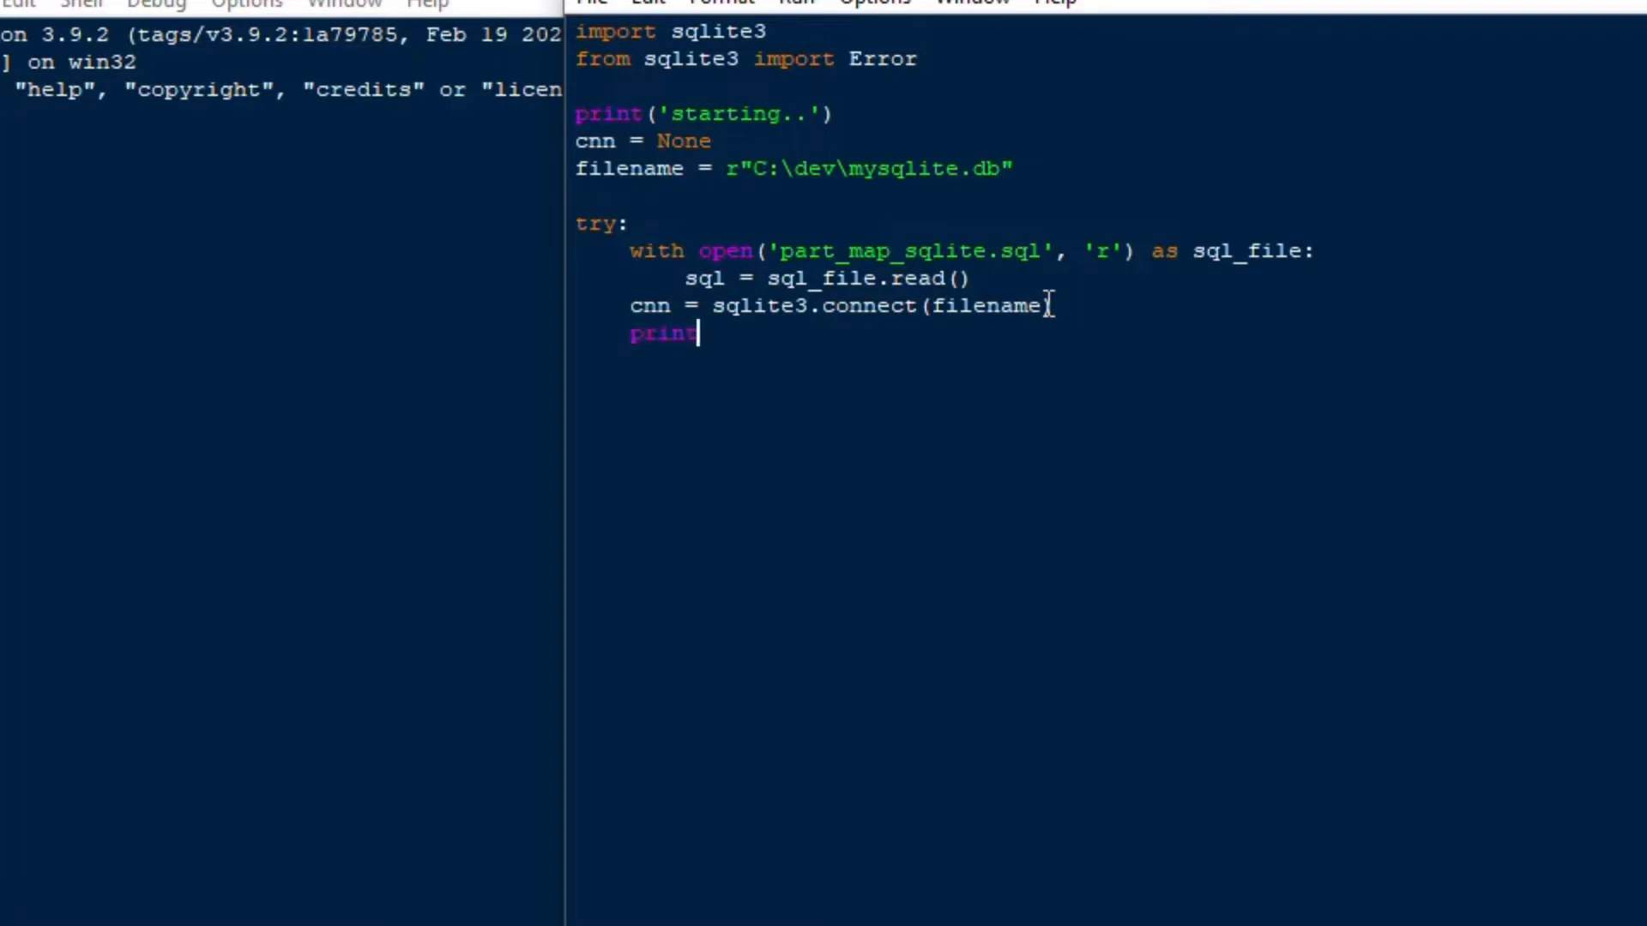
text(('datab)
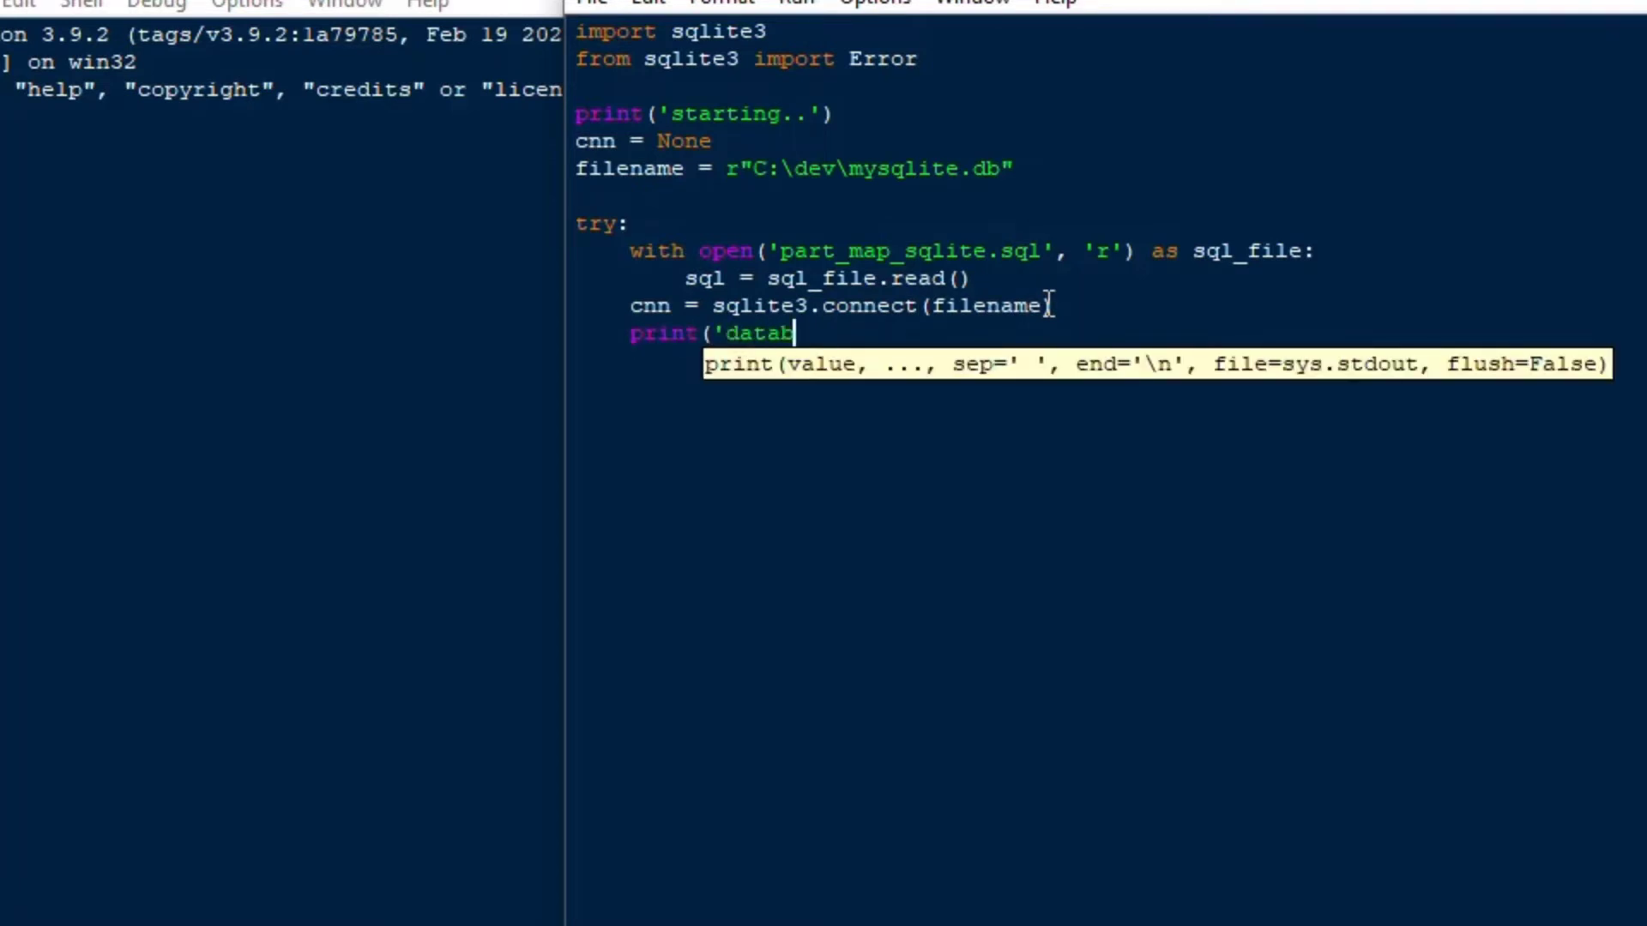
text(ase connected..)
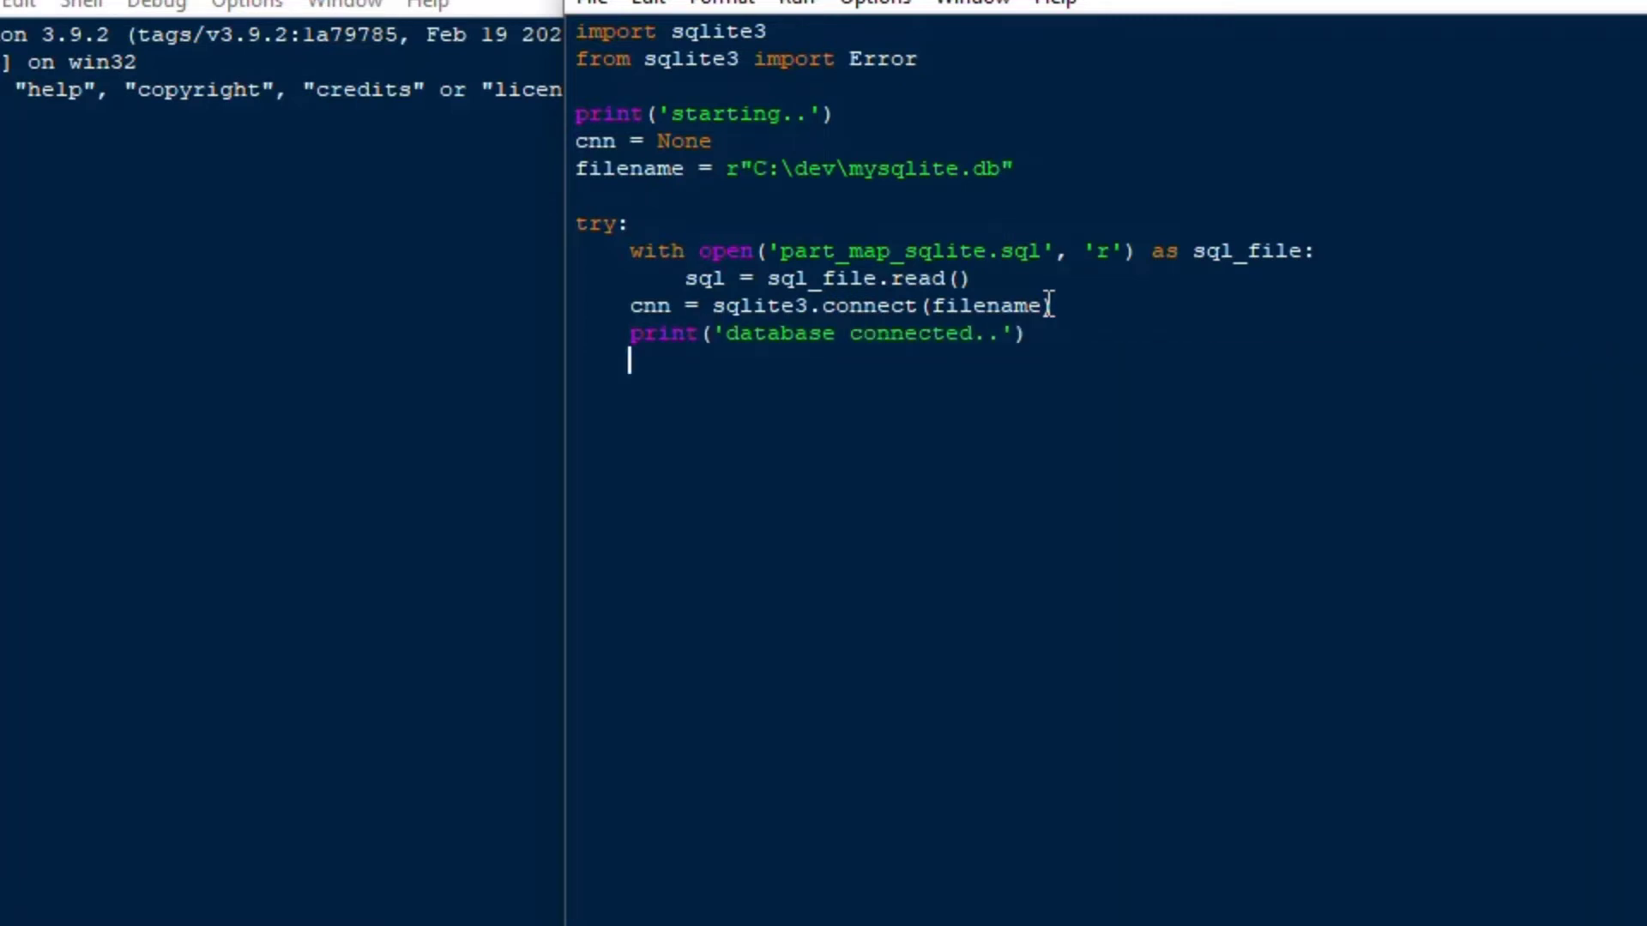
Create the cursor with cs = cnn.cursor()
text(cs)
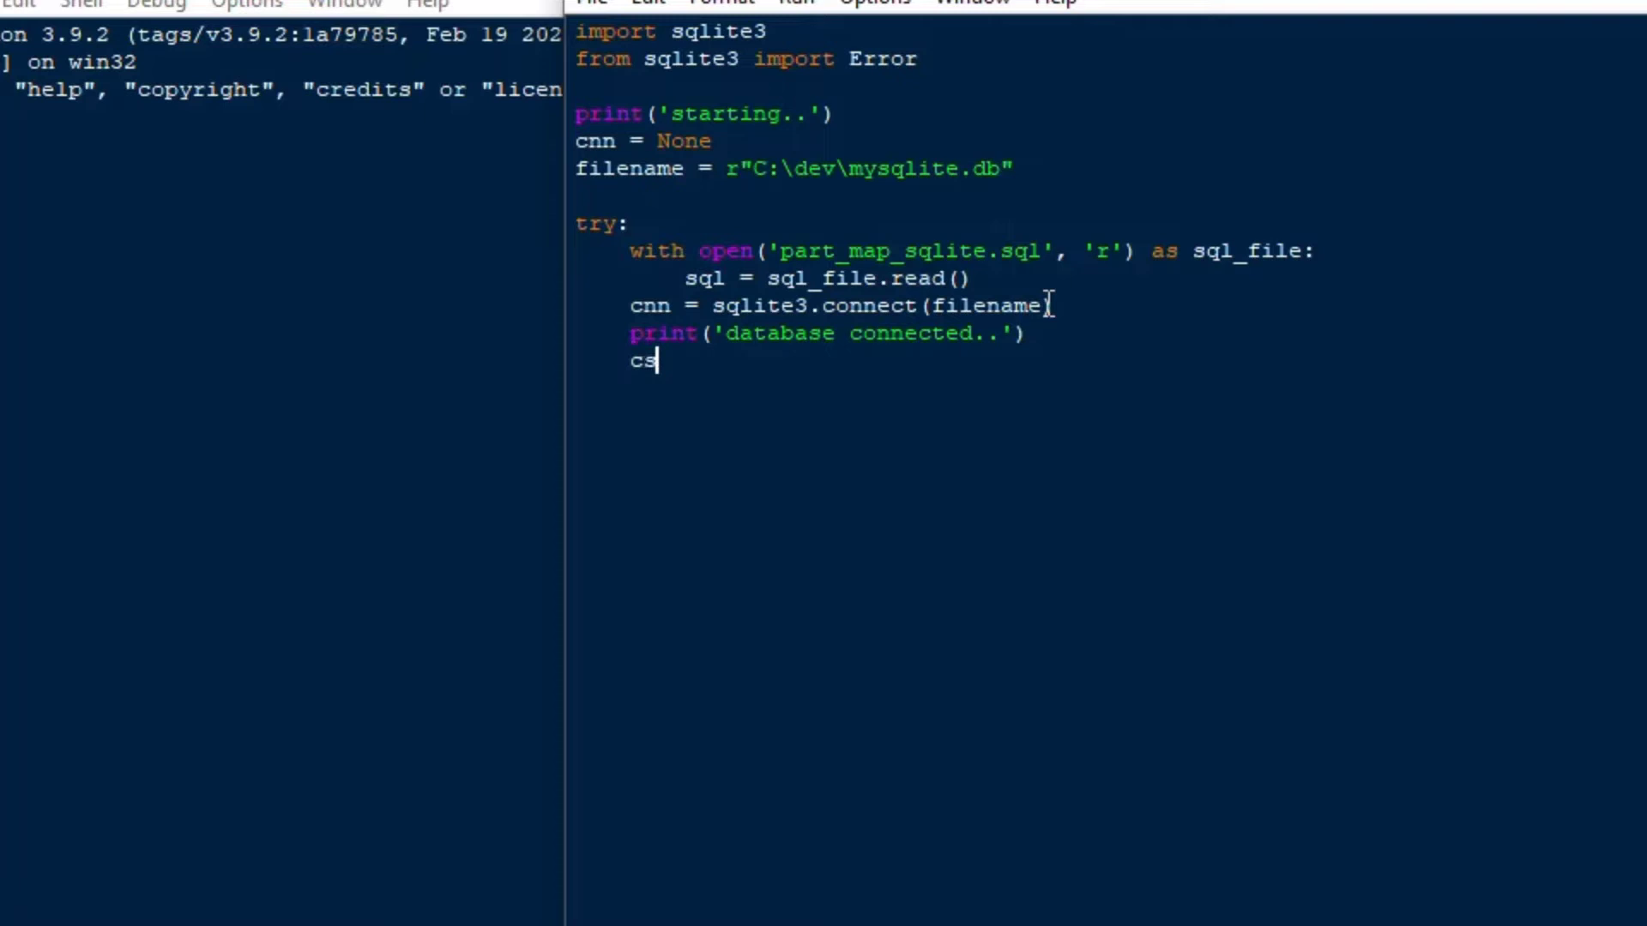
text(= cnn)
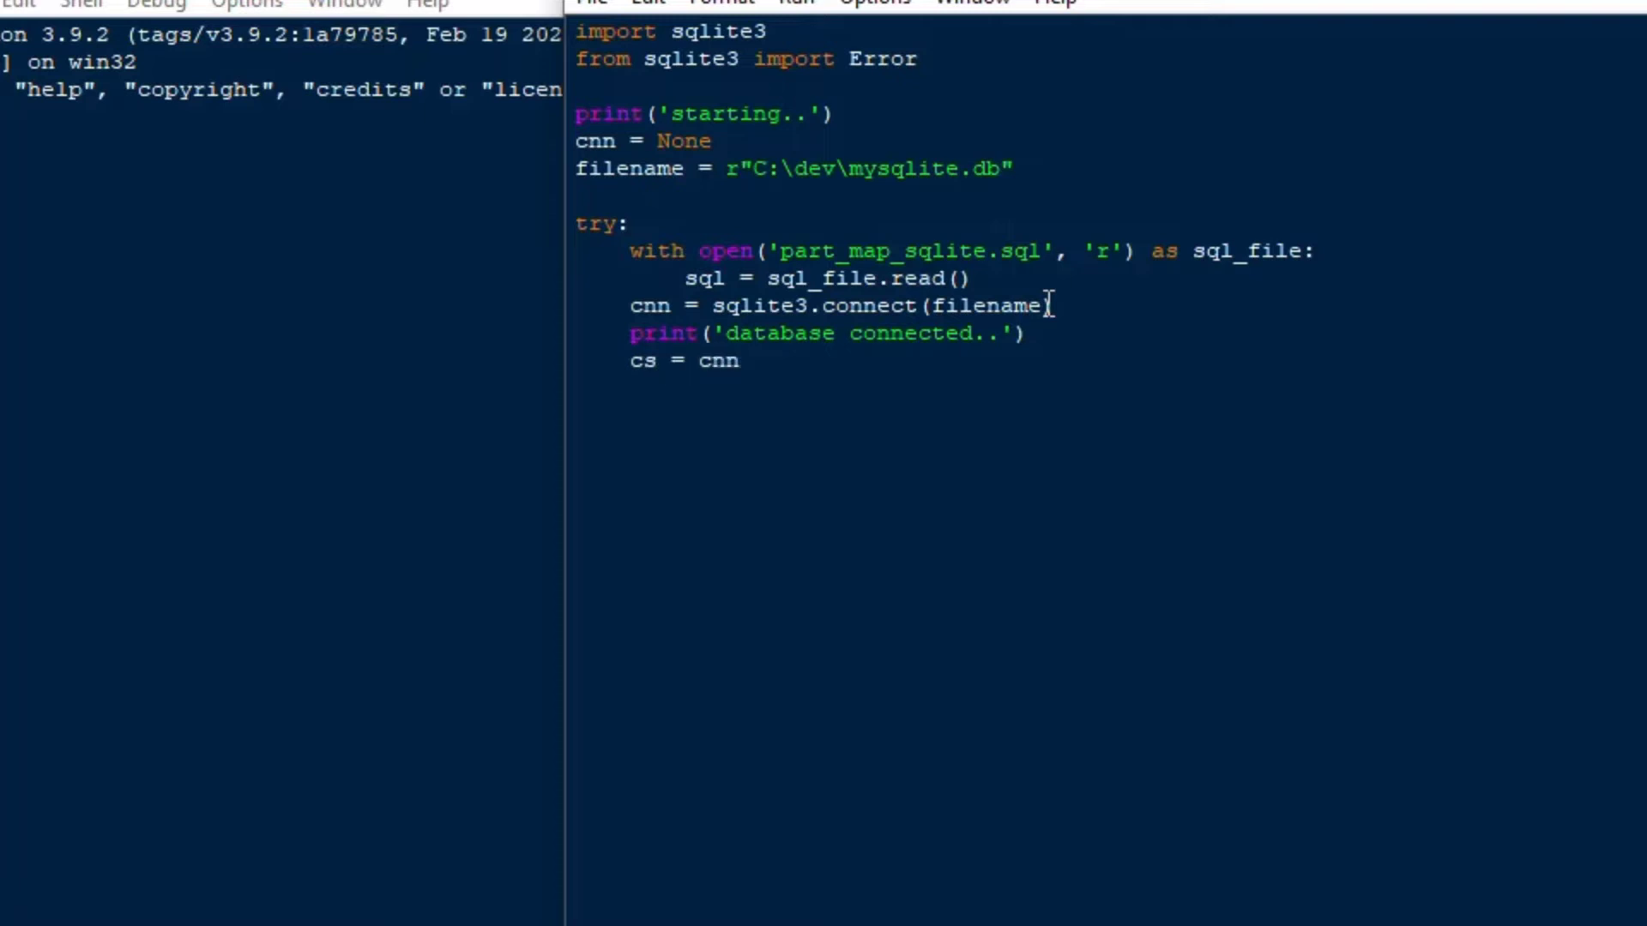
text(.cursor)
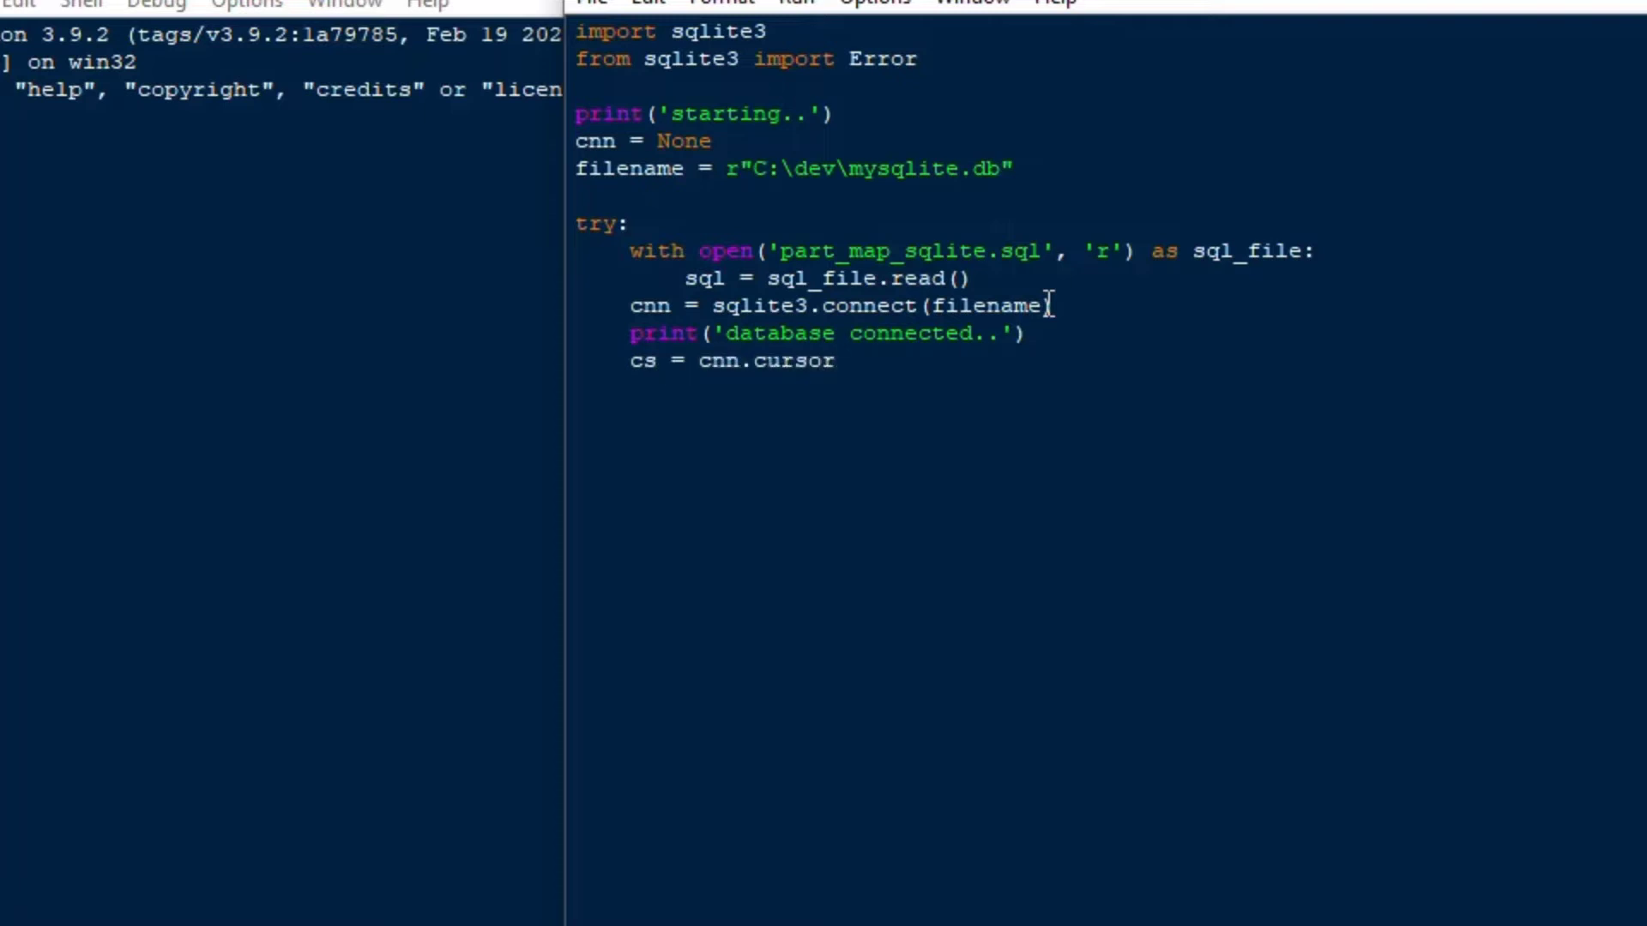
text(())
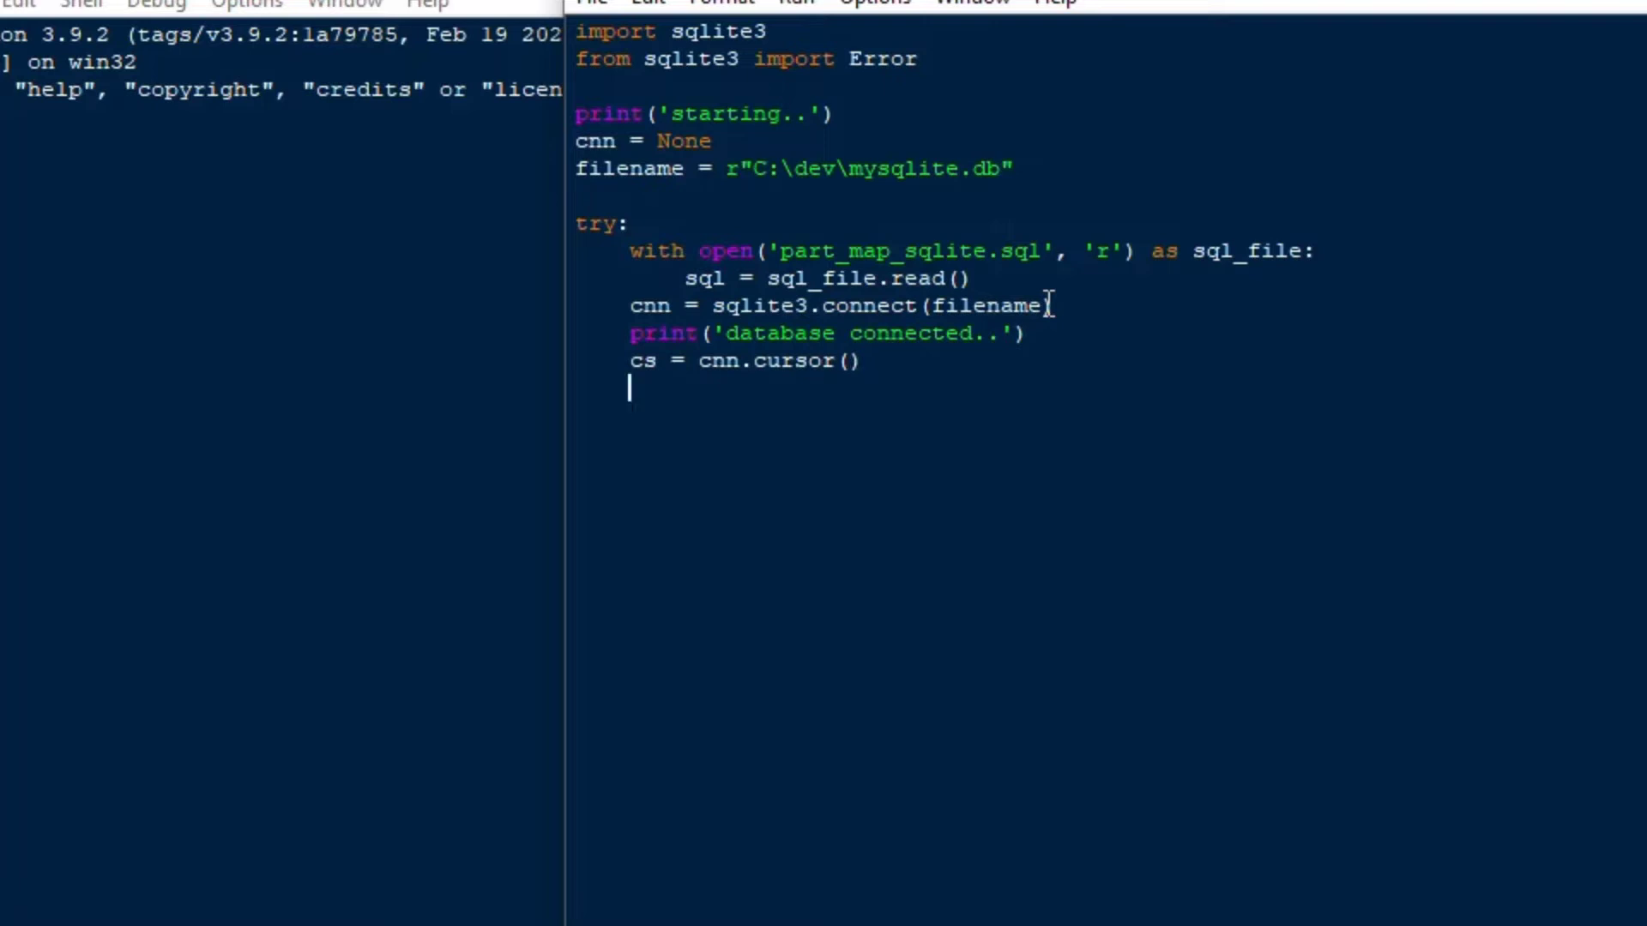
Add cs.executescript(sql) followed by cnn.commit()
text(cs)
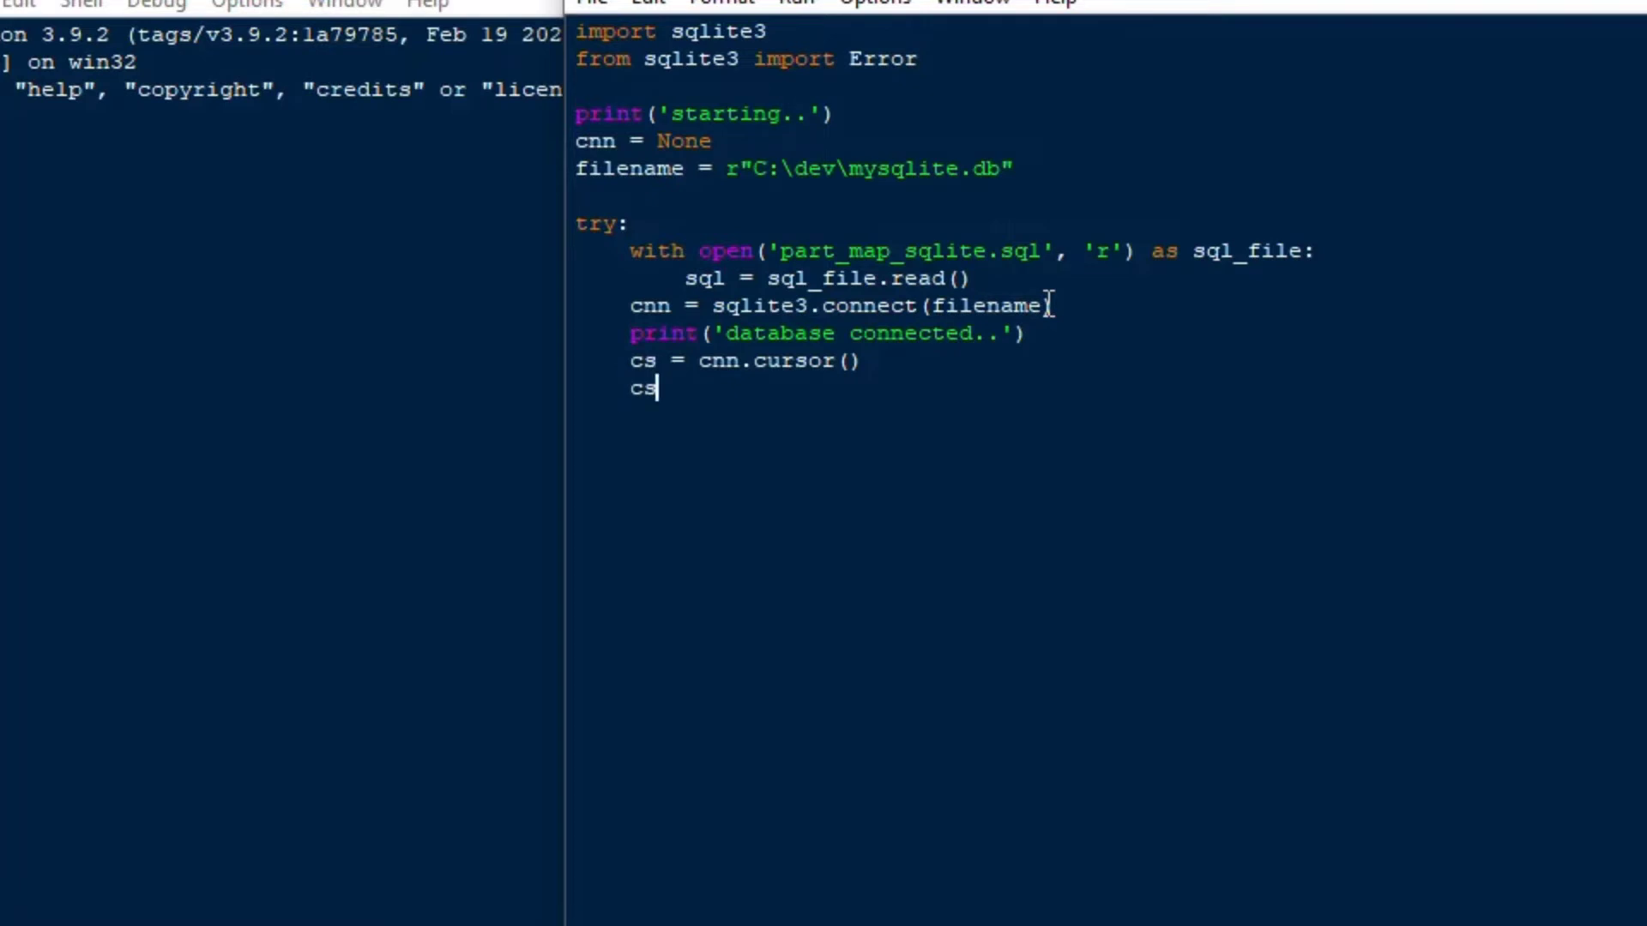
text(.exe)
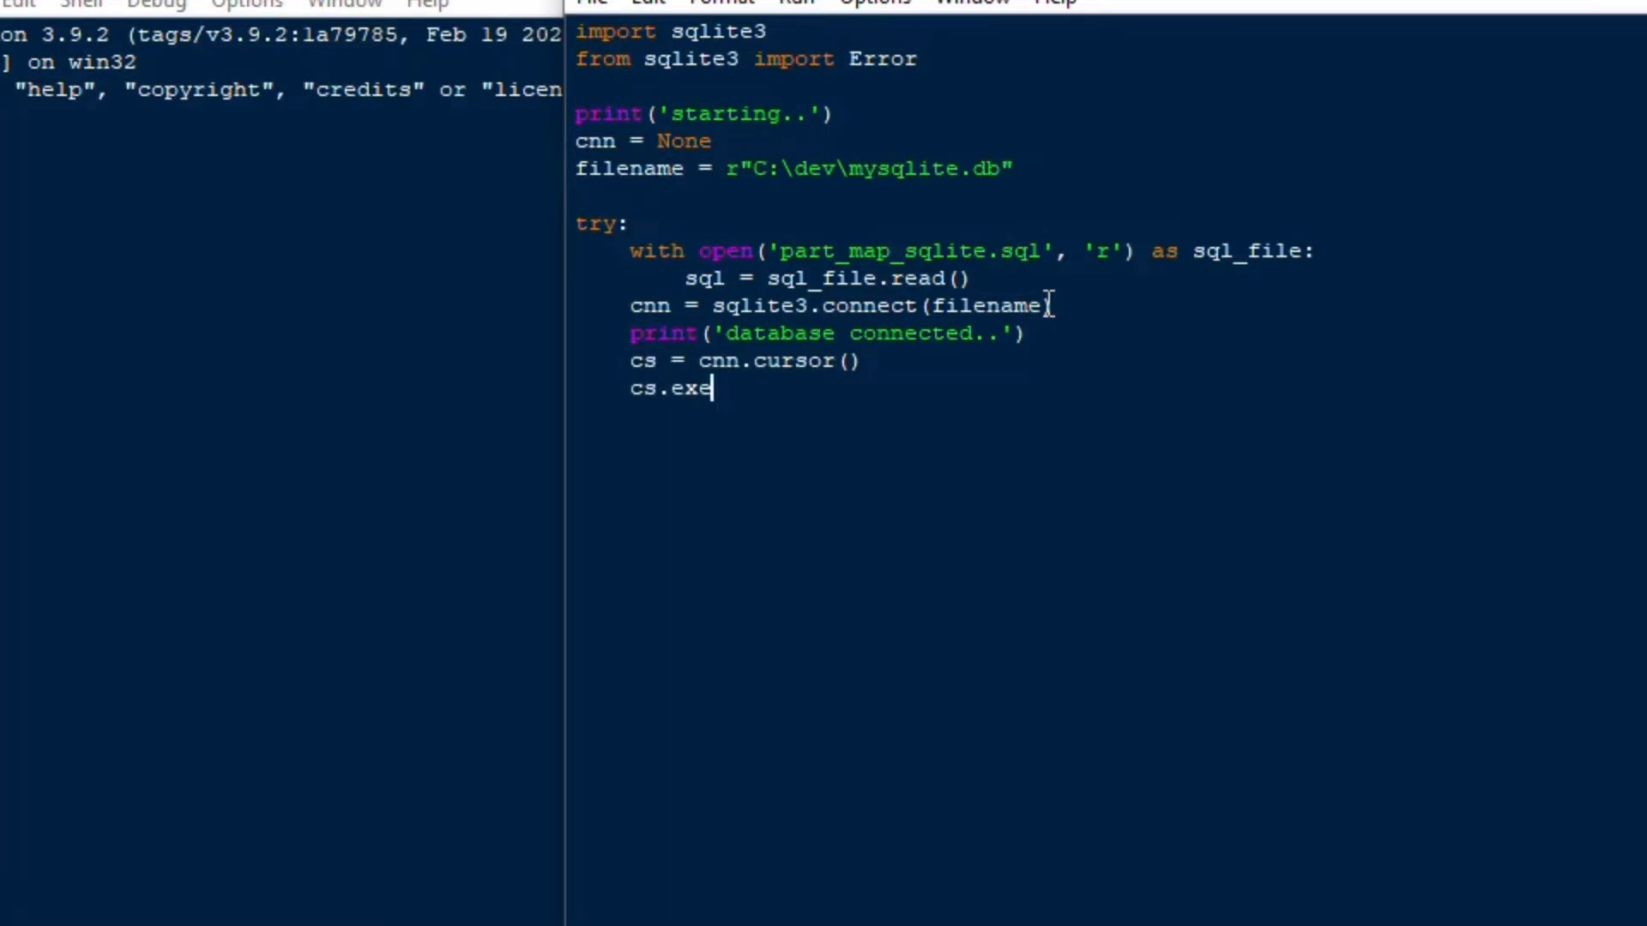
text(cutes)
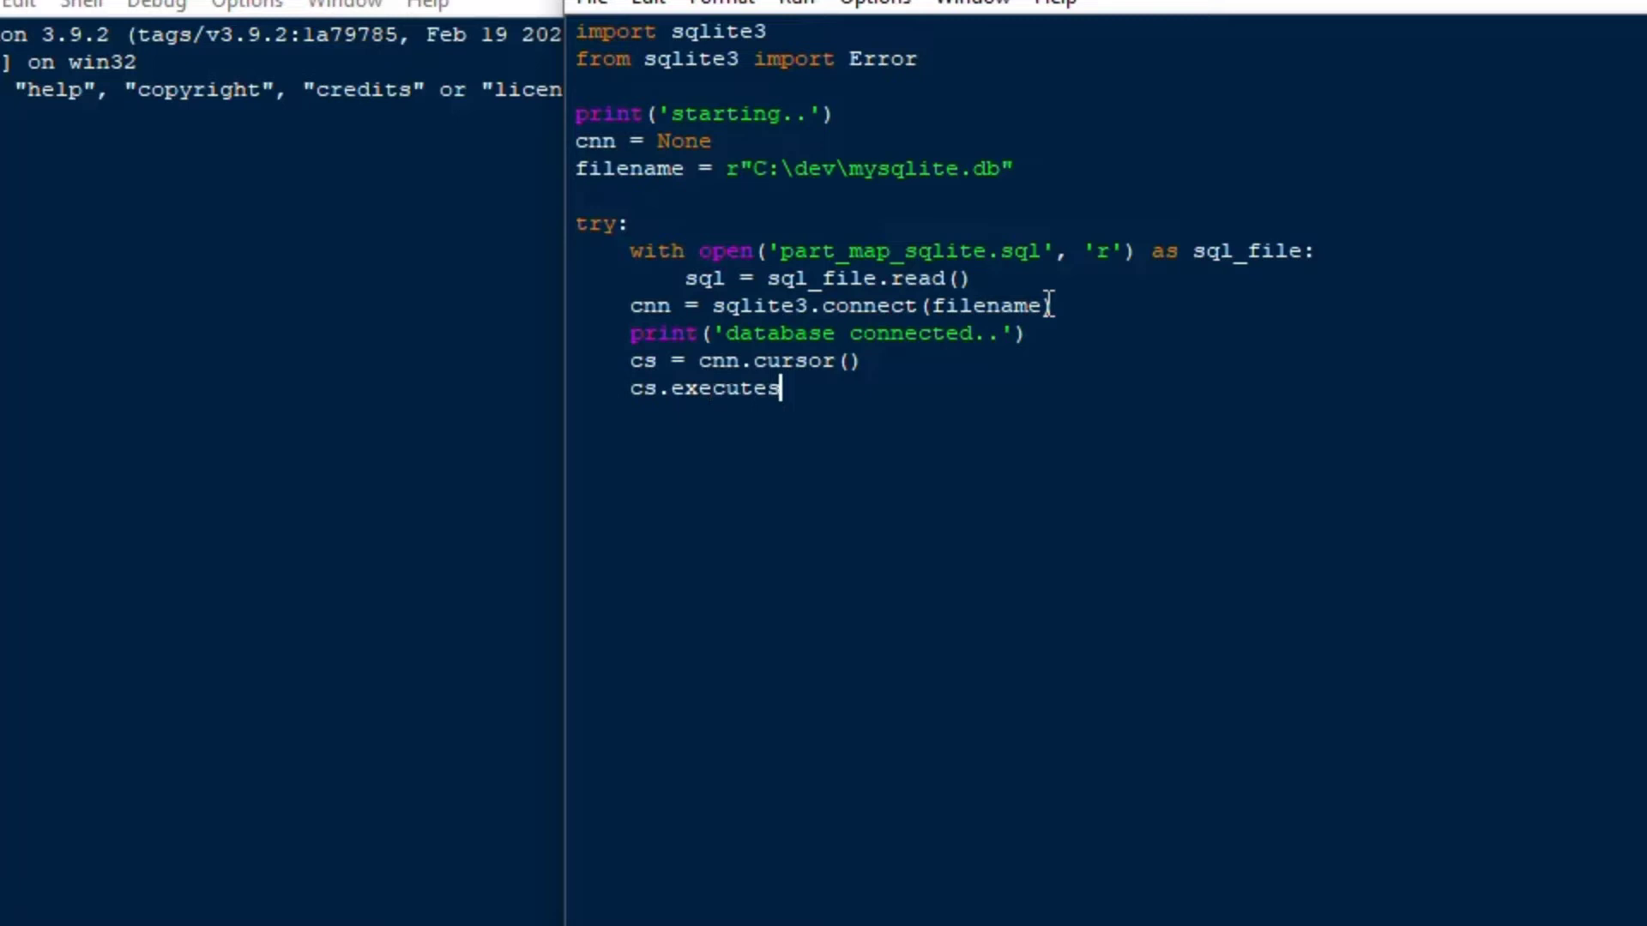
text(cript(sql))
text(cnn.comm)
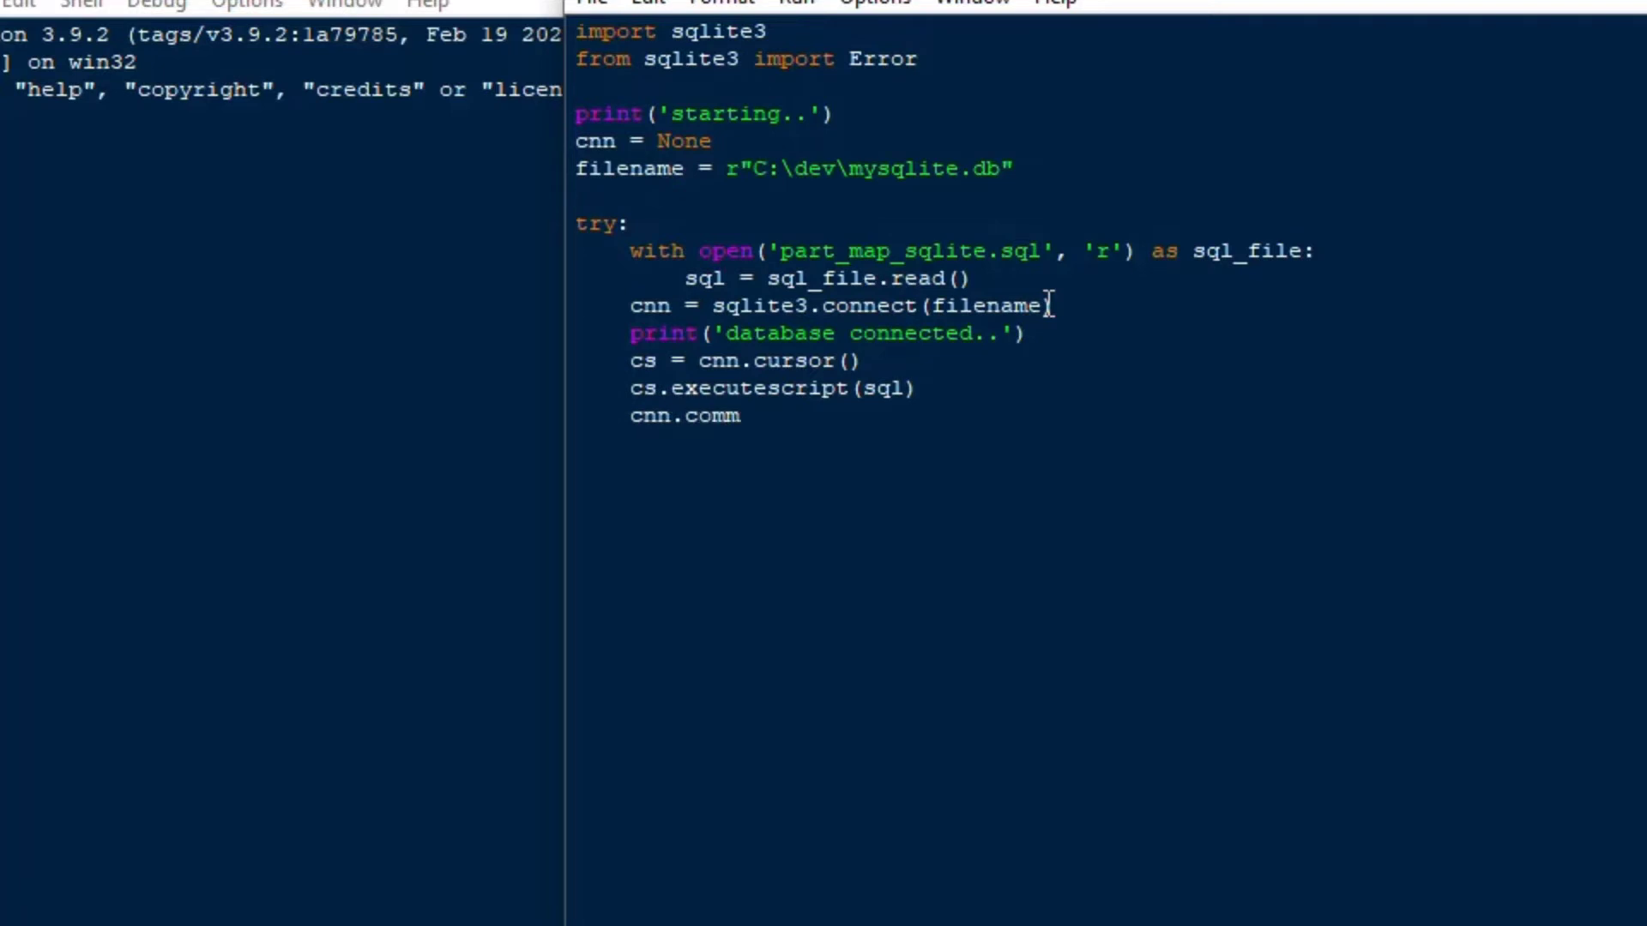
text(it())
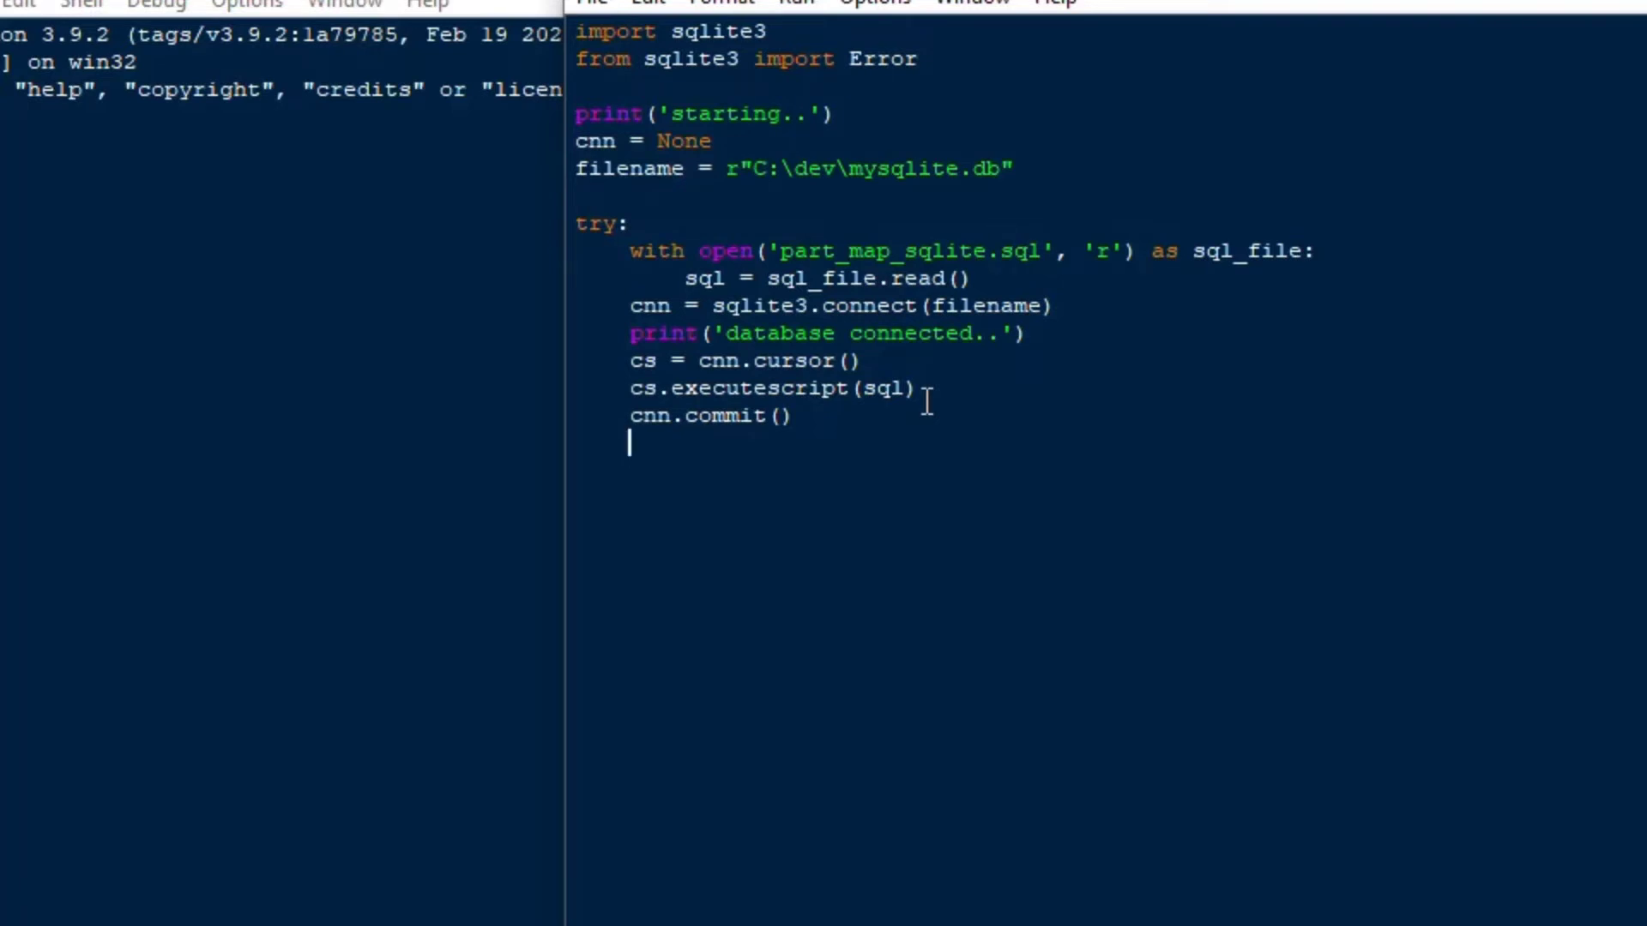
Set sql = 'Select * From MFR_PARTS;' and run it with cs.execute(sql)
text(sql =)
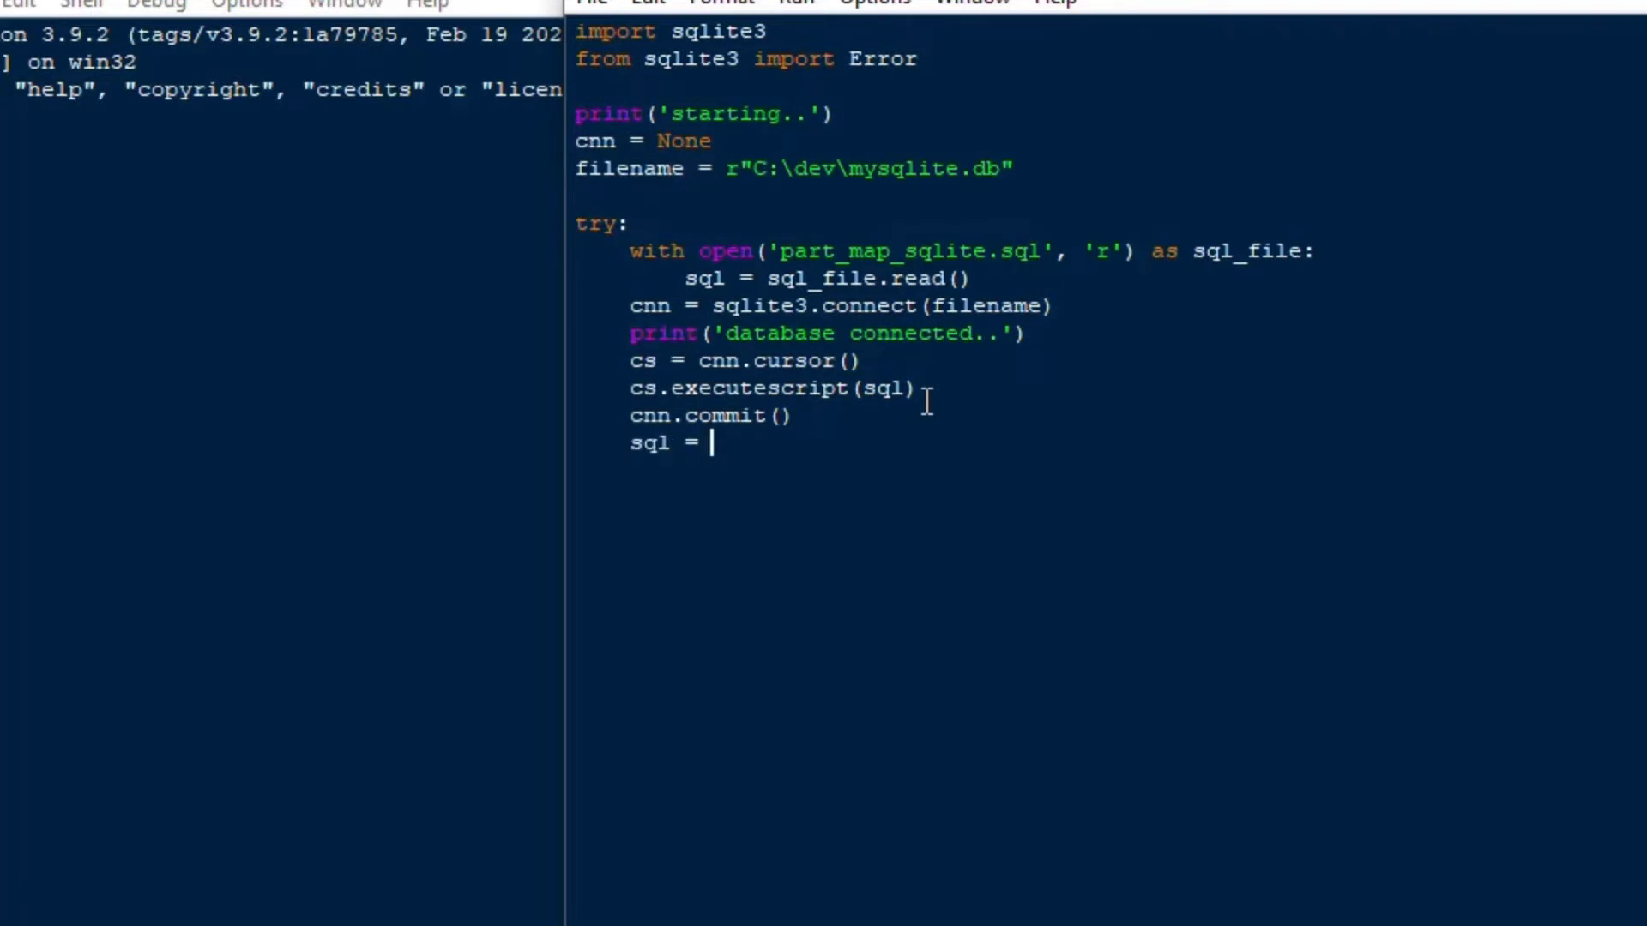
text('S)
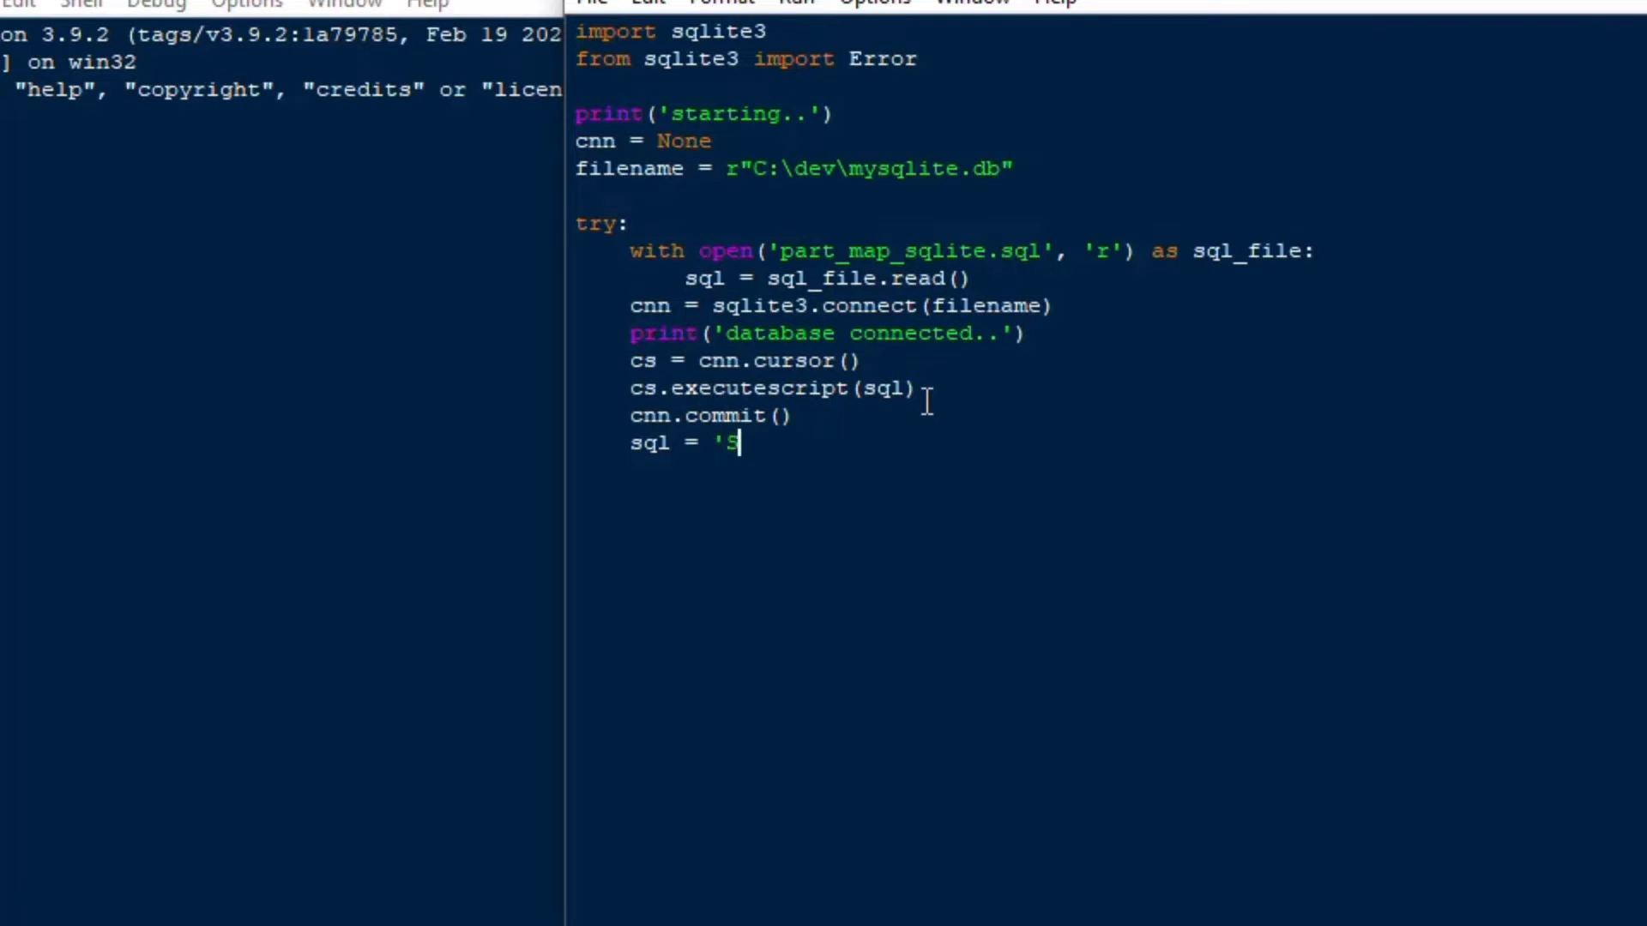
text(elect *)
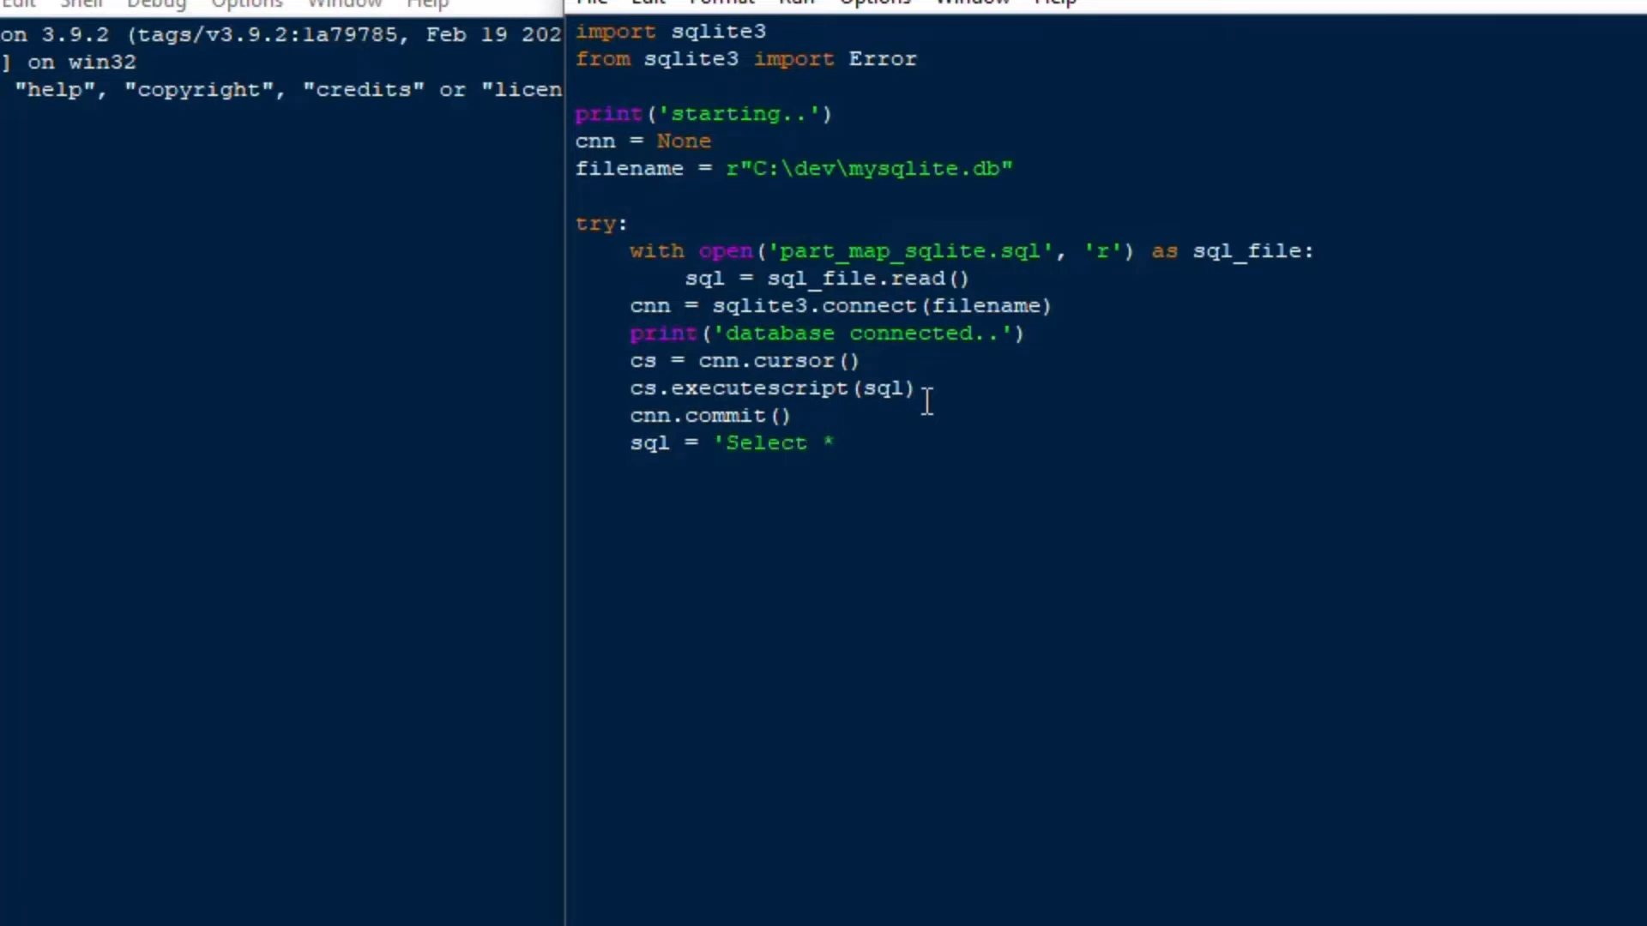
text(From MFR_)
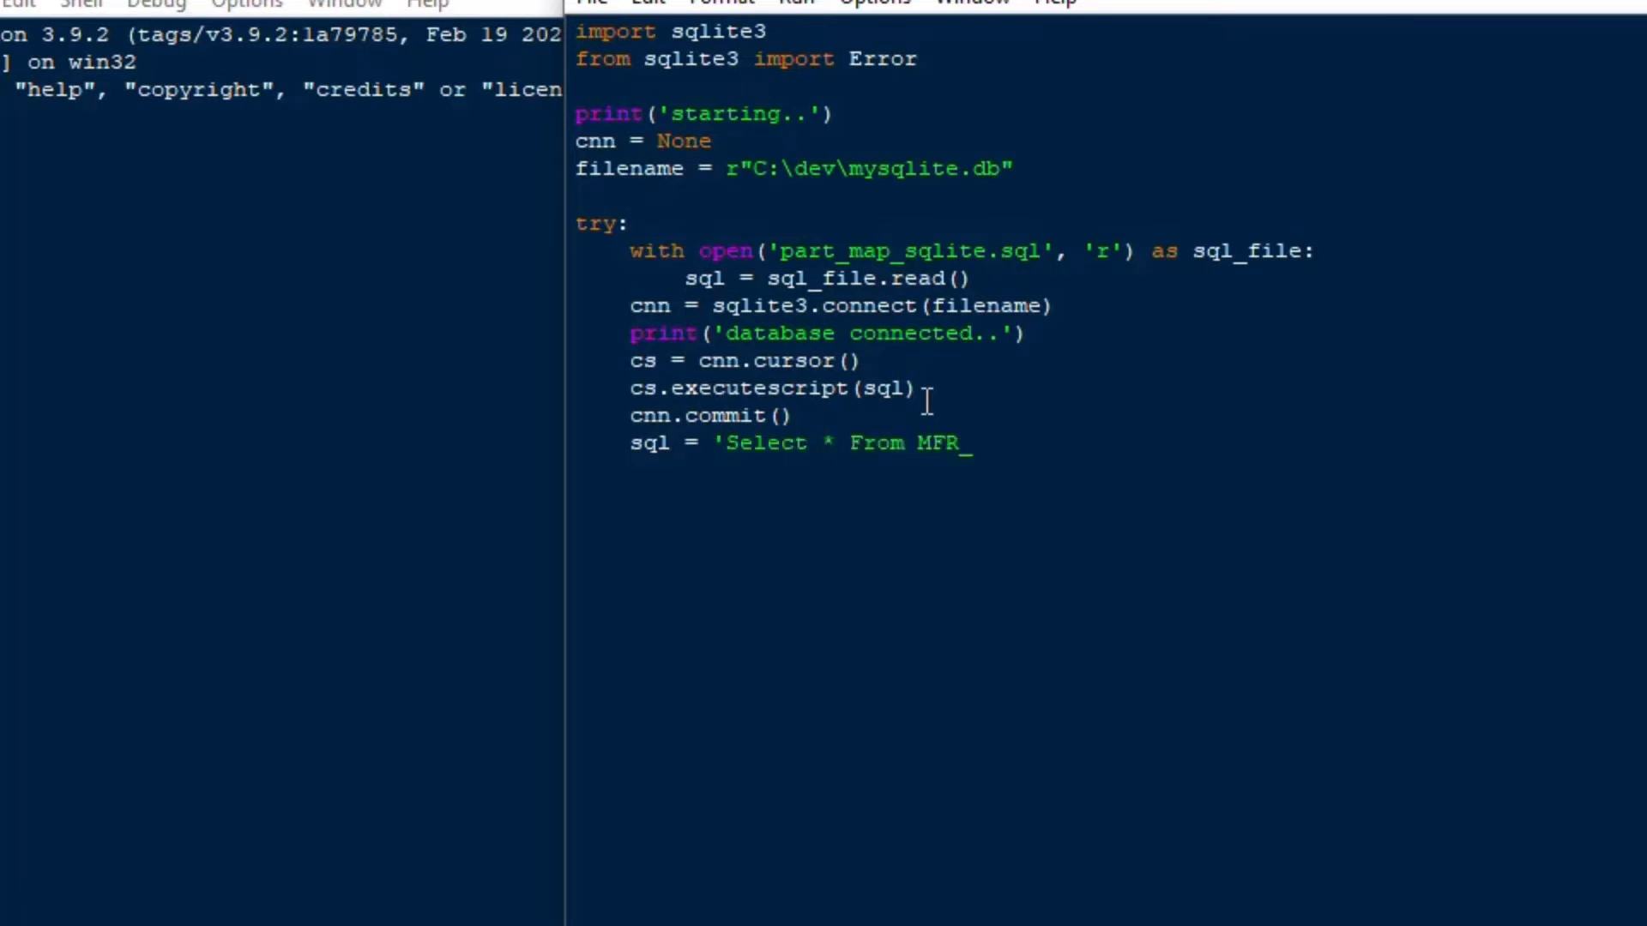
text(PARTS';)
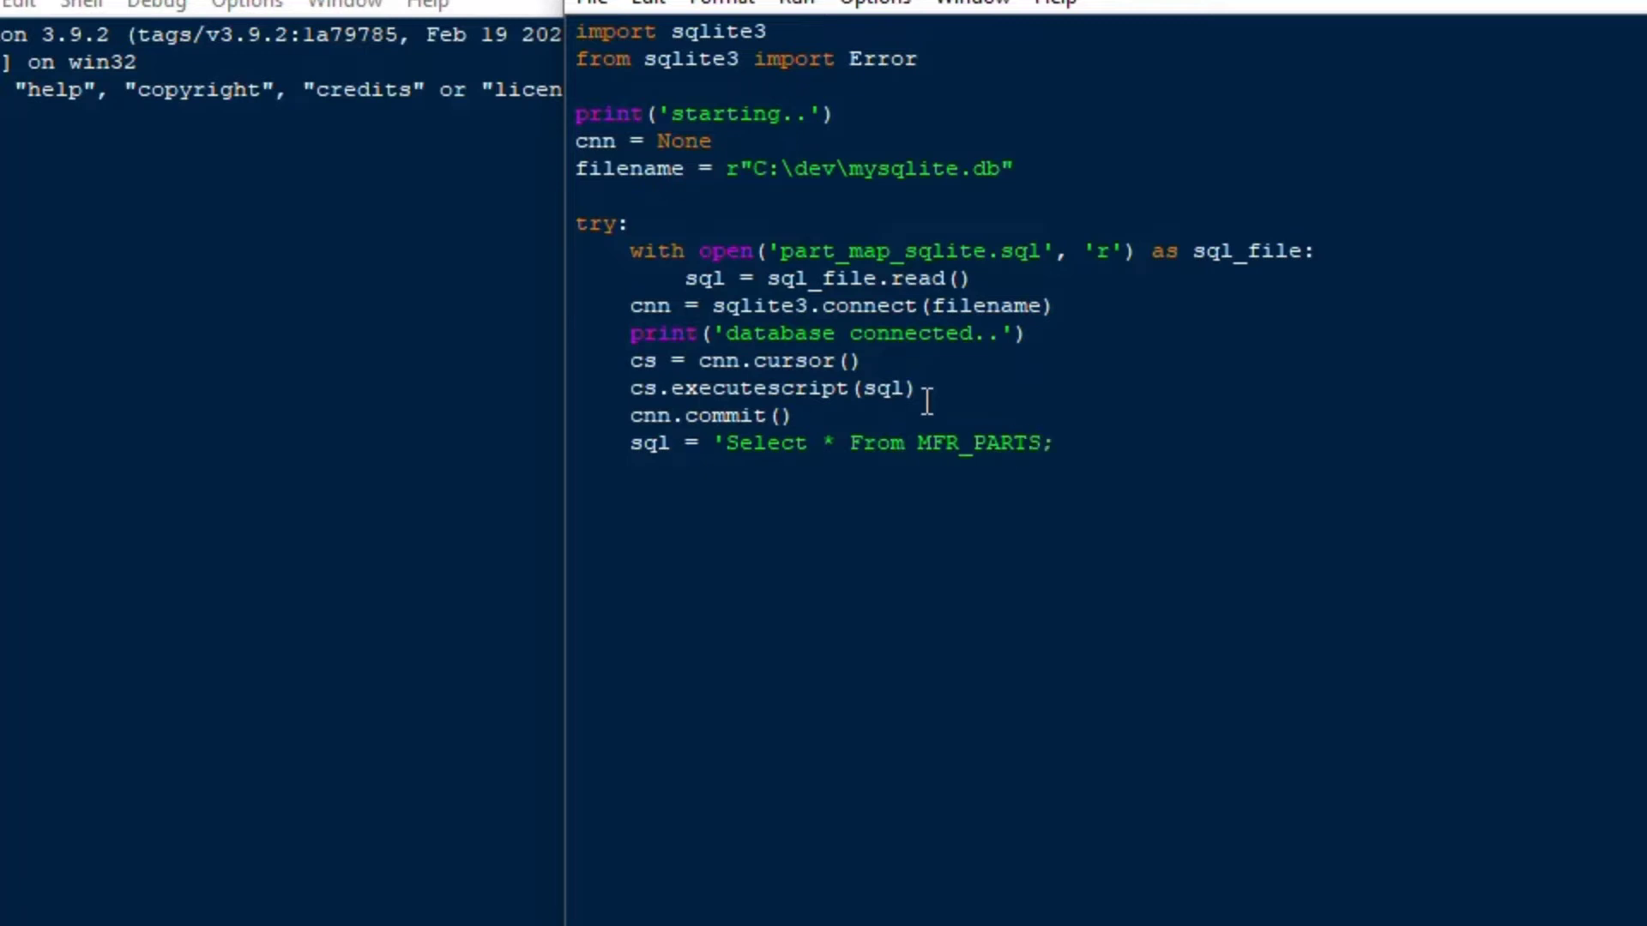
text(")
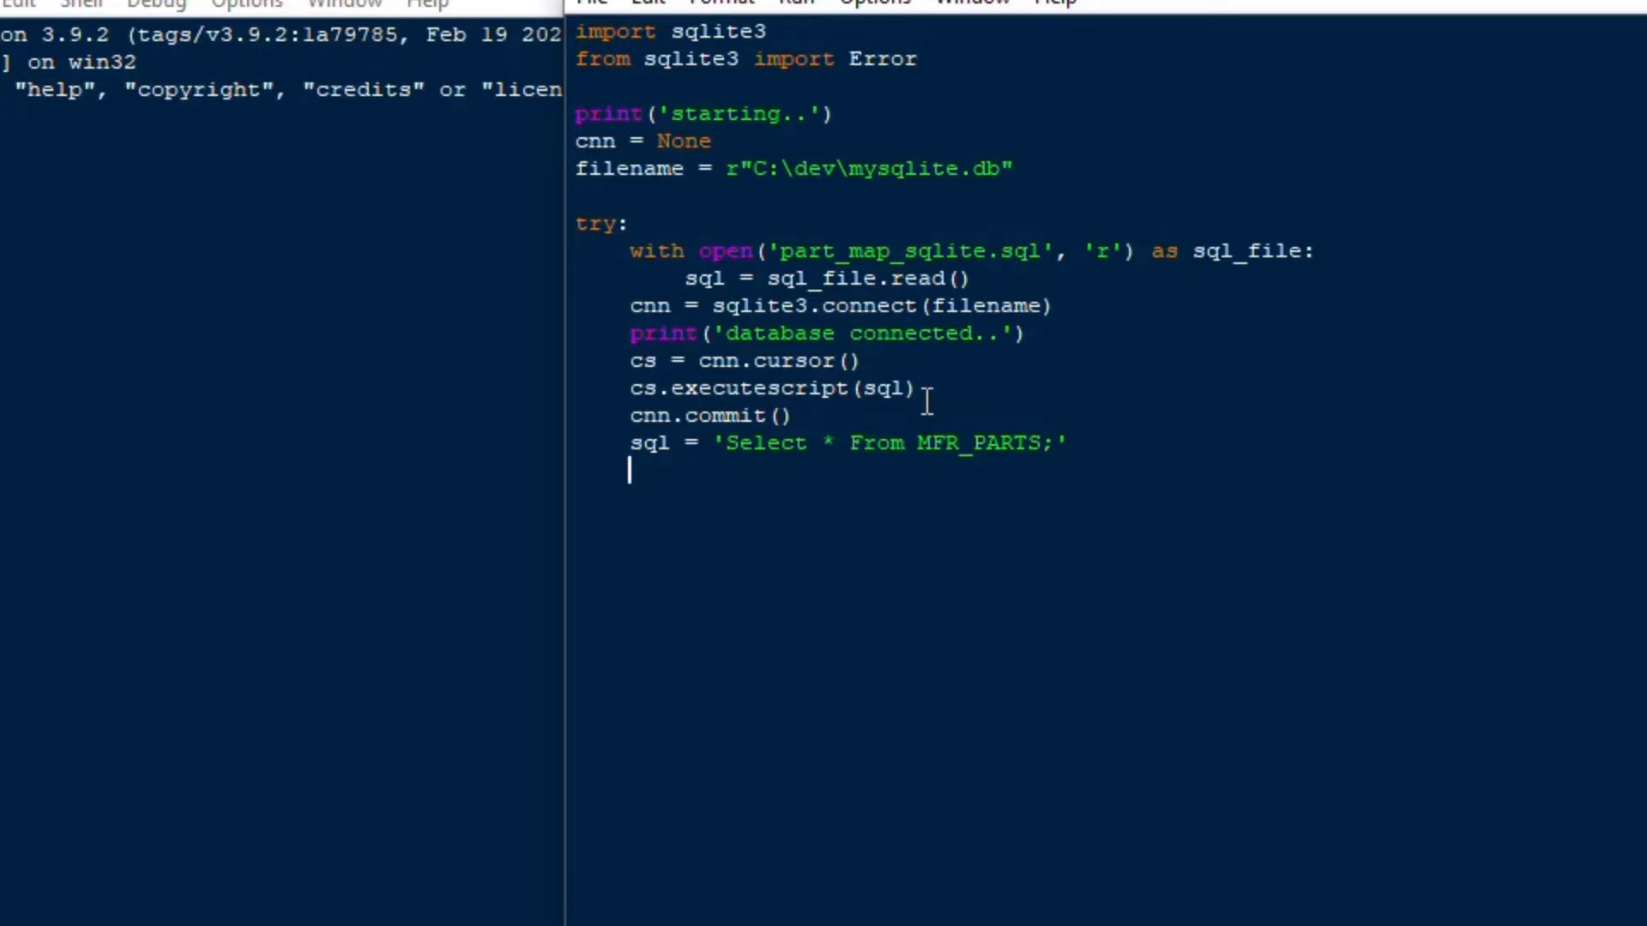
text(cs.execu)
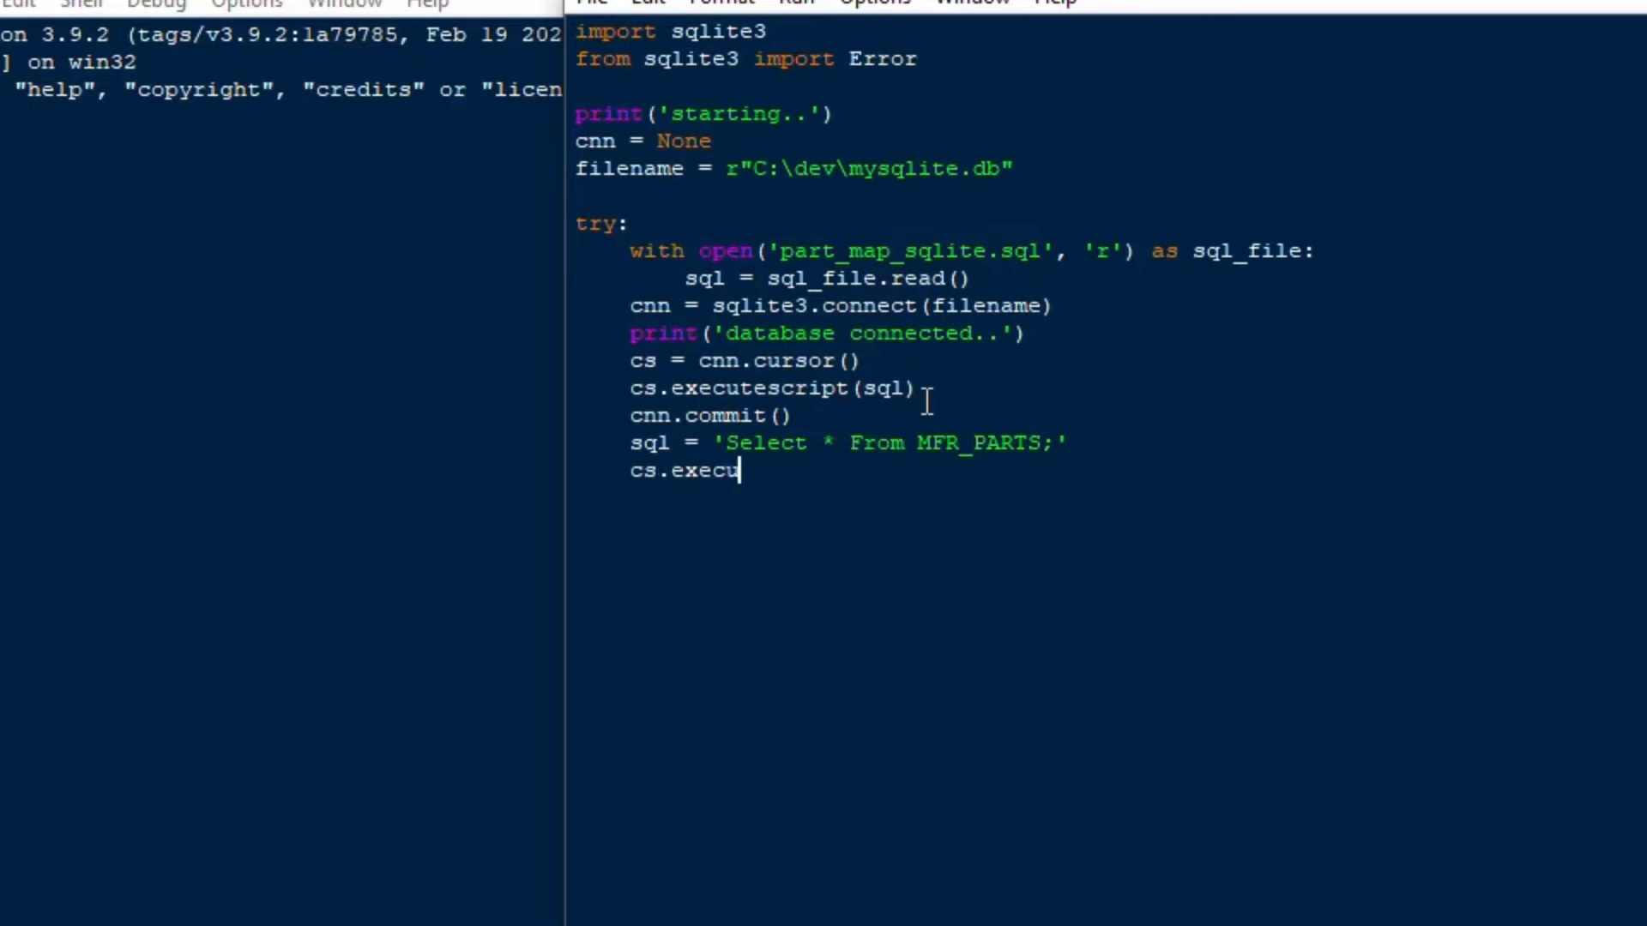
text(te(sql)
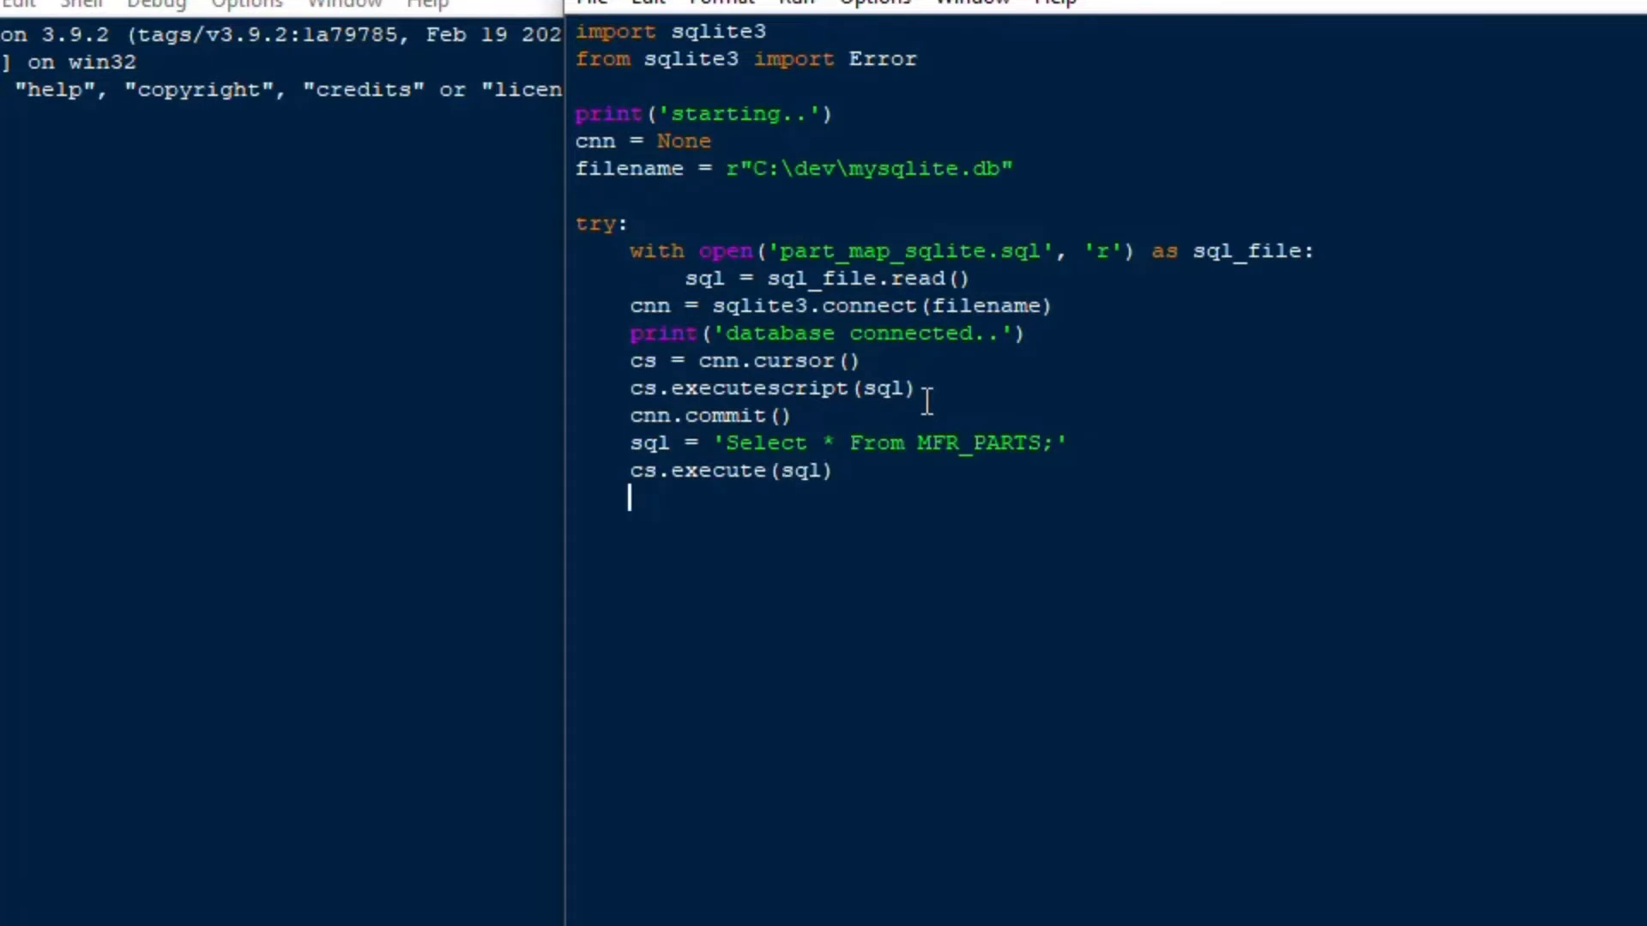
Fetch rows into recs with cs.fetchall() and loop printing each rec
text(recs =)
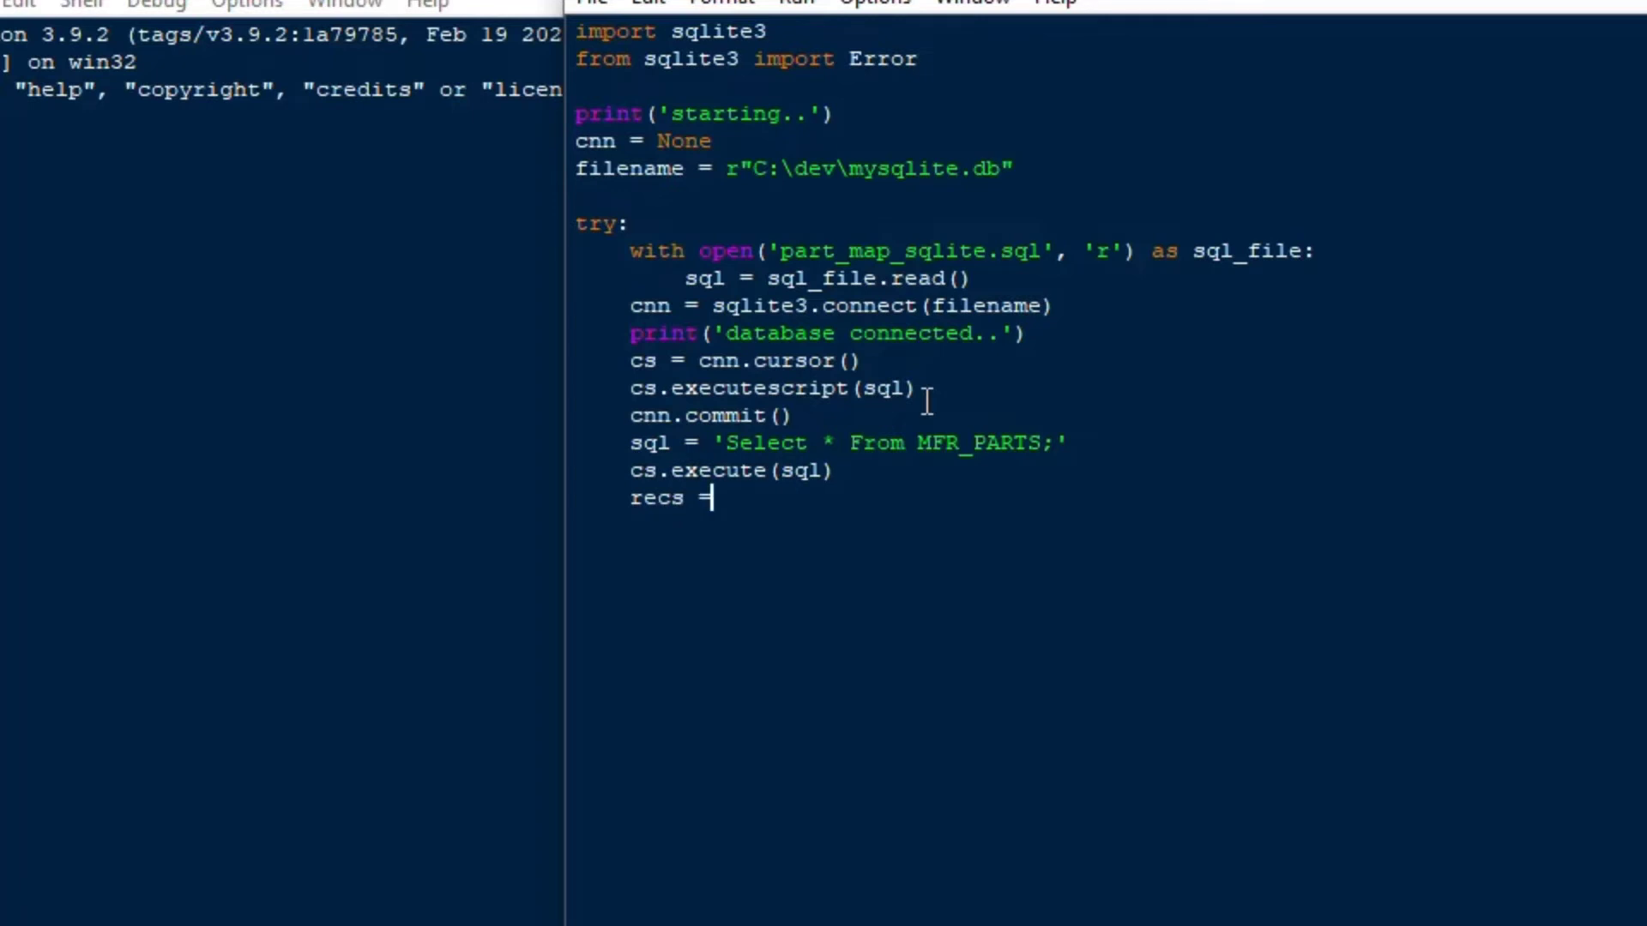
text(cs)
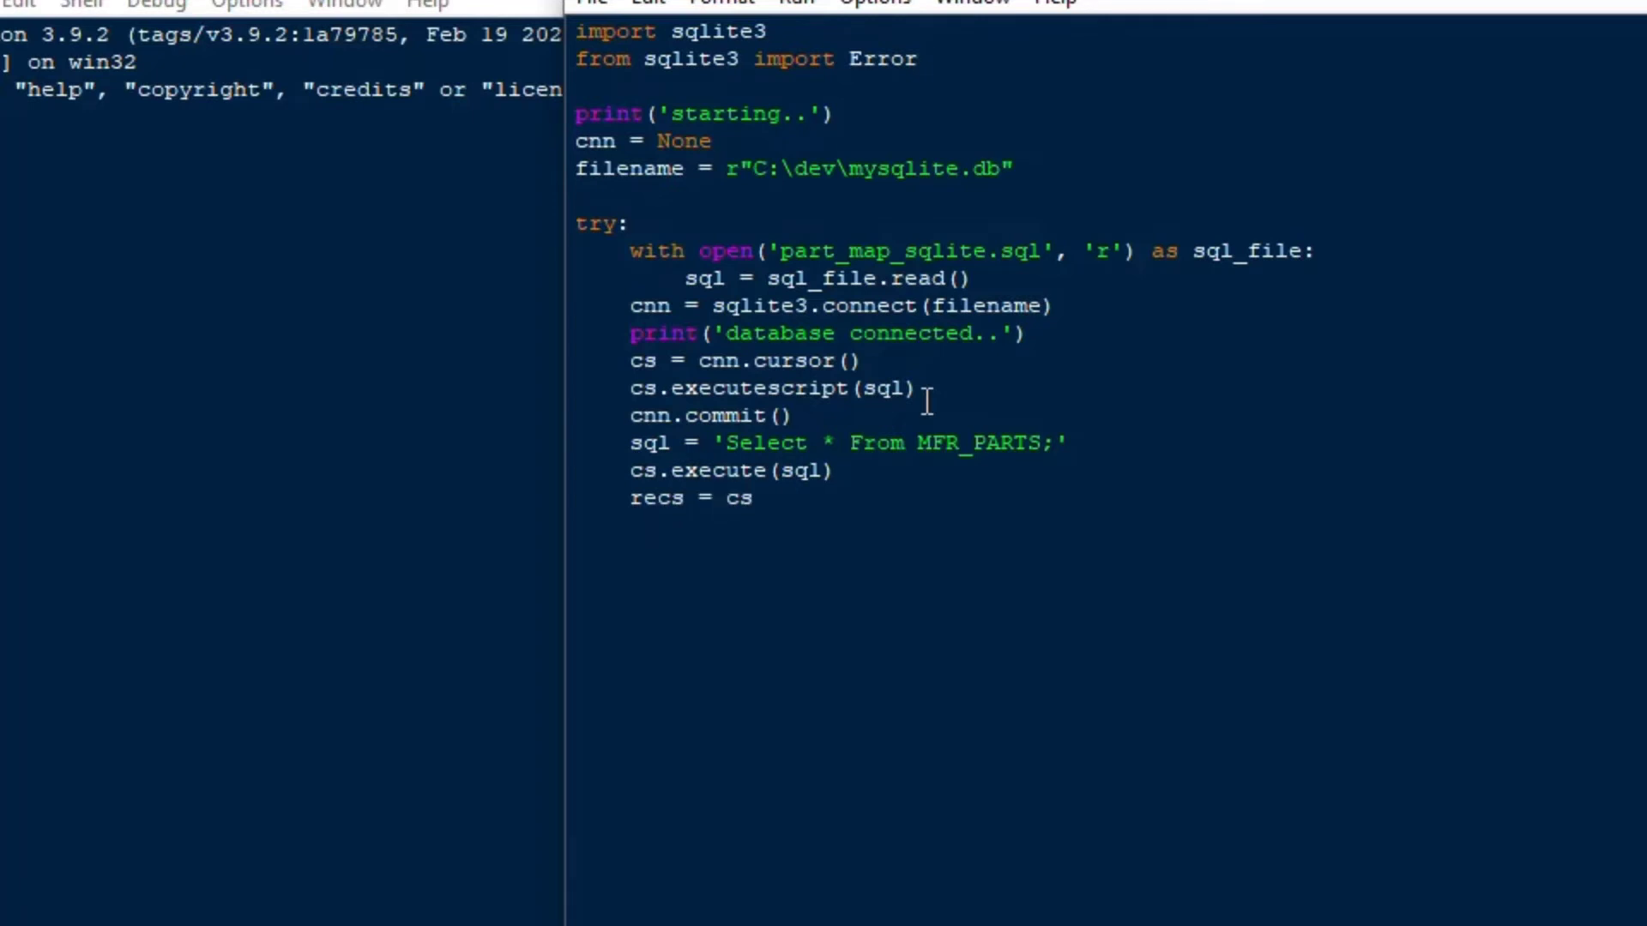
text(.fetch)
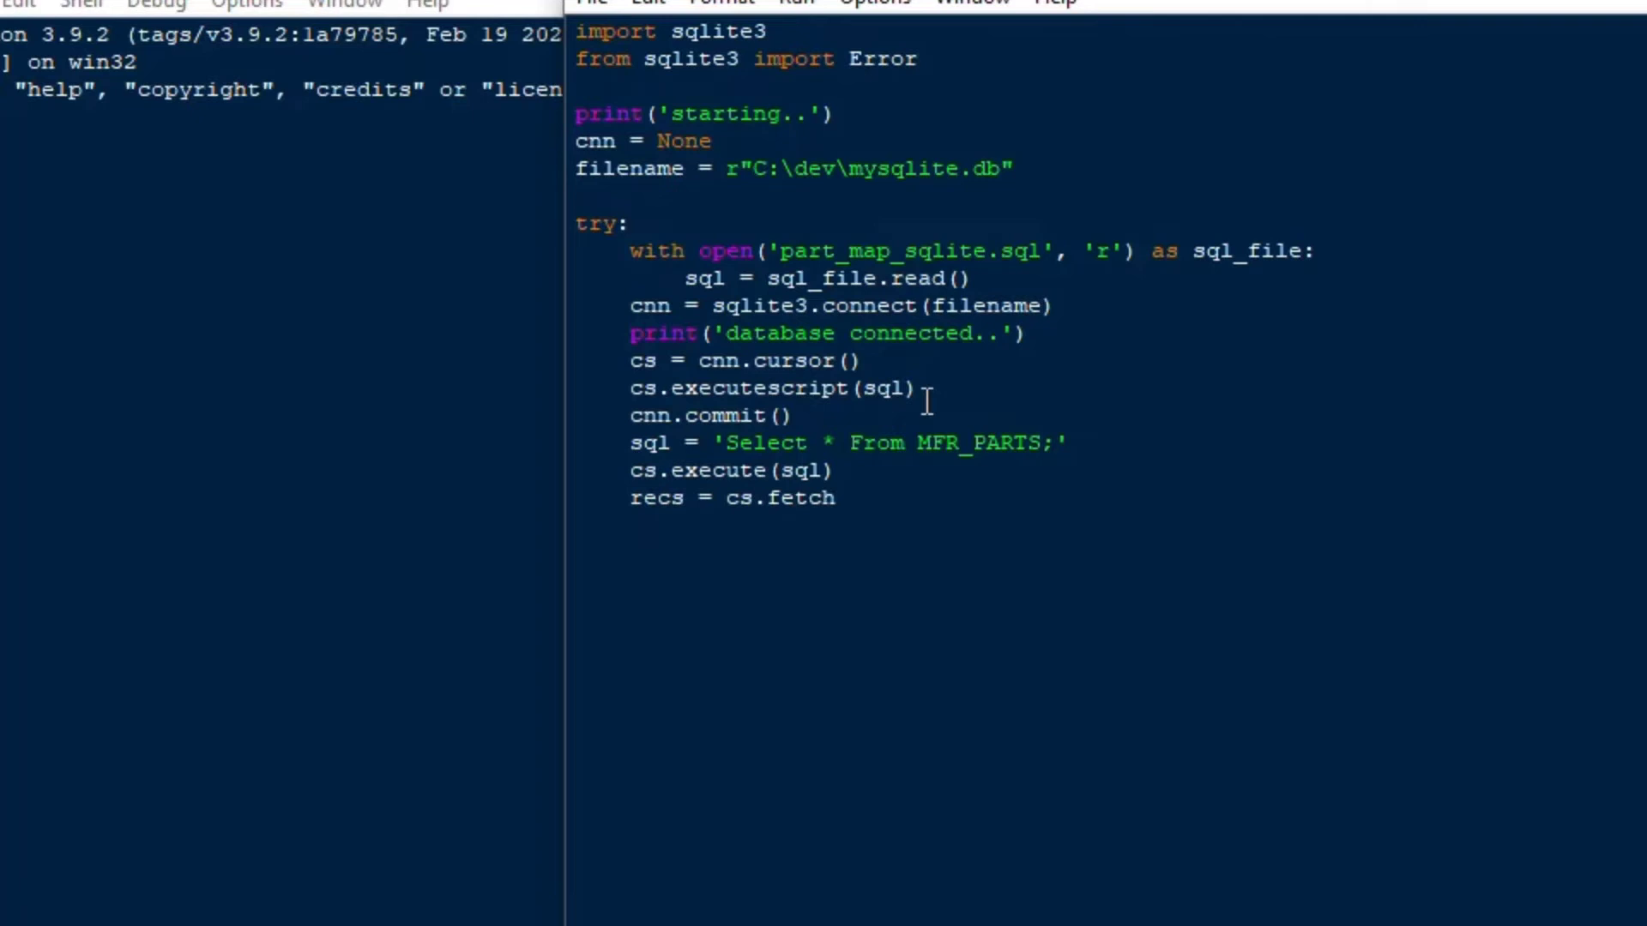
text(all())
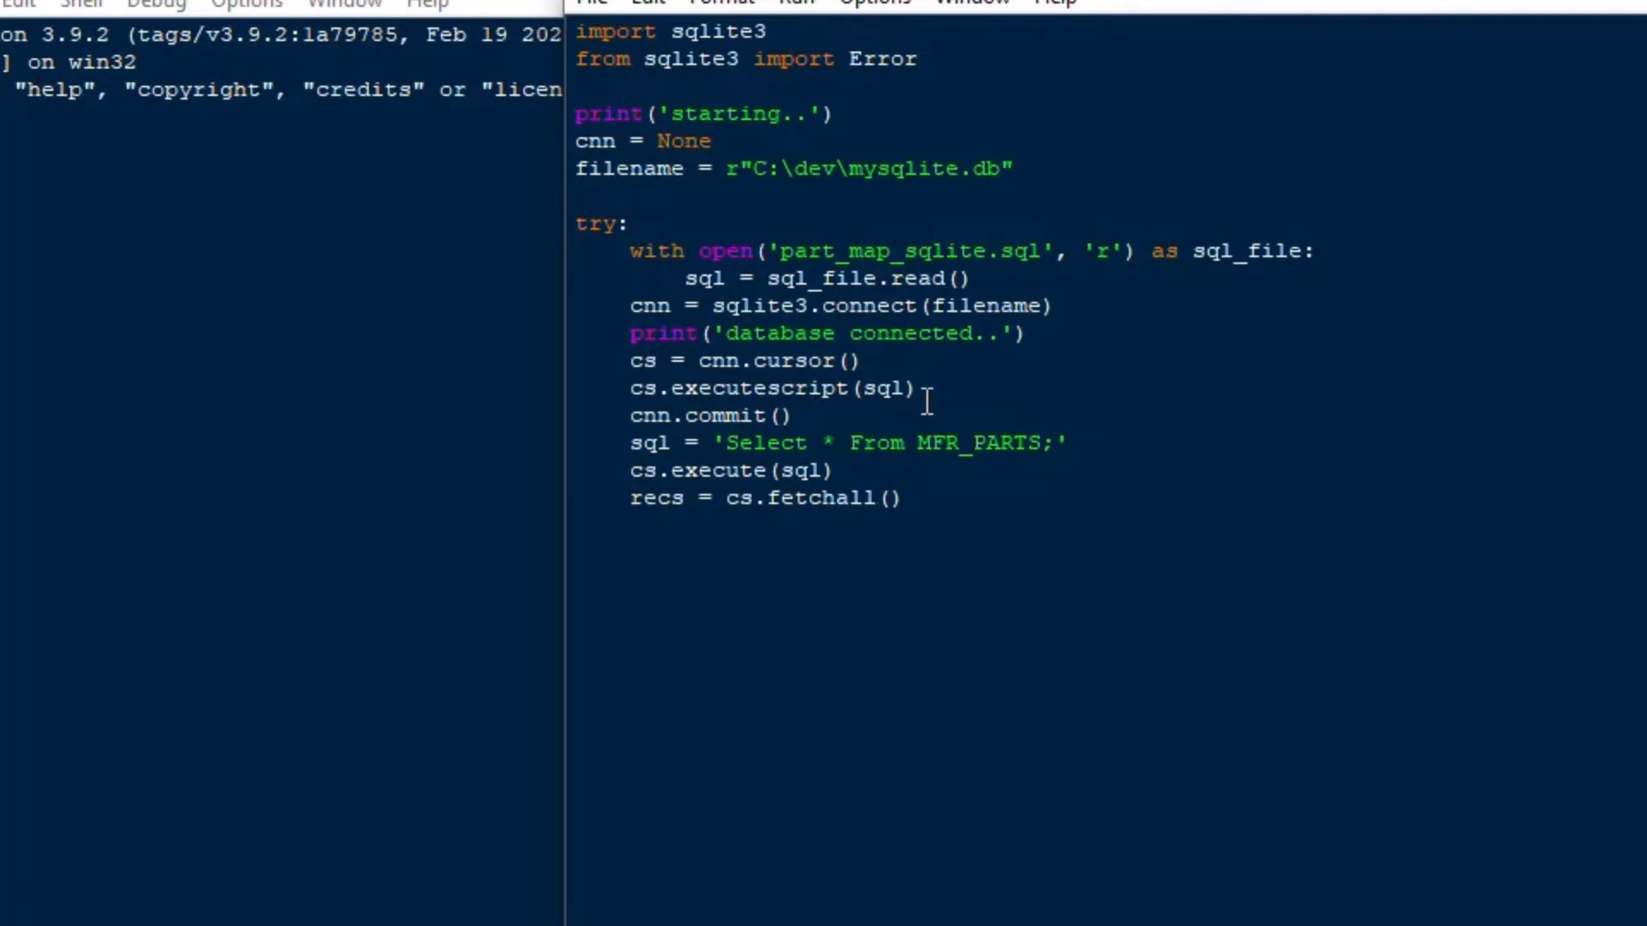
text(for rec in r)
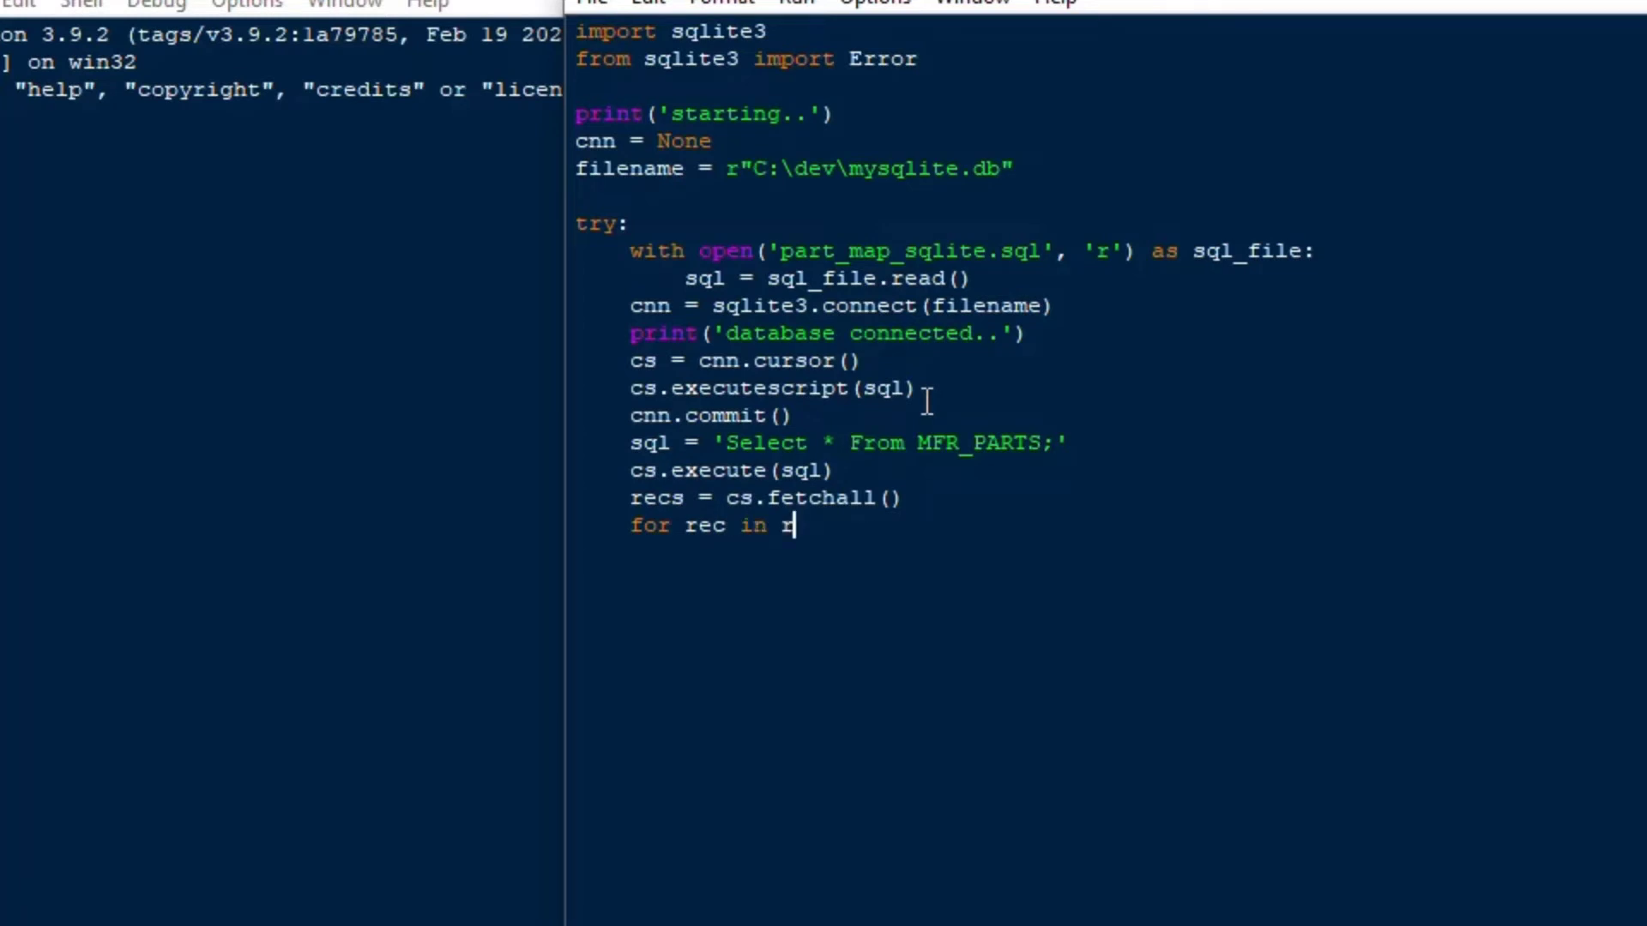
text(ecs)
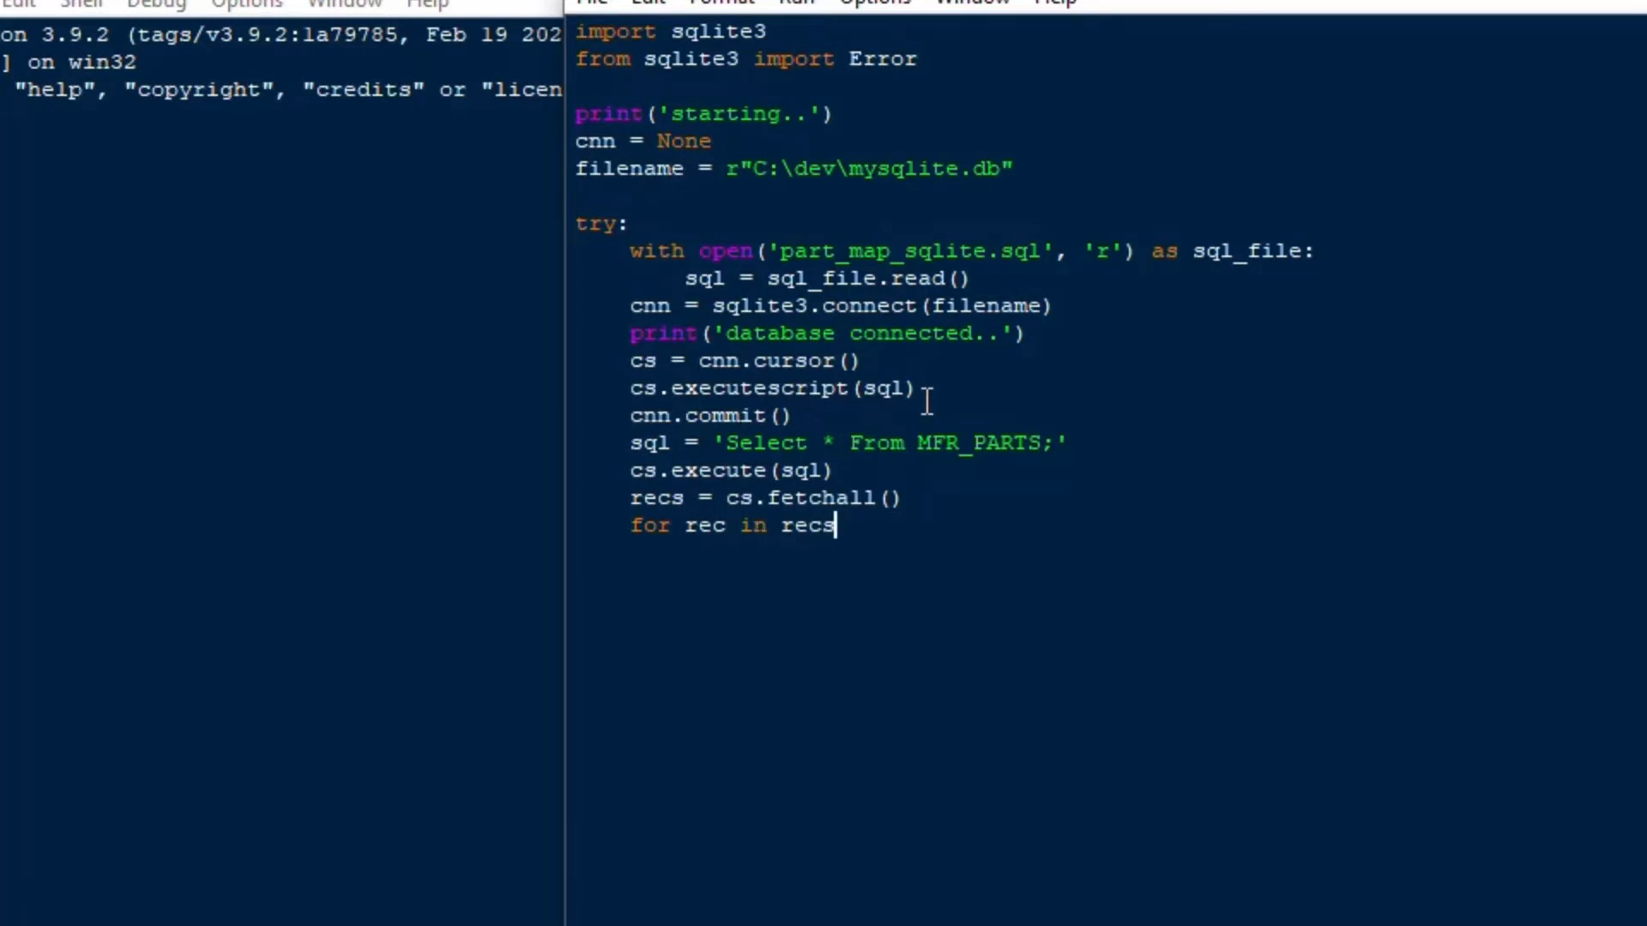
text(:)
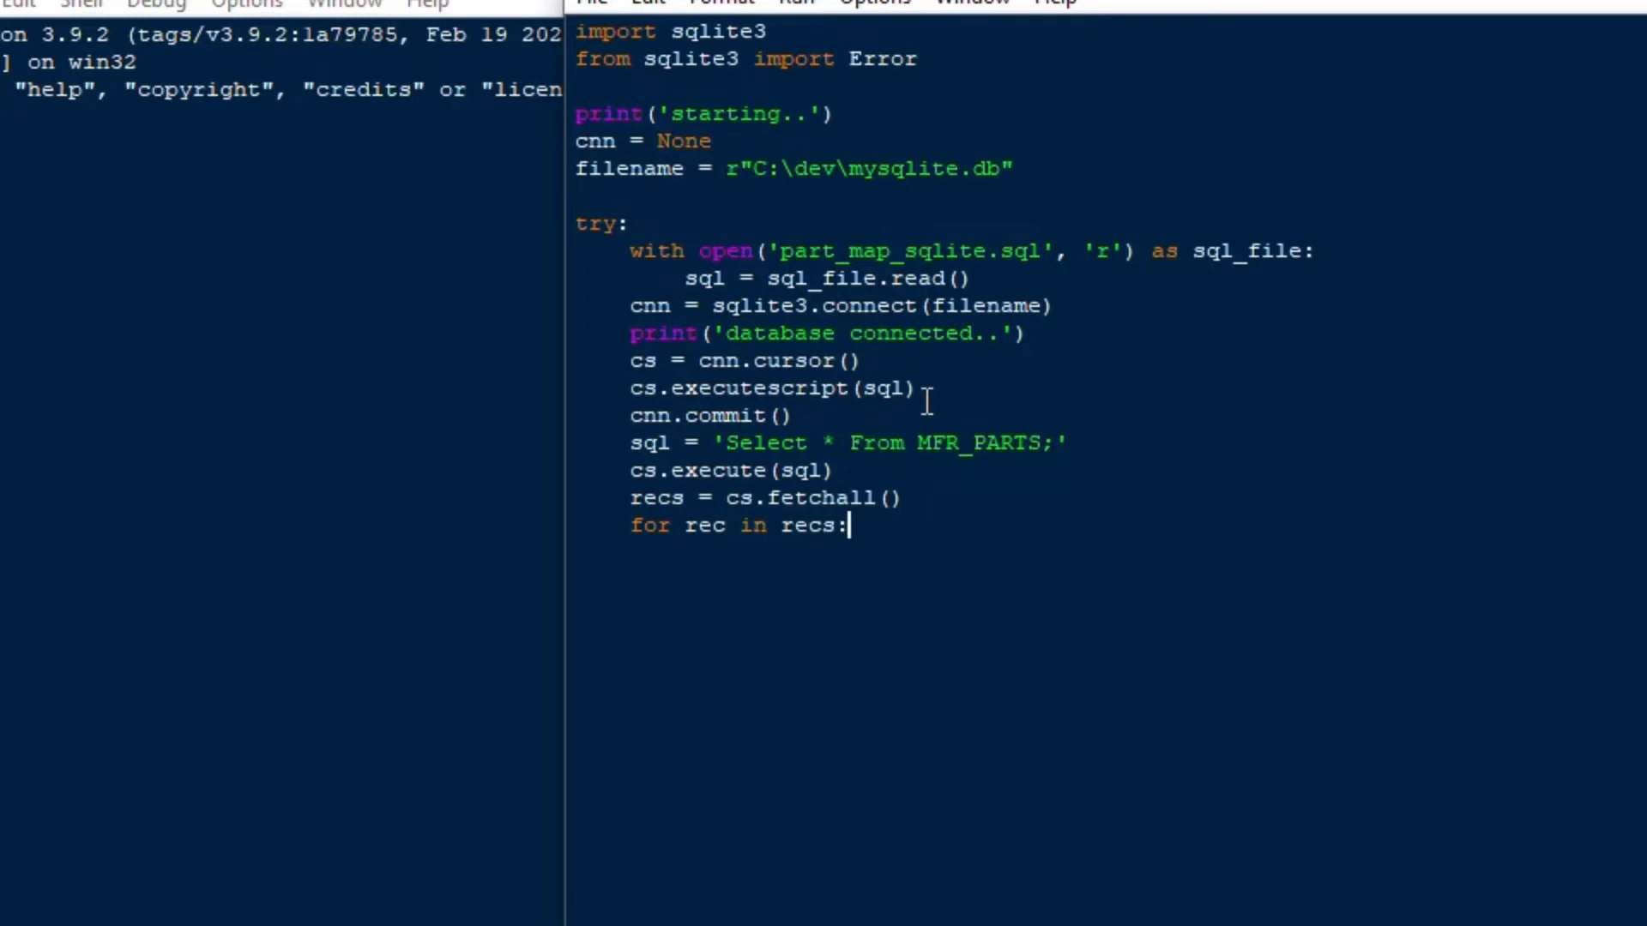
text(prin)
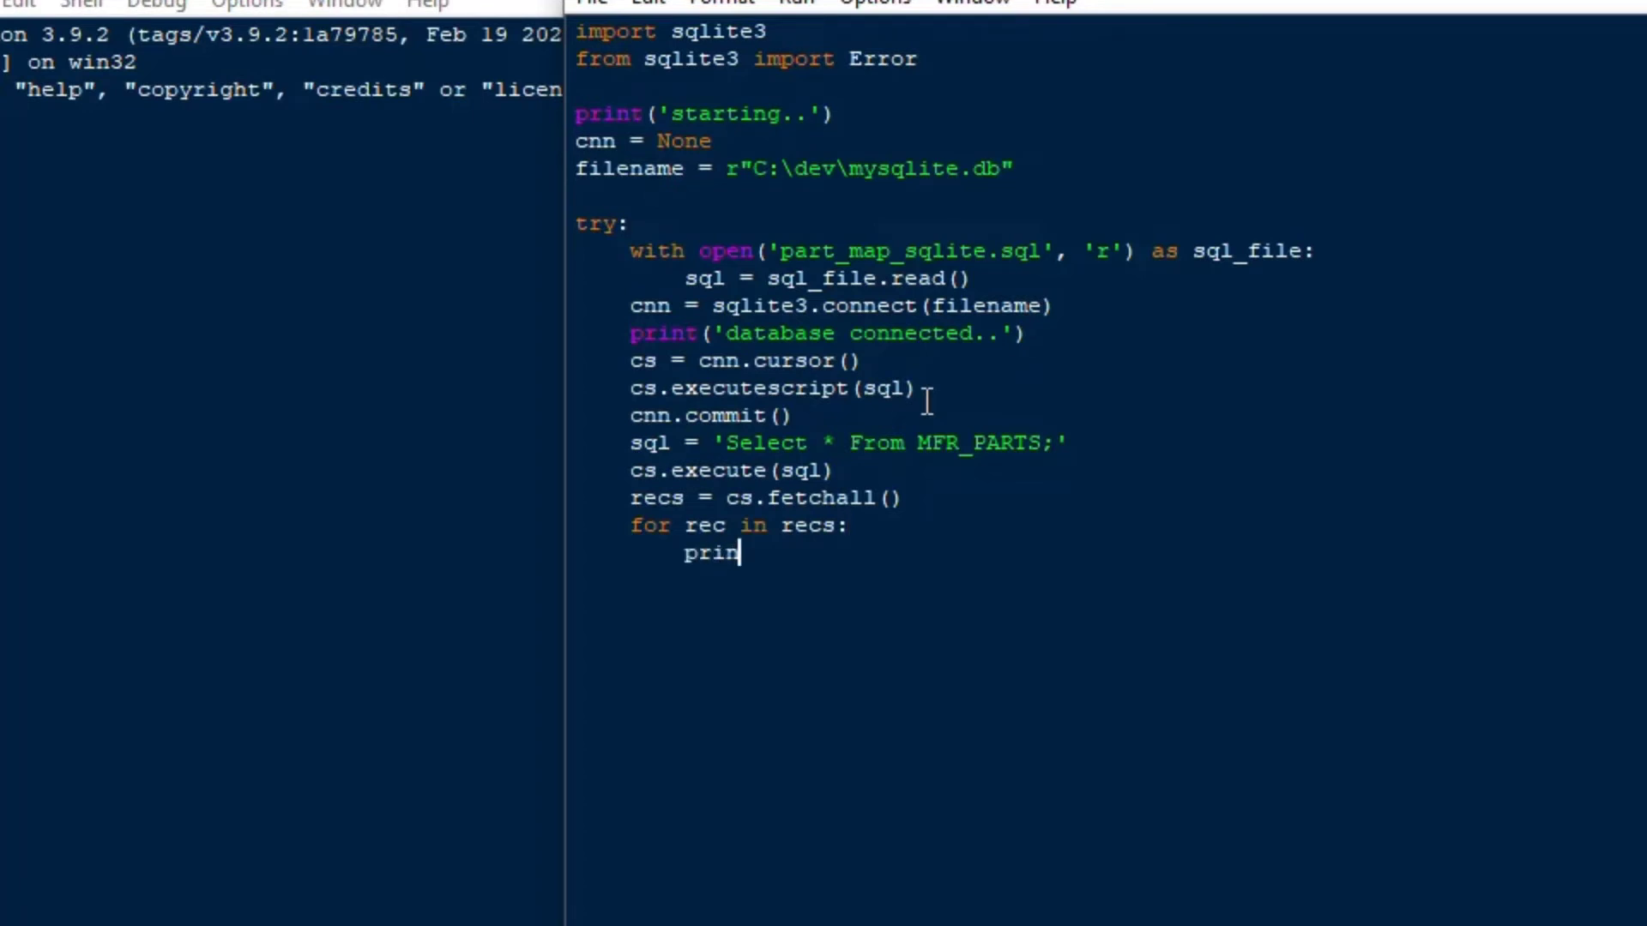
text((rec))
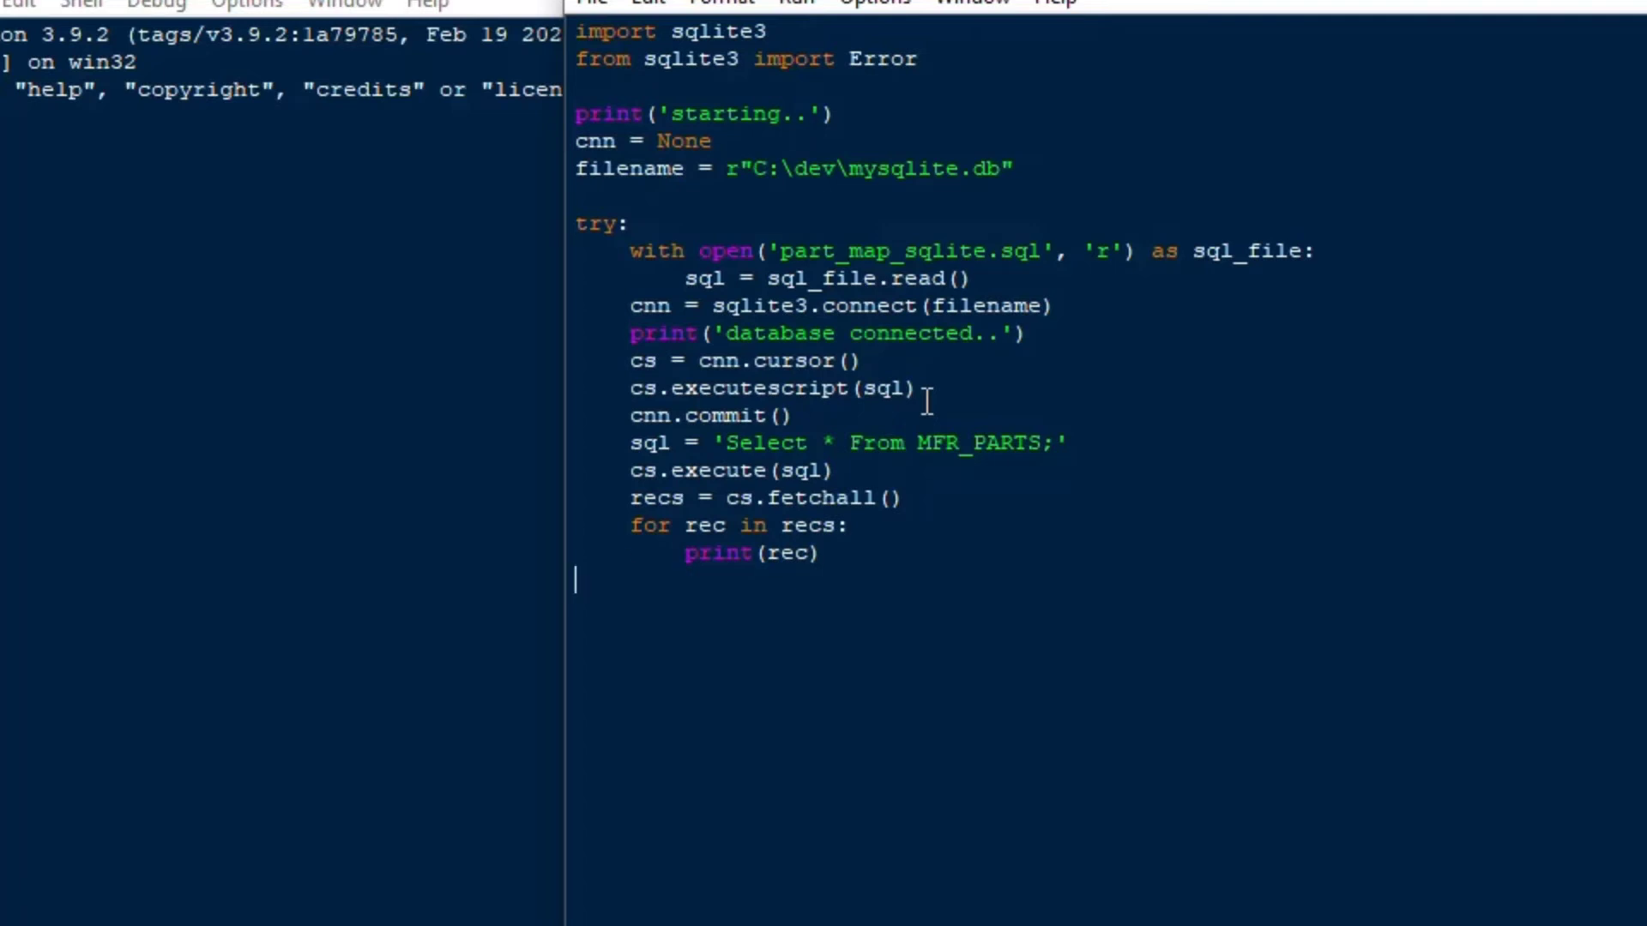
Add an 'except Error as e:' clause to the try block
text(except)
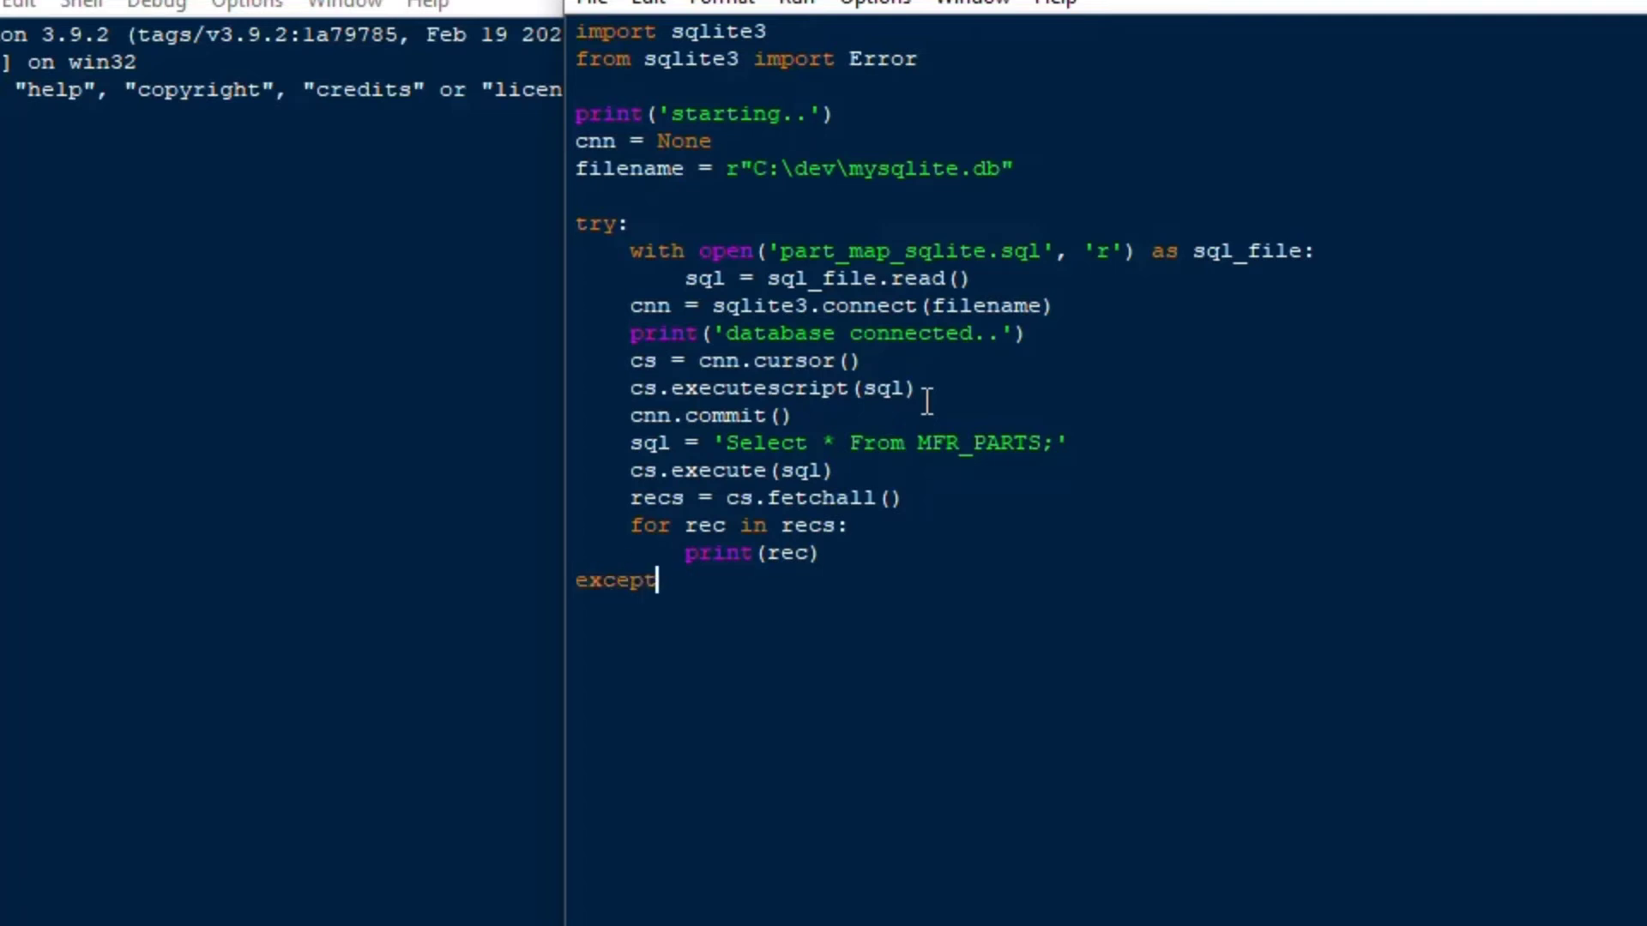
text(E)
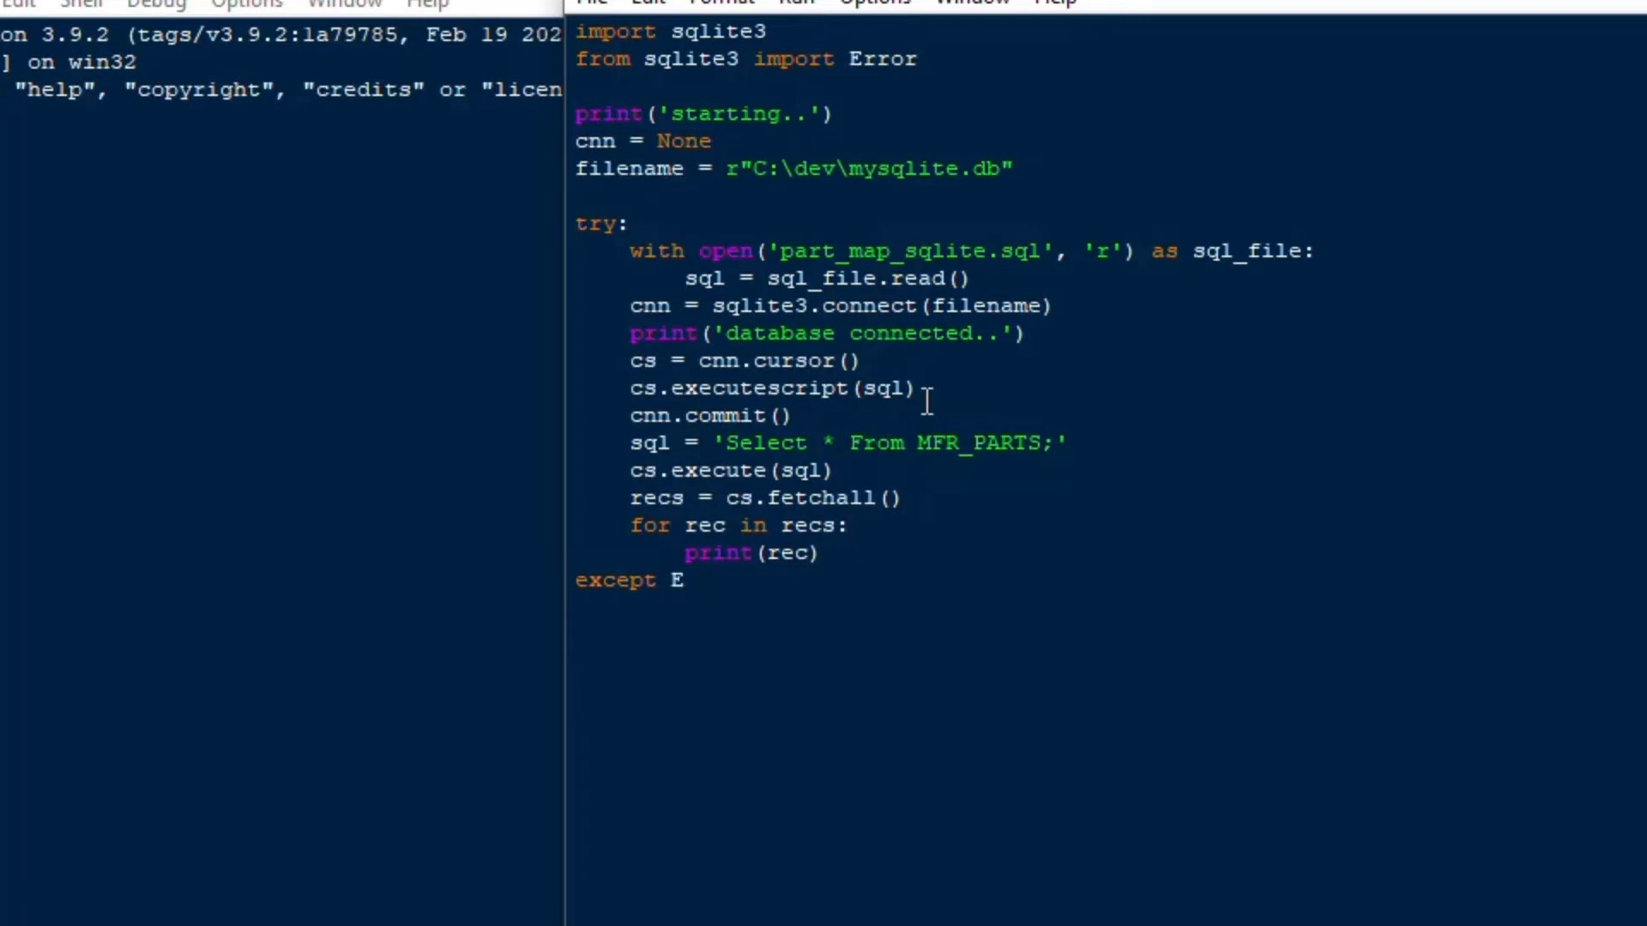
text(rror as e)
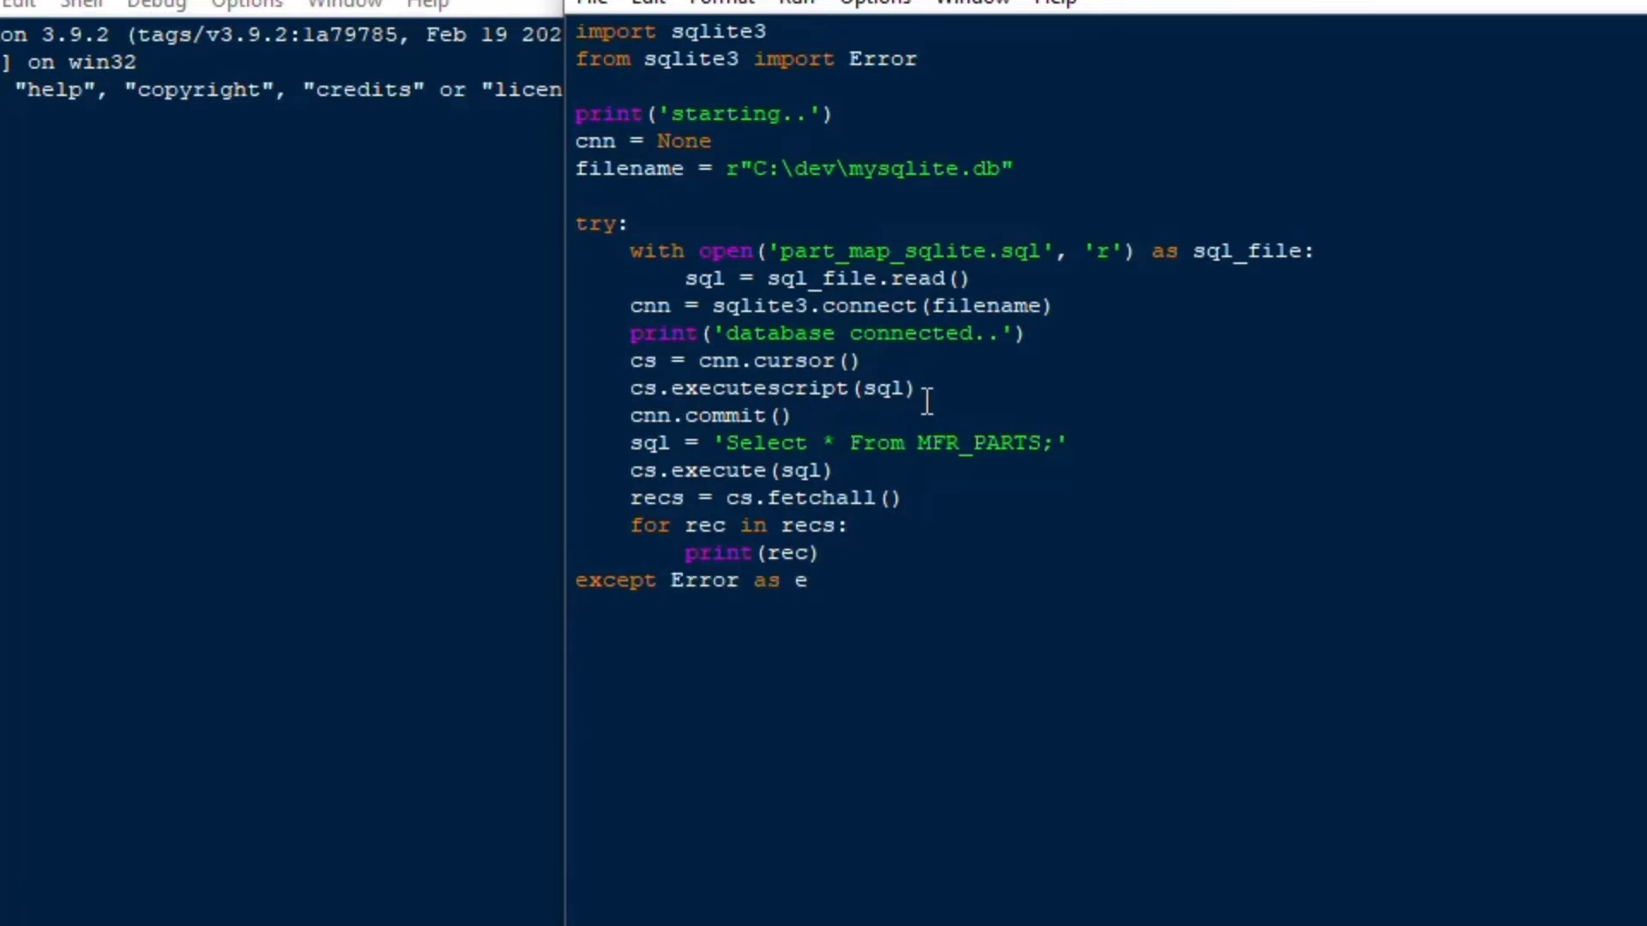
text(:)
text(print(e)
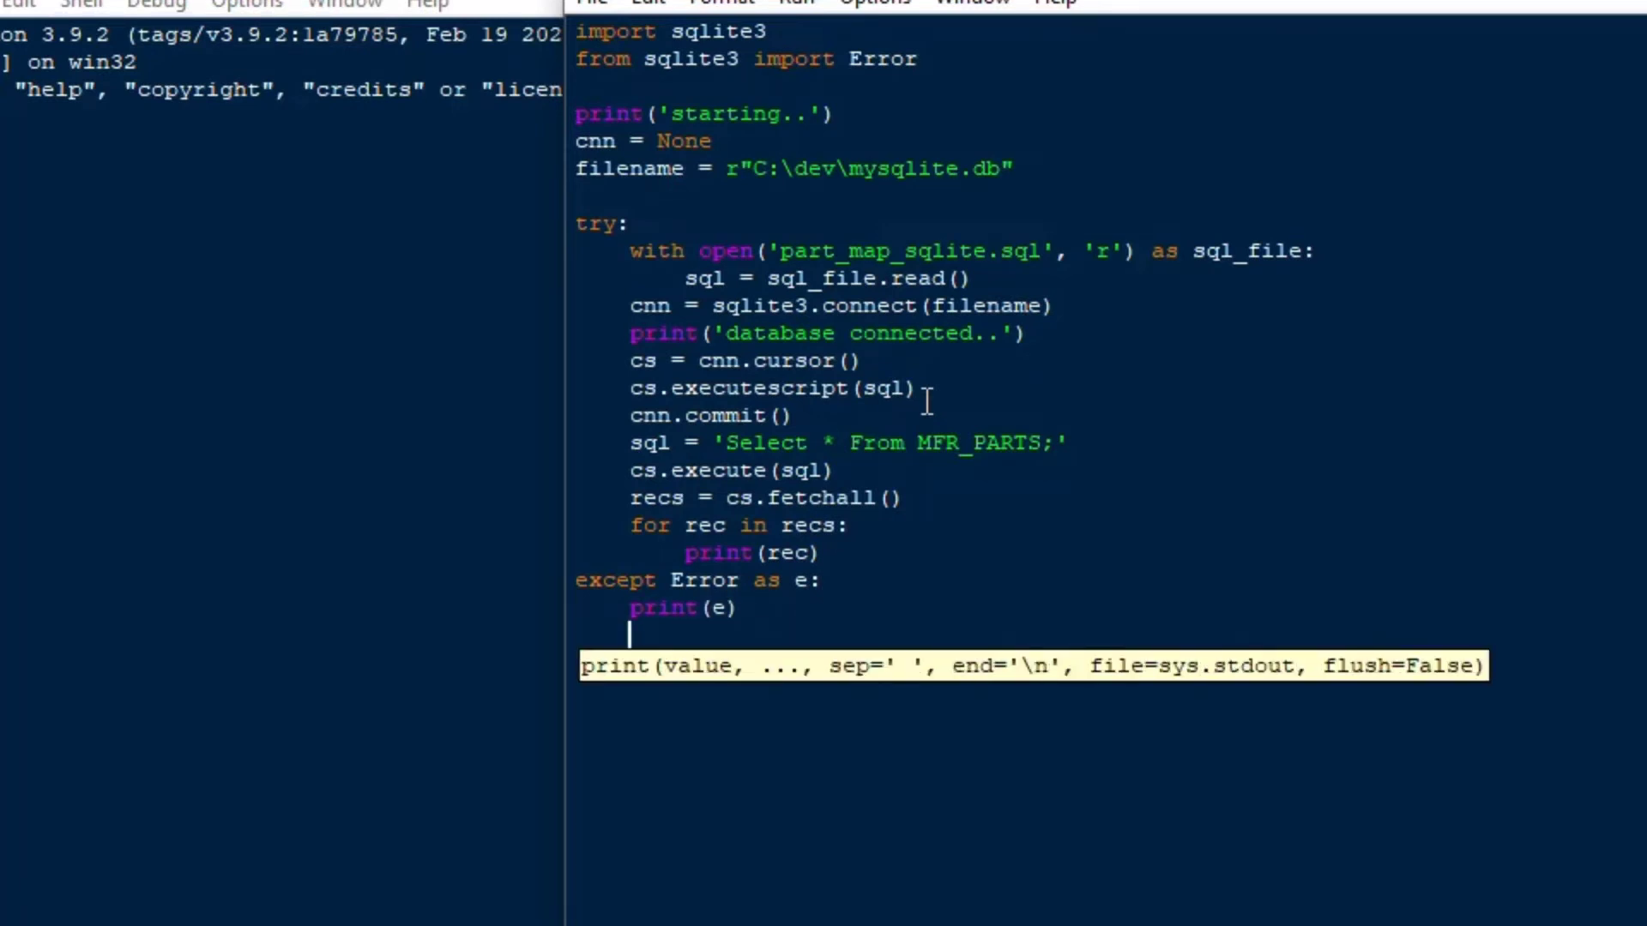
Add a finally block that runs cnn.close() when cnn exists
text(fina)
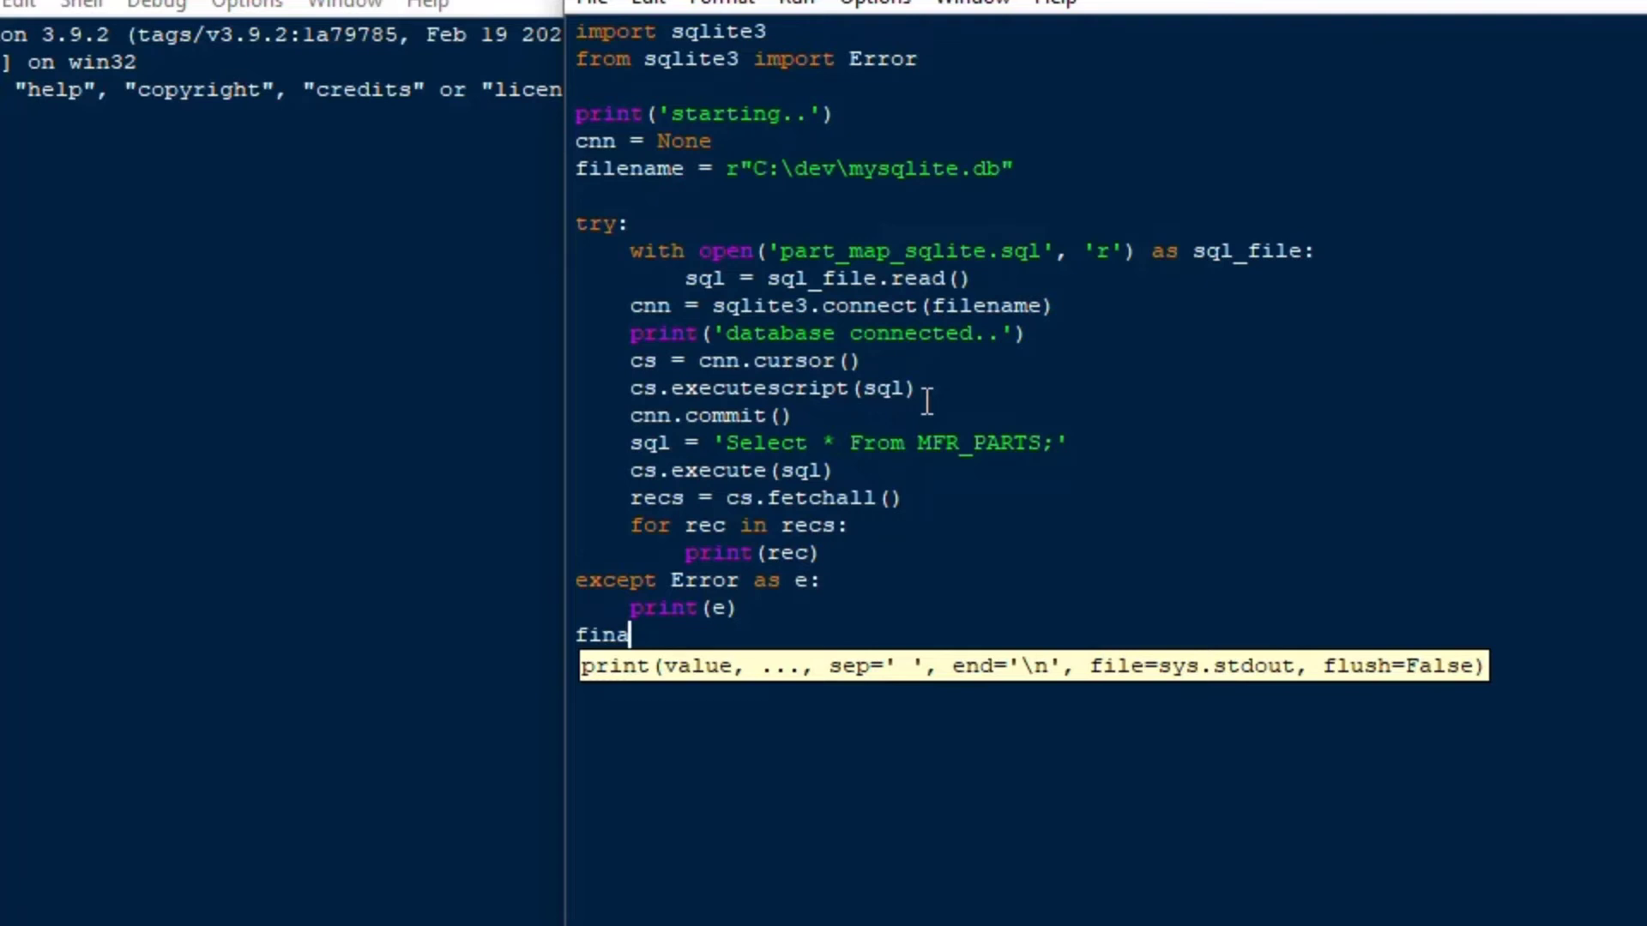
text(lly:)
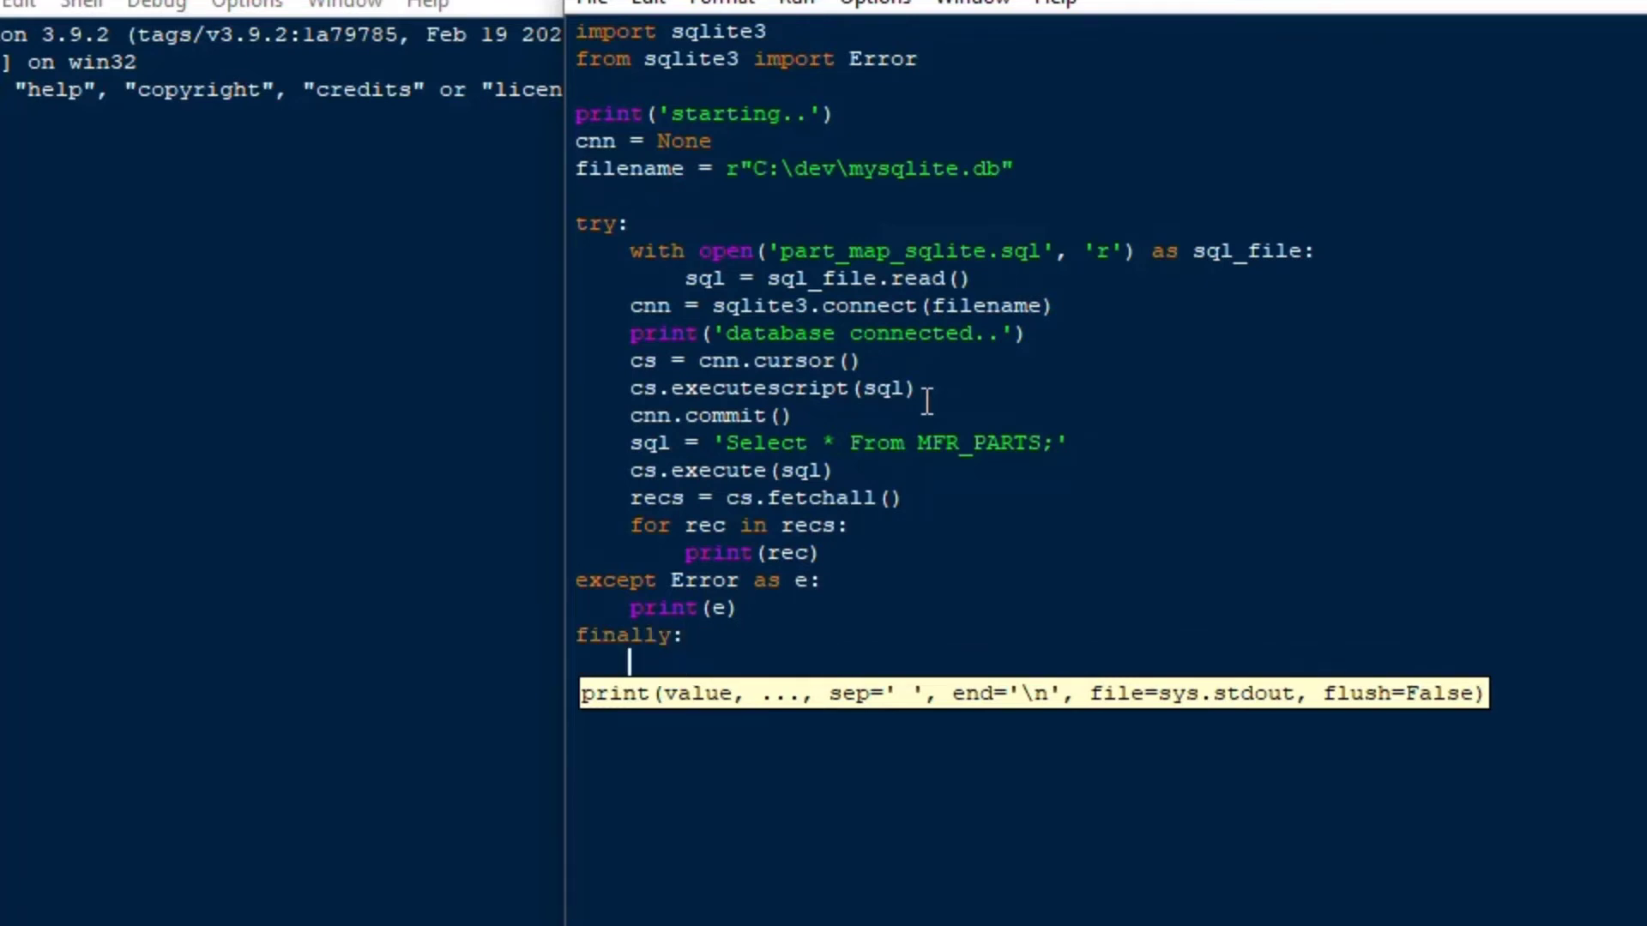
text(if)
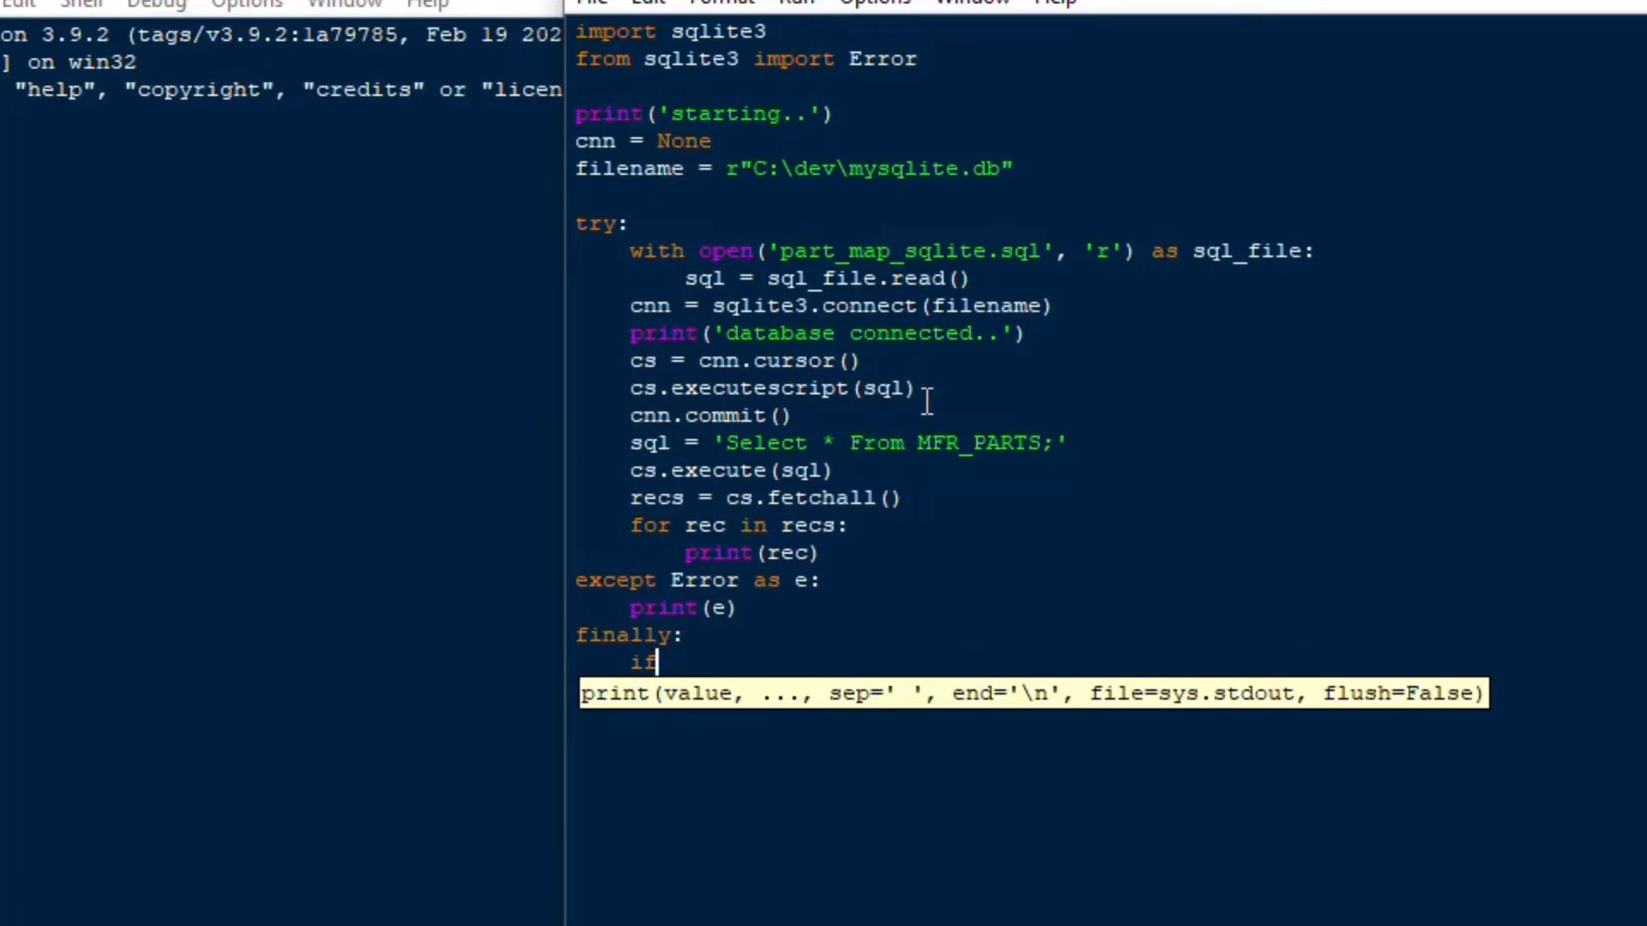
text(cnn:)
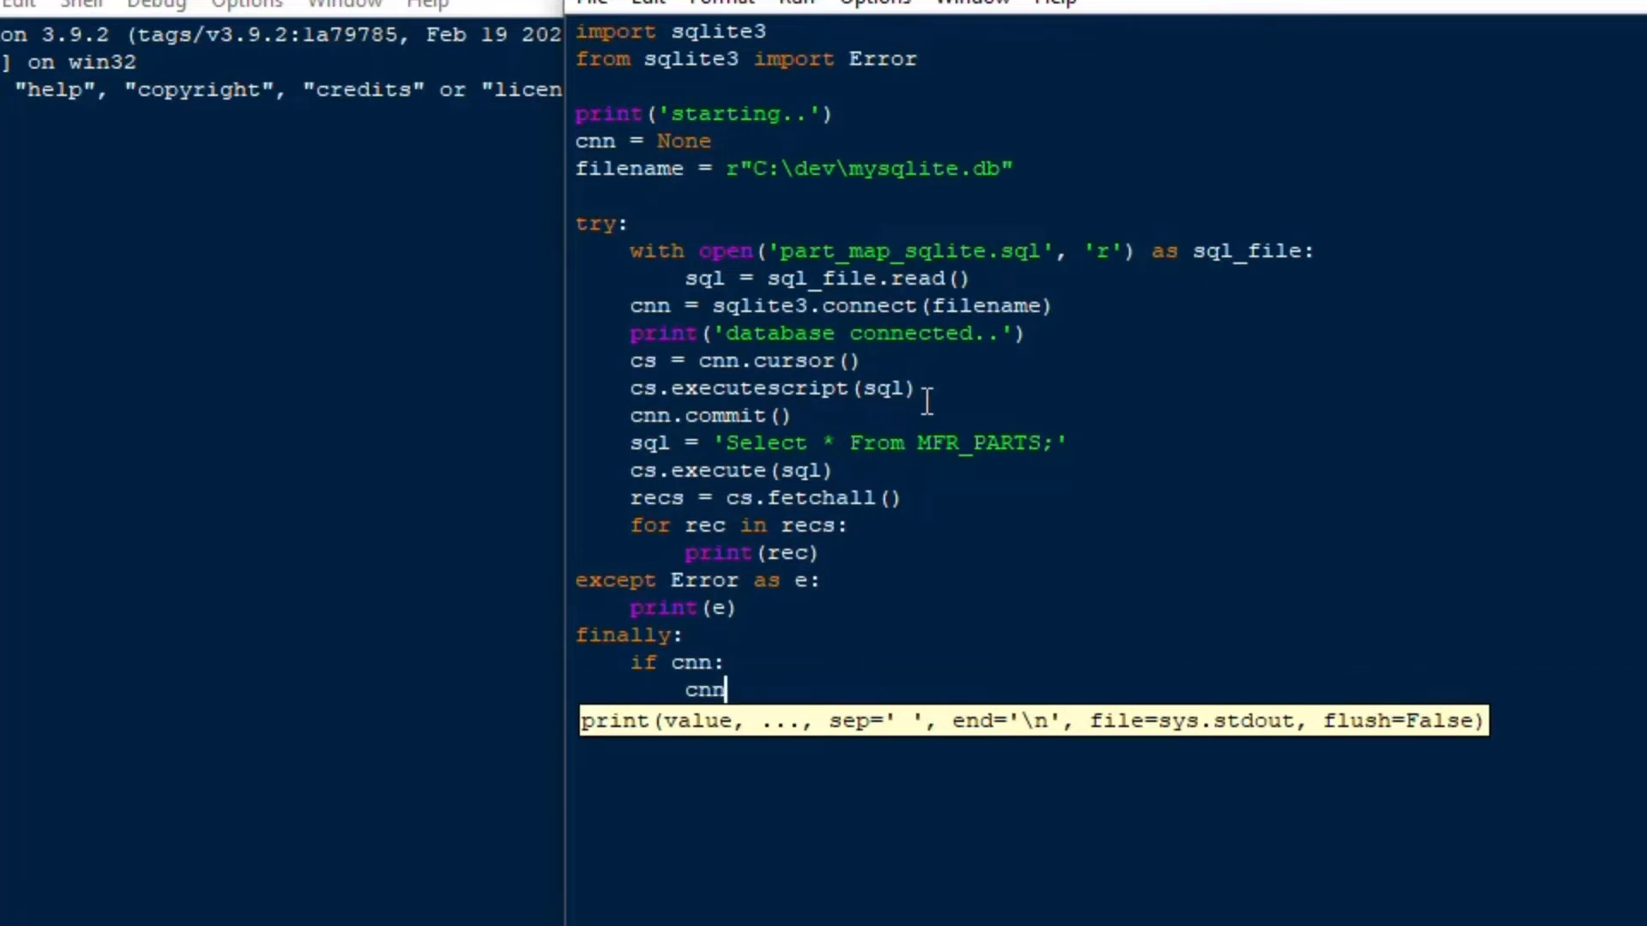
text(.close())
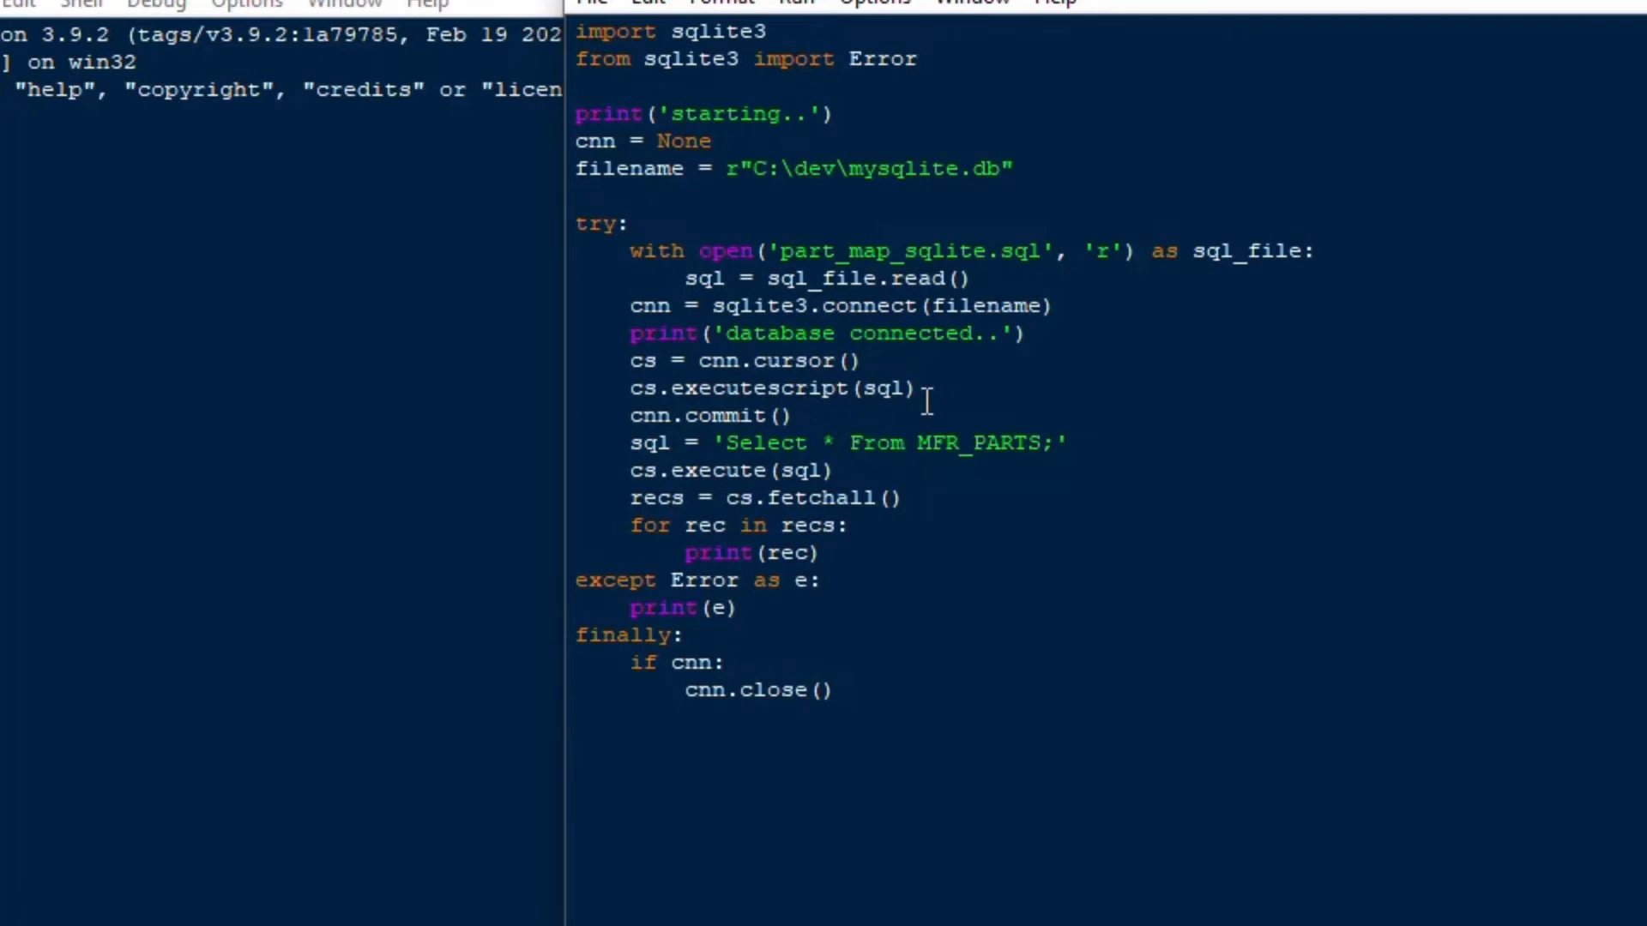
Print 'done.' at the end of the finally block
text(print)
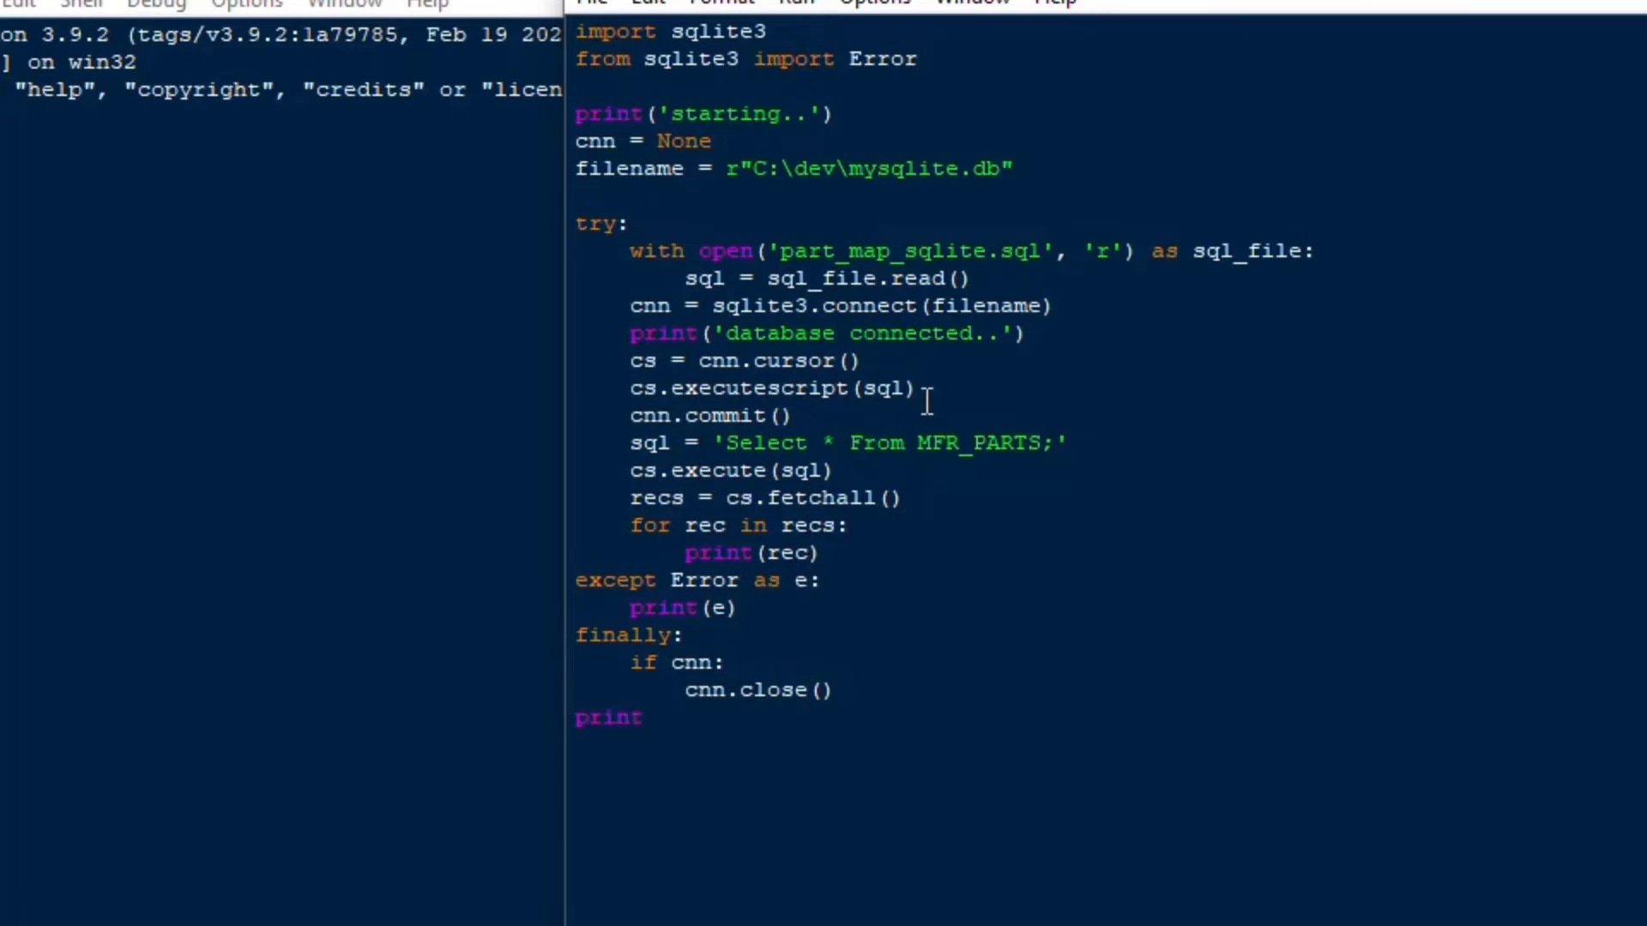
text(()
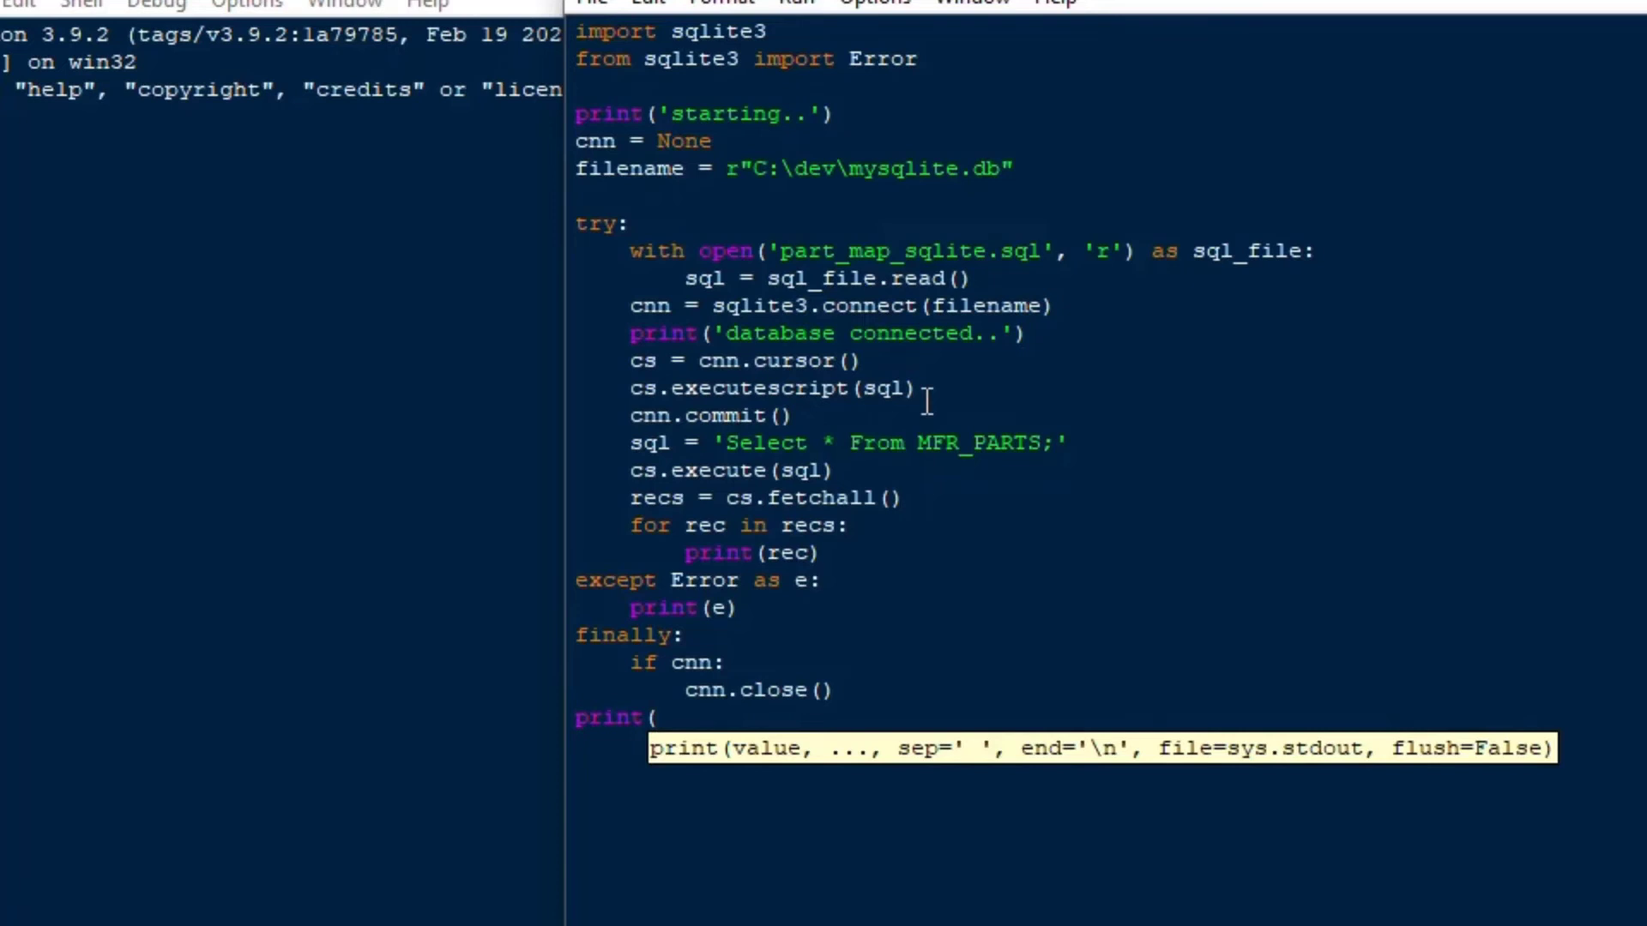
text('scri)
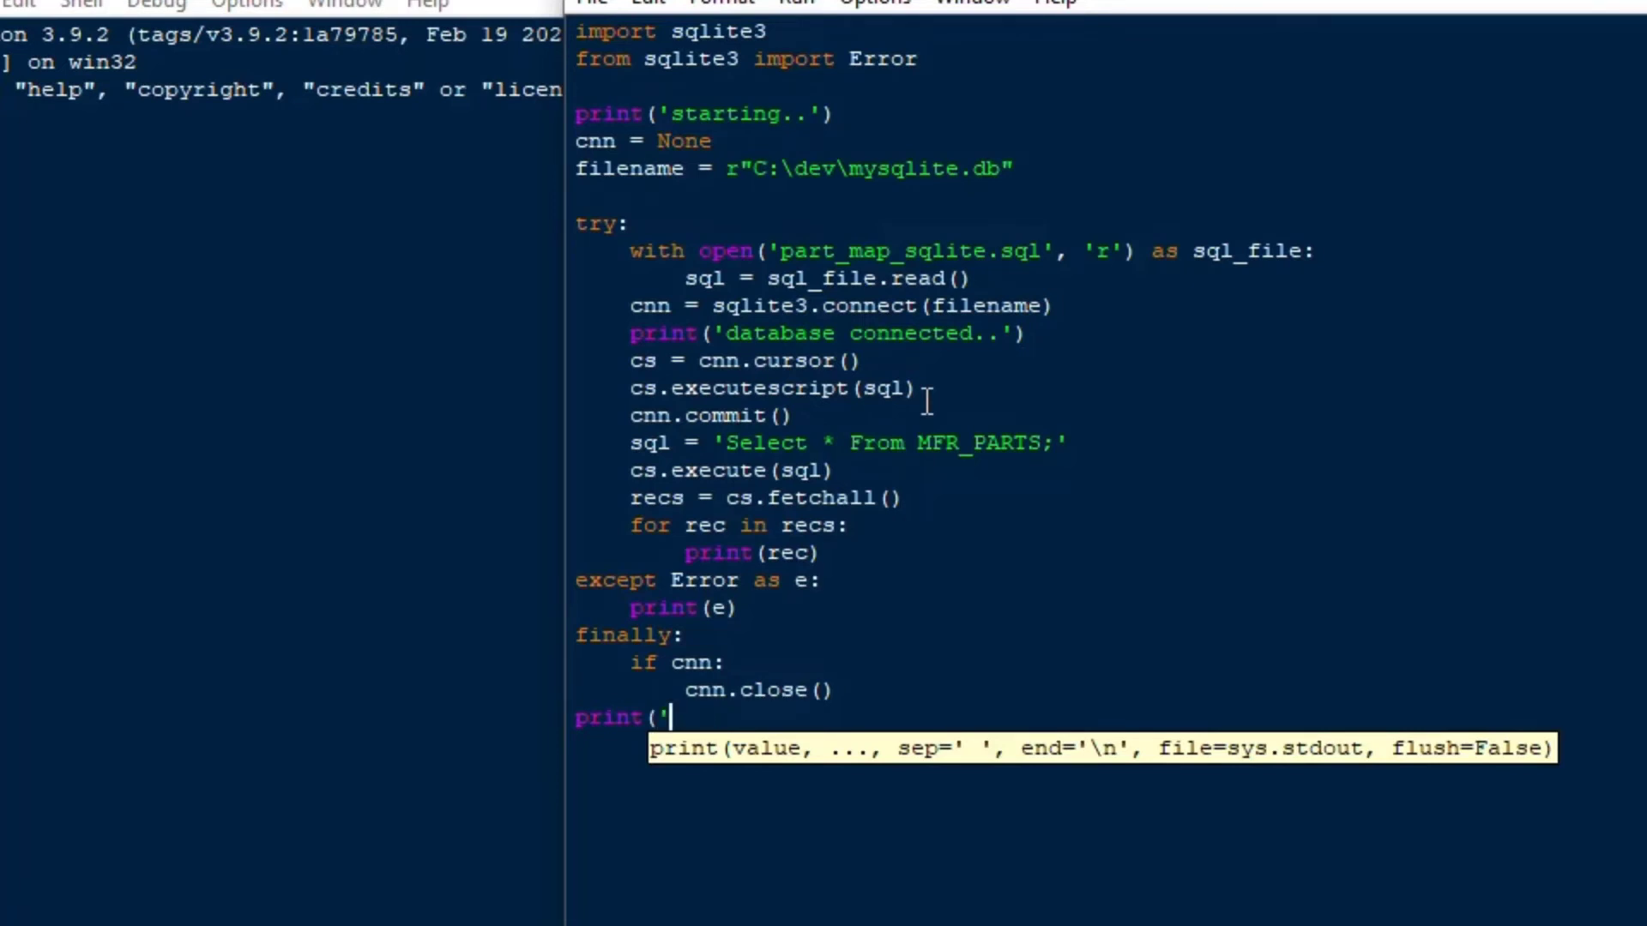
text(done.')
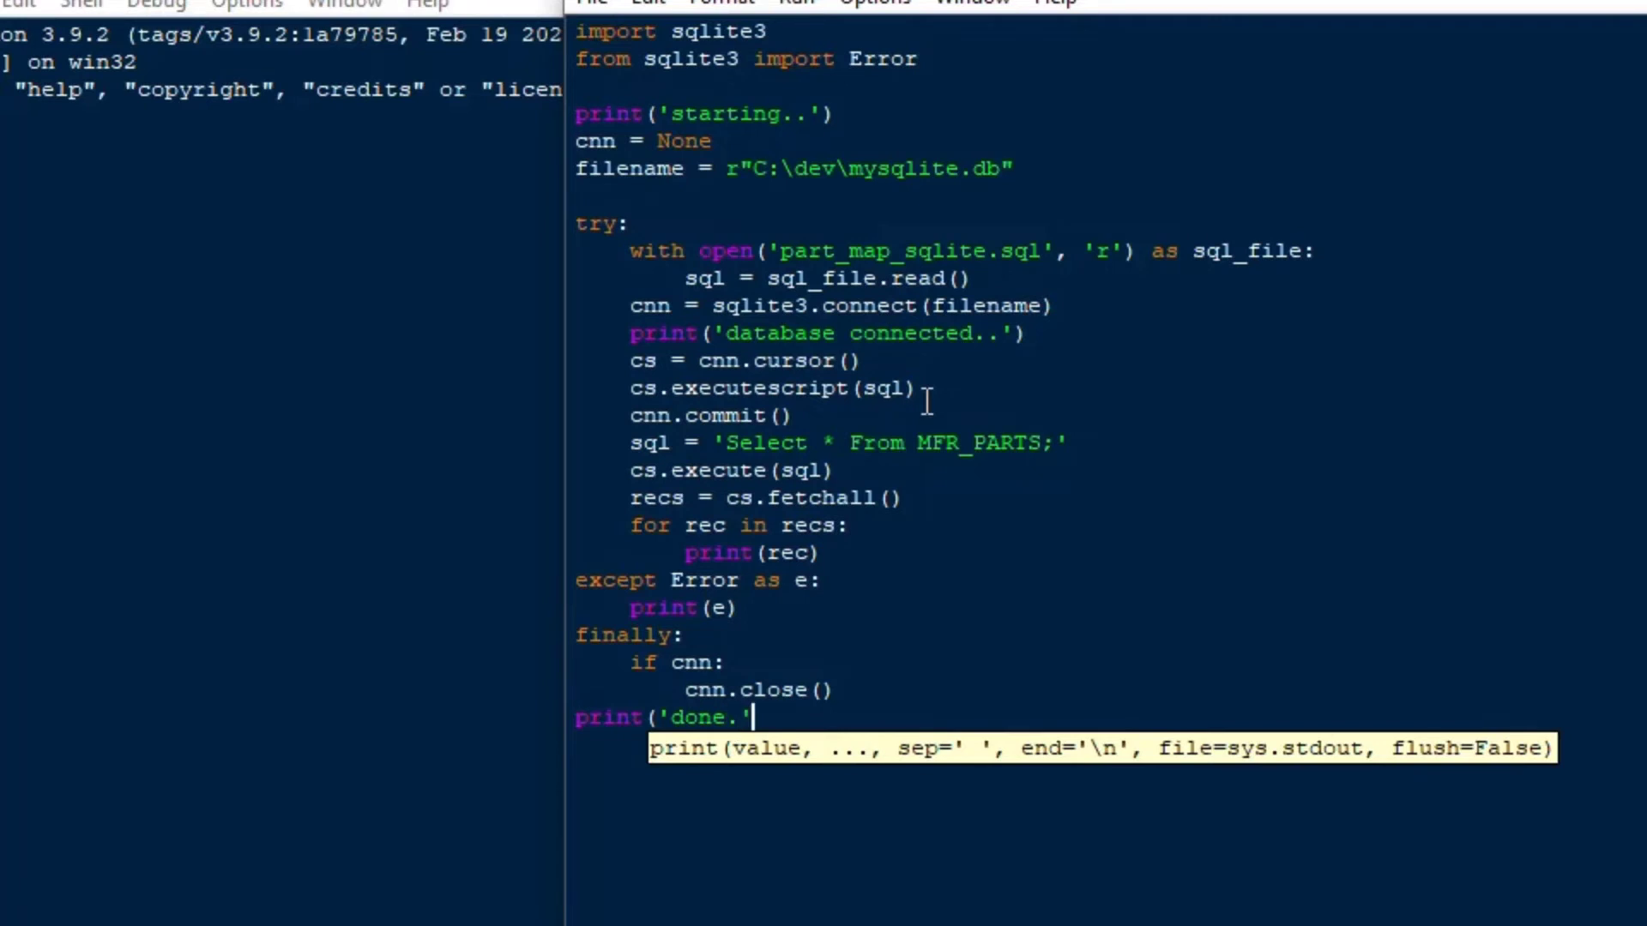
text())
text(print(')
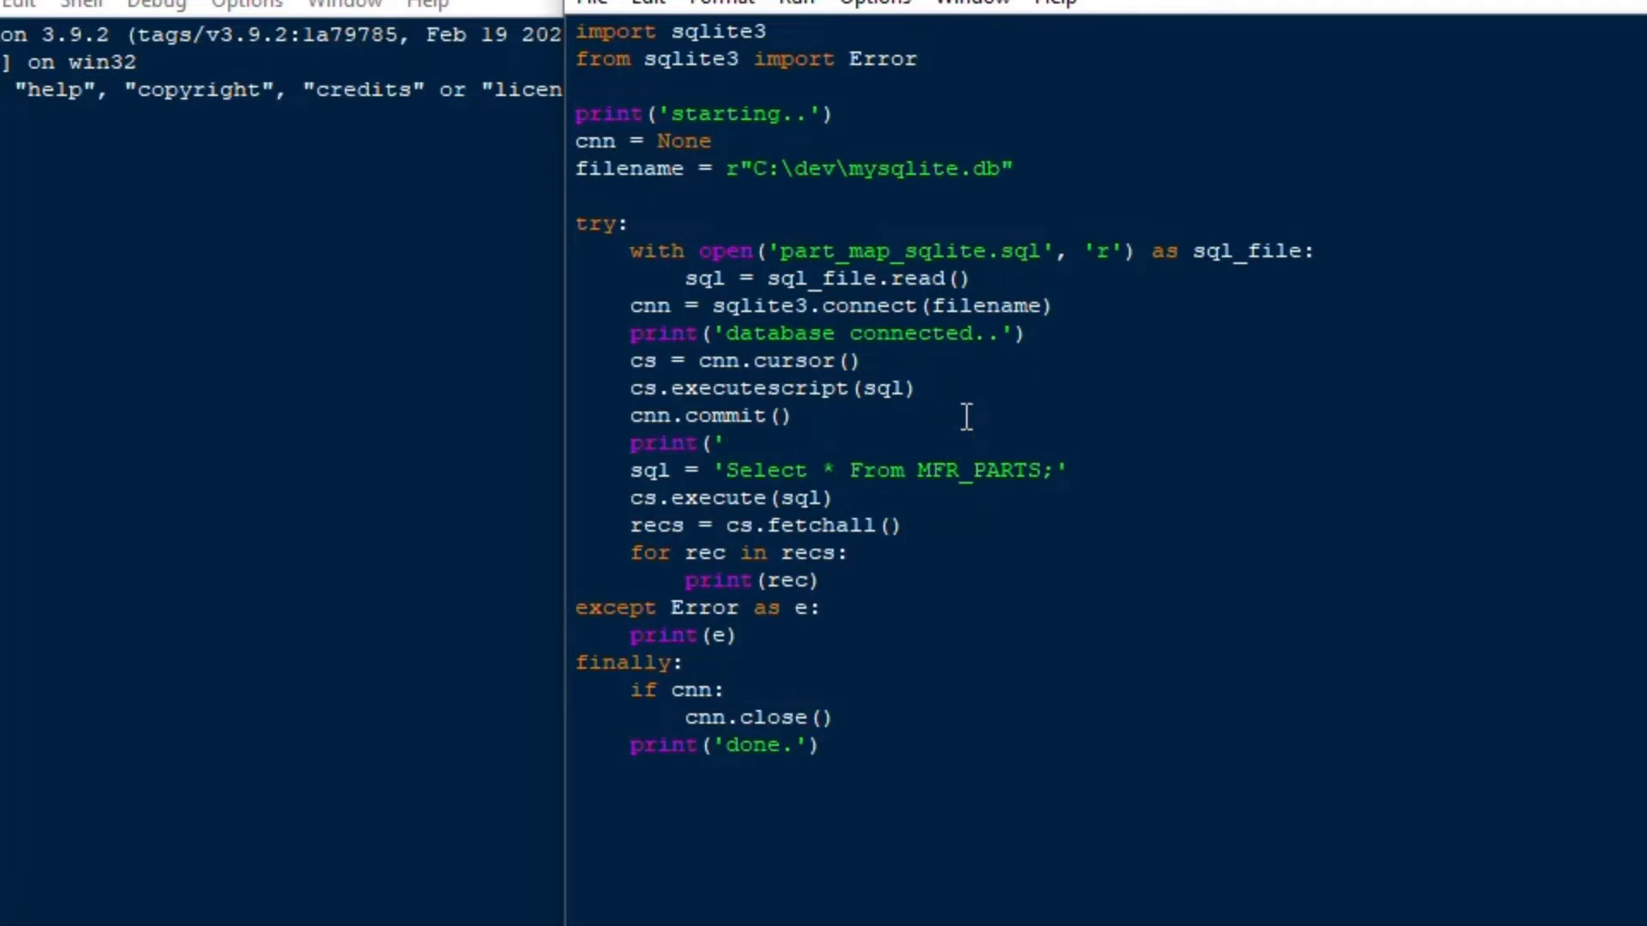
Insert print('selecting from new table..') after cnn.commit()
text(selecting from new)
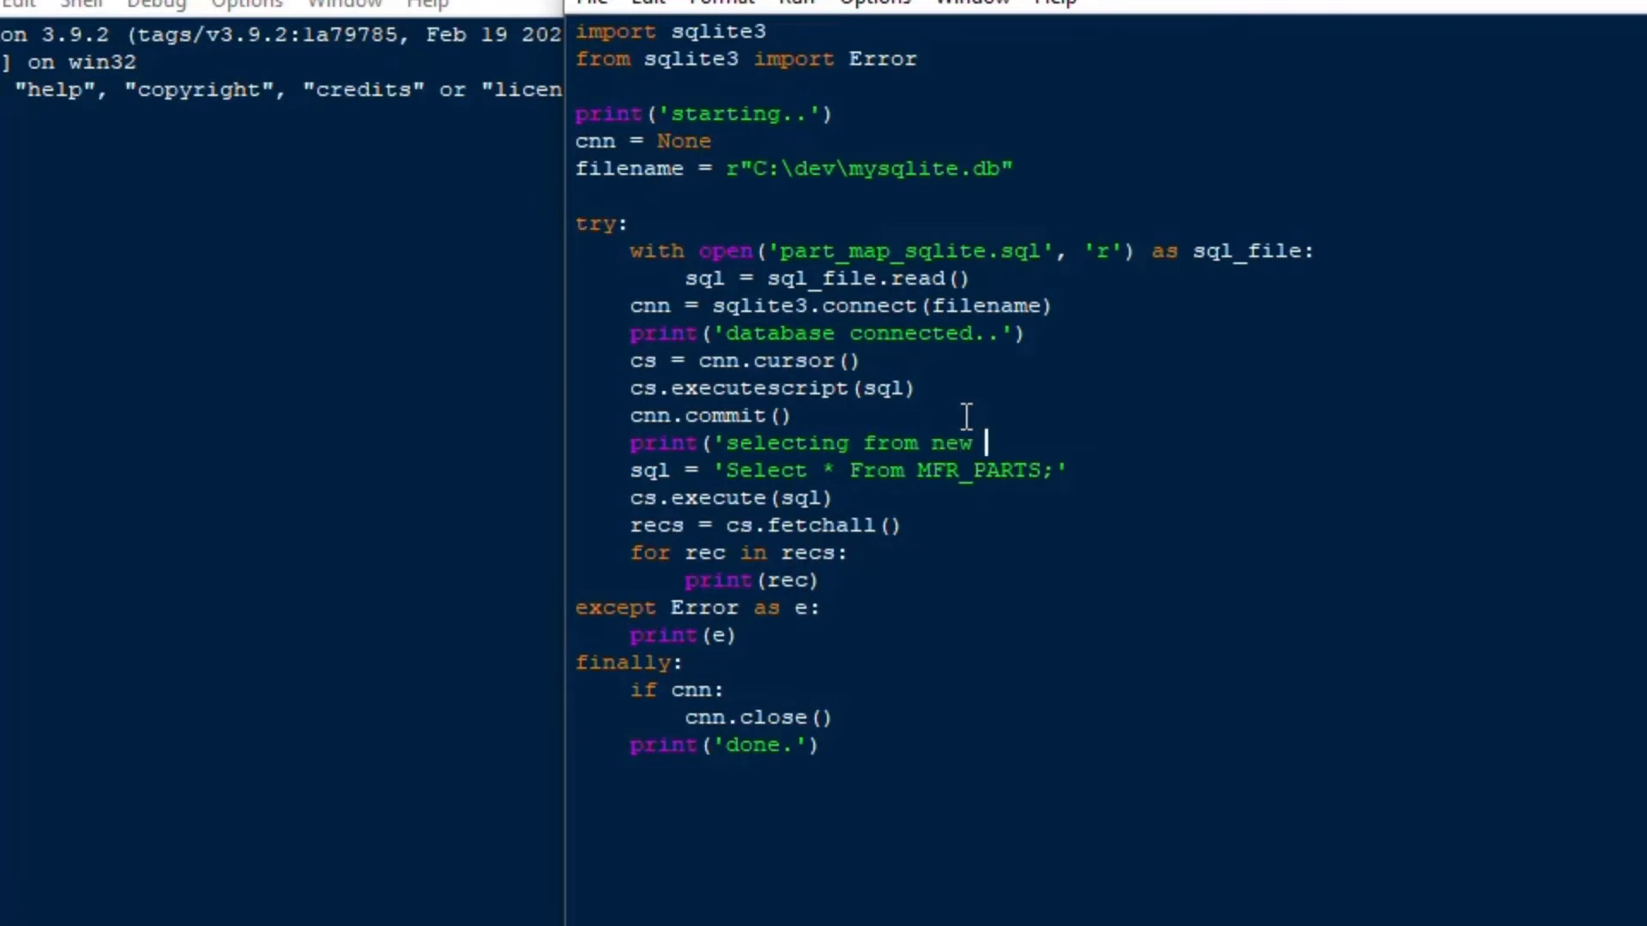
text(table..)
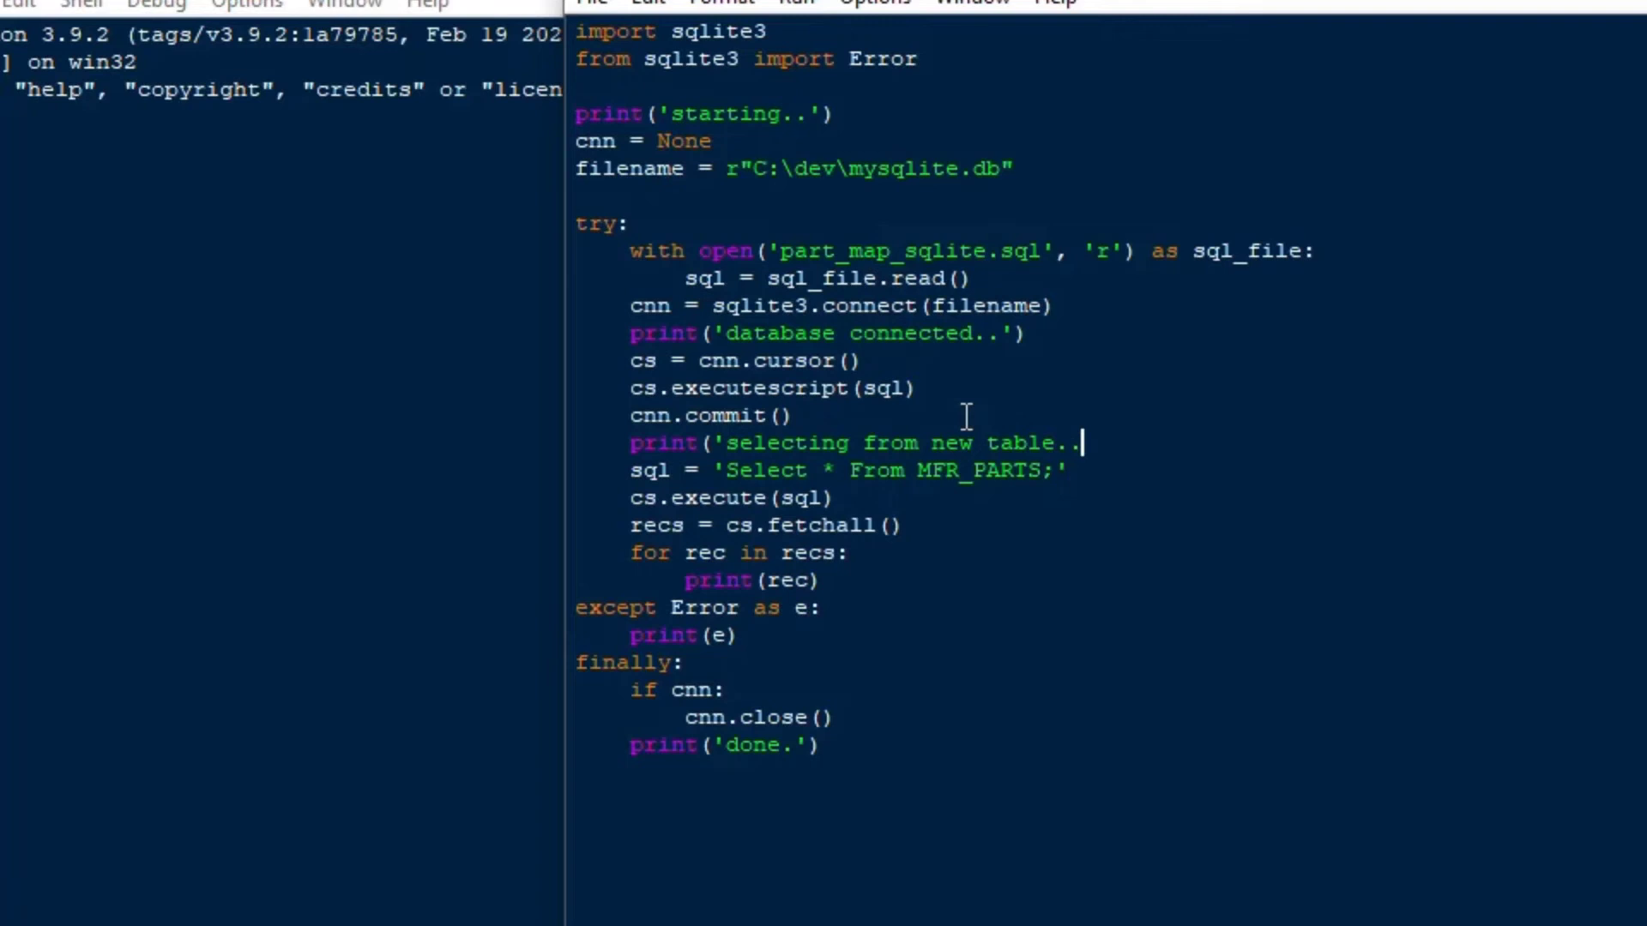
text('))
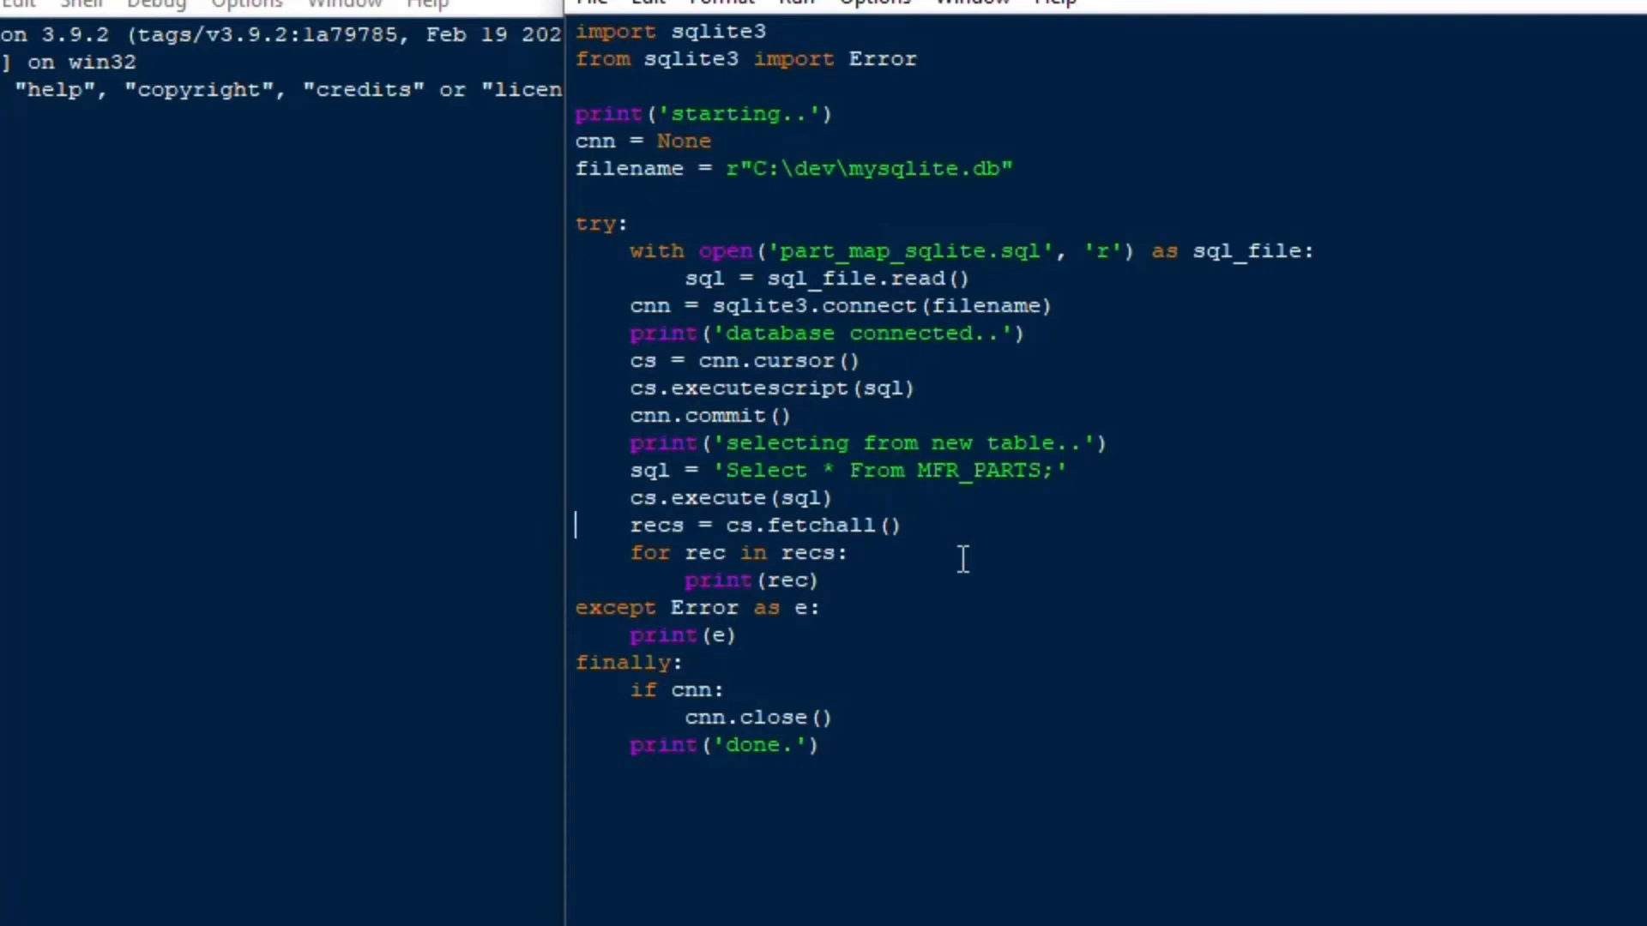
click(849, 552)
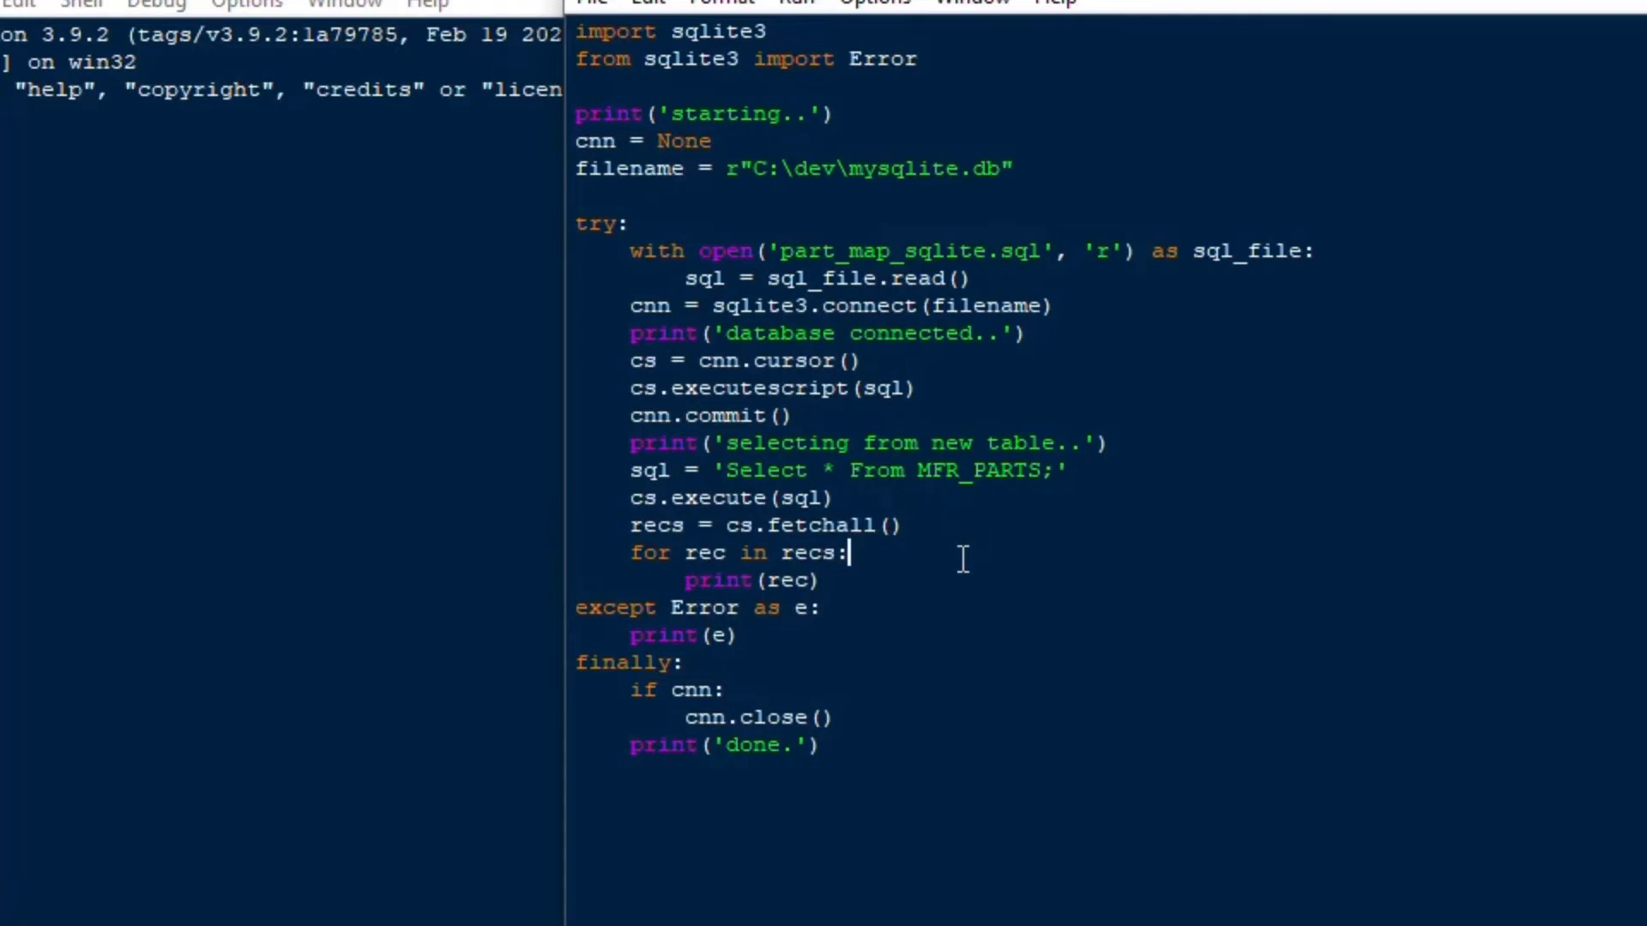
mouse_move(886, 292)
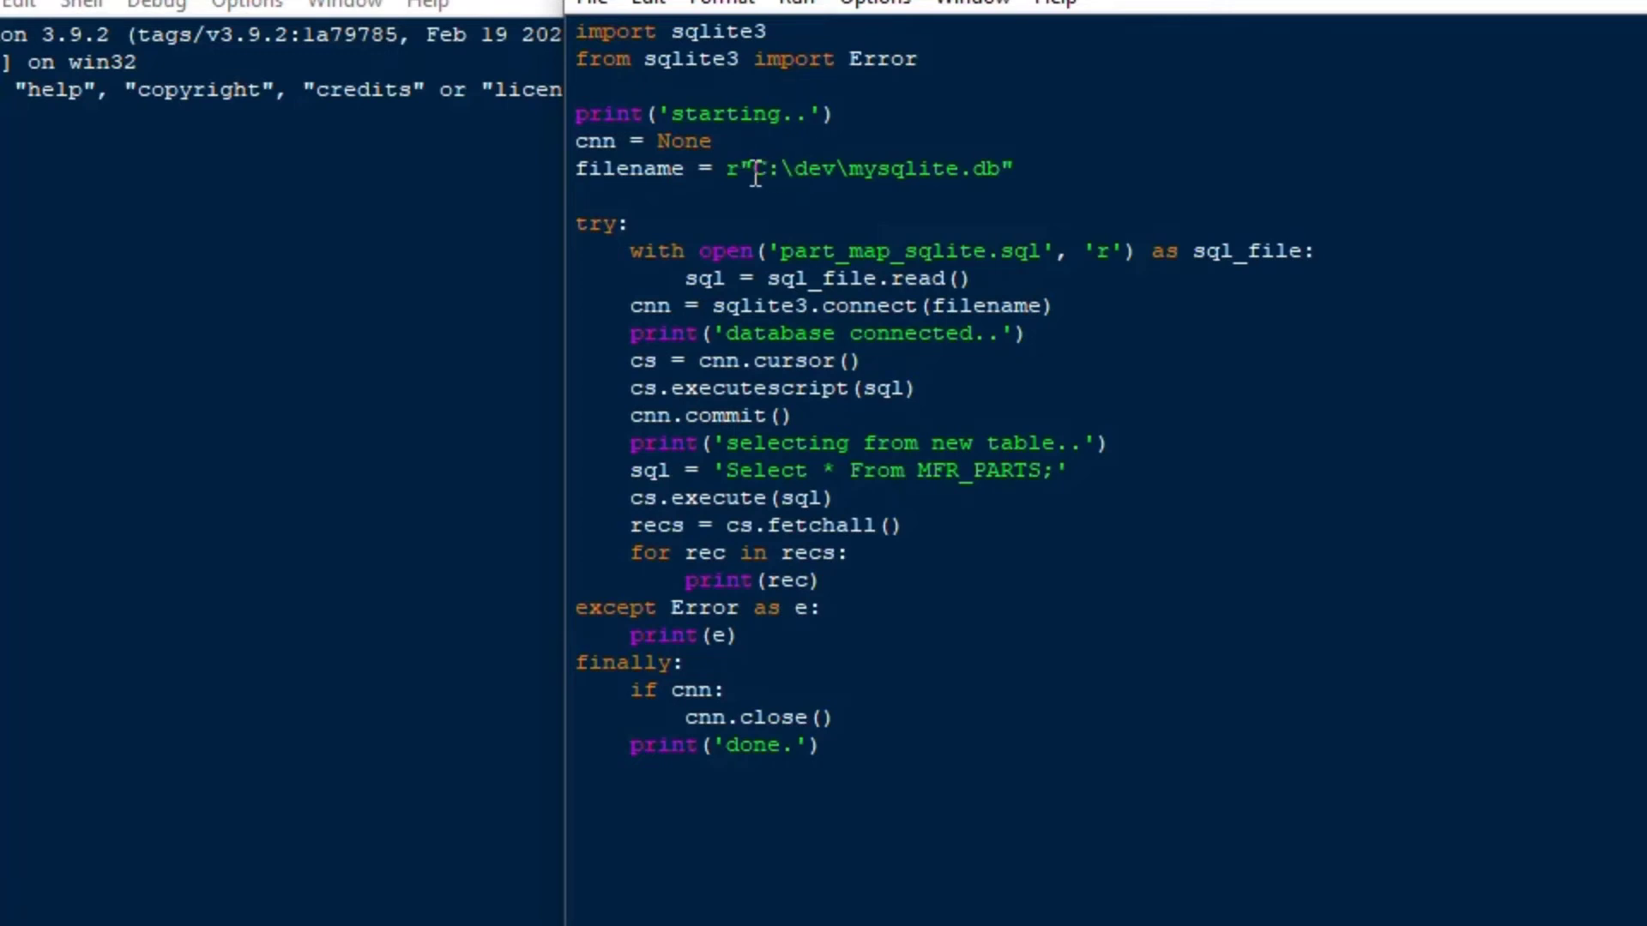
Run the module and review the shell output listing the 11 MFR_PARTS rows and 'done.'
double_click(811, 168)
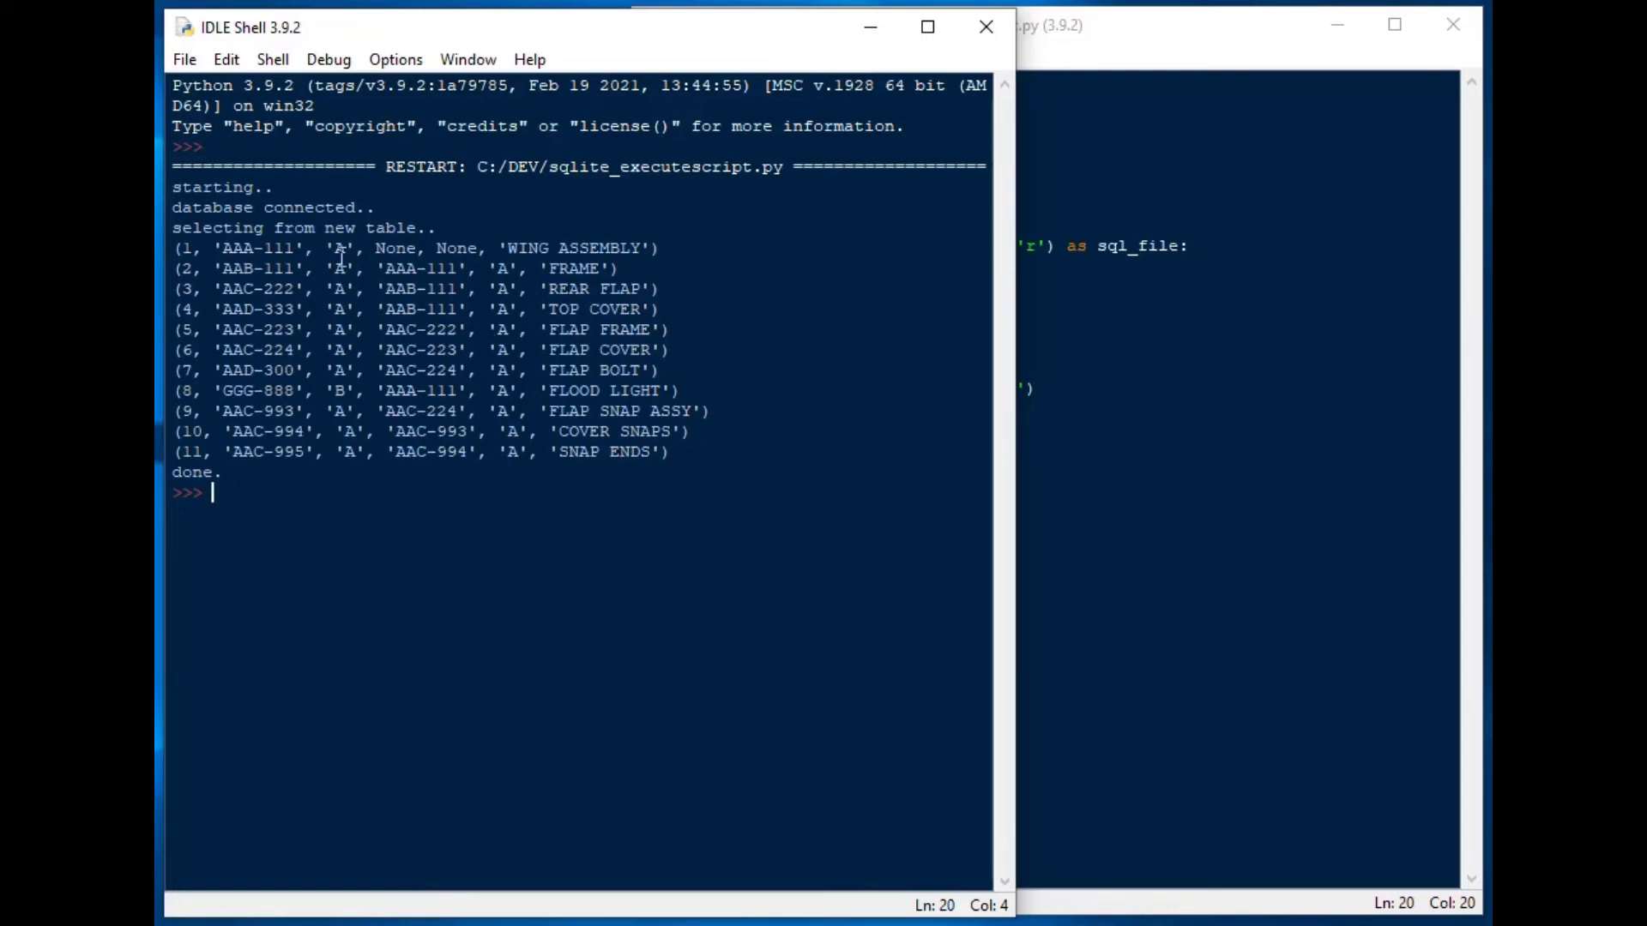
double_click(211, 208)
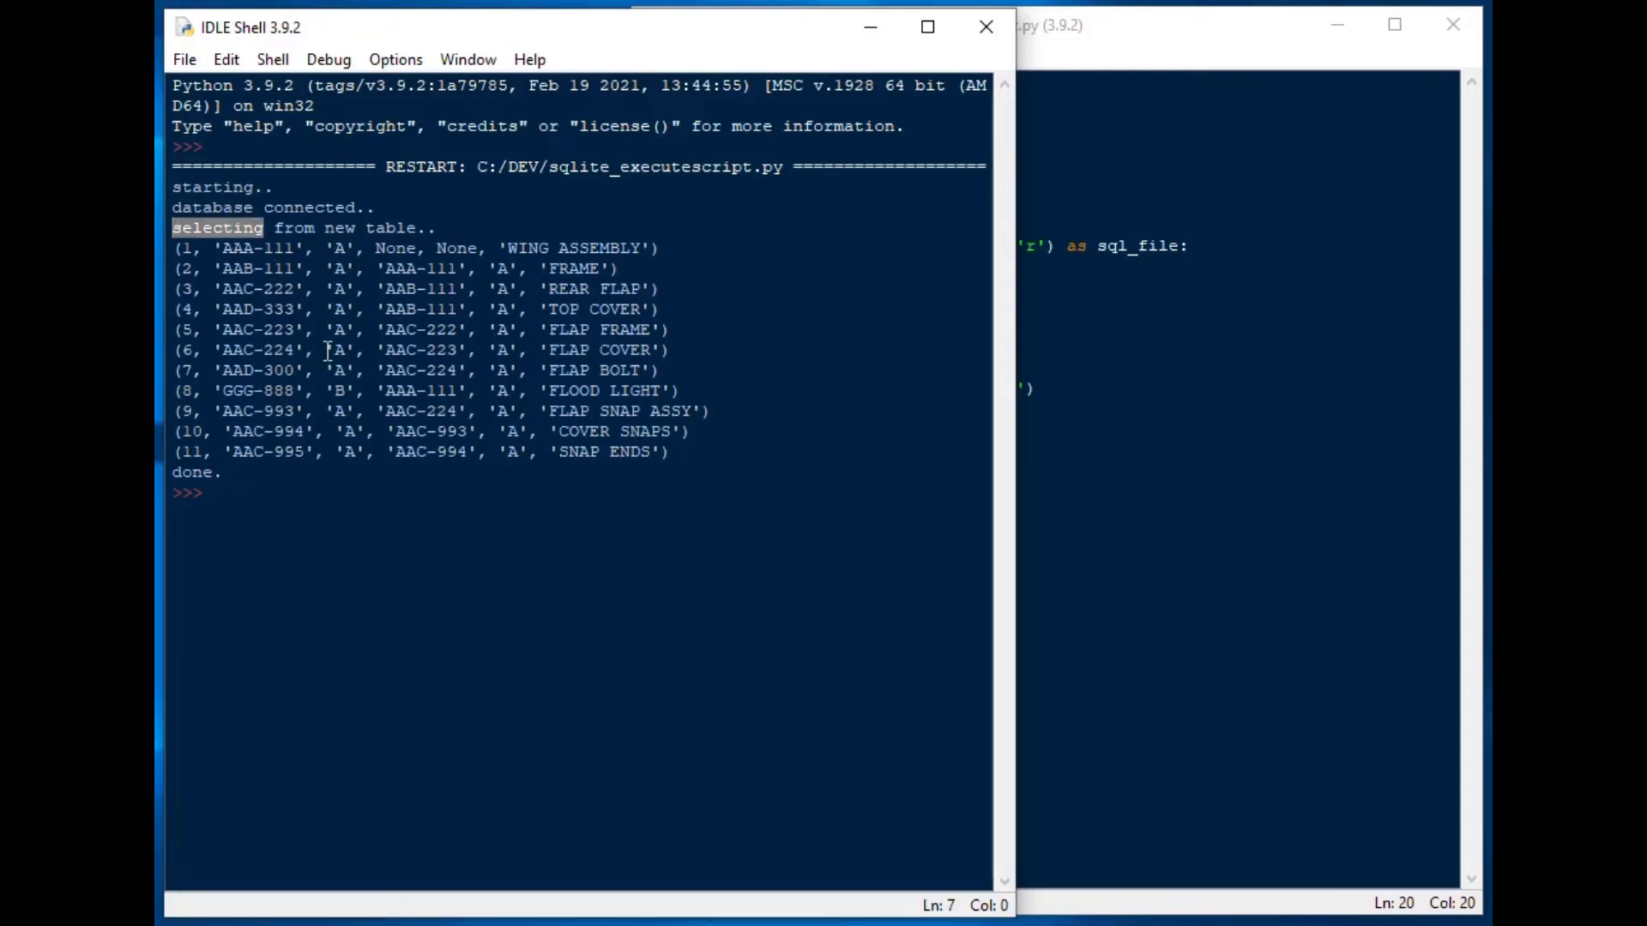
drag(178, 247, 671, 452)
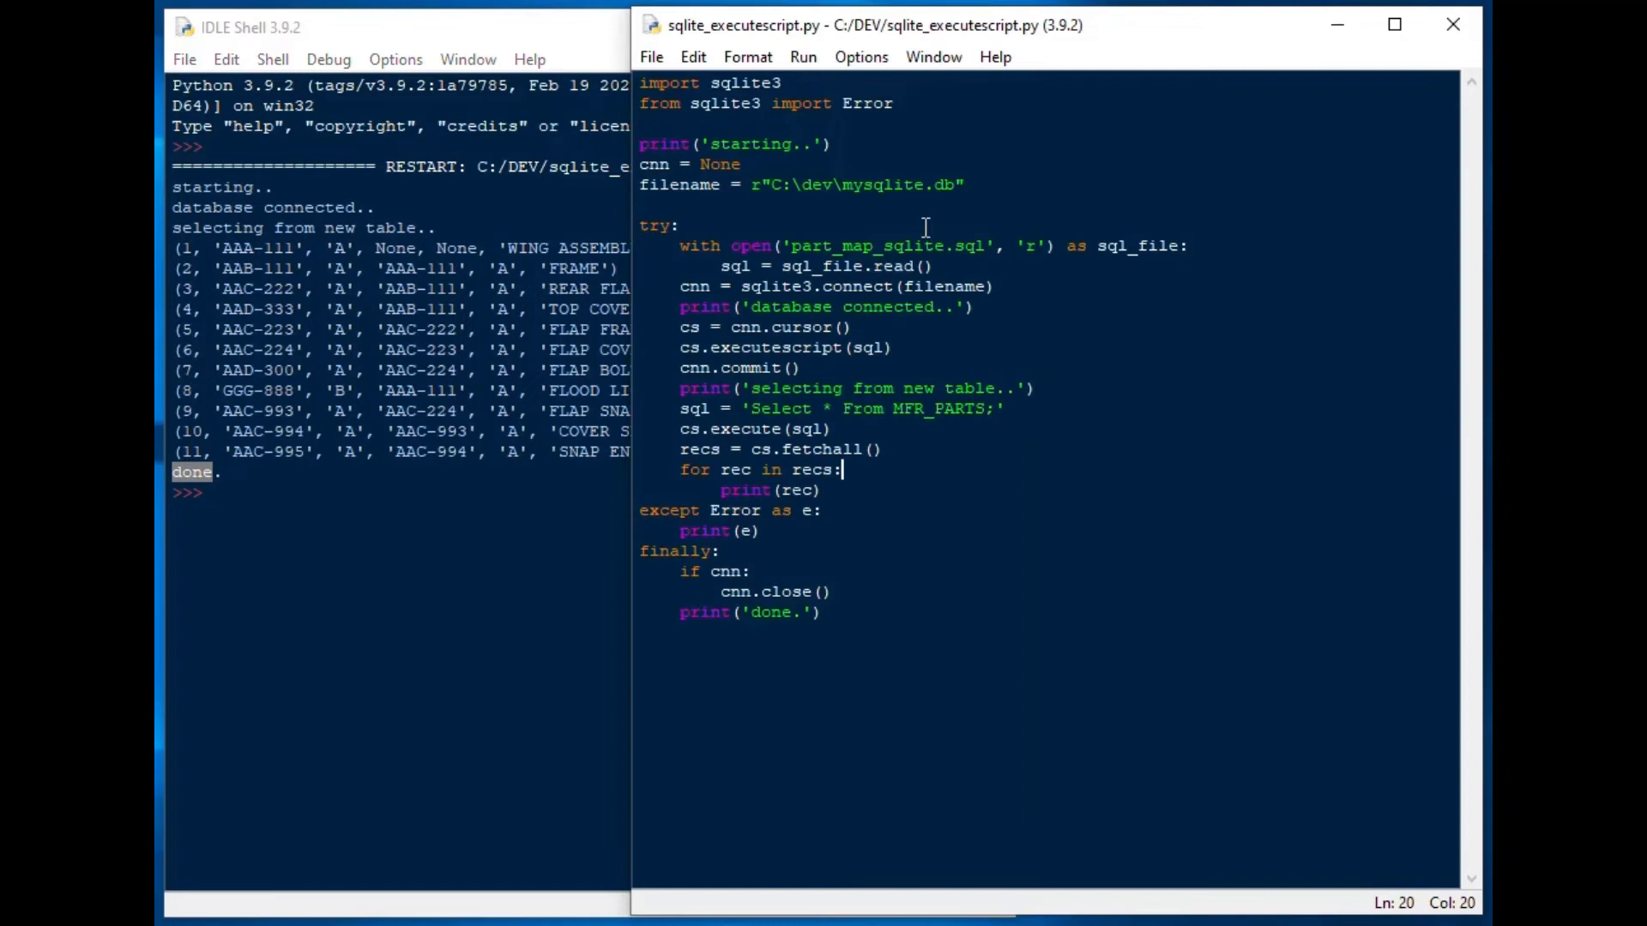
mouse_move(871, 266)
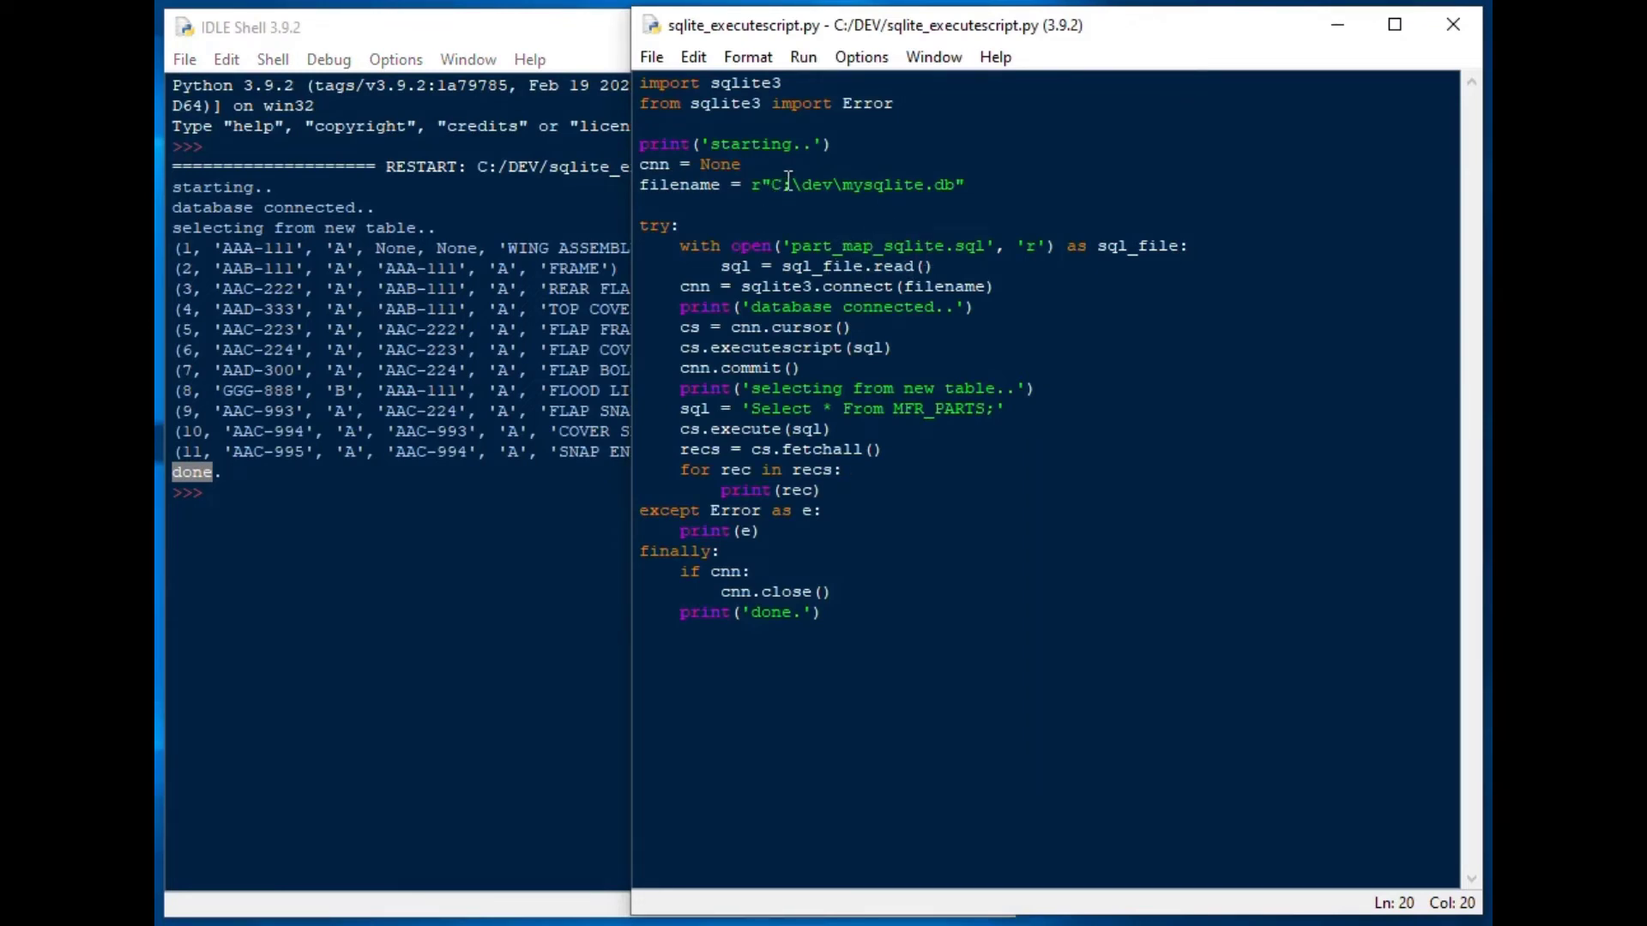
mouse_move(831, 183)
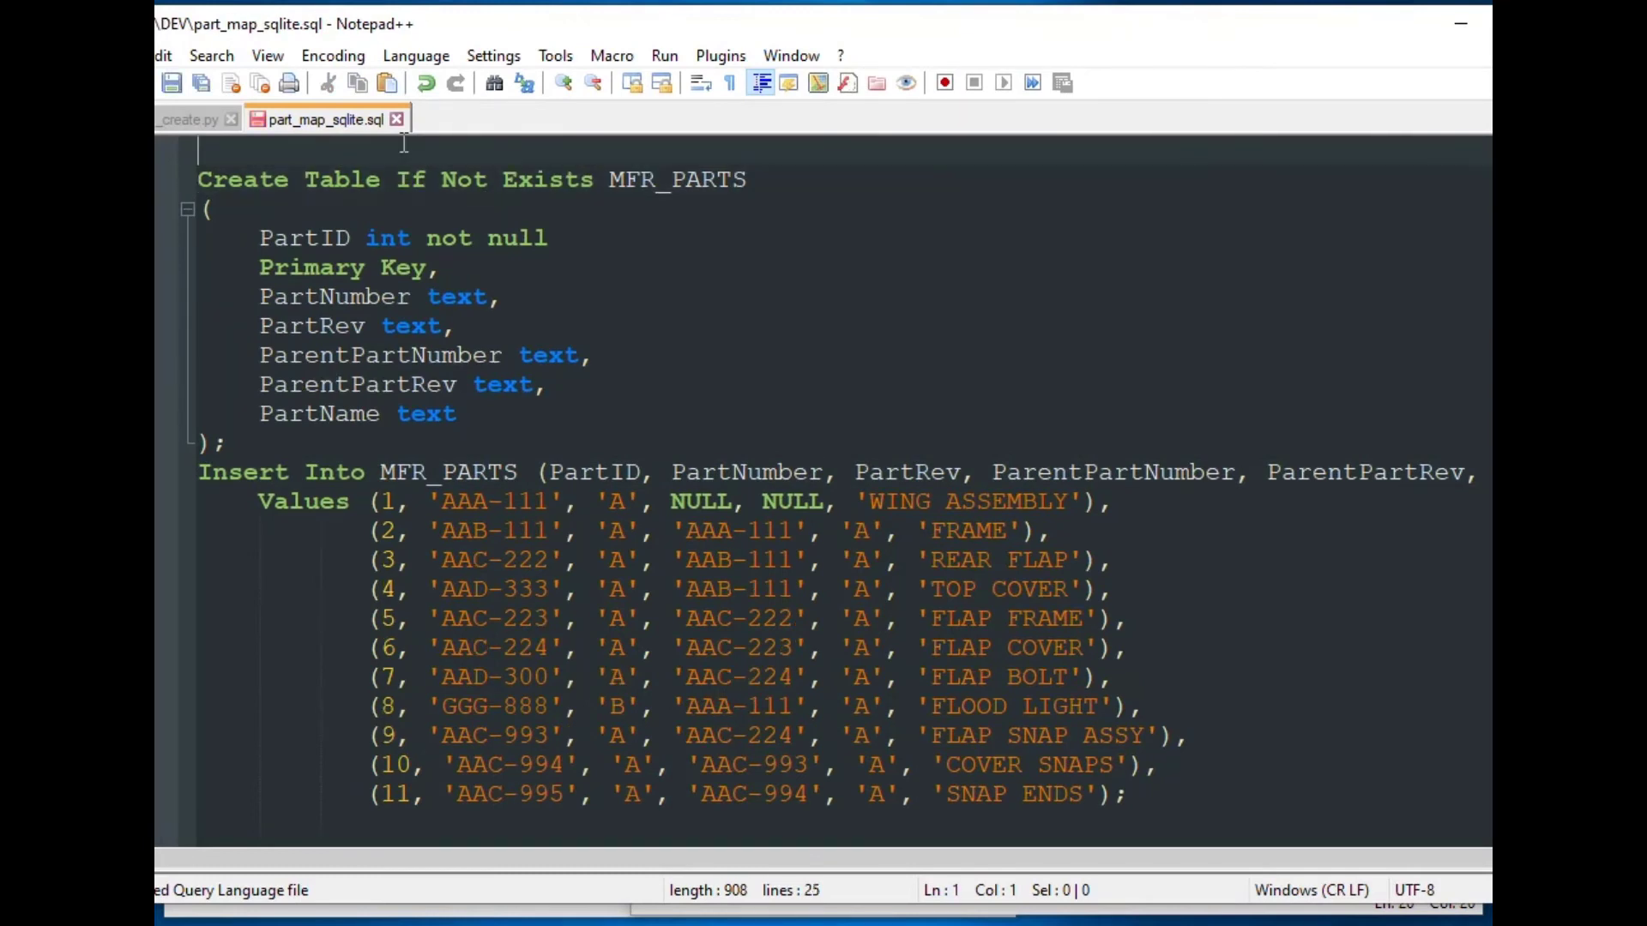
Begin a 'Drop Table MFR' line above Create Table in part_map_sqlite.sql
text(Drop Table mf)
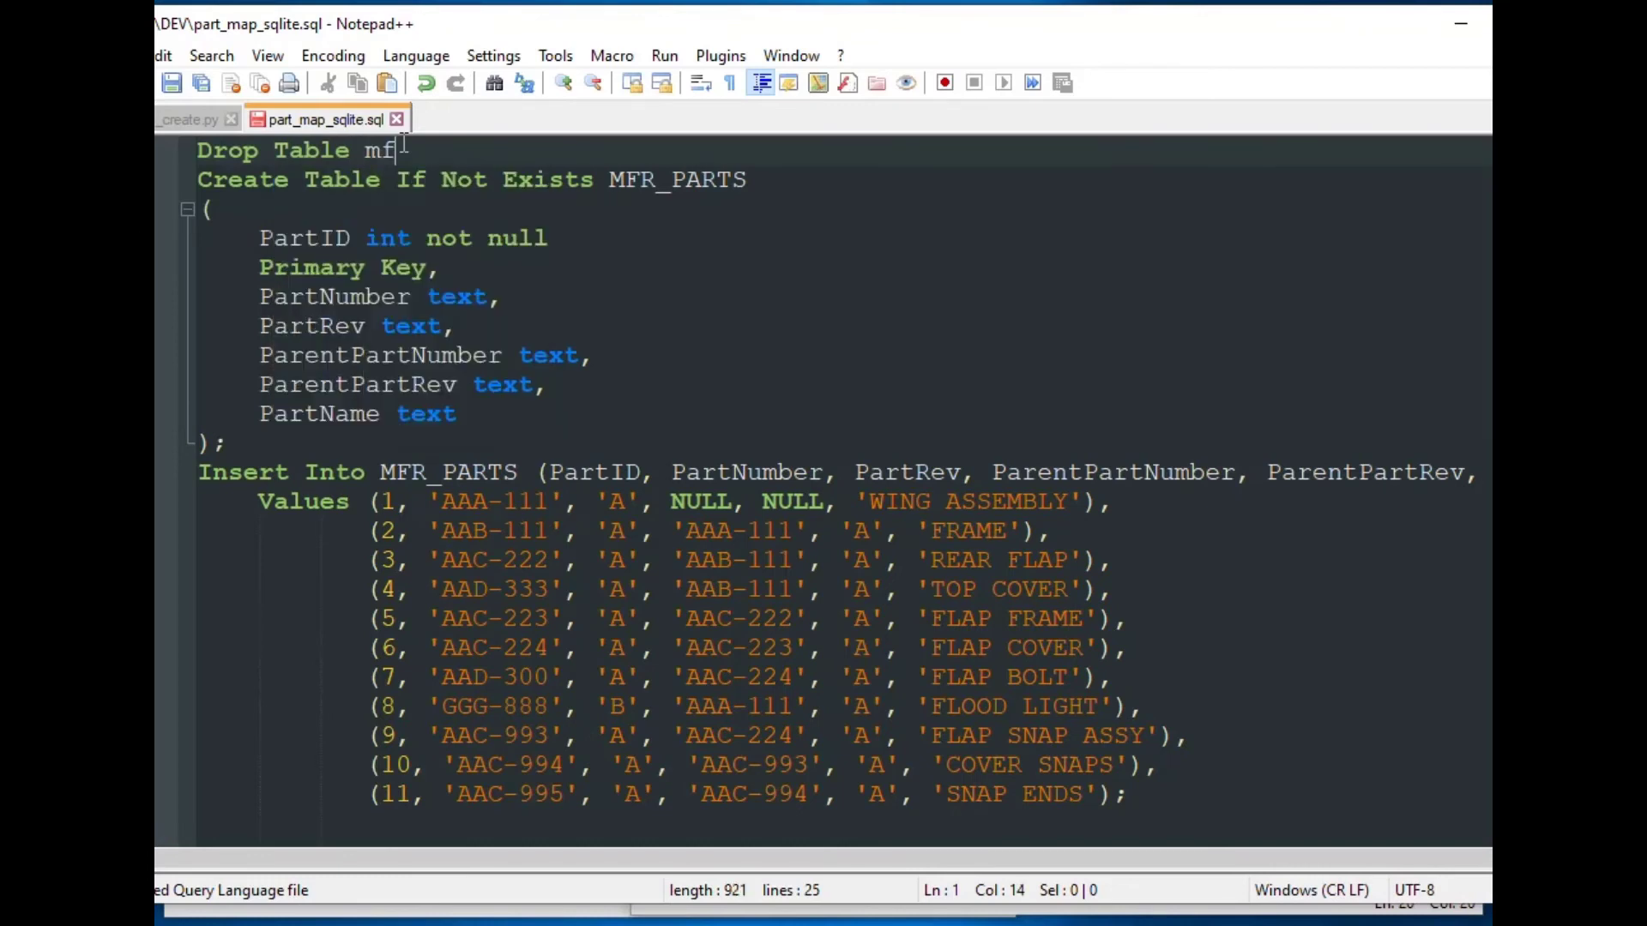
text(FR)
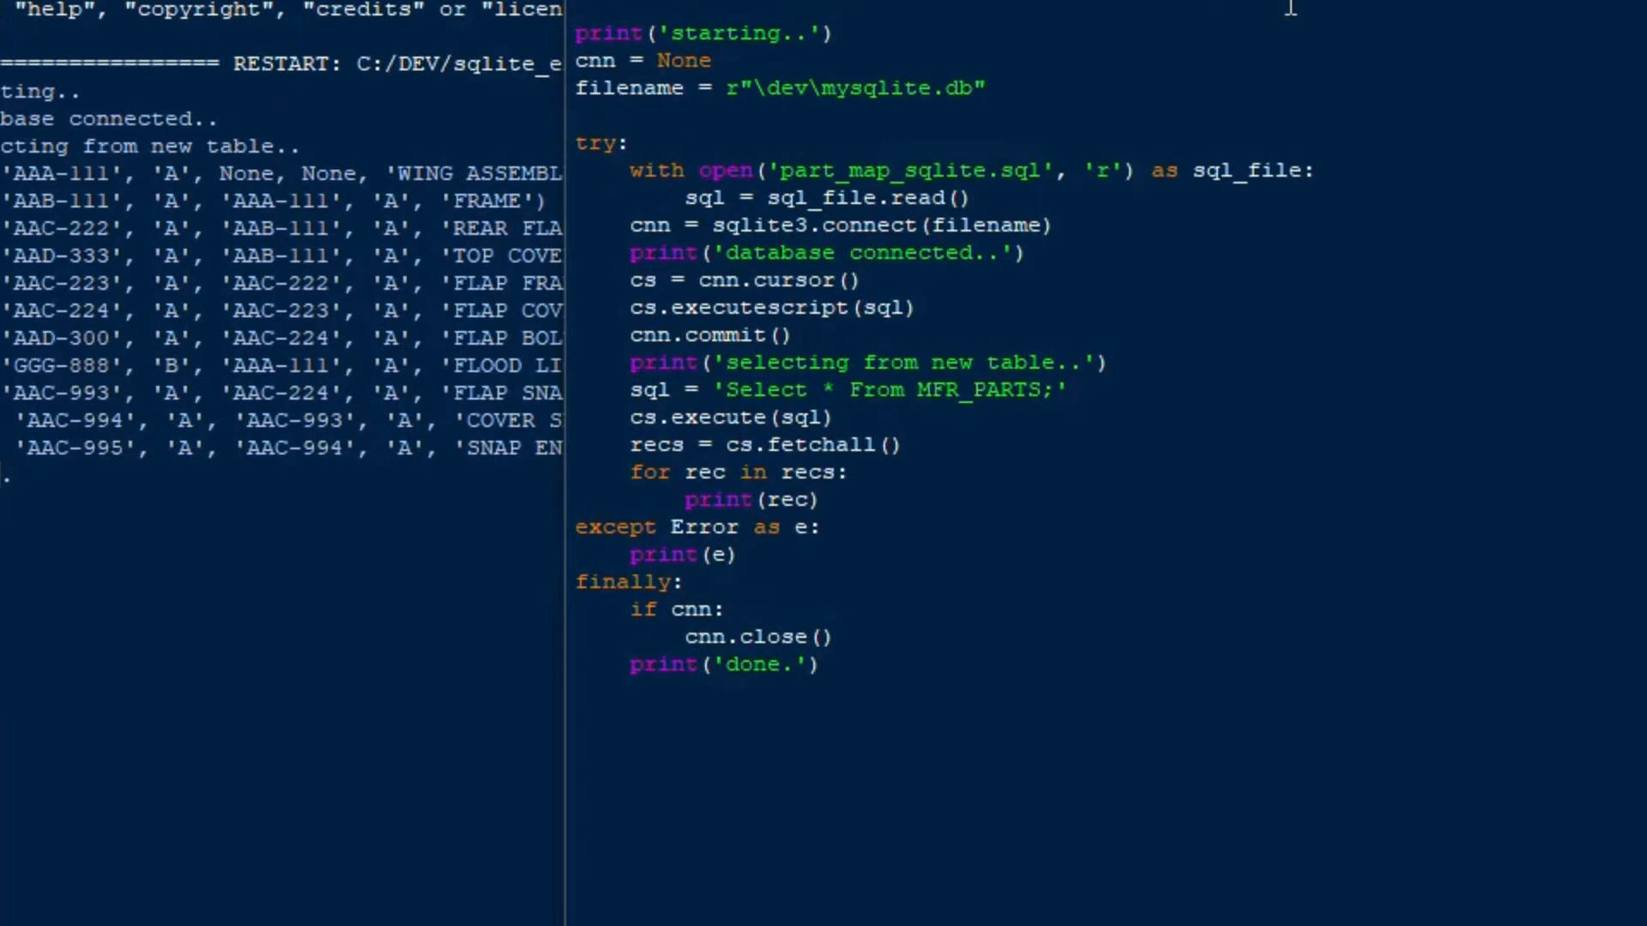
Change the script's filename to r"mysqlite.db" and rerun it to print the MFR_PARTS rows again
text(mysqlite.db)
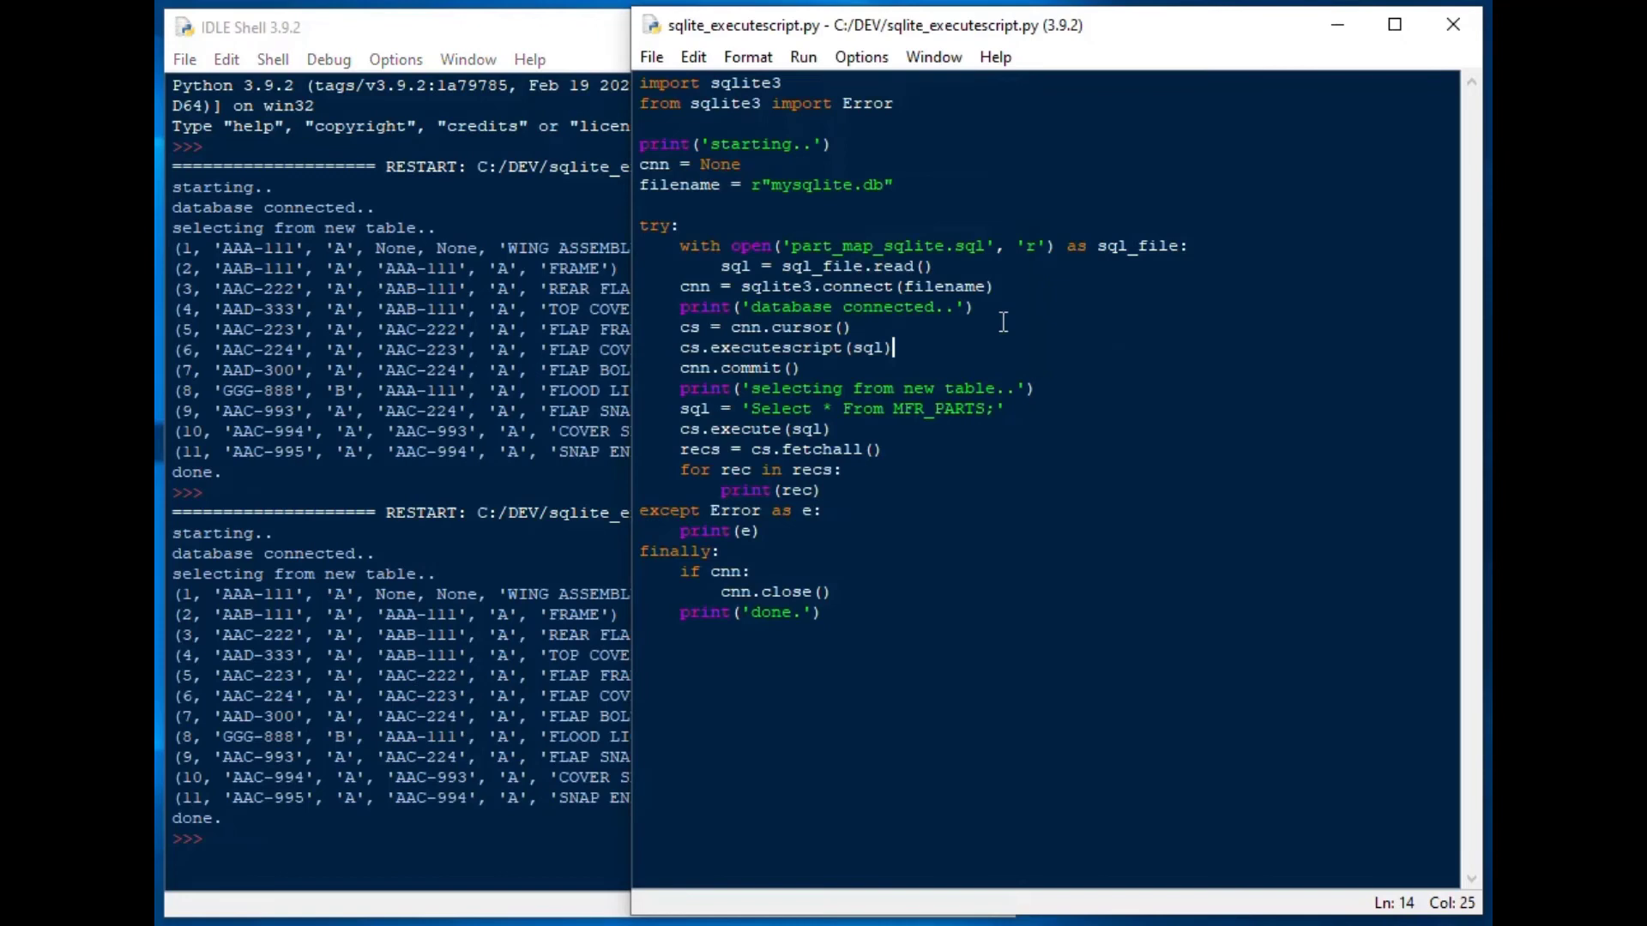
double_click(808, 183)
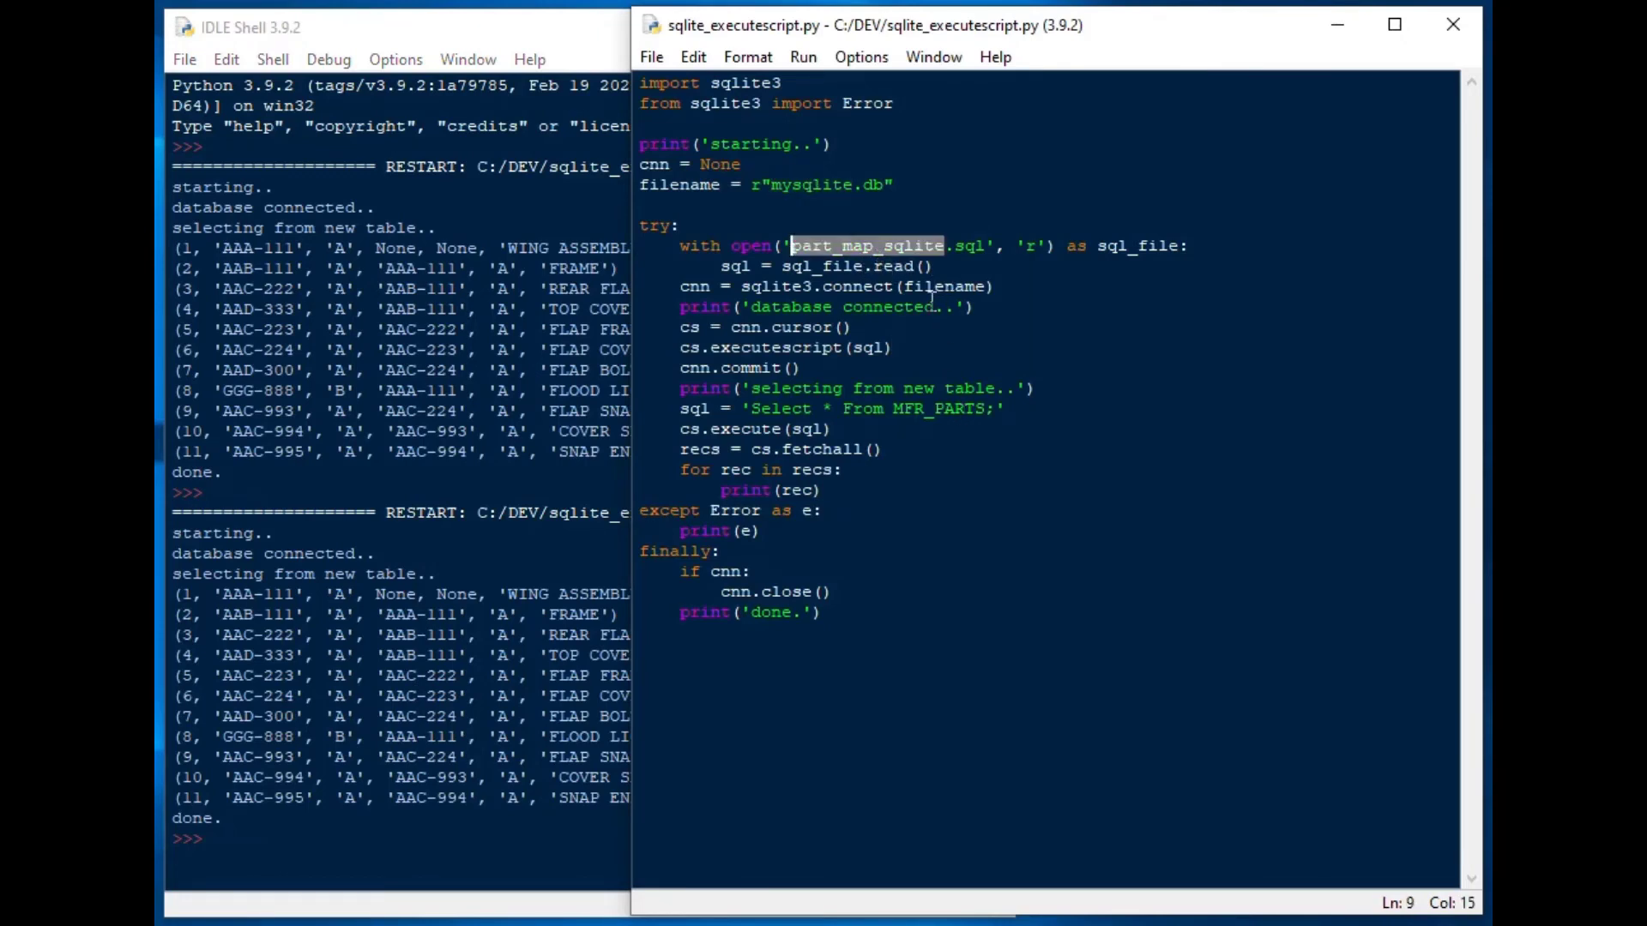
click(709, 813)
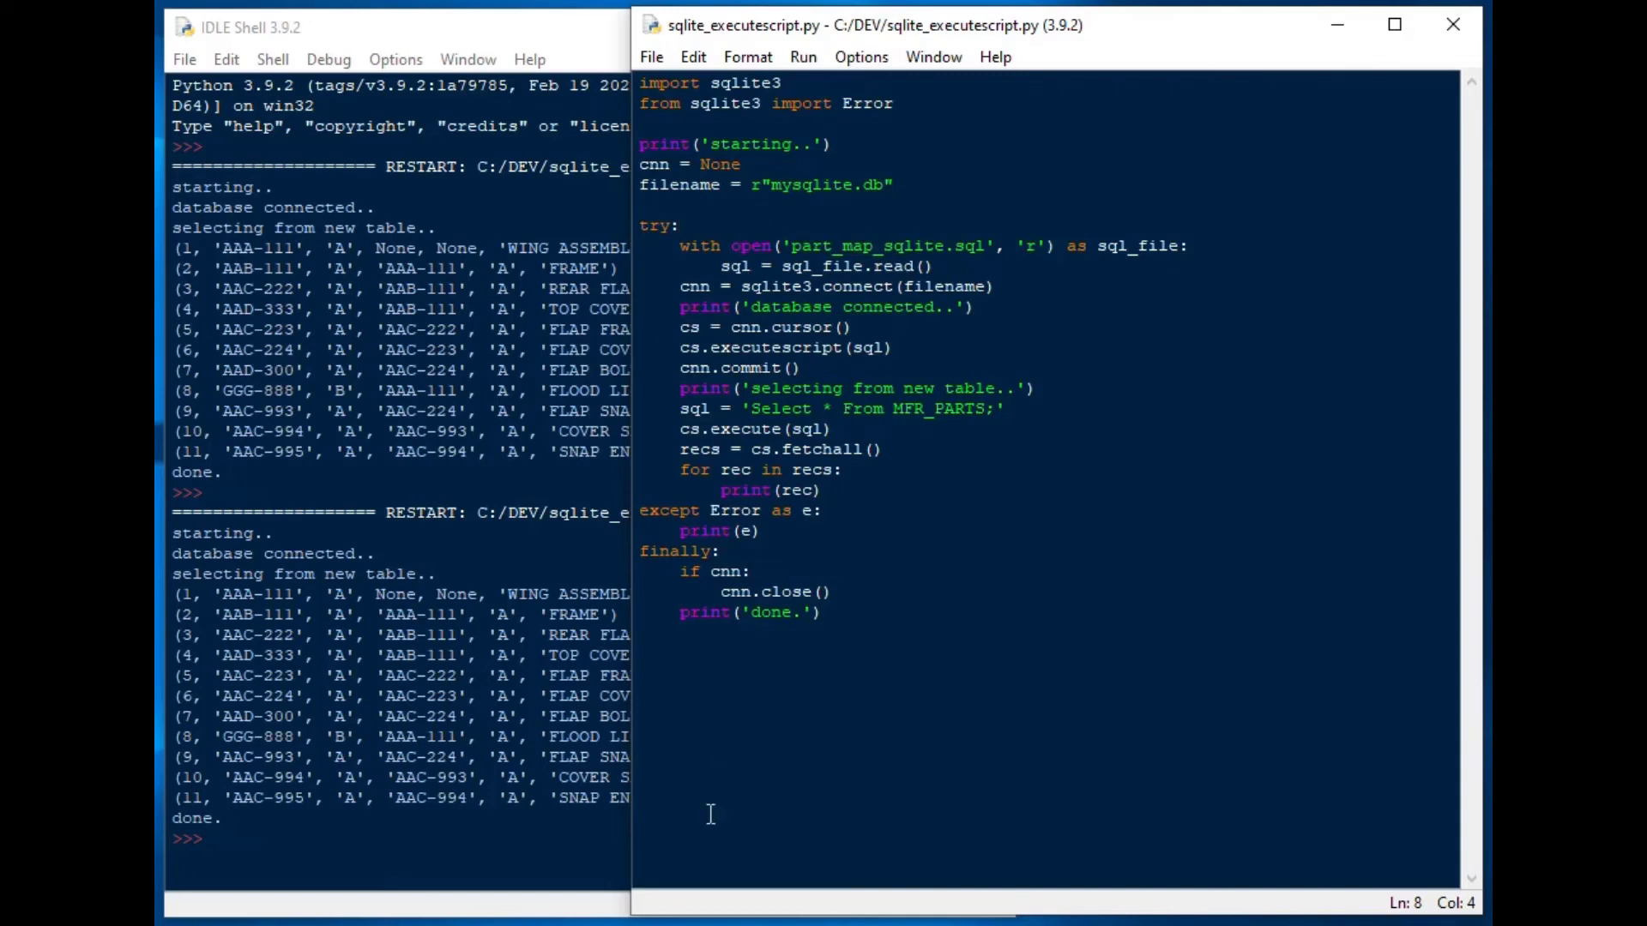